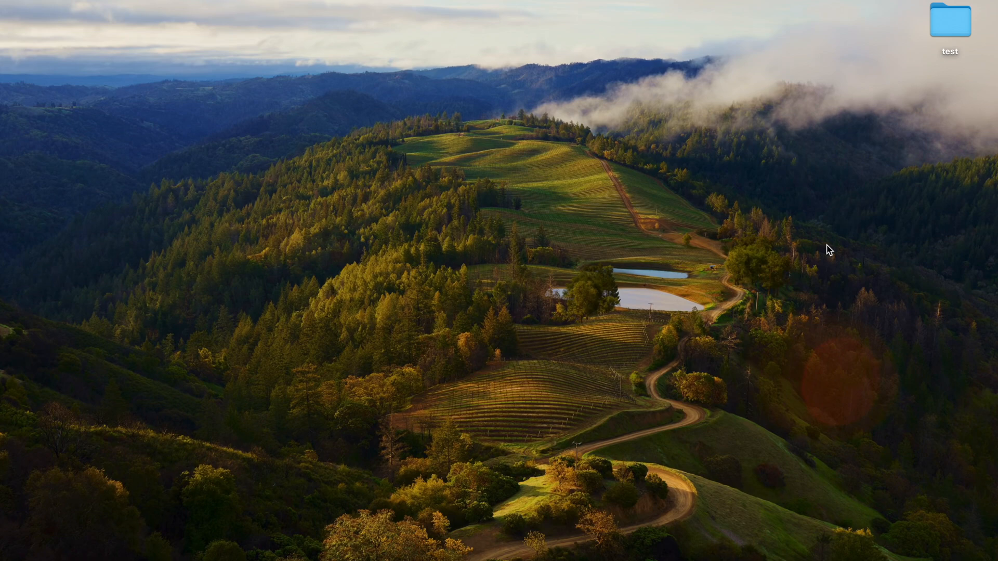
mouse_move(313, 547)
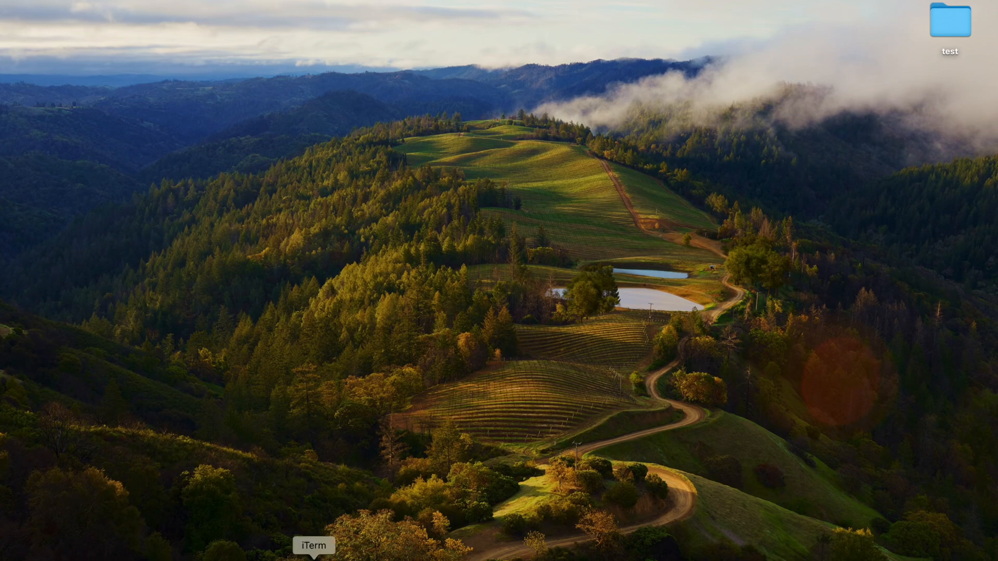
In iTerm, create a drupalcms folder in the home directory and cd into it
left_click(313, 545)
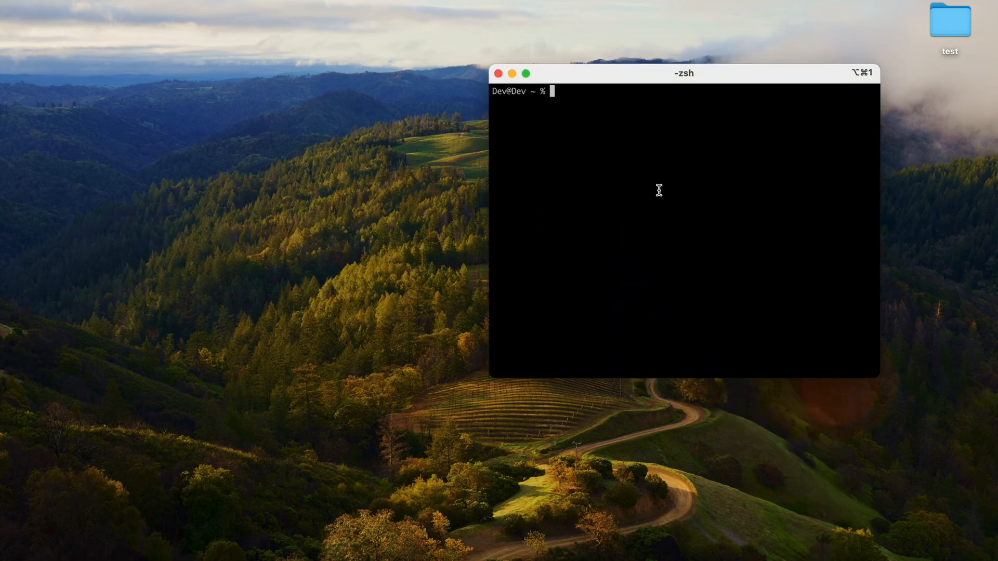
type("mkdr")
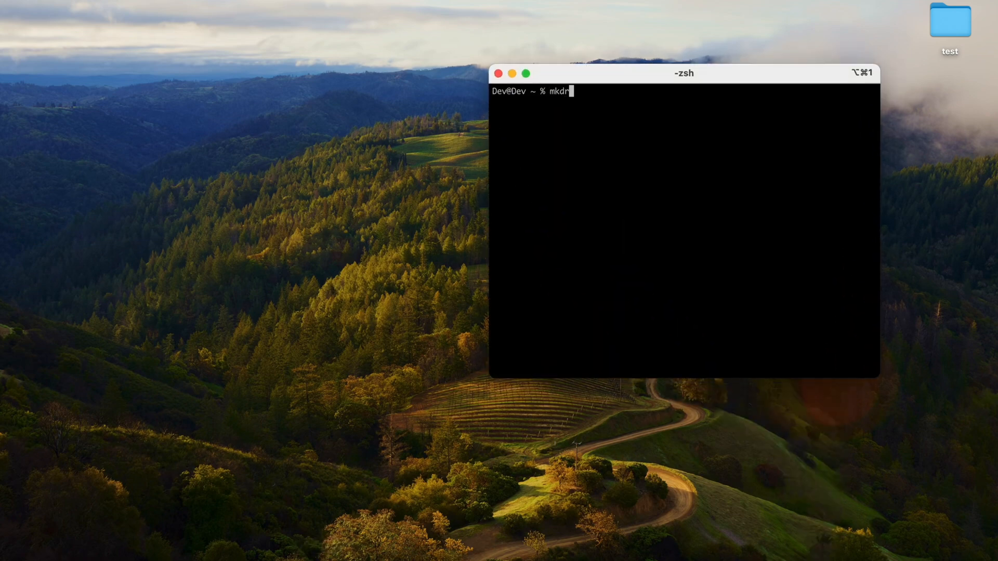
type("r")
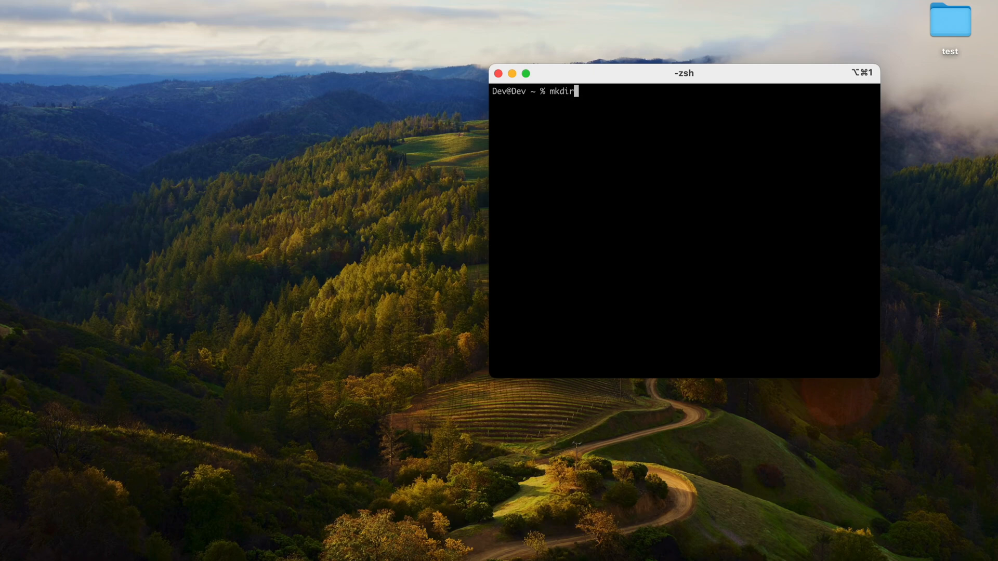
type("drupalcms")
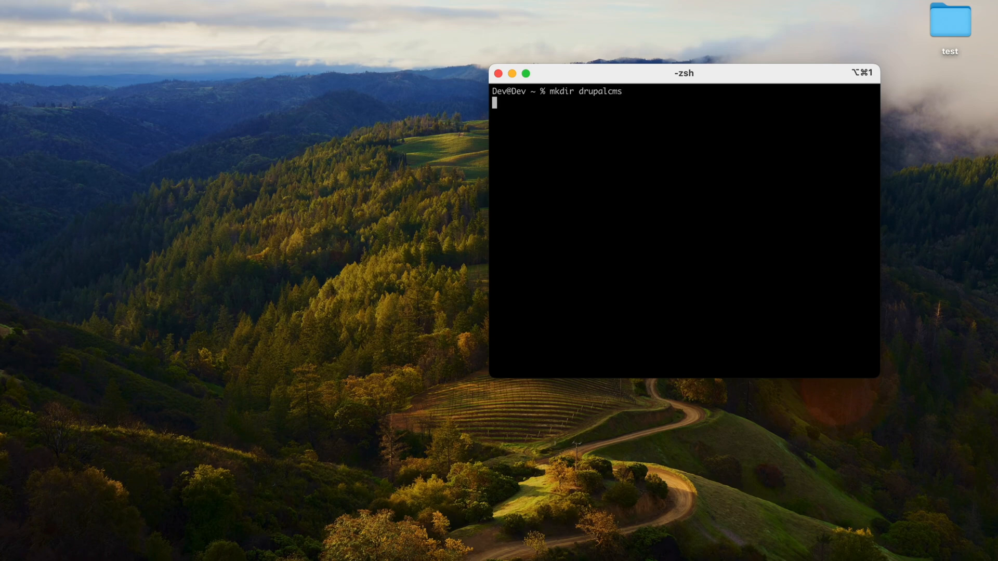
type("cd")
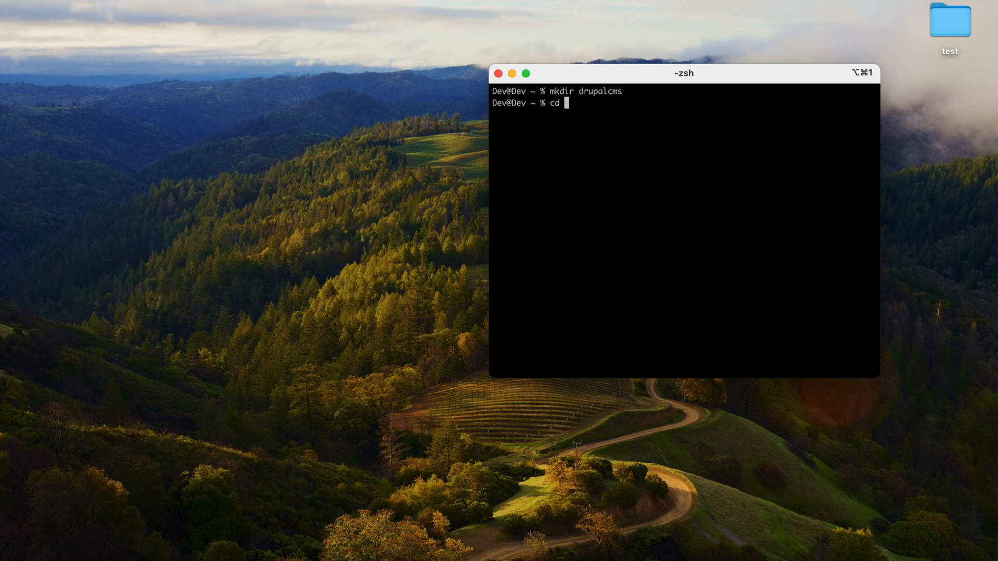
type("drupalcms/")
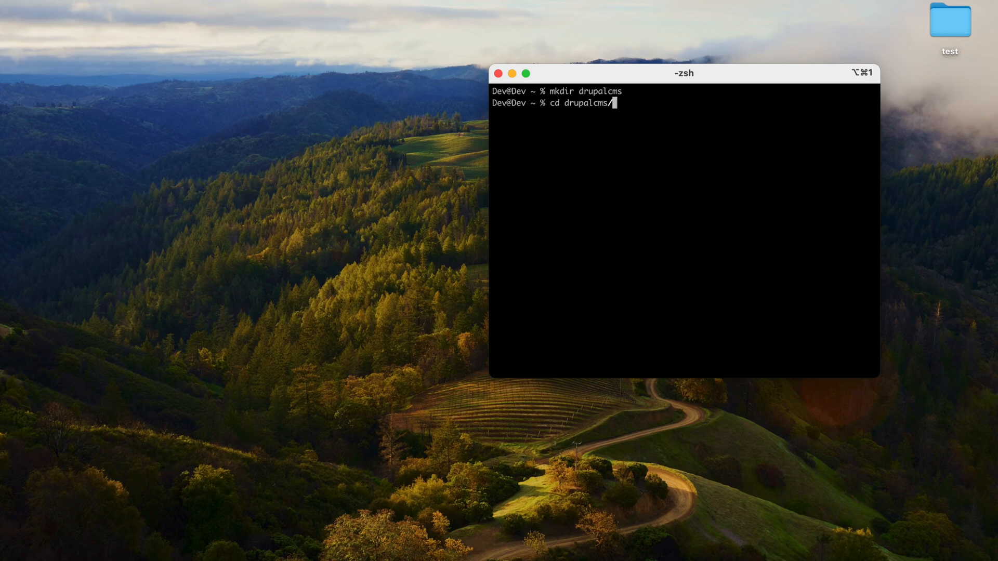
key("Return")
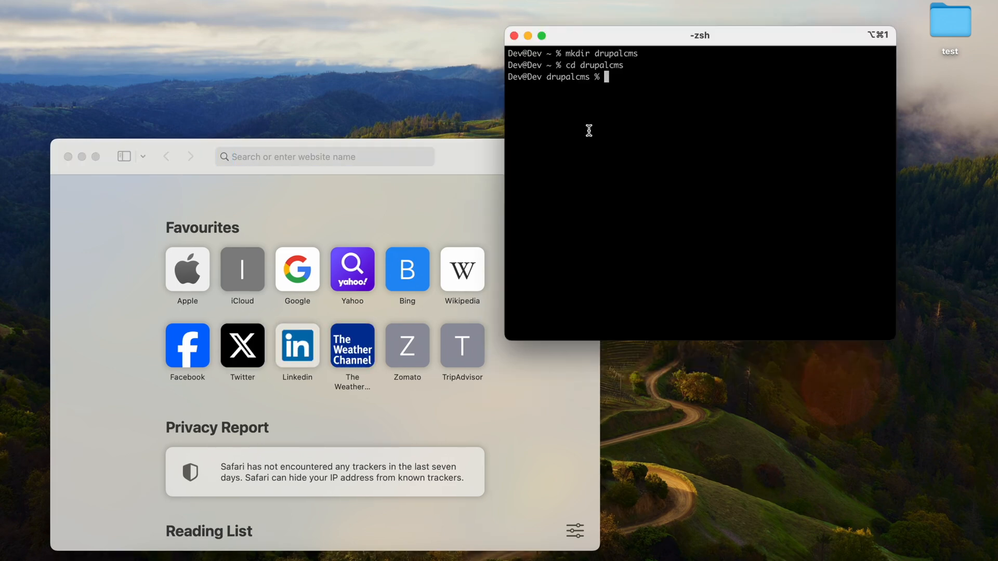
mouse_move(336, 153)
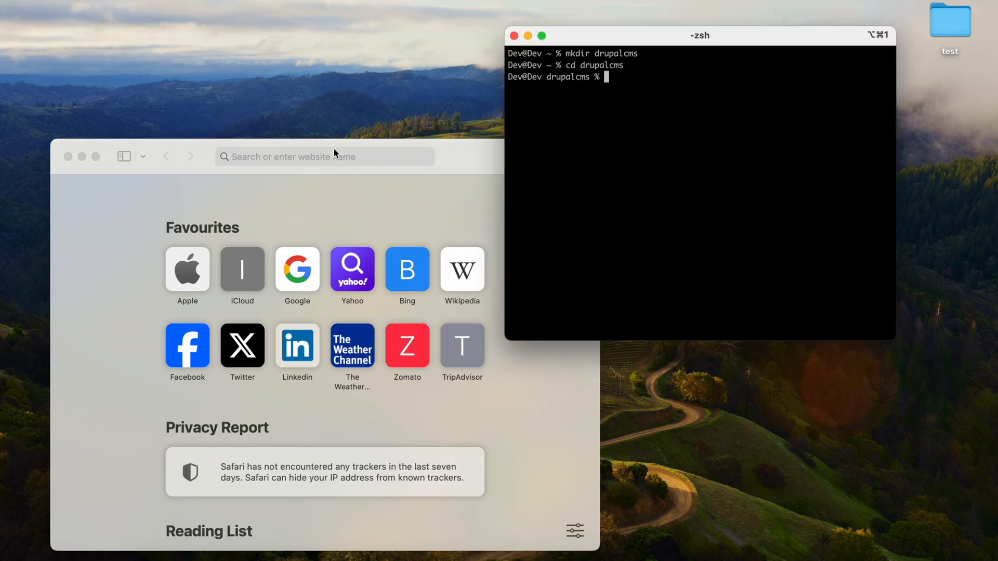
Search Google in Safari for 'install drupal cms using ddev'
left_click(324, 156)
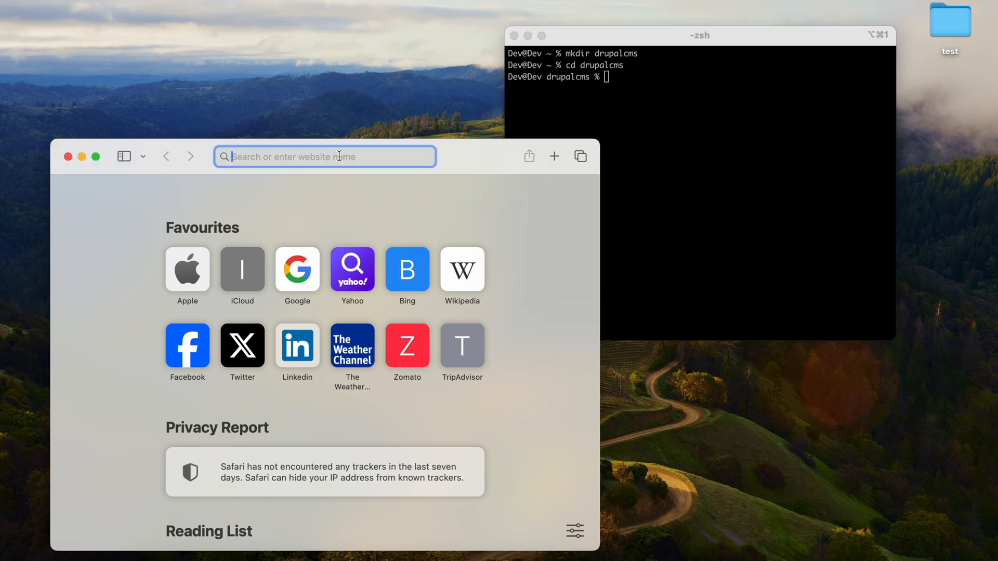
type("instagram")
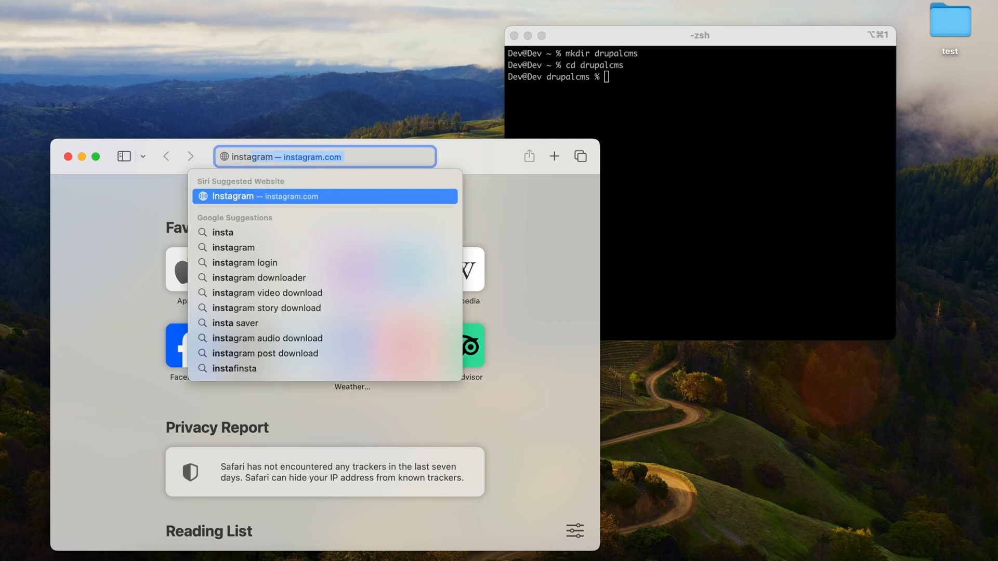
type("install dr")
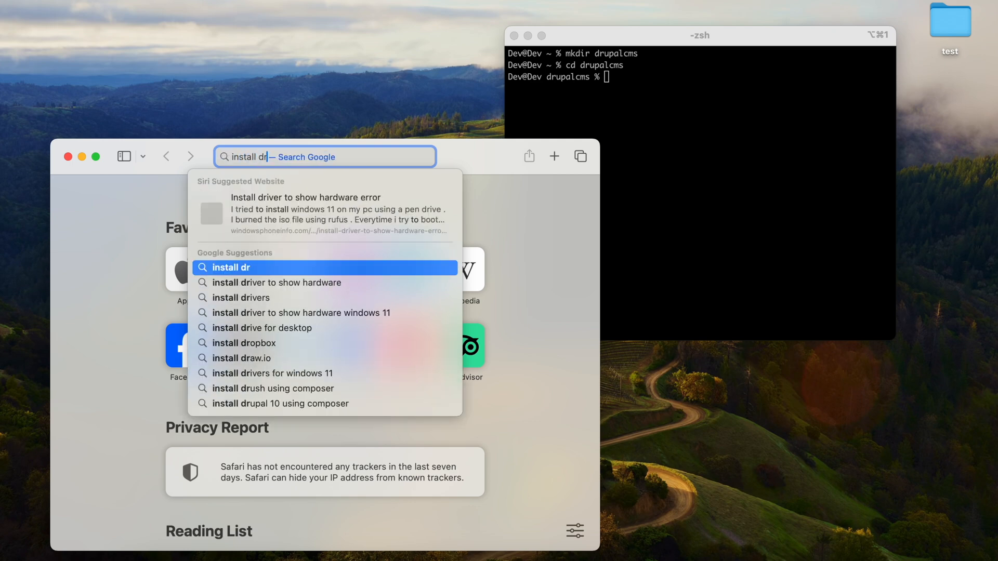
type("upal d")
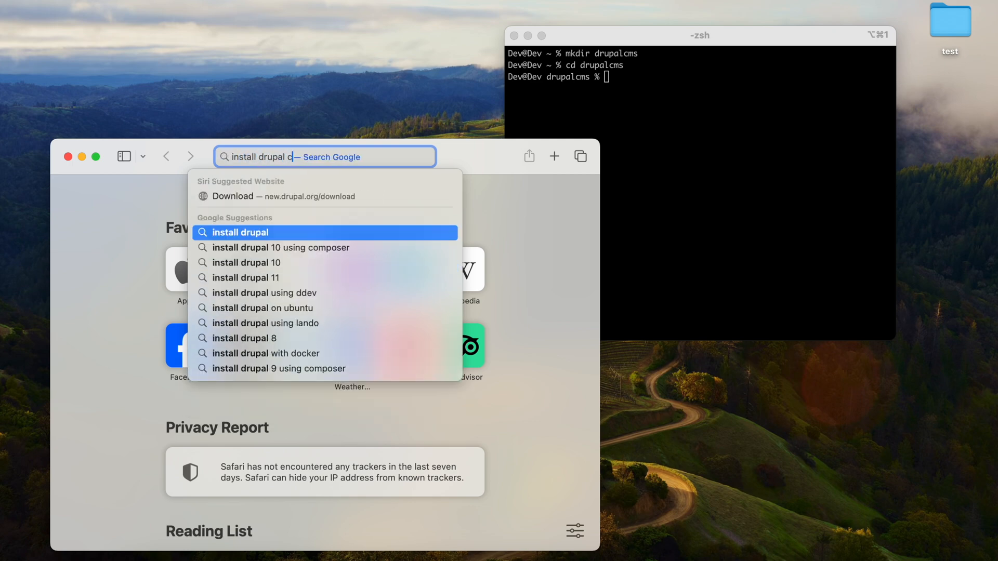
type("cms")
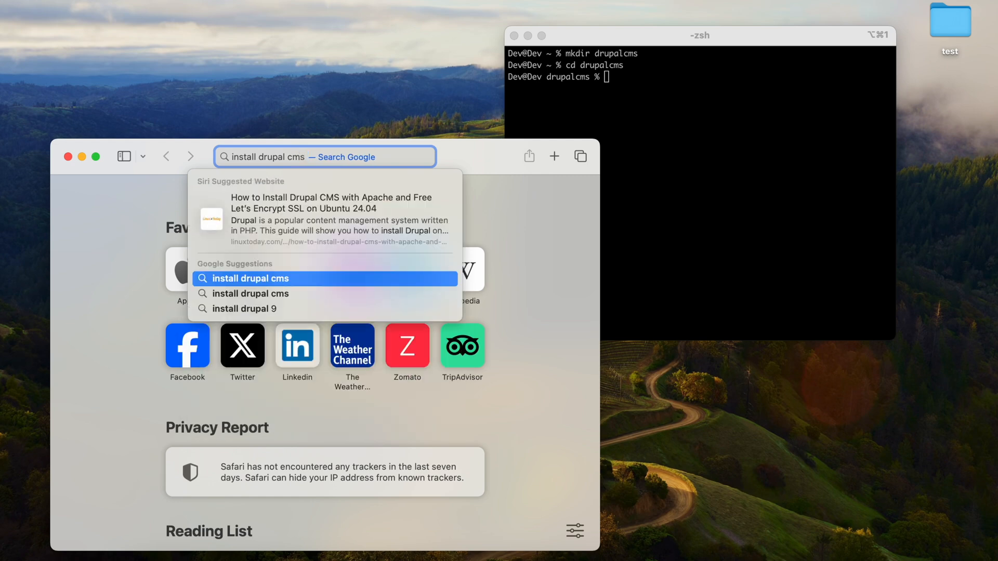
type("using")
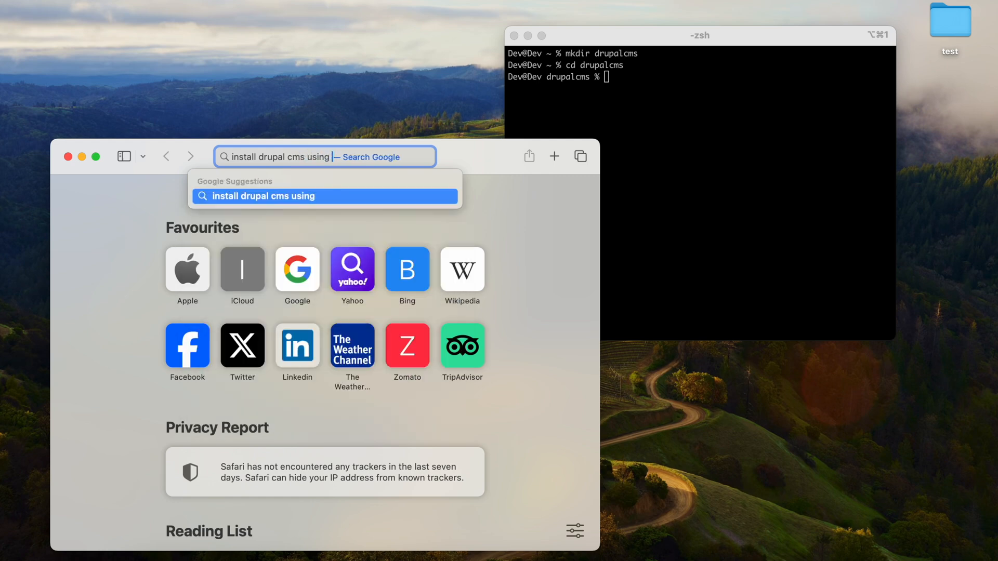
type("ddev")
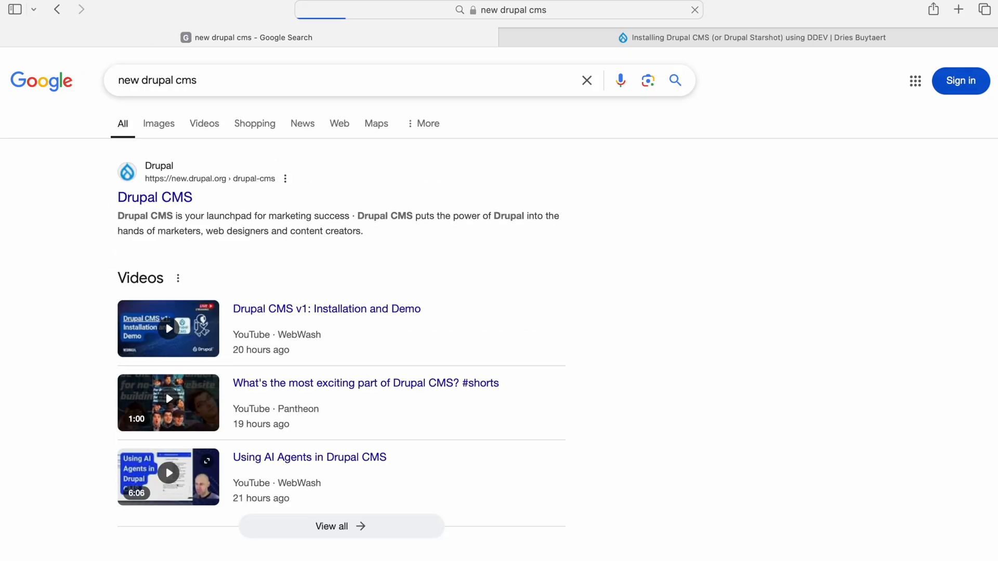
Open the Drupal CMS result on Drupal.org and show its Develop menu
left_click(154, 196)
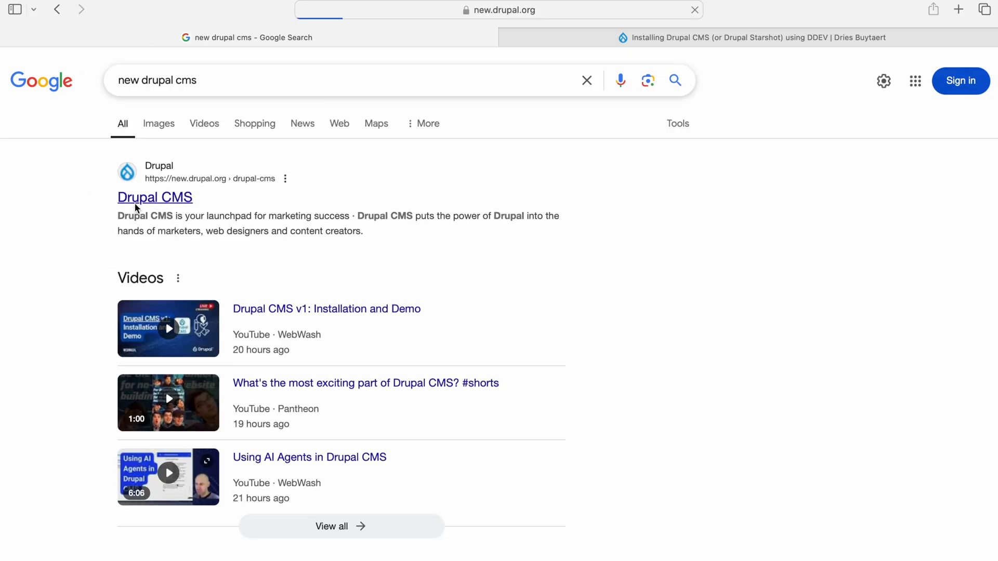
left_click(154, 198)
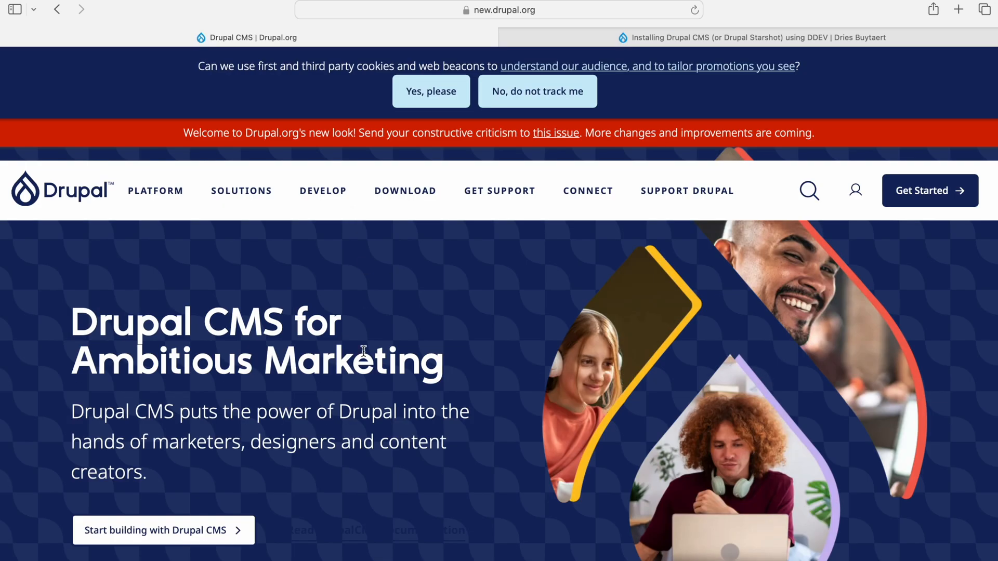
mouse_move(323, 190)
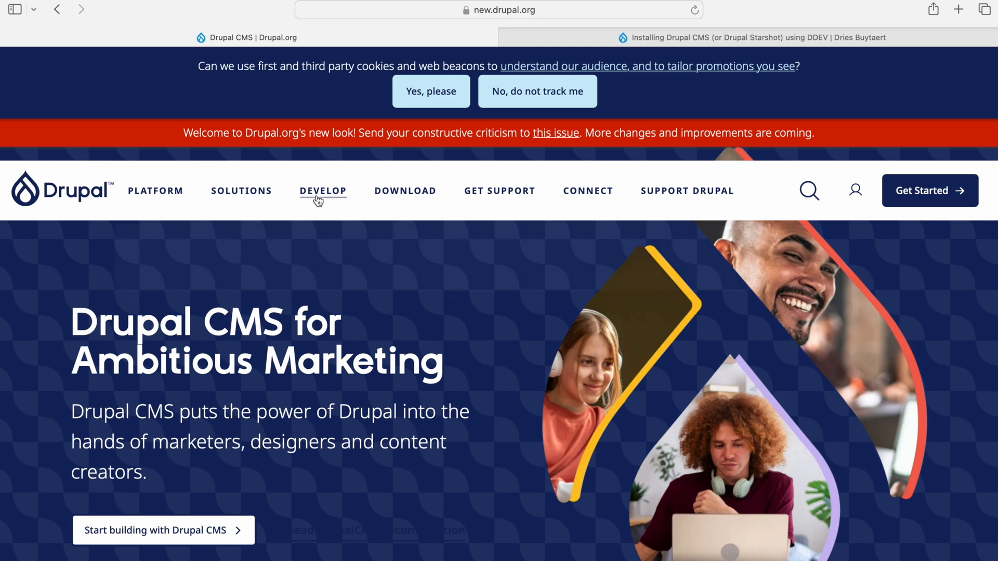
left_click(323, 191)
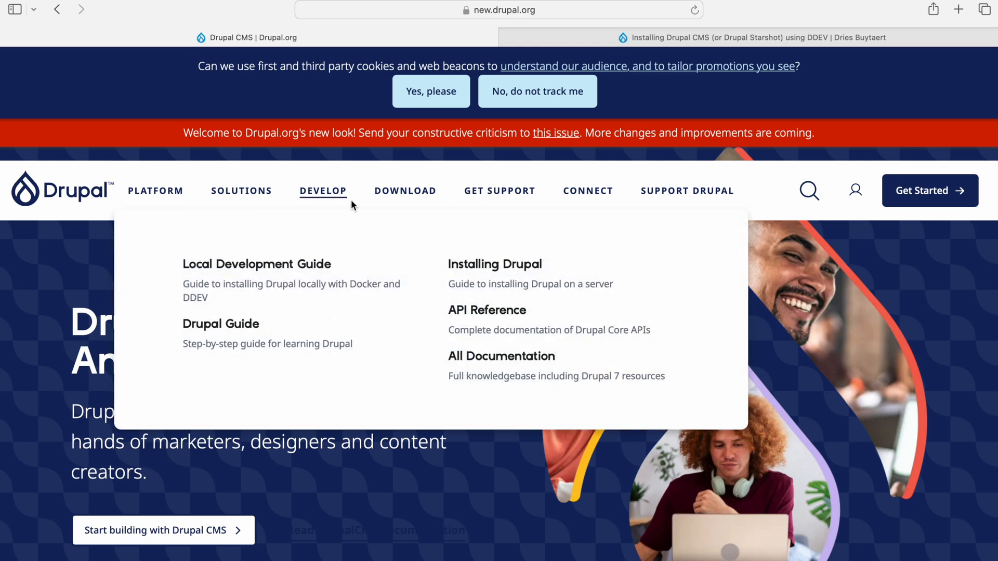
mouse_move(495, 263)
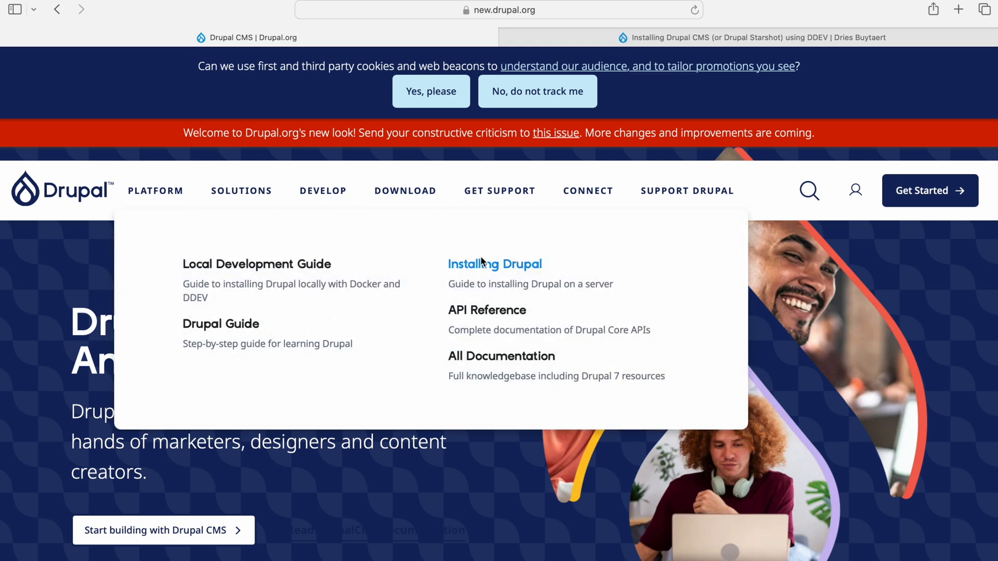
left_click(494, 263)
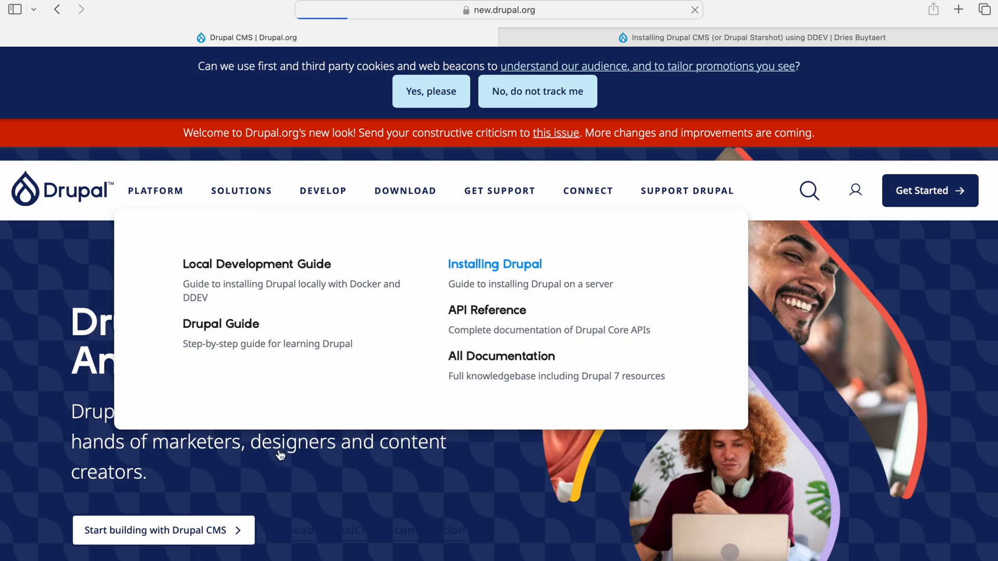
left_click(495, 264)
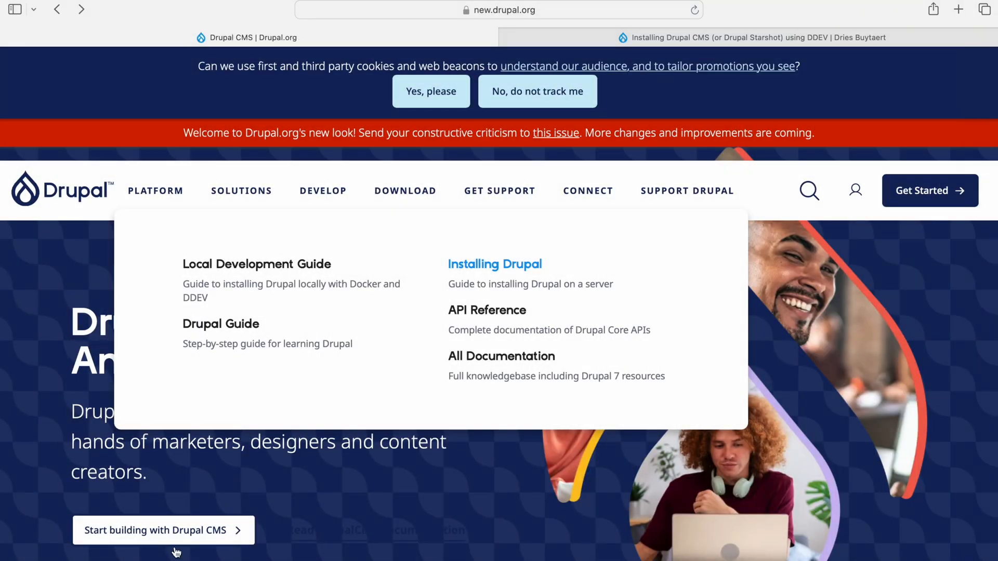
Follow 'Start building with Drupal CMS' to the Download page
left_click(163, 530)
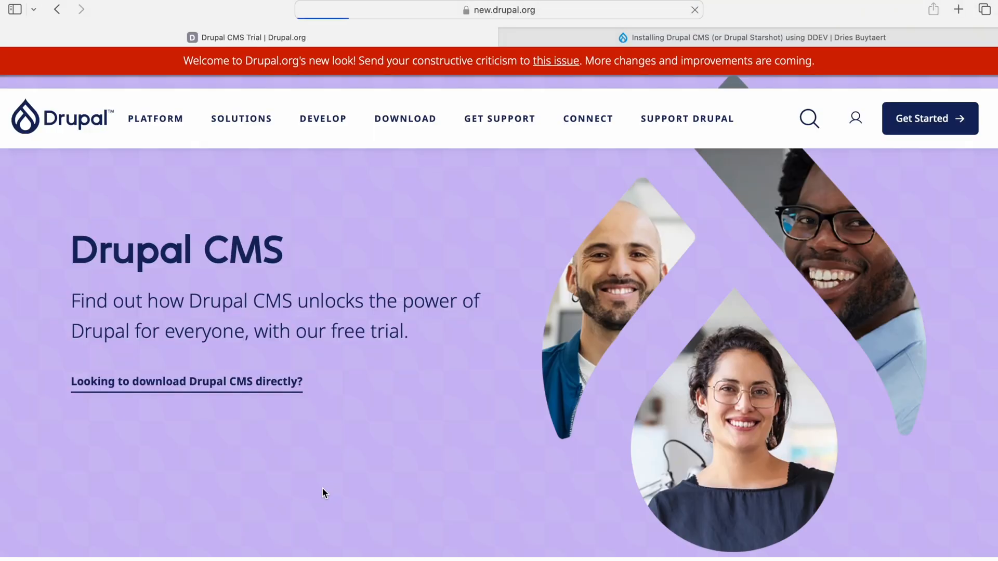
scroll("down", 3)
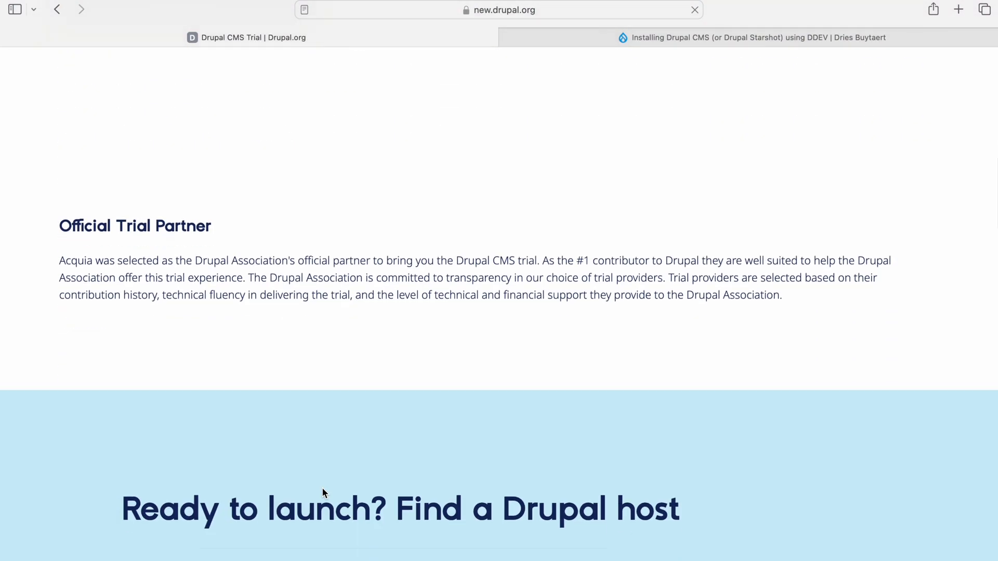
scroll("down", 3)
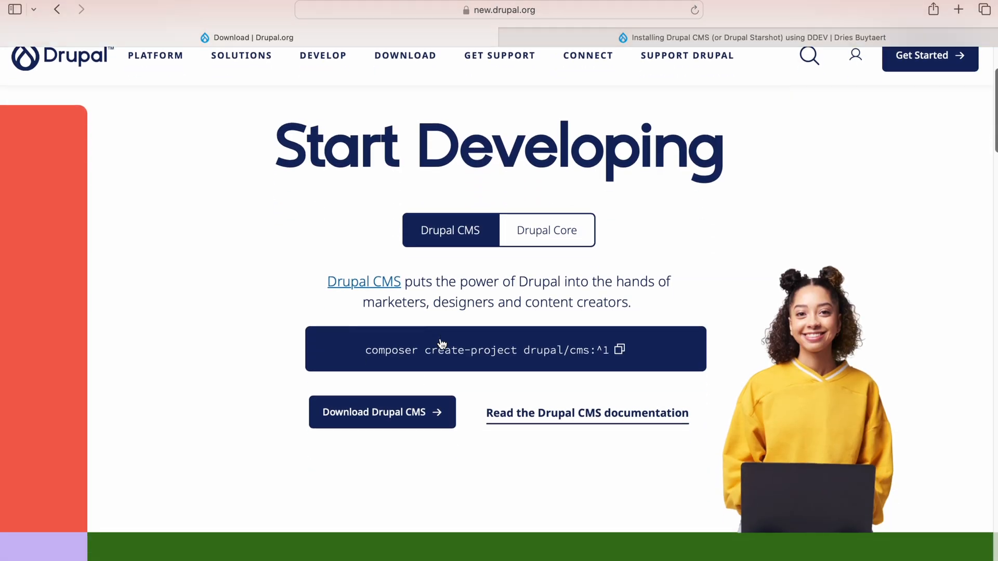
Scroll past the composer command to the Download Drupal CMS and documentation links
scroll("down", 3)
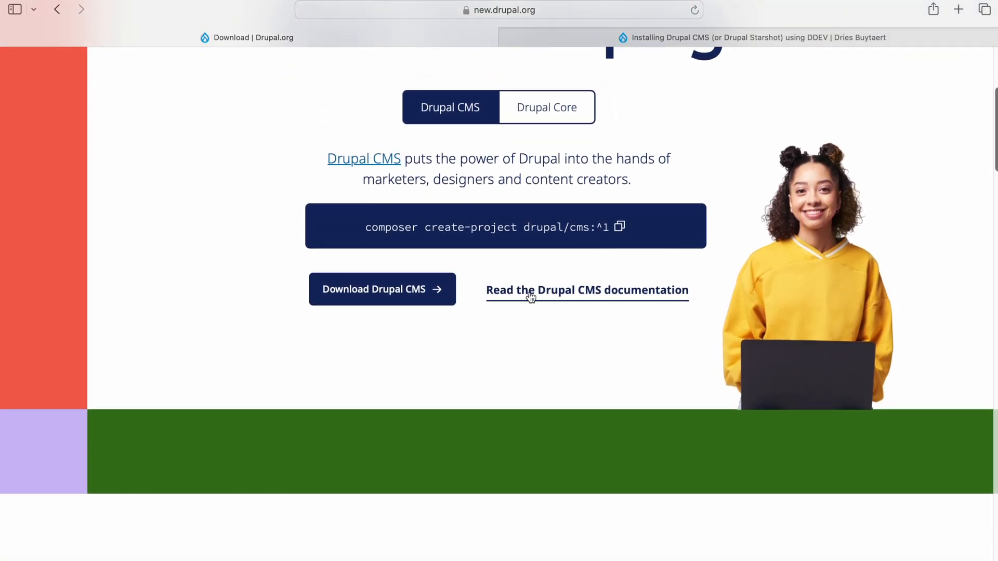
mouse_move(557, 229)
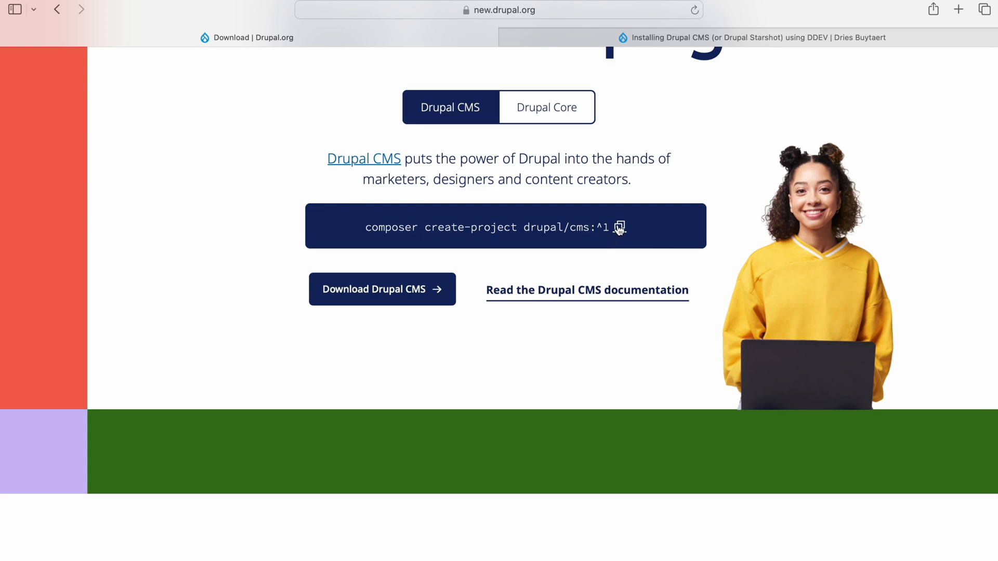
mouse_move(543, 310)
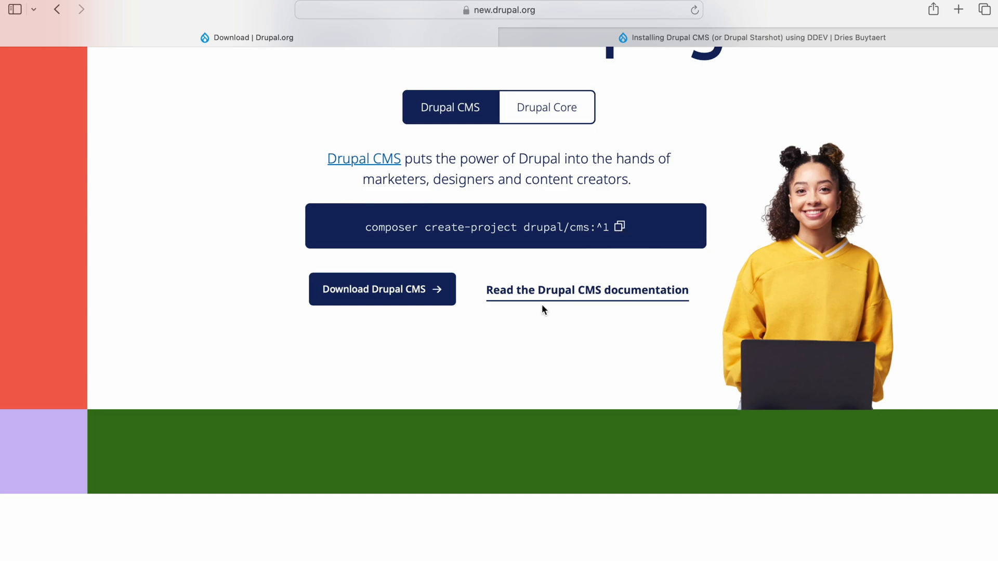
Open the Drupal CMS documentation and read the Install Drupal CMS guide
left_click(586, 290)
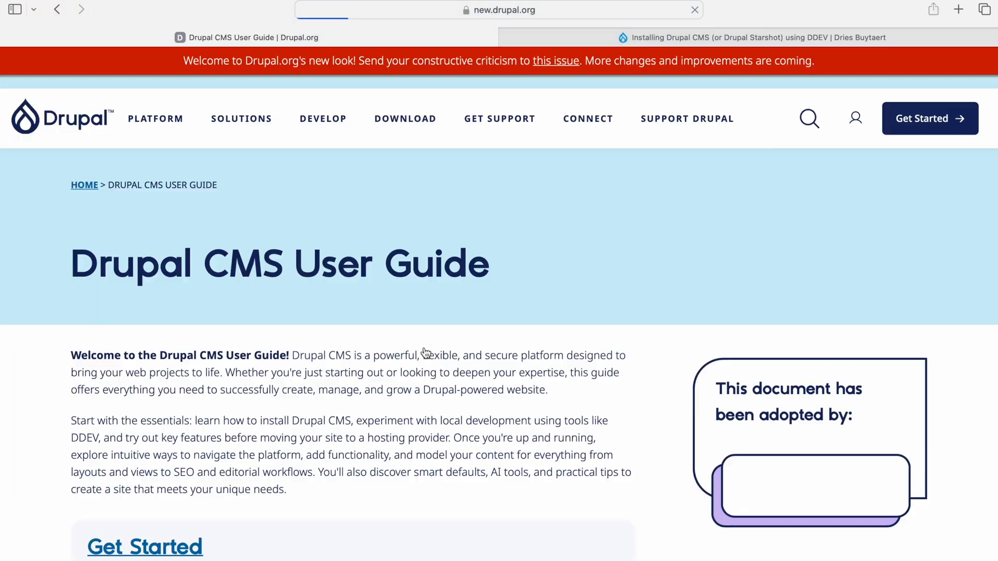
scroll("down", 3)
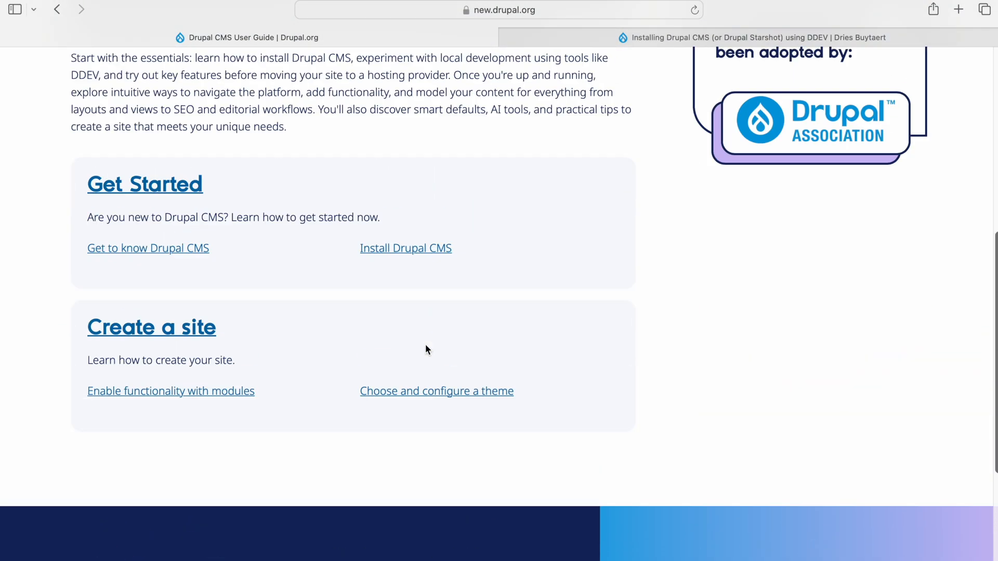
scroll("up", 3)
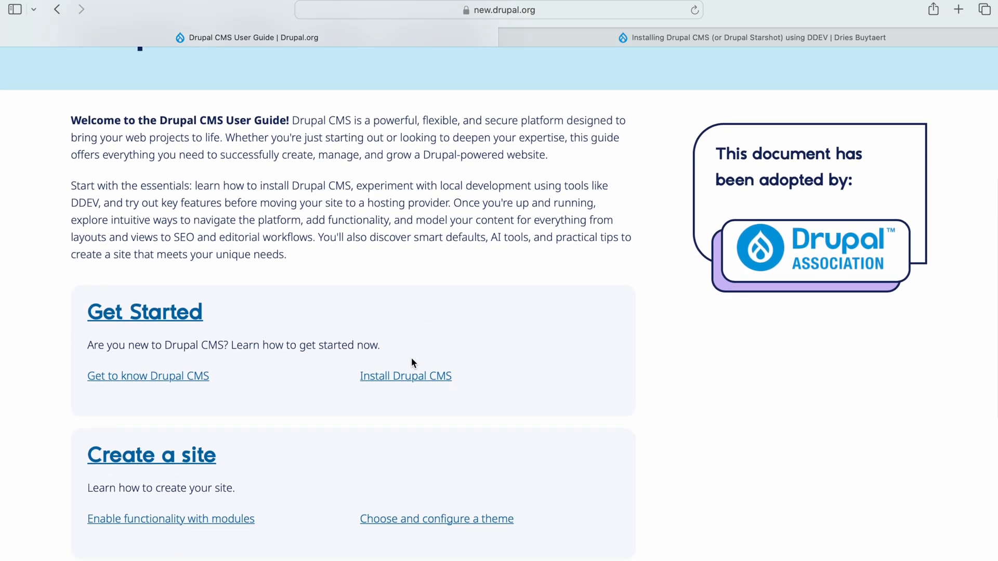
left_click(406, 375)
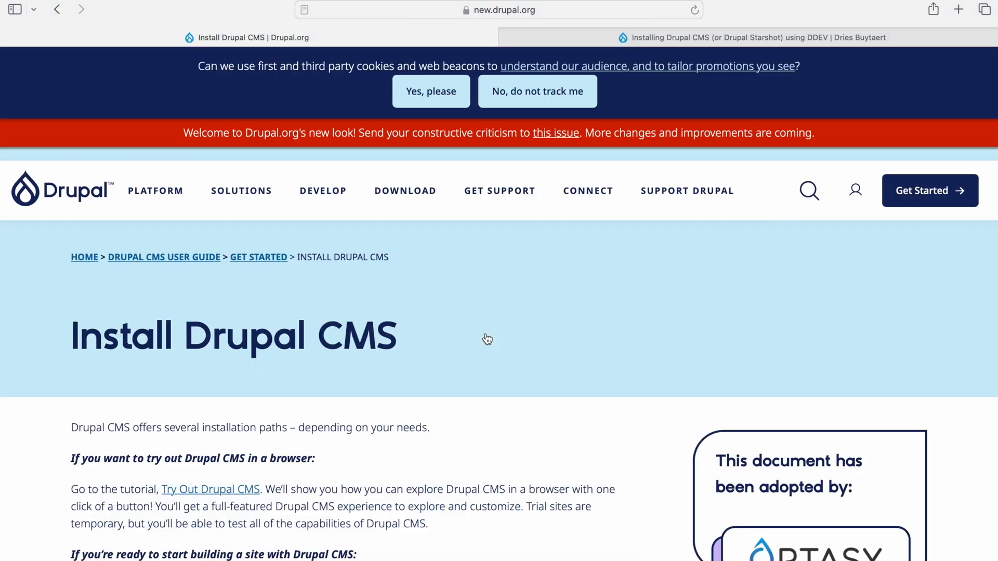
scroll("down", 3)
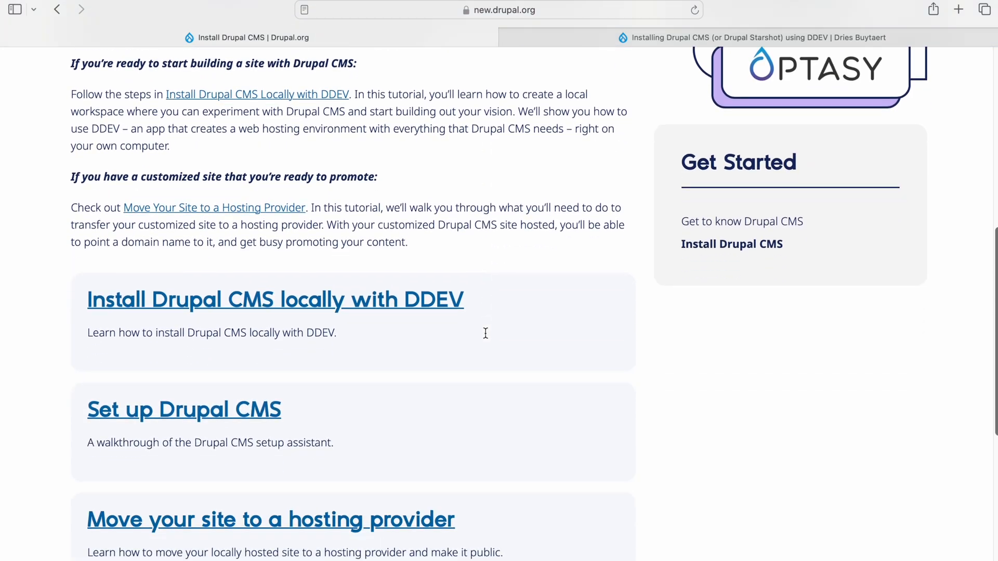
scroll("down", 3)
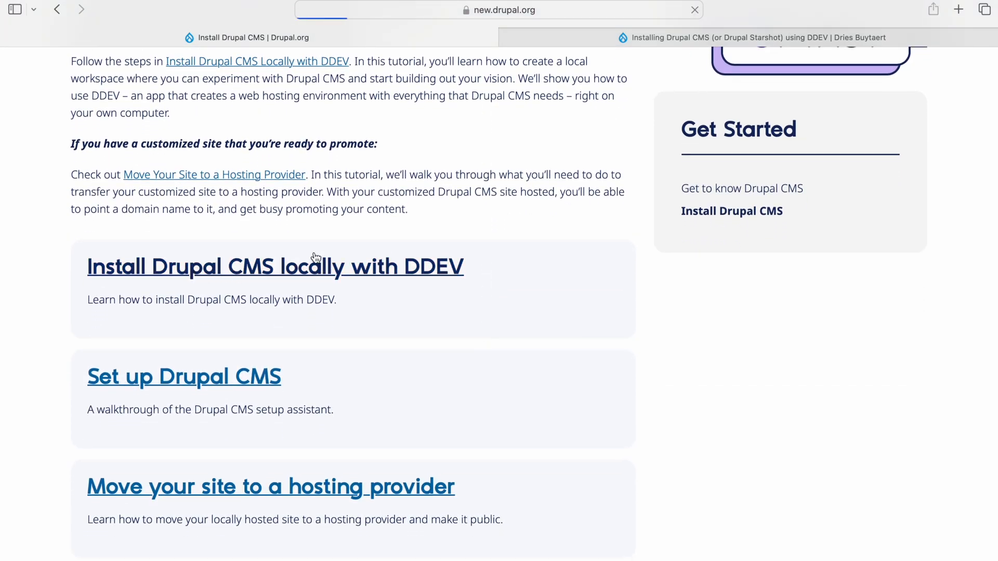
Read the DDEV local install tutorial, then download Drupal CMS from drupal.org/download
left_click(275, 267)
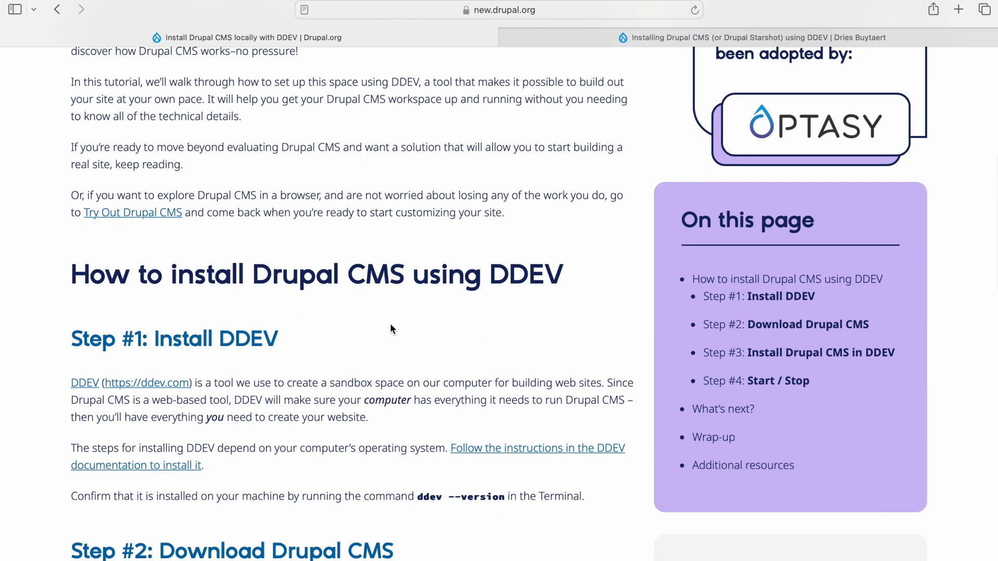
scroll("down", 3)
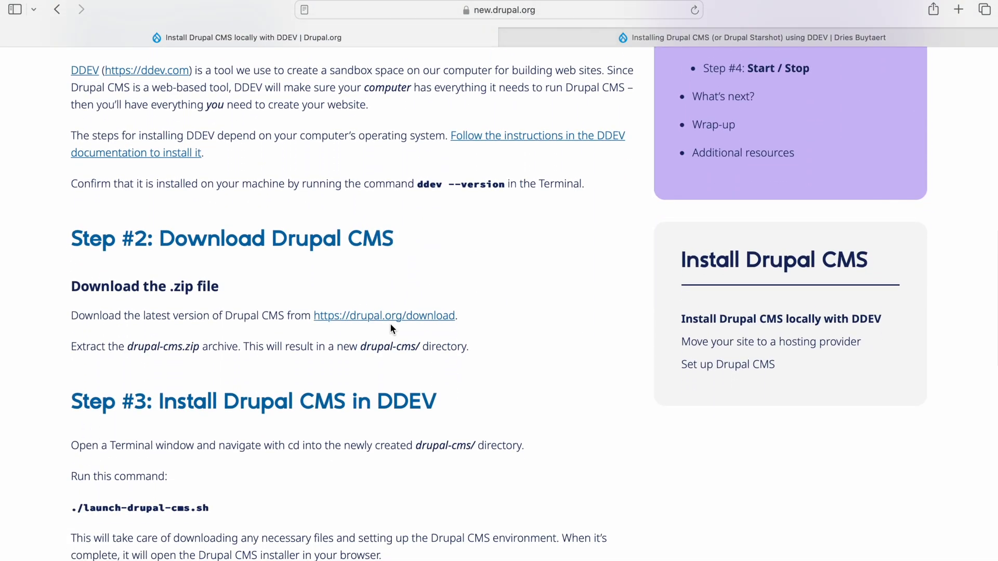
scroll("down", 3)
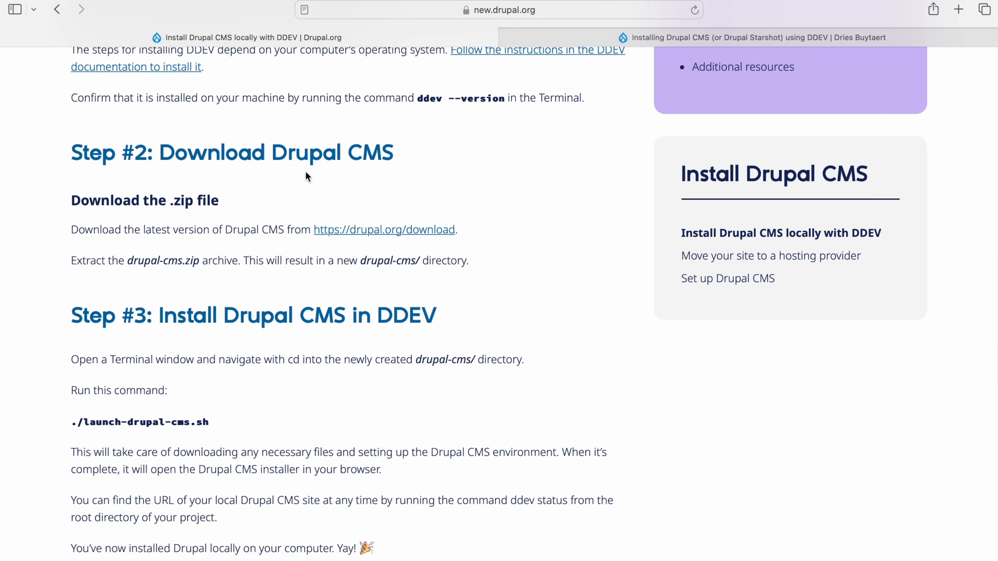
mouse_move(359, 202)
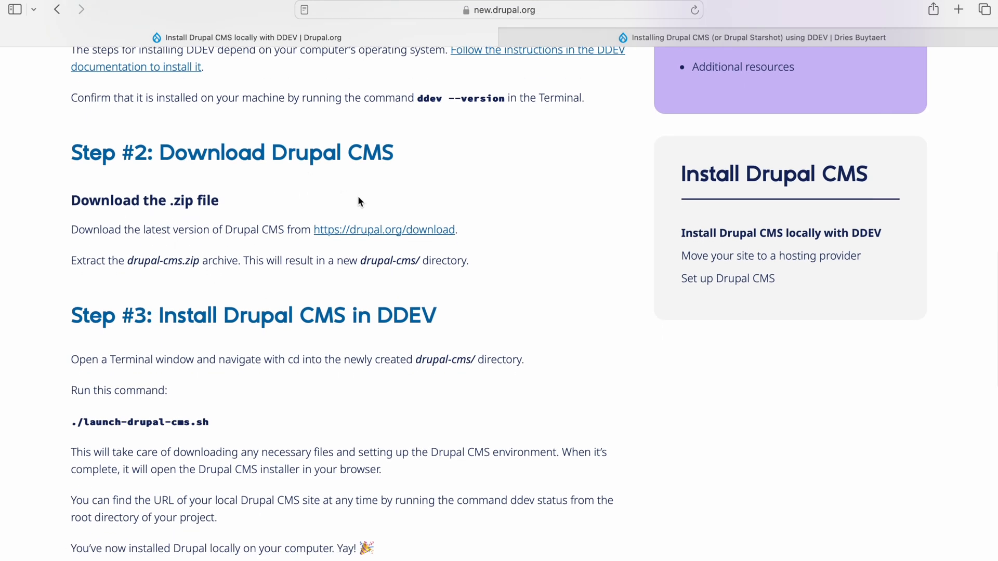
mouse_move(236, 278)
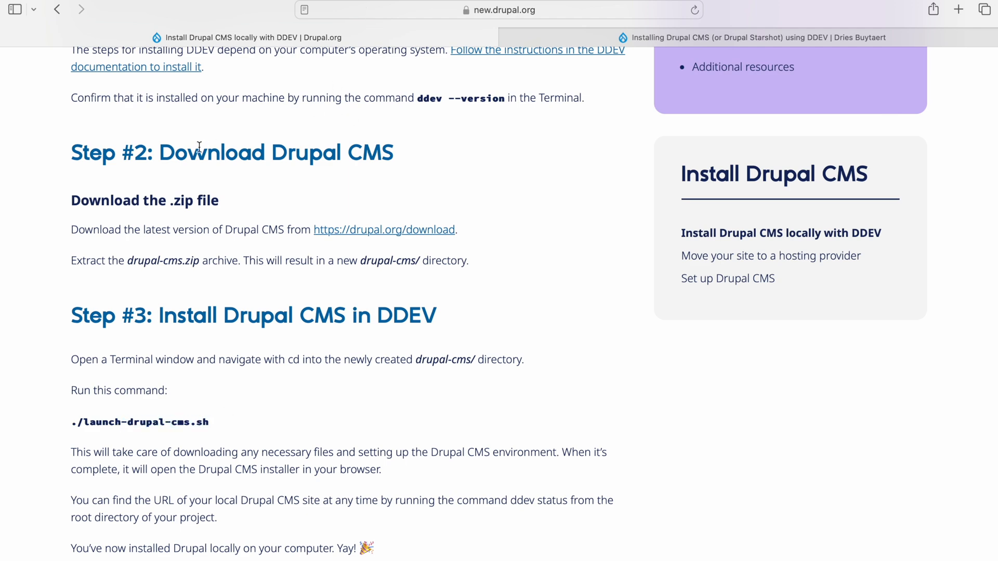
left_click(57, 10)
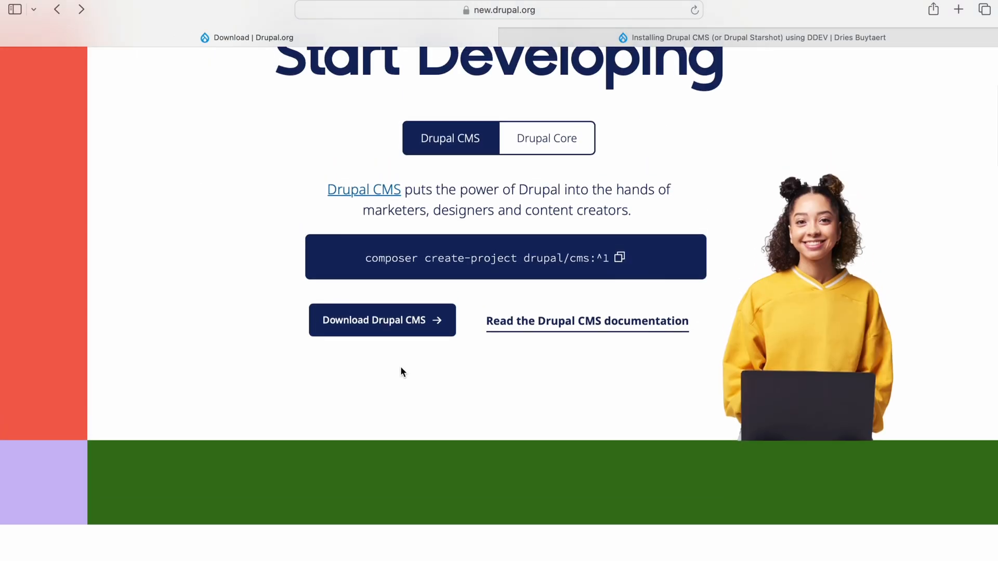
left_click(373, 320)
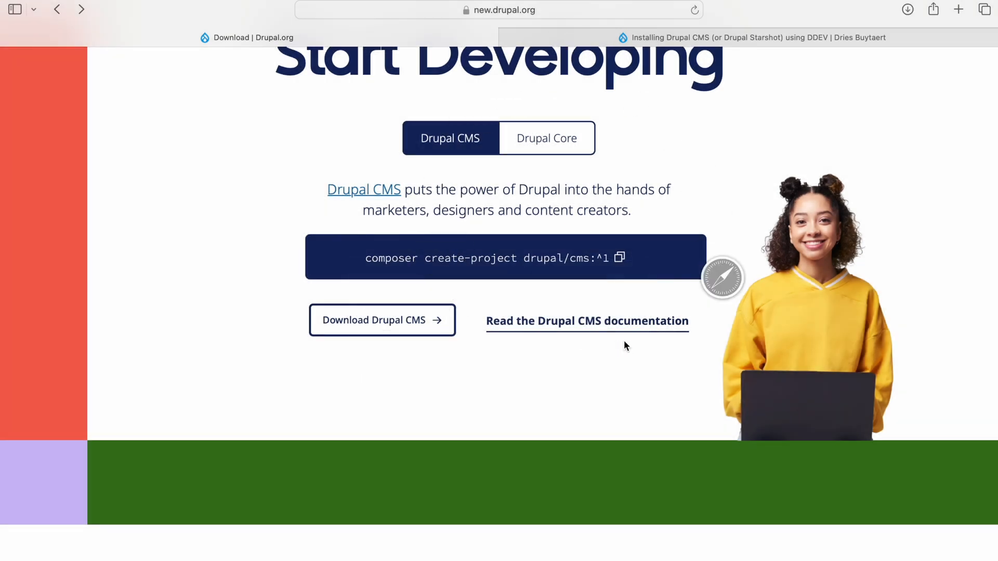
mouse_move(684, 138)
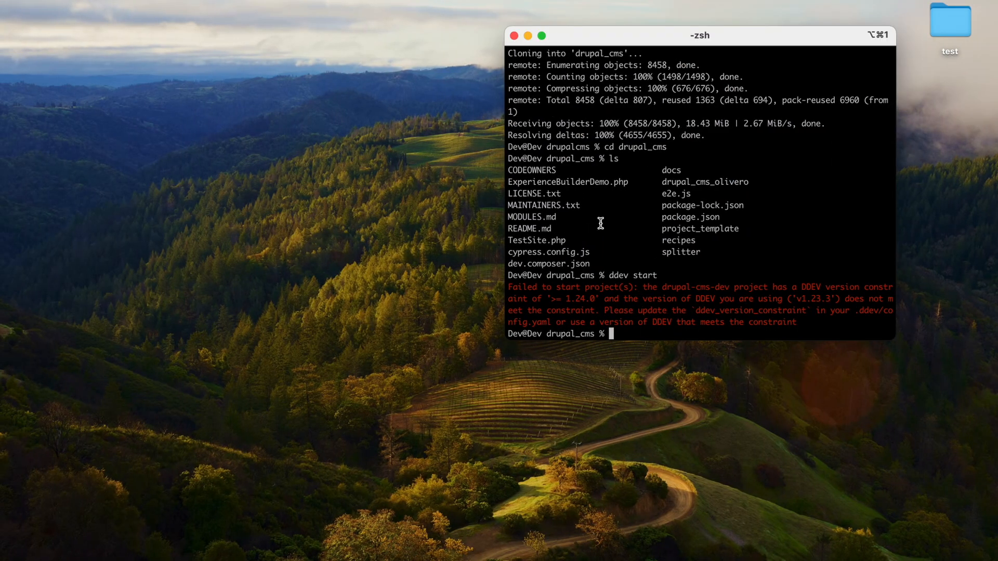
Leave the failed drupal_cms clone and move into the Downloads folder
type("cd ..")
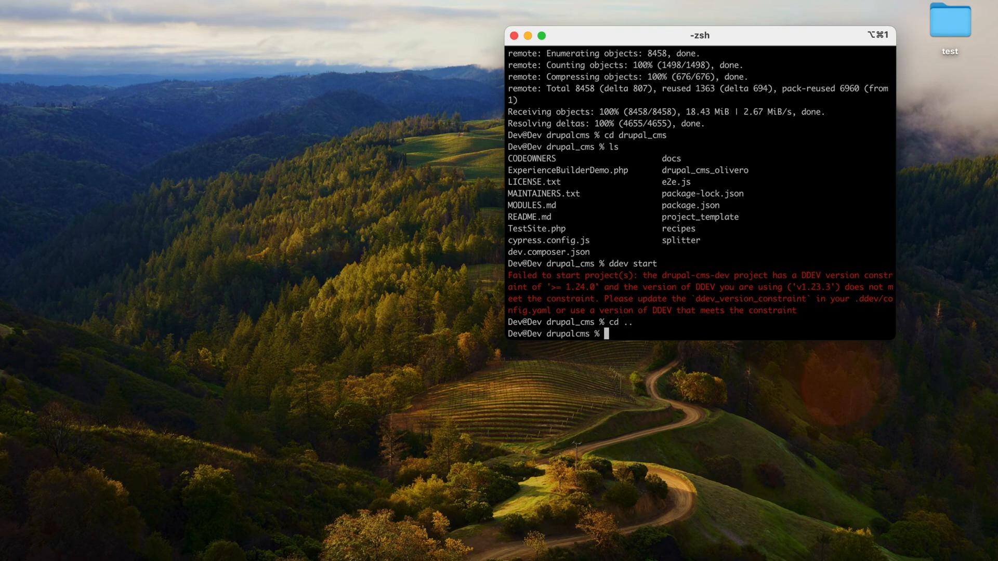
key("Return")
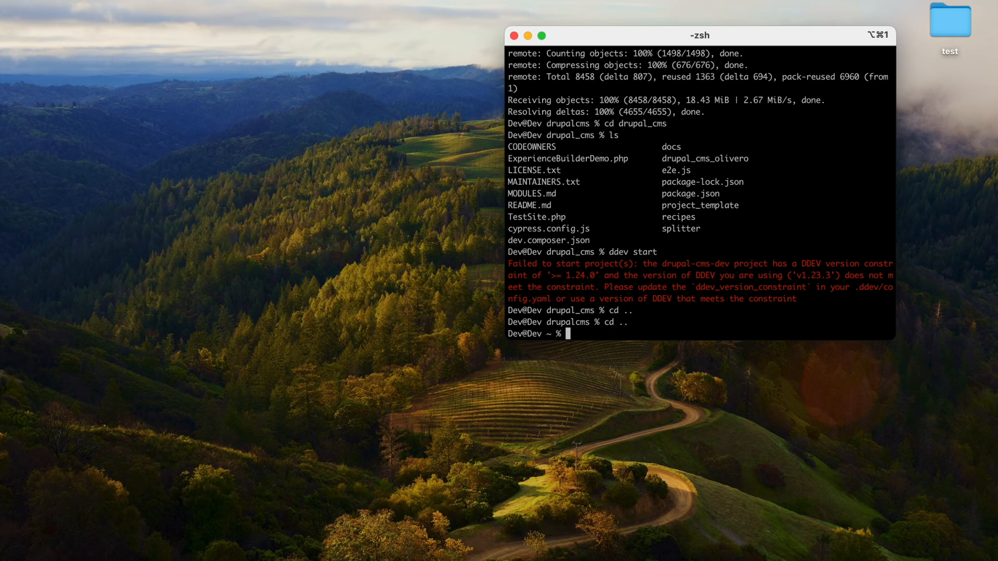
type("mv")
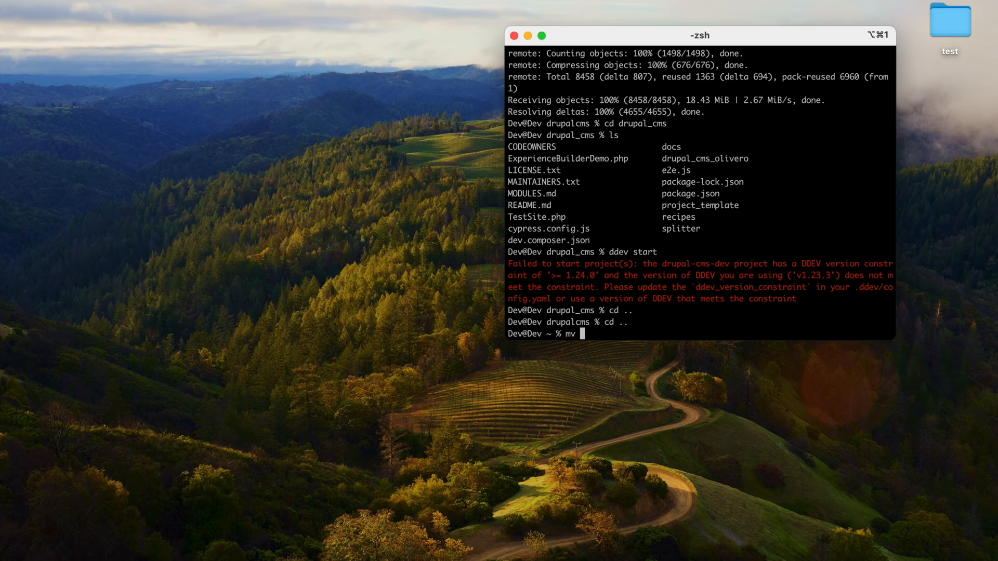
key("Backspace")
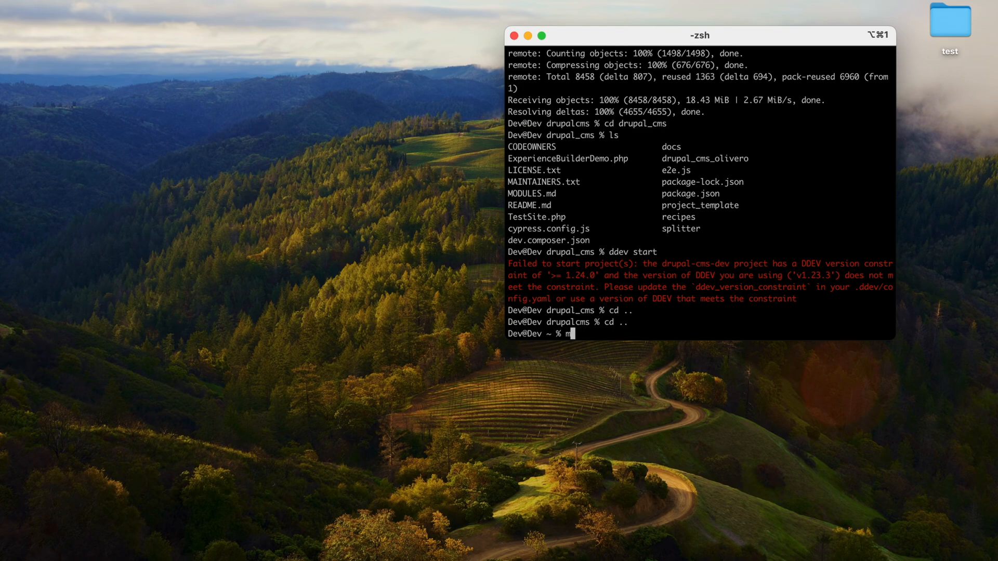
type("cd Do")
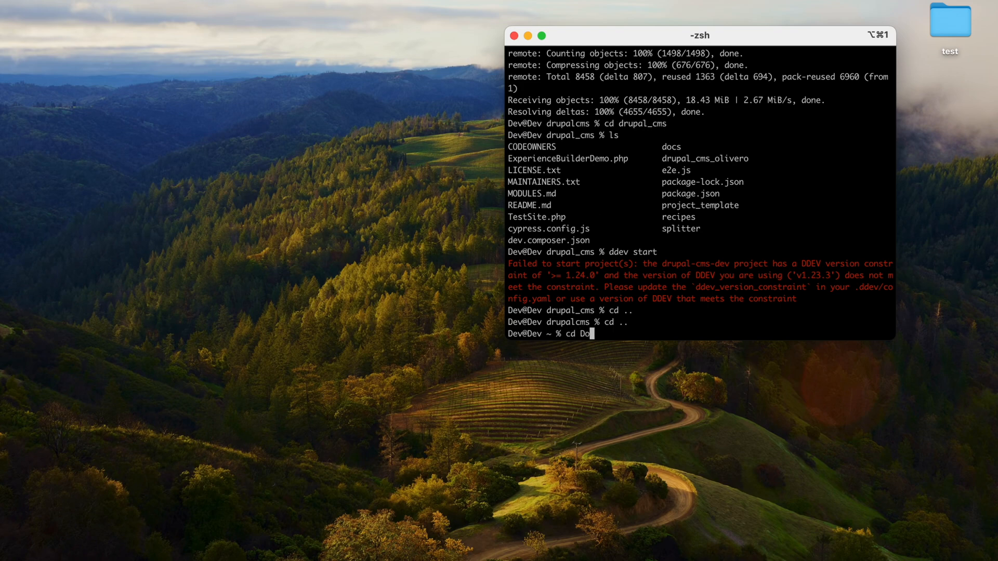
type("w")
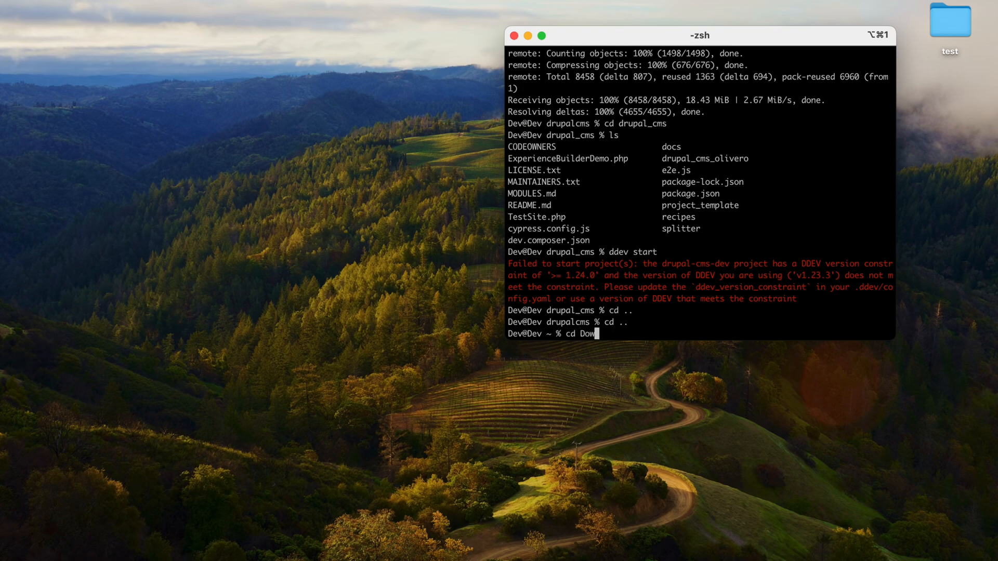
key("Return")
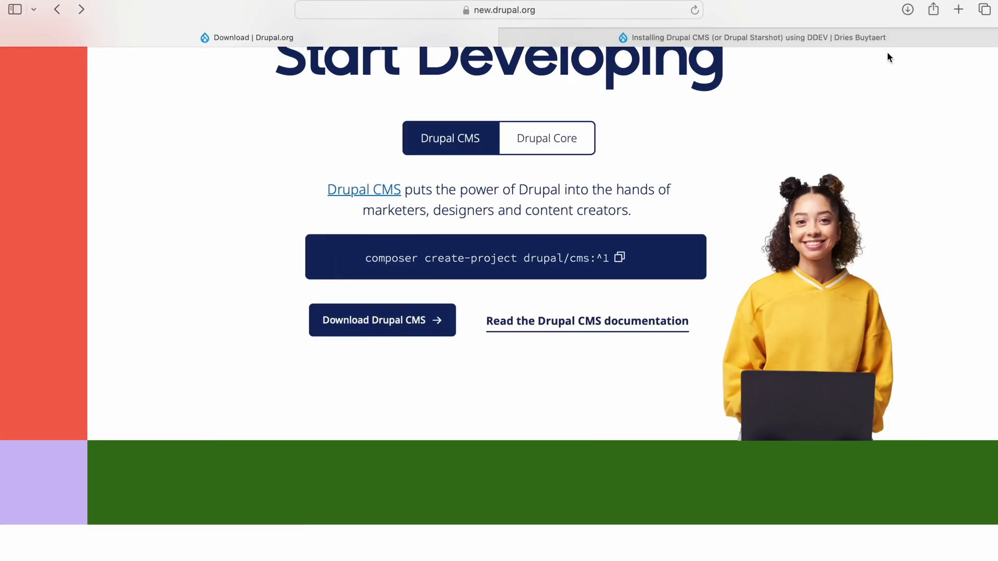
Enter the downloaded drupal-cms folder with cd and Tab completion
left_click(907, 9)
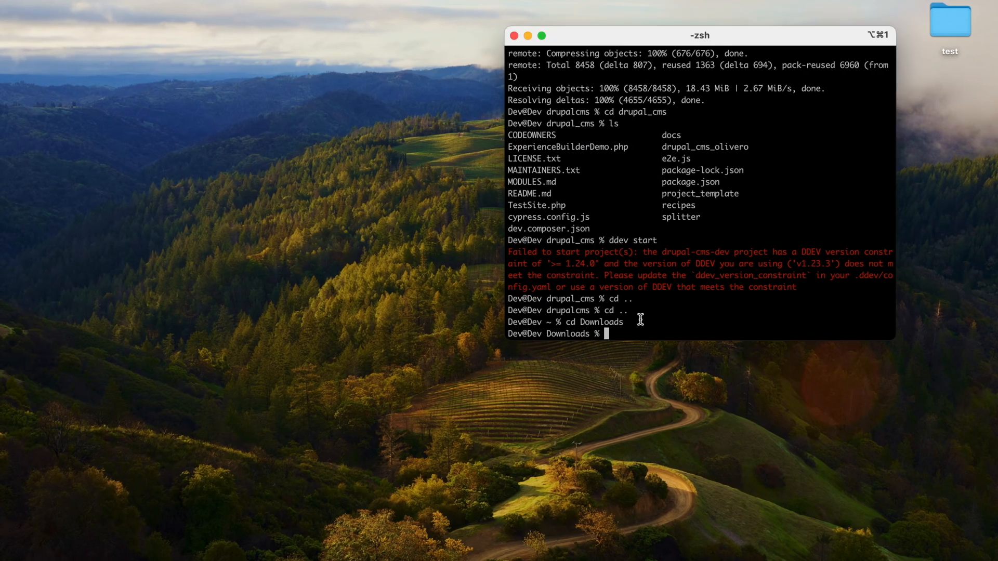
type("cd")
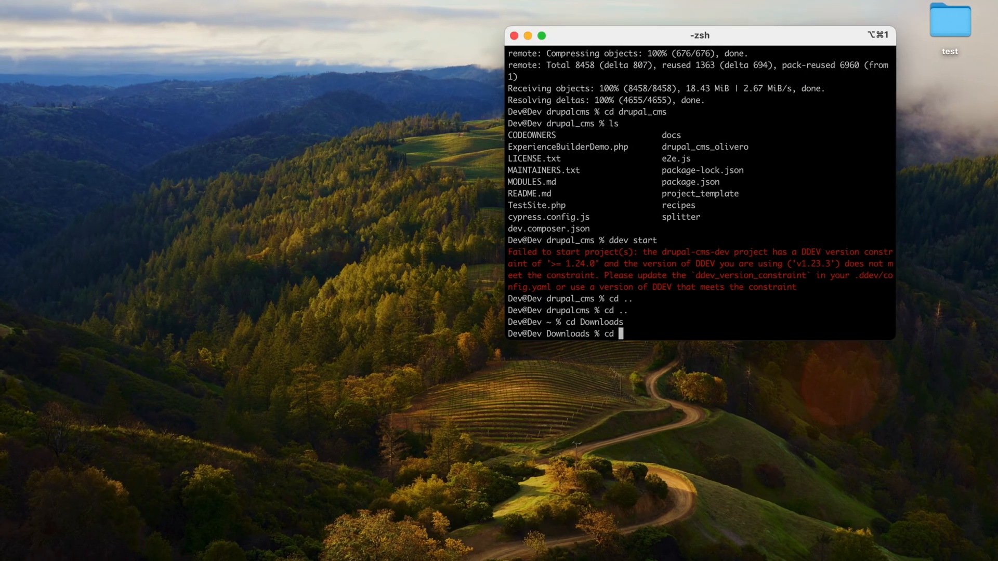
type("drupal-cms/")
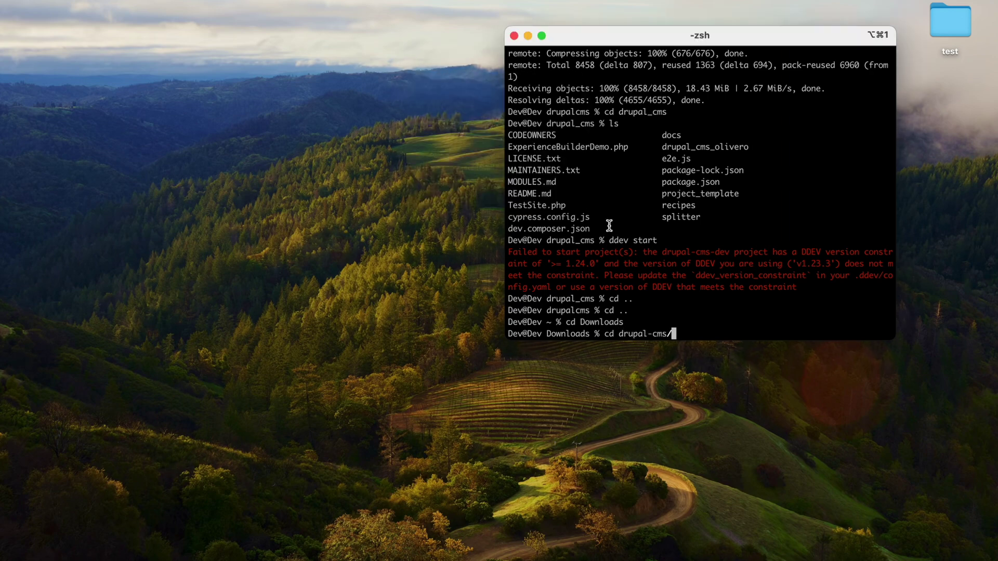
key("Return")
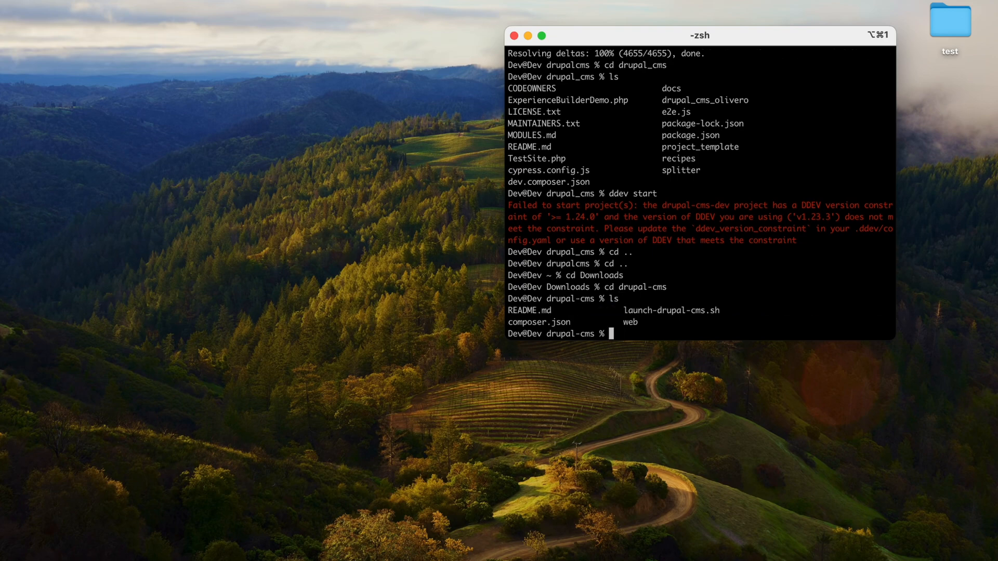
mouse_move(641, 315)
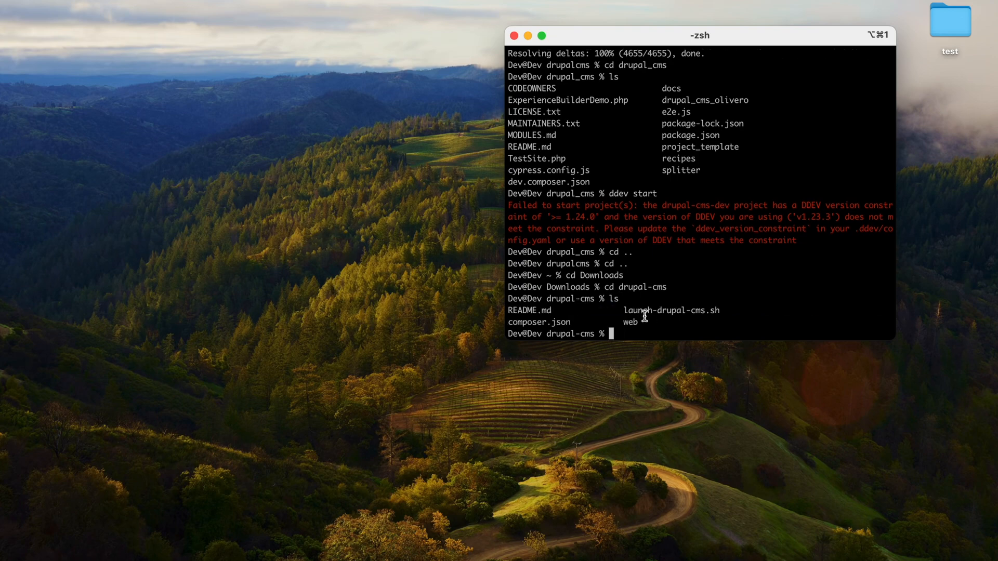
Run ./launch-drupal-cms.sh, which stops with an apptype error
double_click(671, 311)
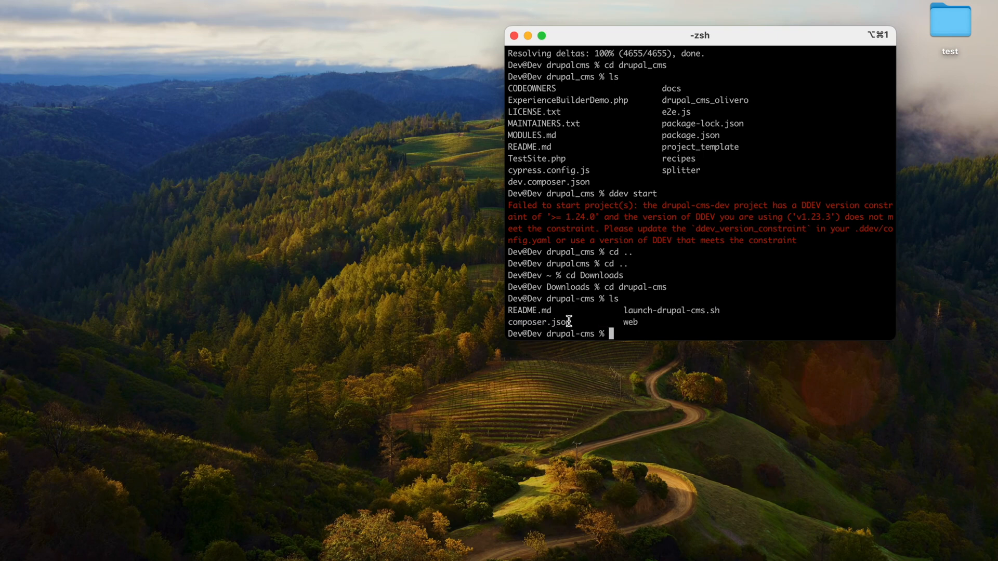
mouse_move(701, 289)
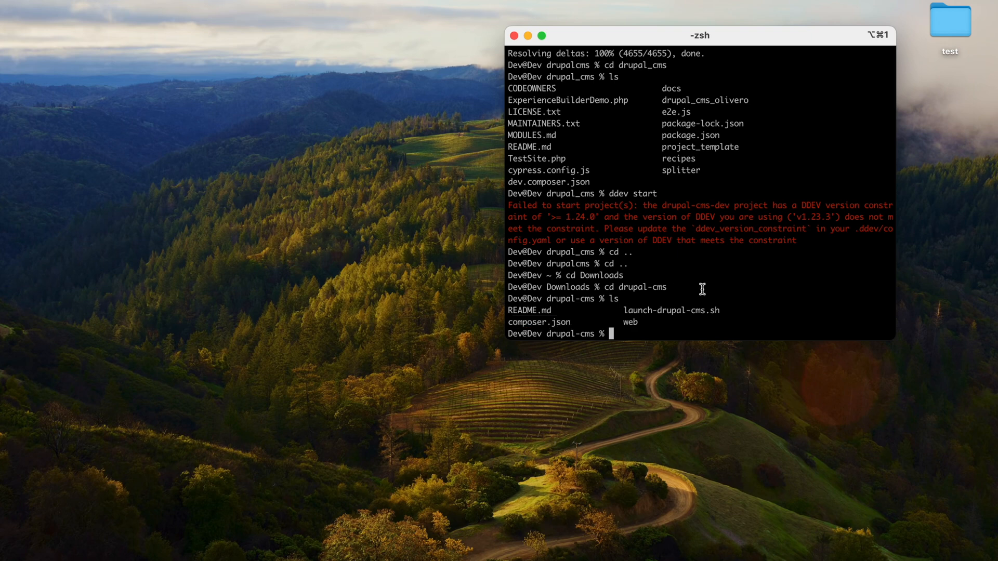
mouse_move(617, 325)
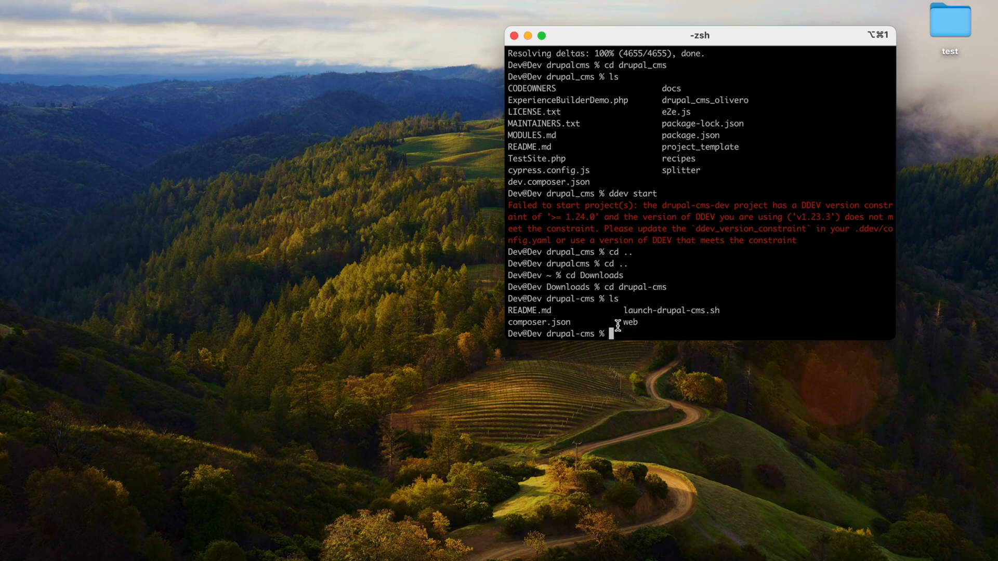
double_click(669, 311)
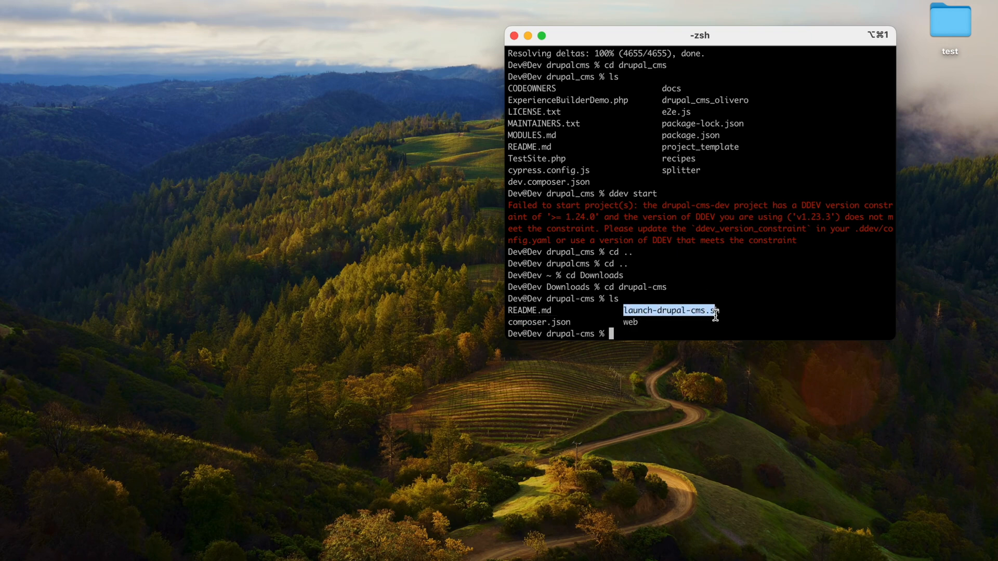
mouse_move(783, 292)
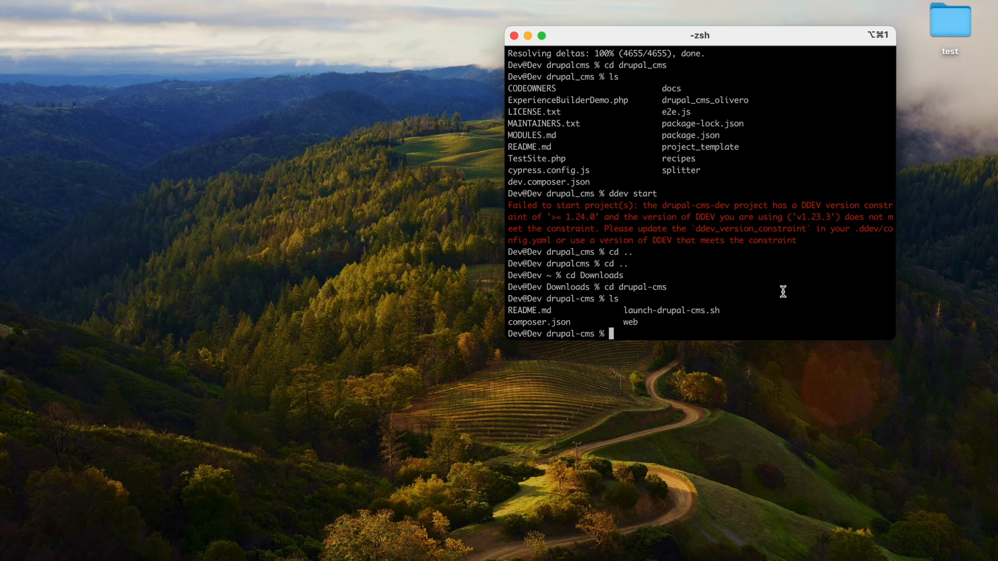
type("./launch-drupal-cms.sh")
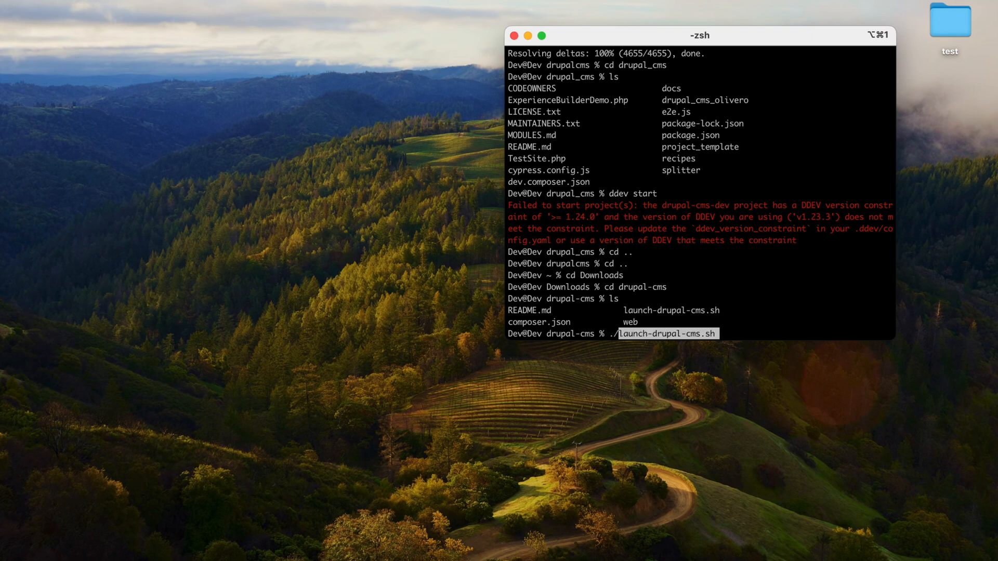
key("Return")
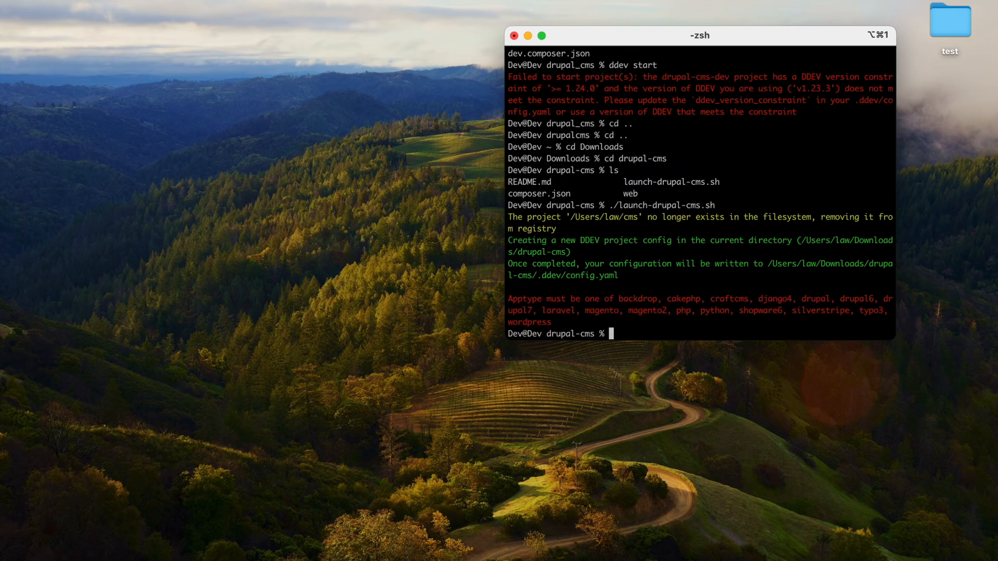
mouse_move(698, 281)
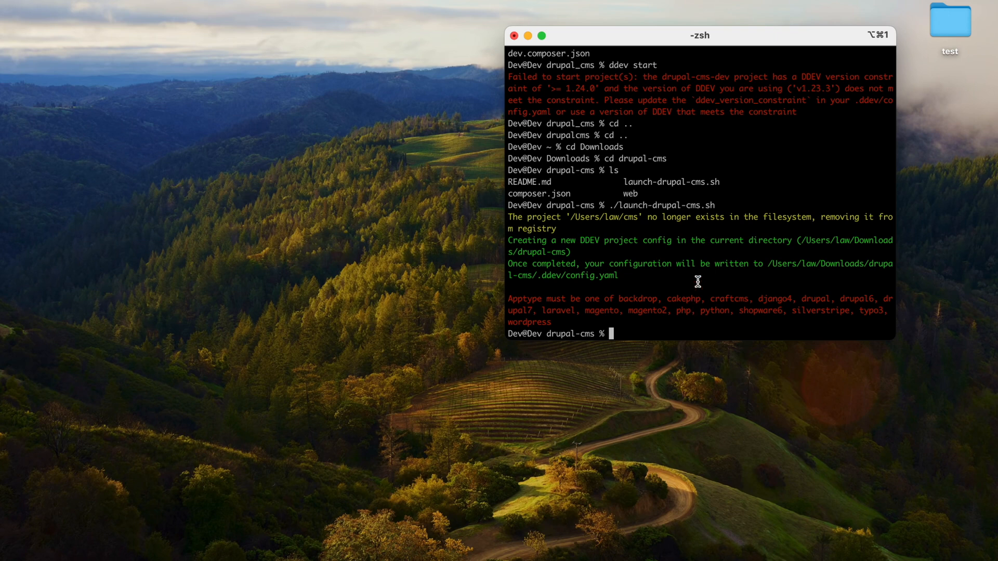
mouse_move(643, 263)
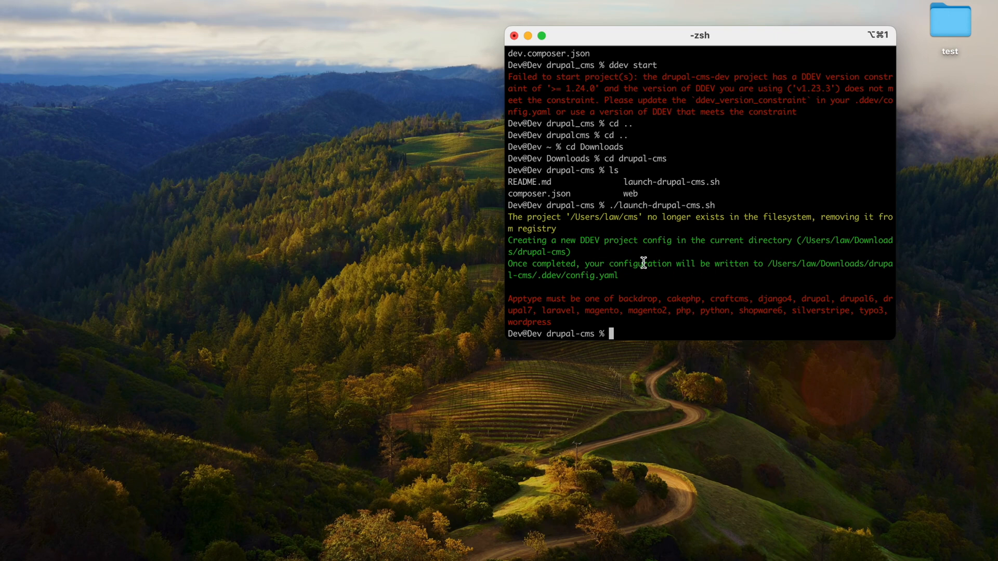
mouse_move(621, 327)
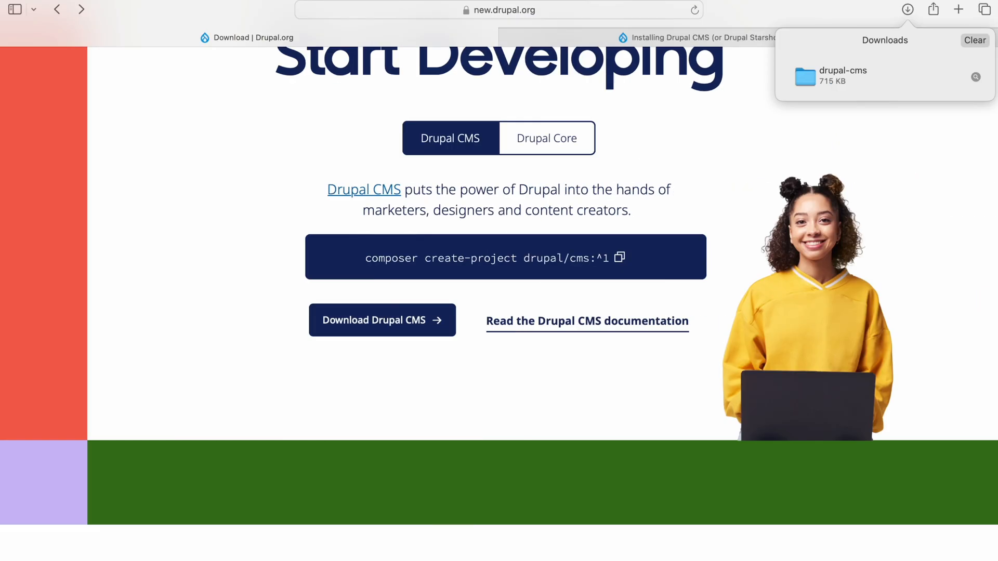
mouse_move(618, 261)
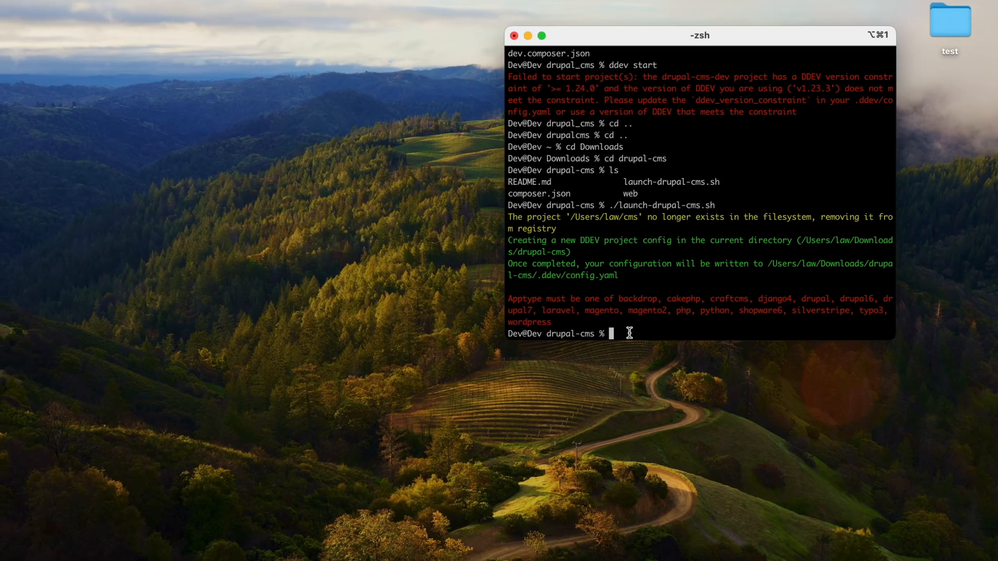
Try 'ddev composer create-project drupal/cms:^1', which fails as unsupported or lacking config
type("ddev composer create-project drupal/cms:^1")
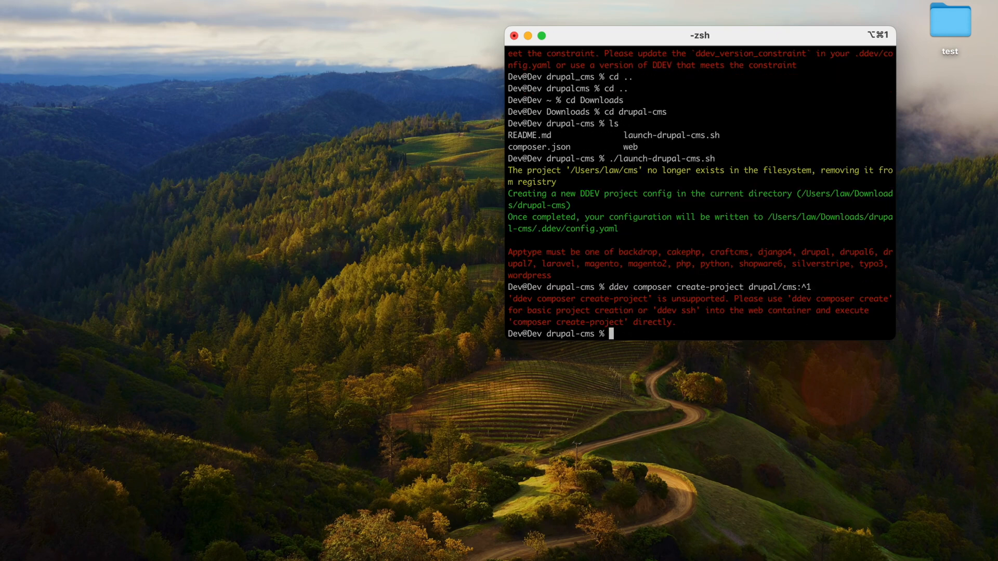
mouse_move(553, 303)
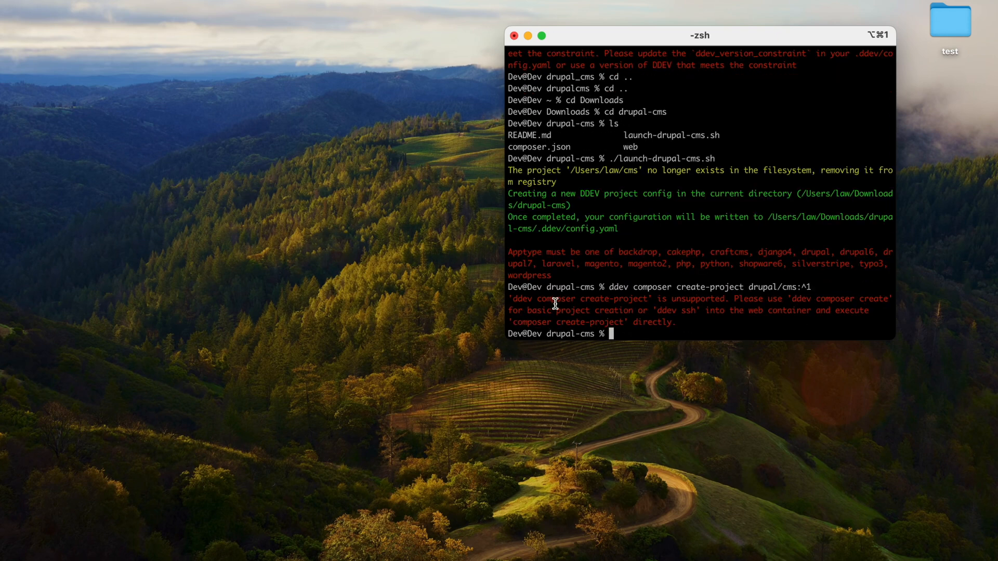
mouse_move(743, 302)
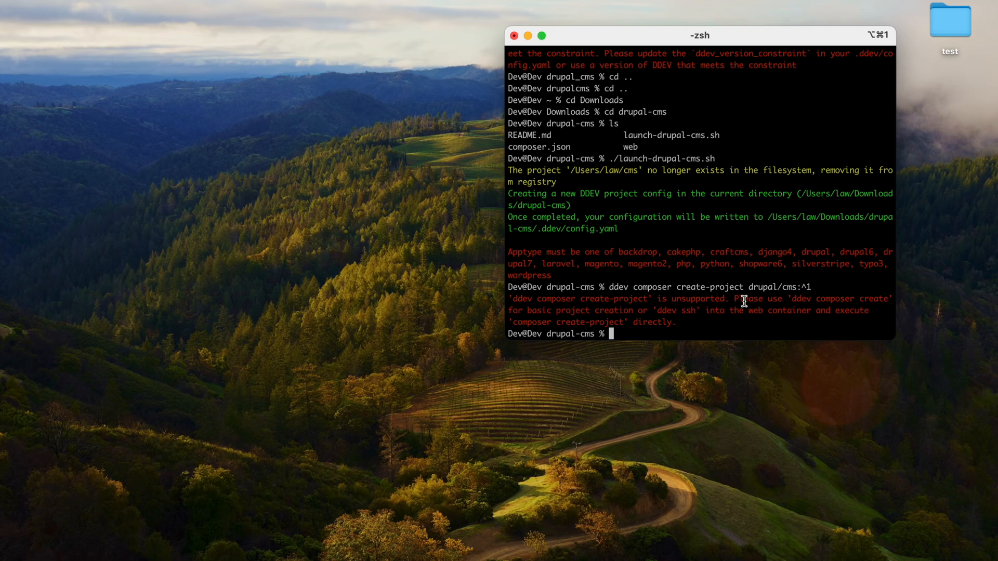
mouse_move(848, 300)
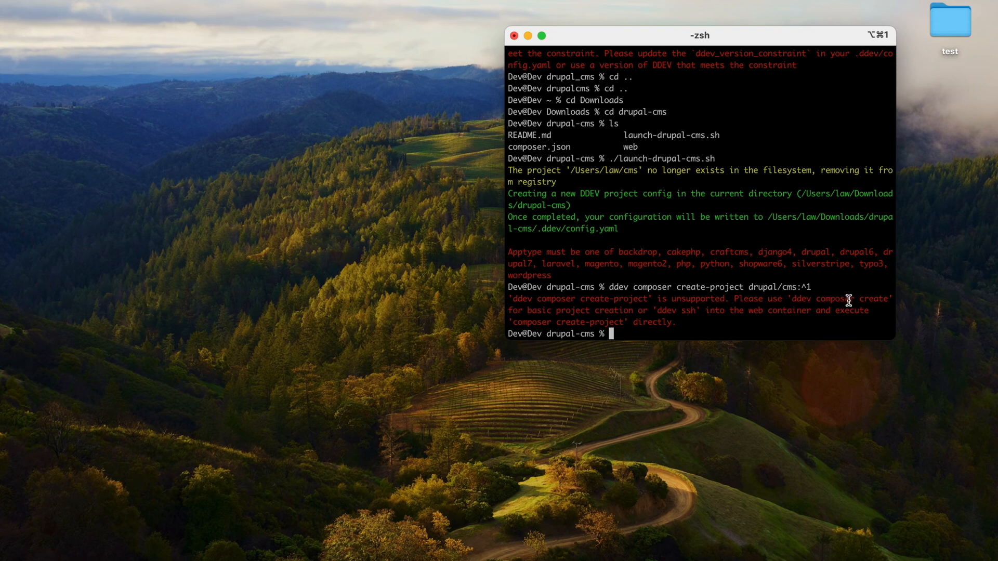
type("ddev composer create-project drupal/cms:^")
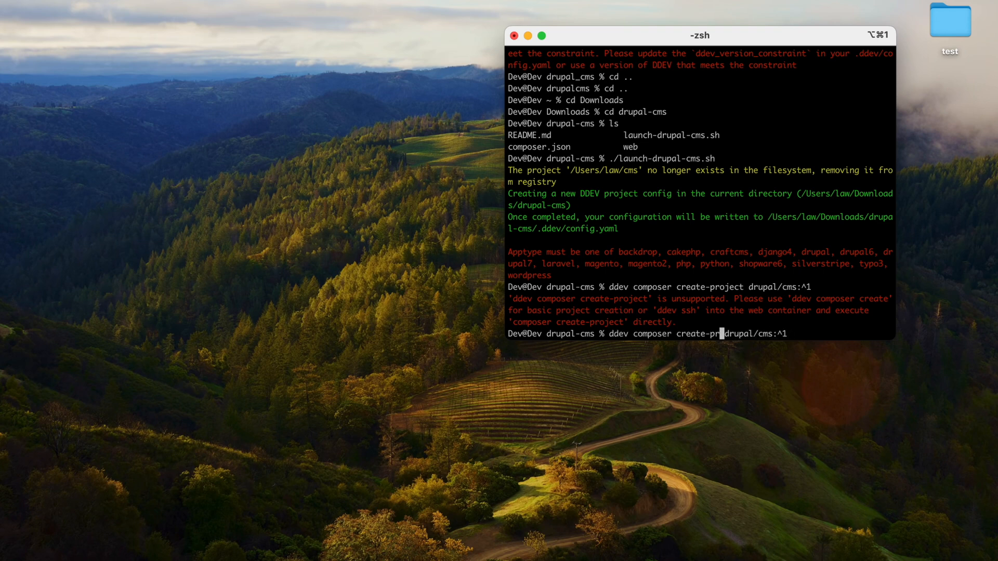
key("Return")
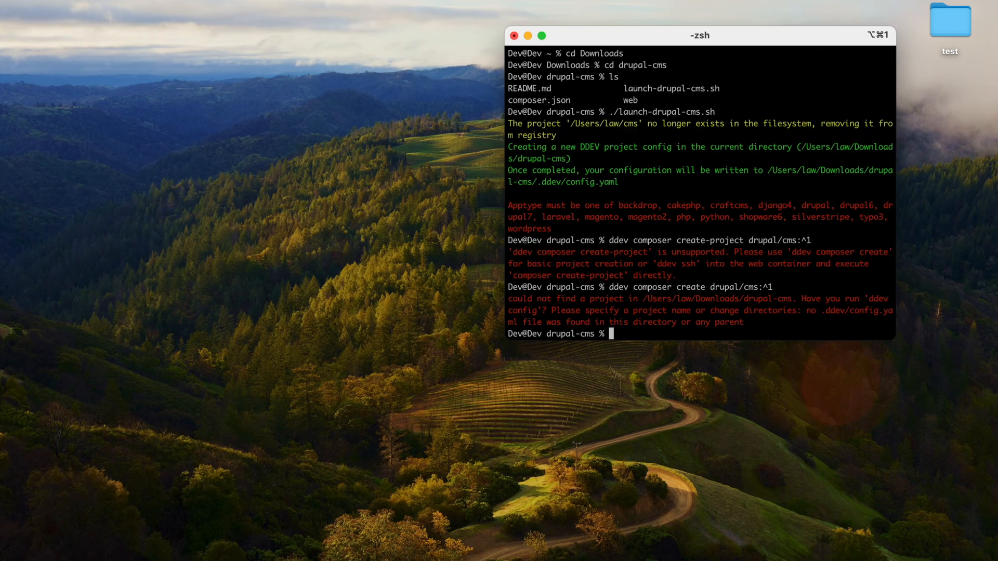
mouse_move(613, 305)
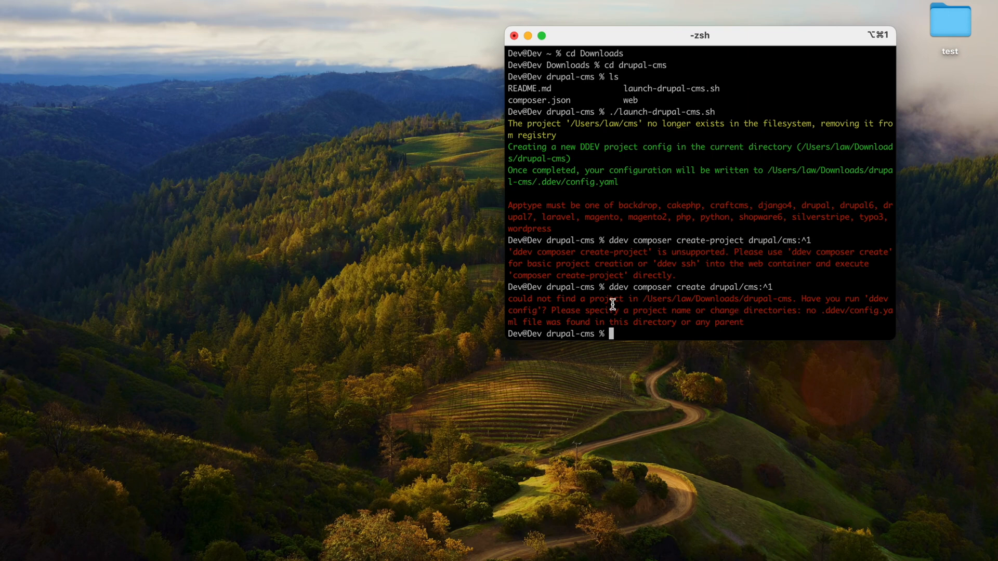
mouse_move(757, 304)
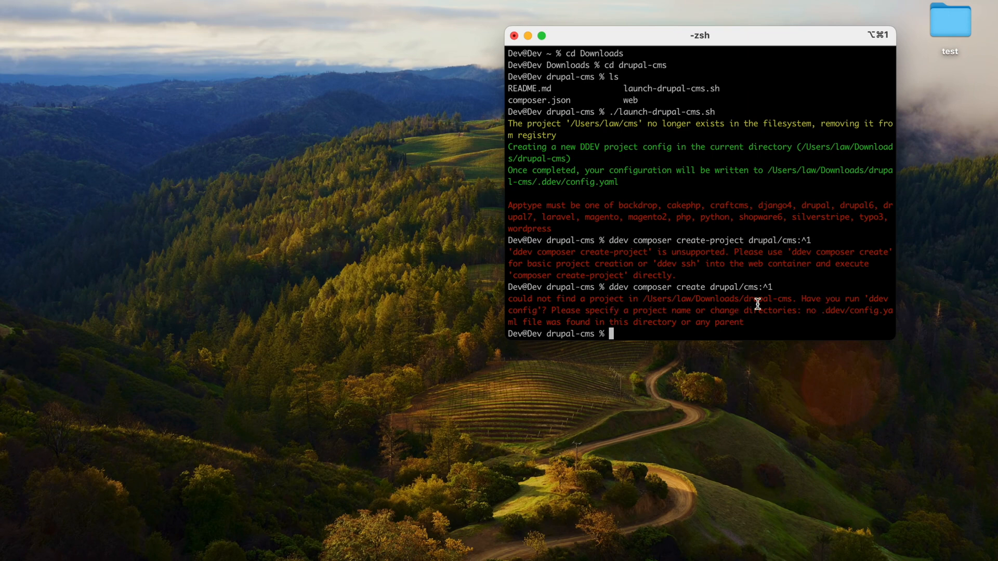
mouse_move(694, 328)
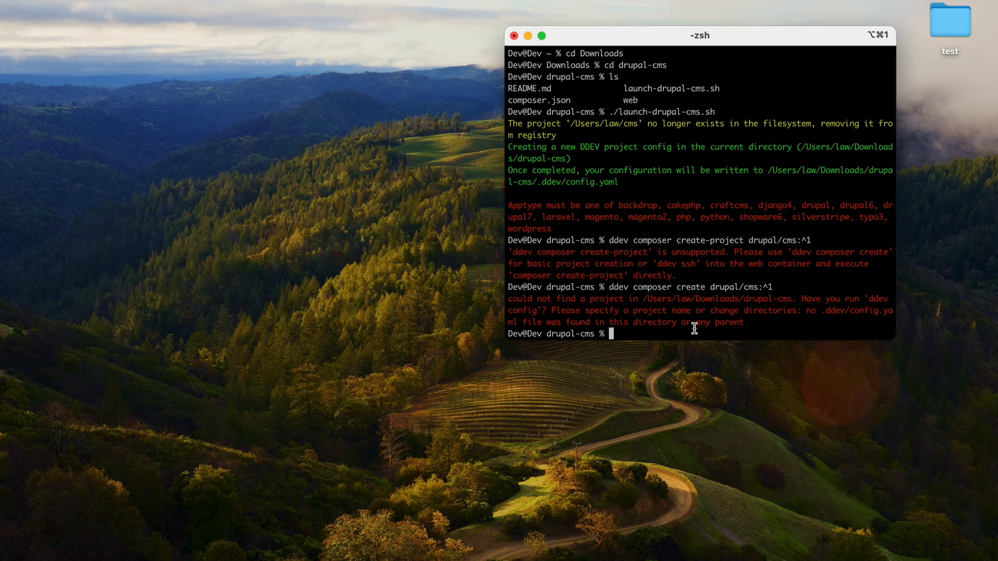
mouse_move(504, 459)
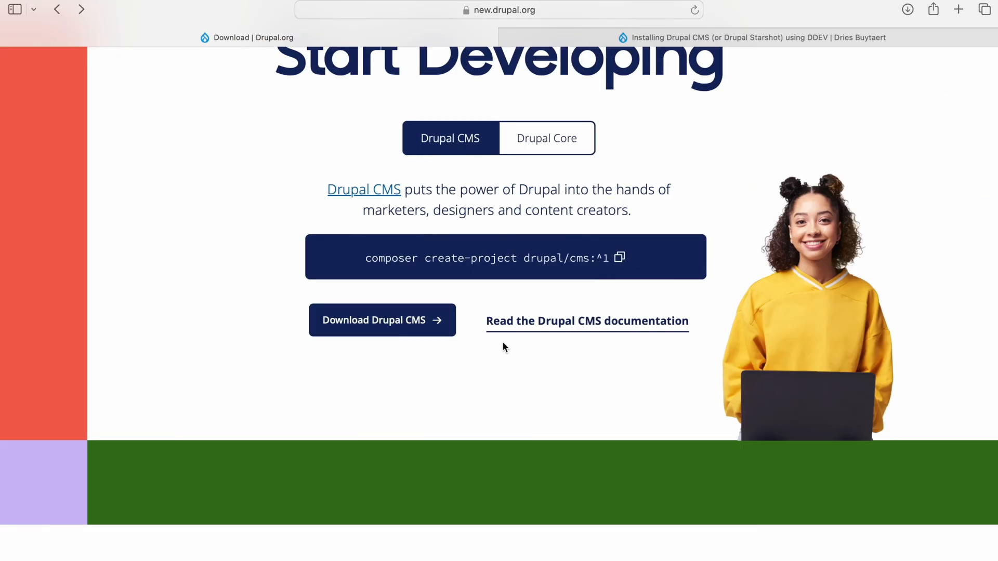
From the Dries Buytaert tab, search installing Drupal CMS with DDEV and open DDEV Docs' Drupal Quickstart
left_click(751, 37)
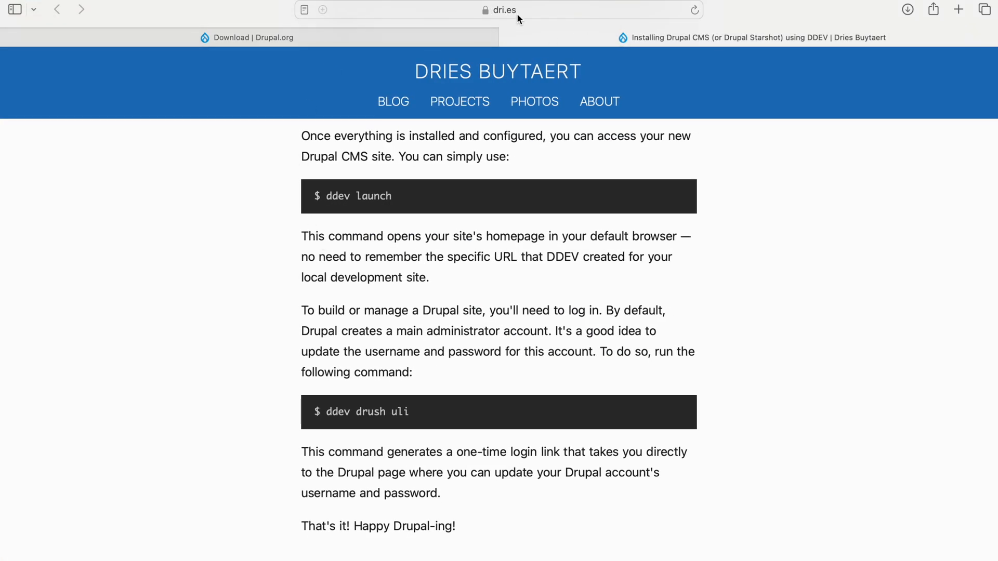
type("instagram")
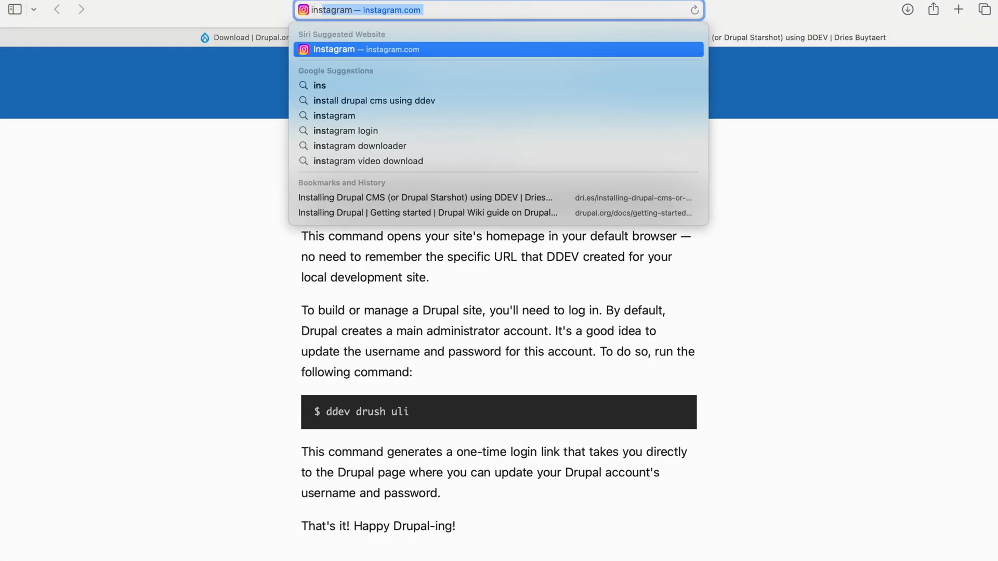
type("install drupal cms using ddev")
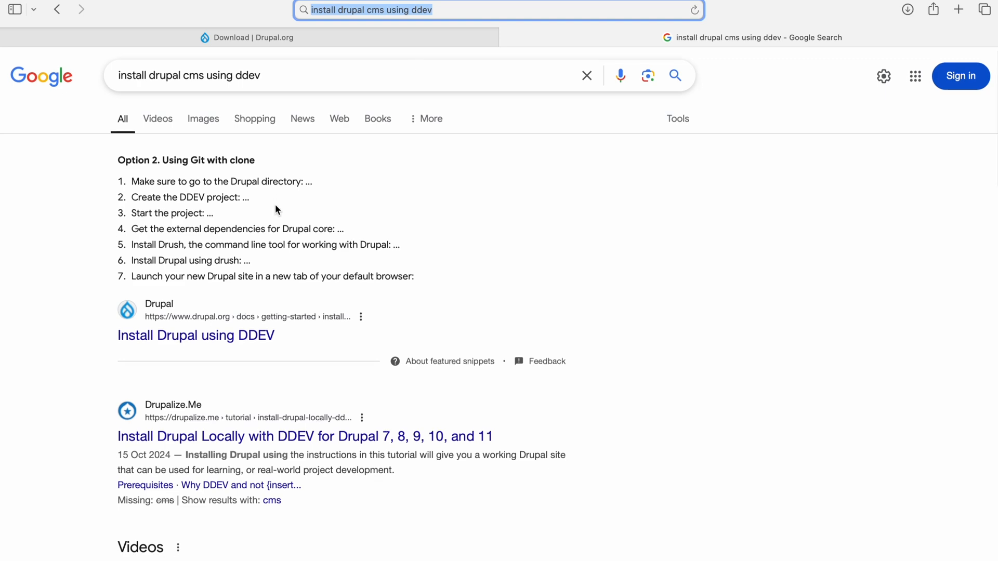
scroll("down", 3)
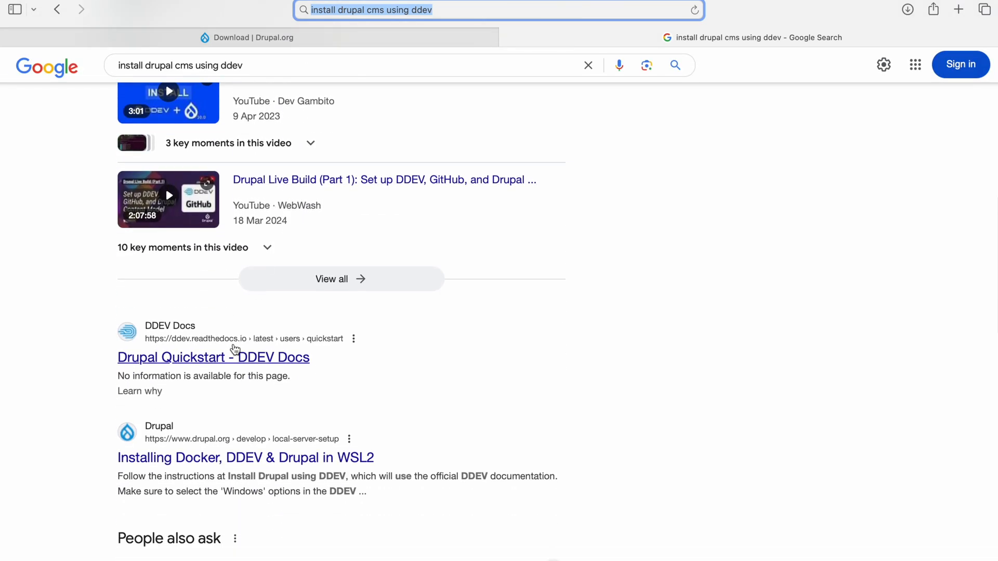
left_click(213, 357)
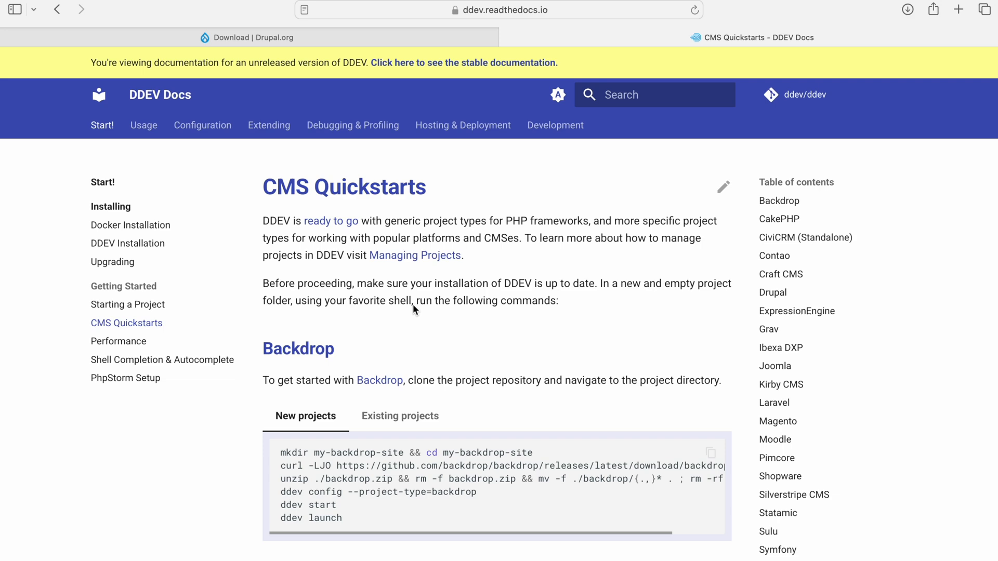
Scroll past Backdrop, CakePHP, Contao and Craft CMS to the Drupal quickstart
scroll("down", 3)
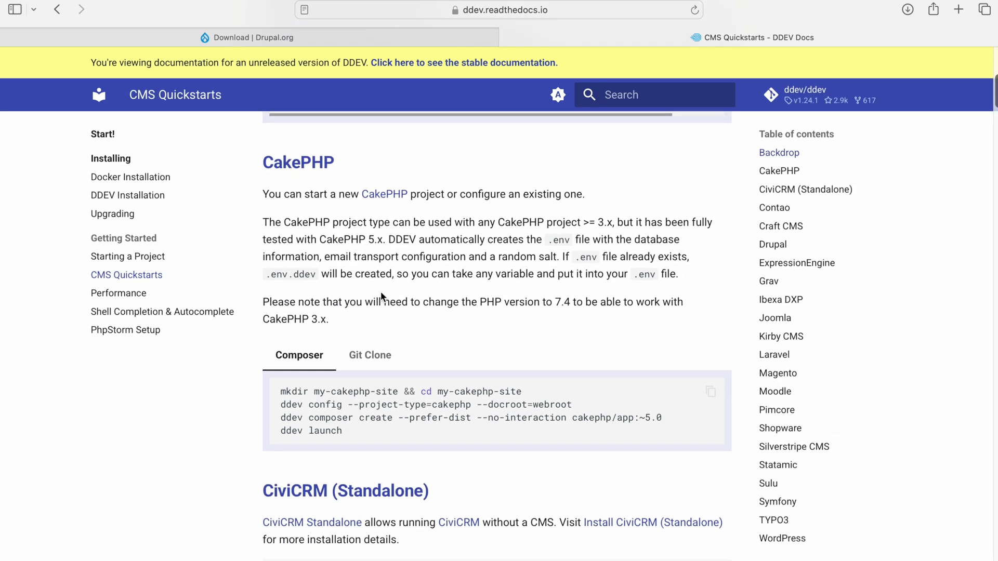
scroll("down", 3)
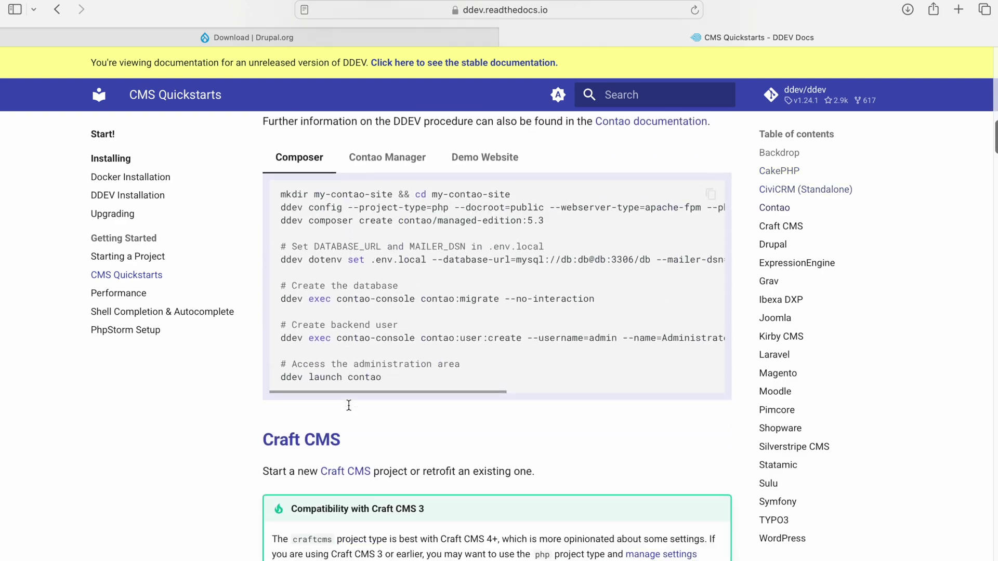
scroll("down", 3)
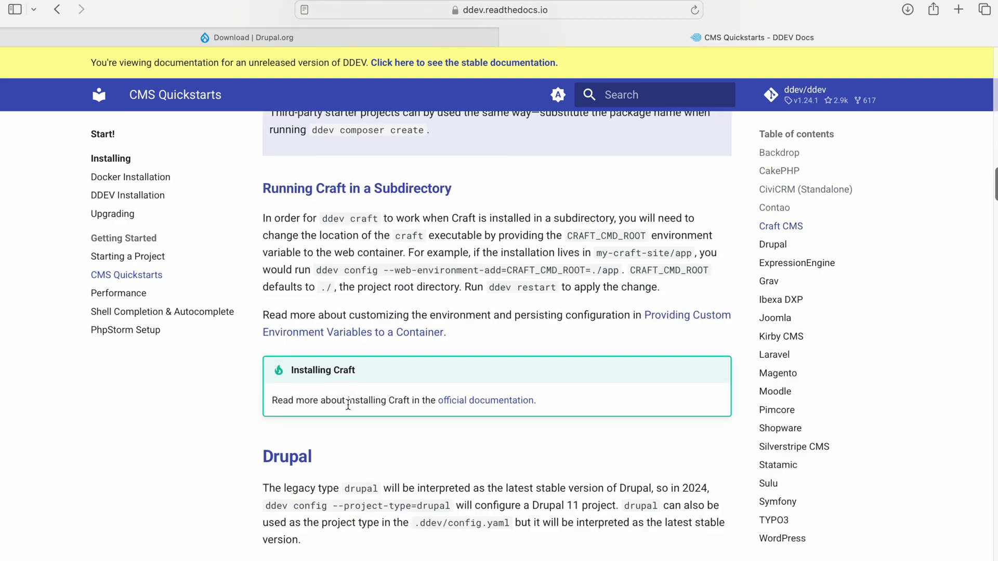
scroll("down", 3)
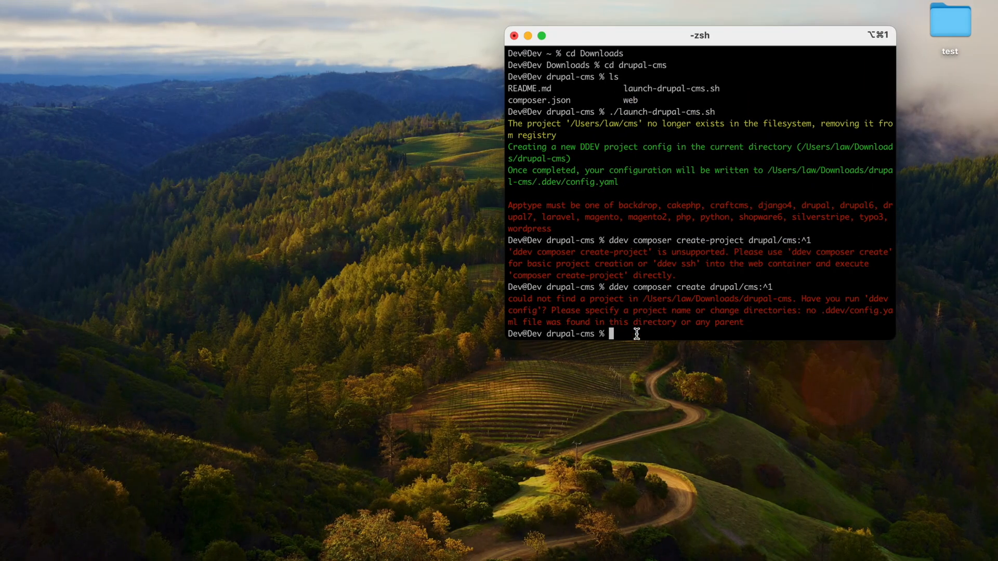
Configure DDEV with docroot web, then type the composer create and ./launch-drupal-cms.sh commands
type("ddev config --project-type=drupal11 --docroot=web")
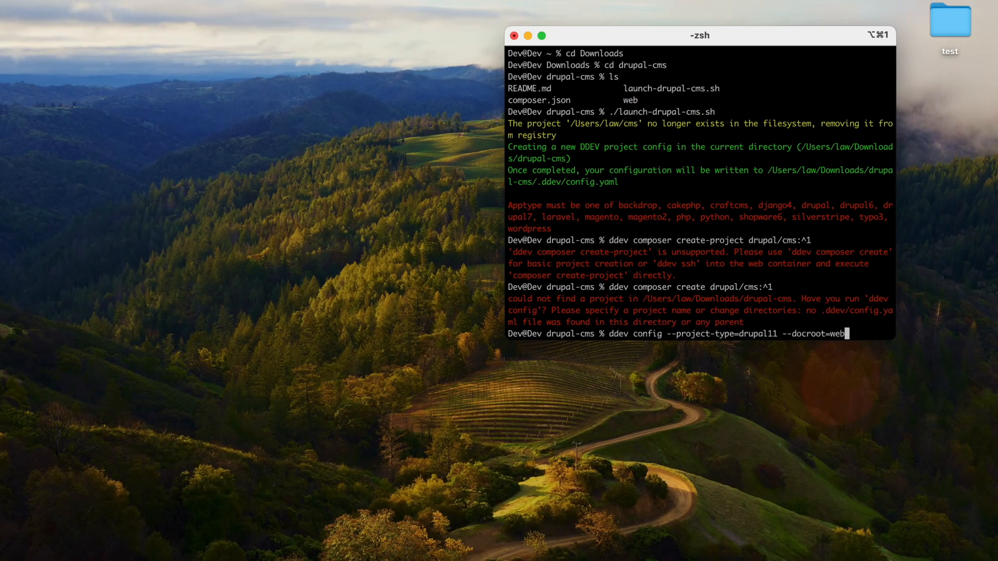
key("Return")
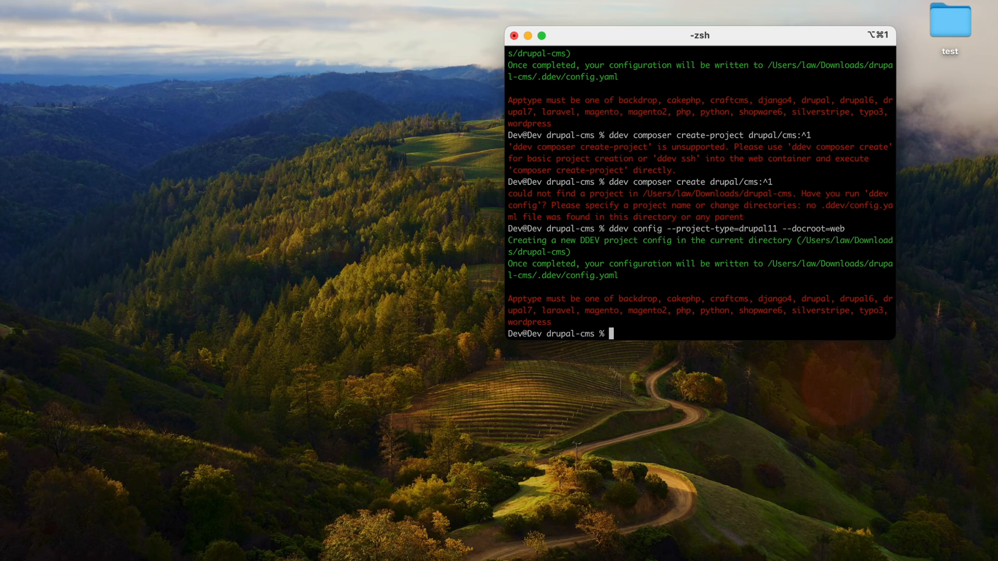
type("ddev config --project-type=drupal11 --docroot=web")
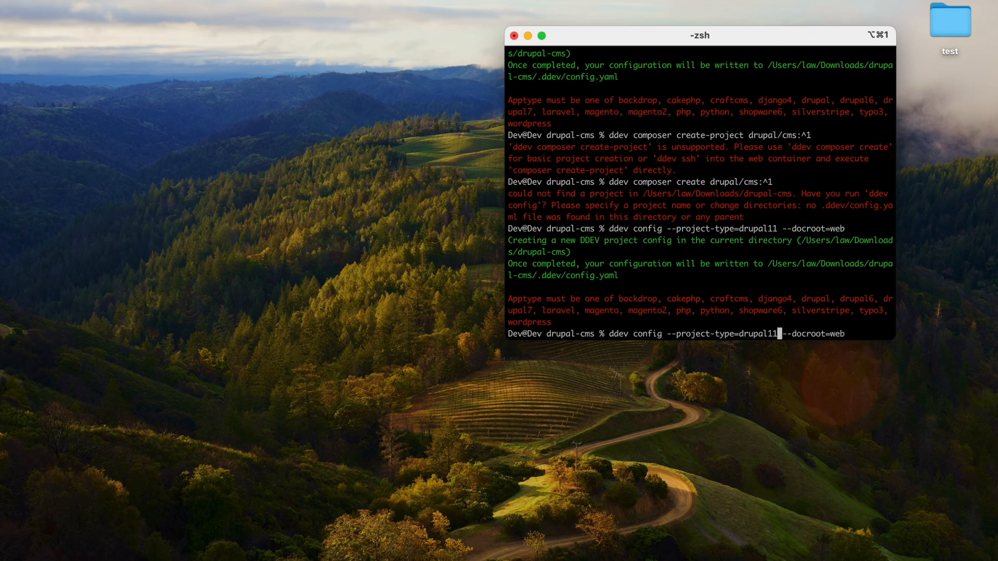
key("Return")
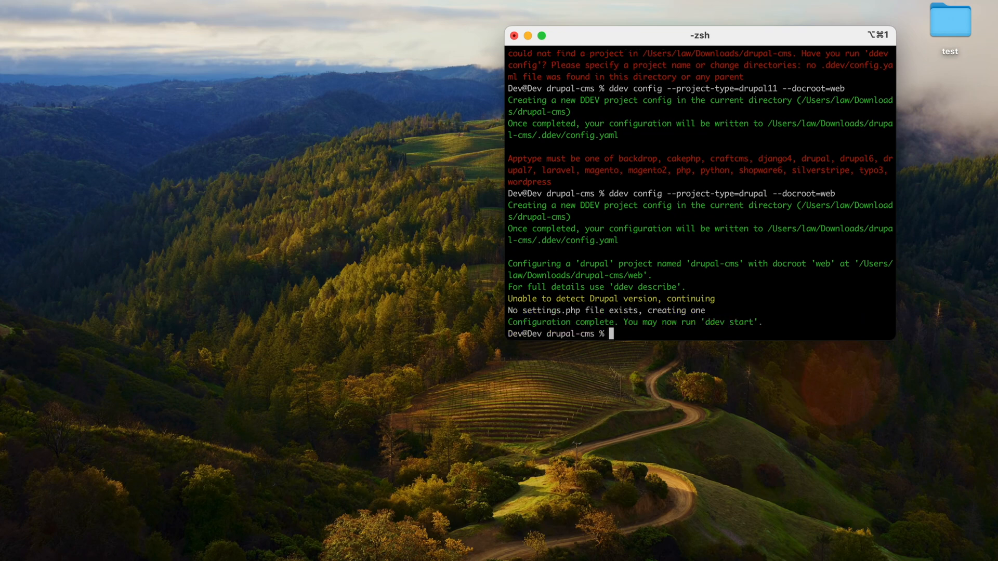
type("ddev composer create drupal/cms:^1")
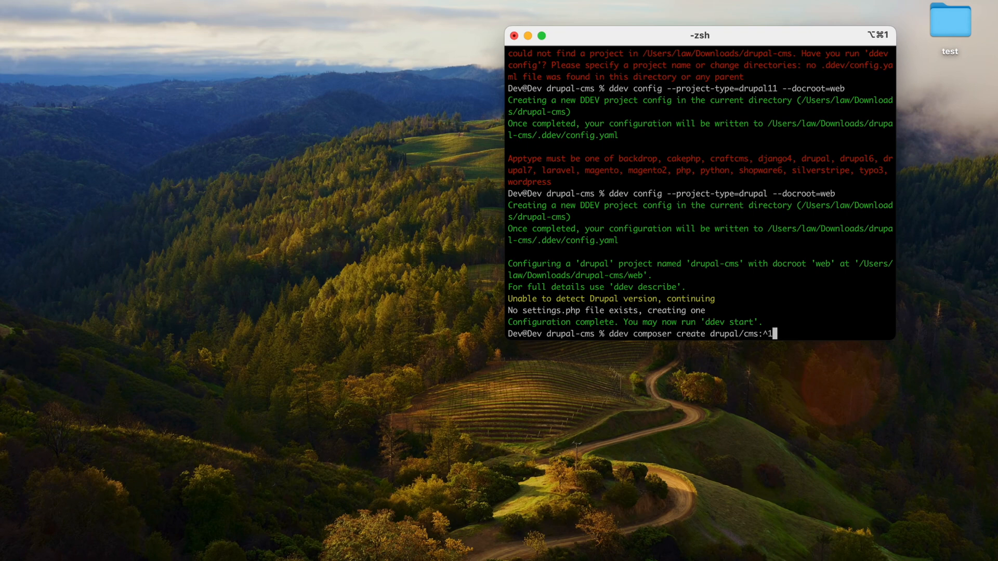
type("./launch-drupal-cms.sh")
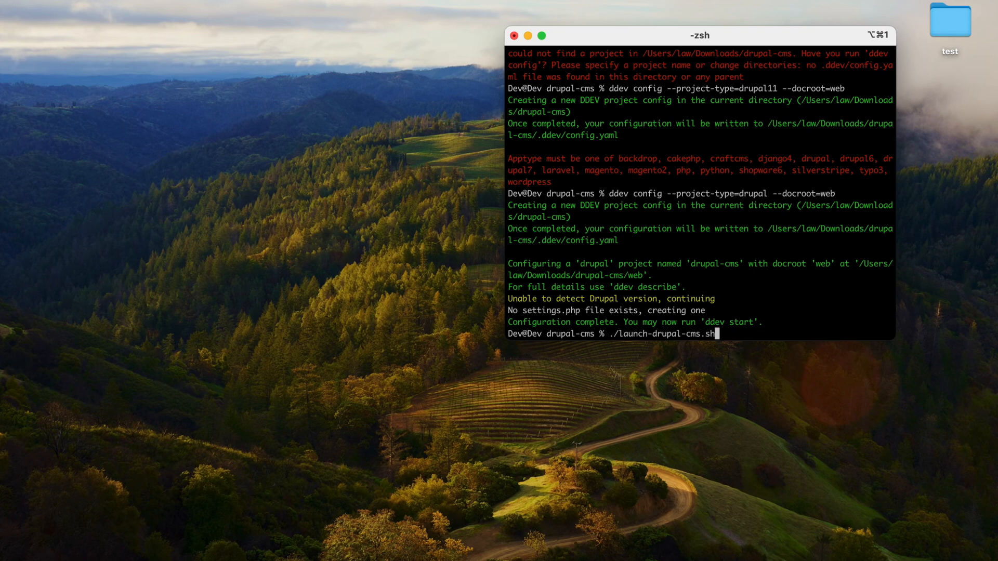
key("Return")
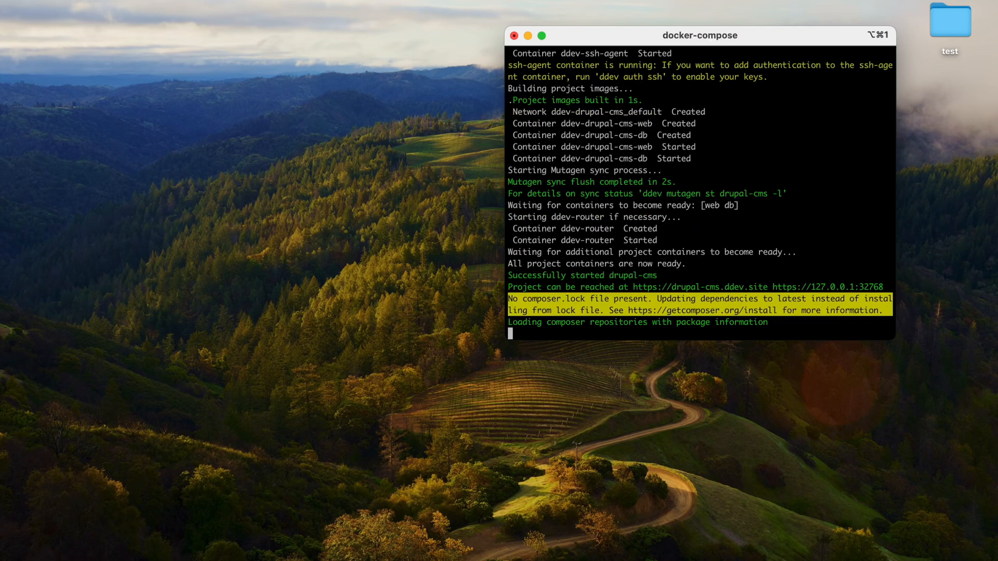
mouse_move(669, 329)
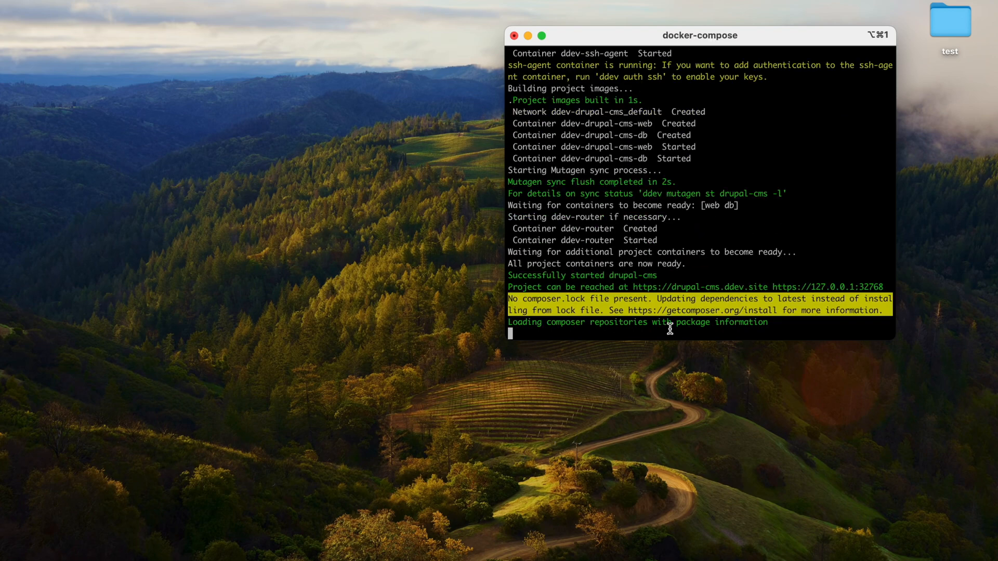
mouse_move(633, 285)
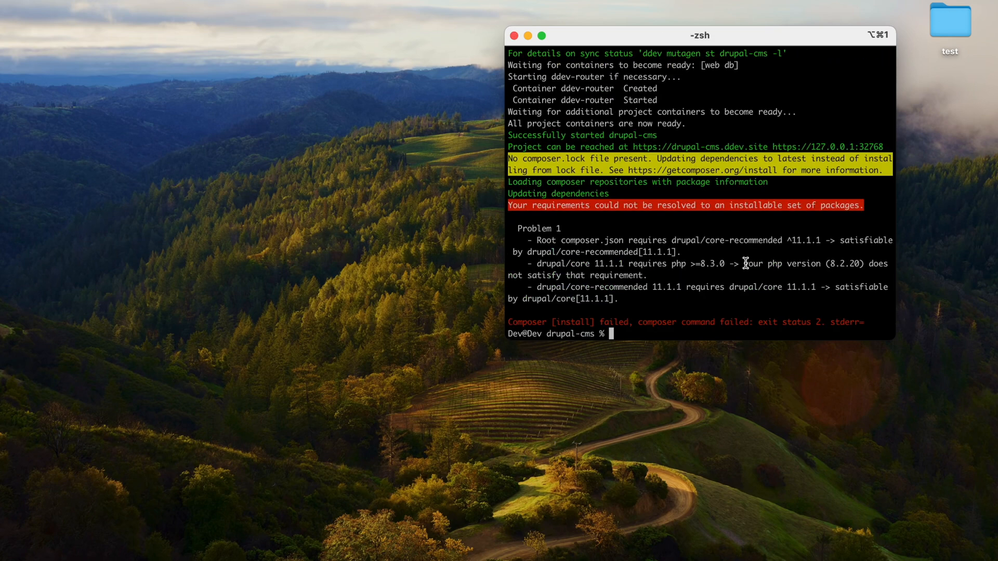
mouse_move(646, 277)
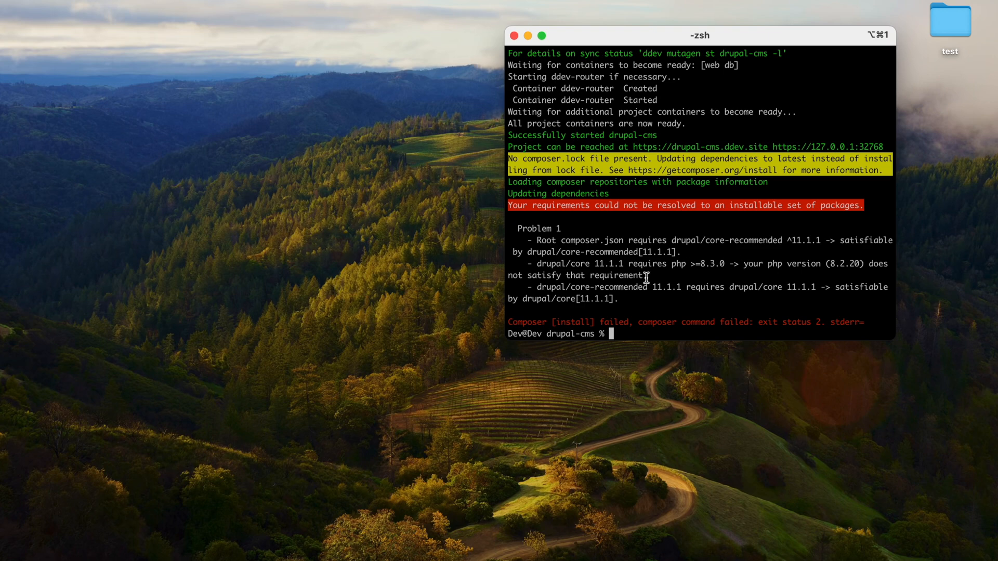
mouse_move(689, 267)
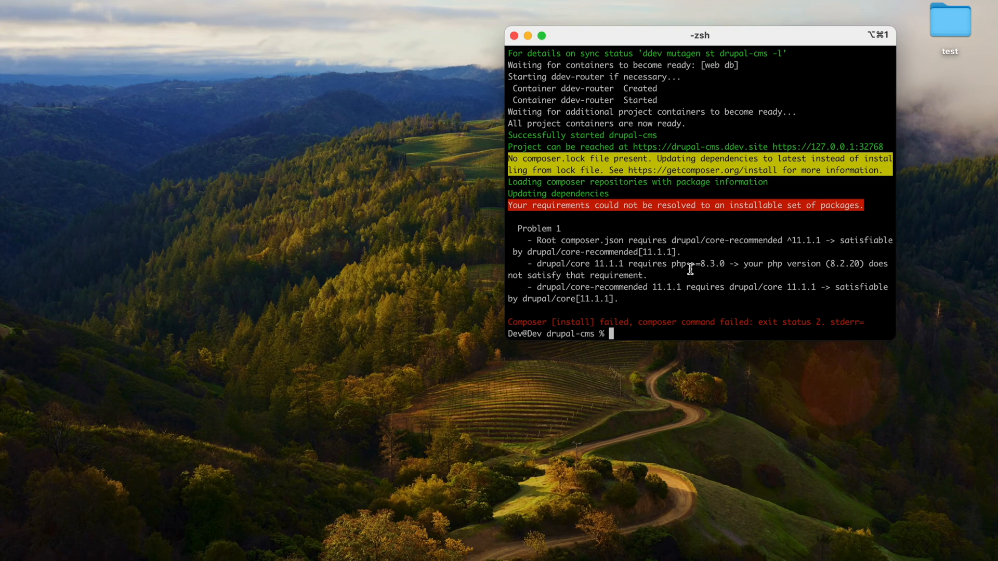
mouse_move(689, 263)
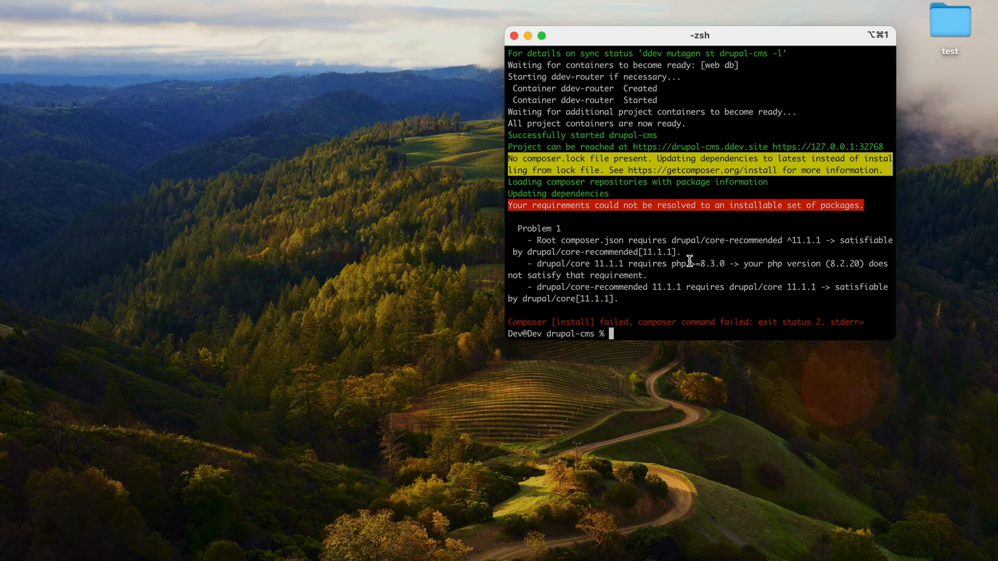
double_click(705, 264)
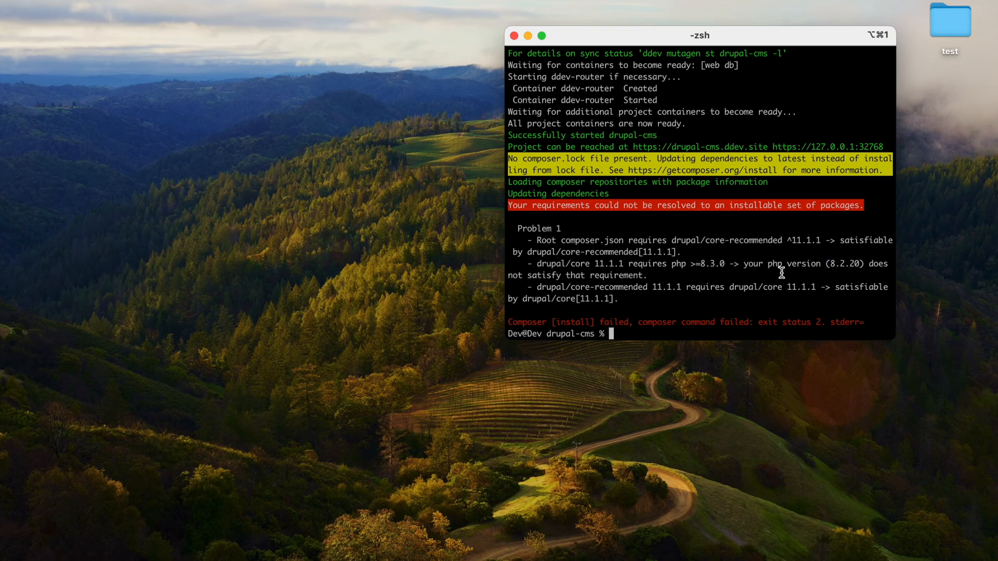
List the files in the drupal-cms project folder
type("ls")
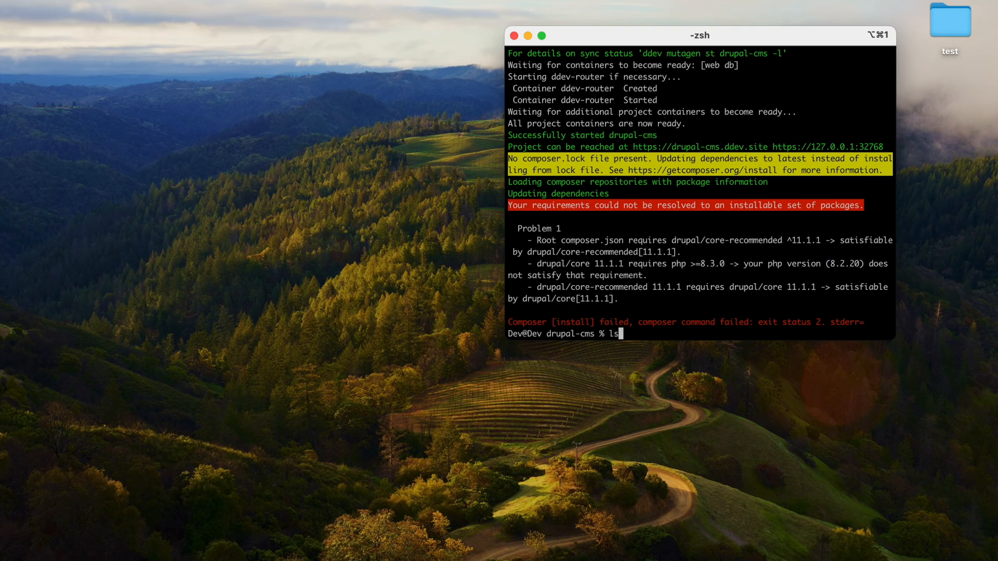
key("Return")
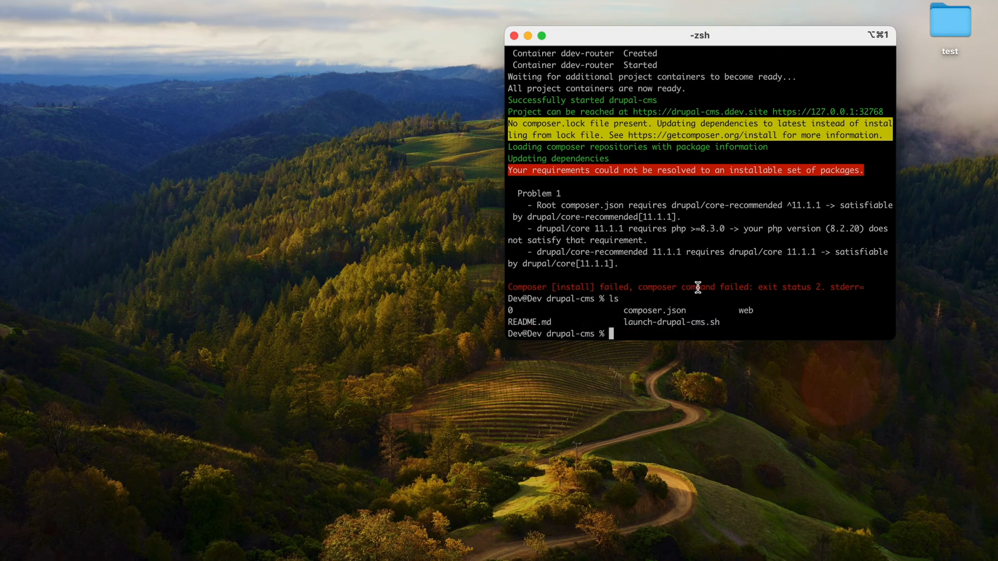
type("ll")
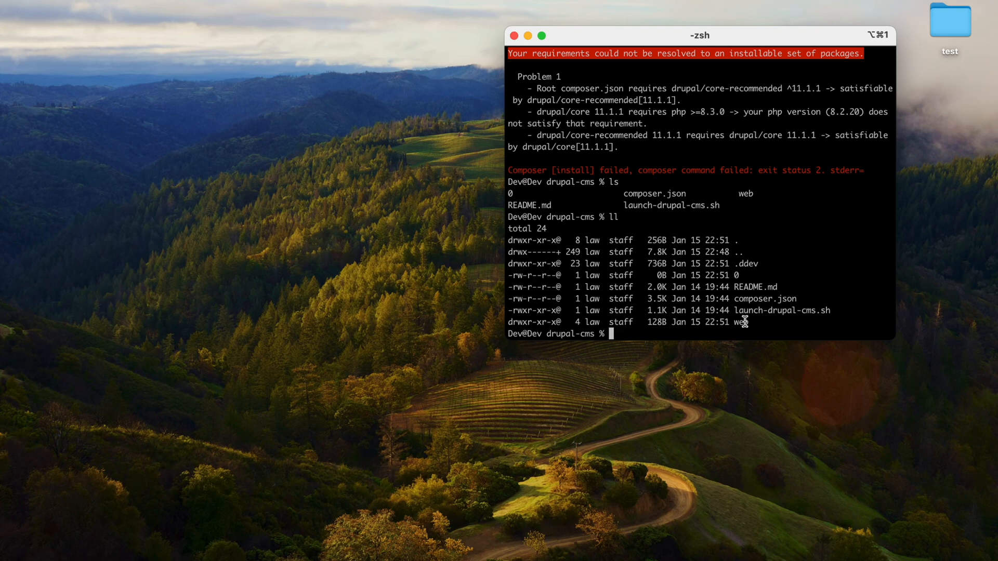
Move into the .ddev folder, list its contents, and type vi config.yaml
type("cd")
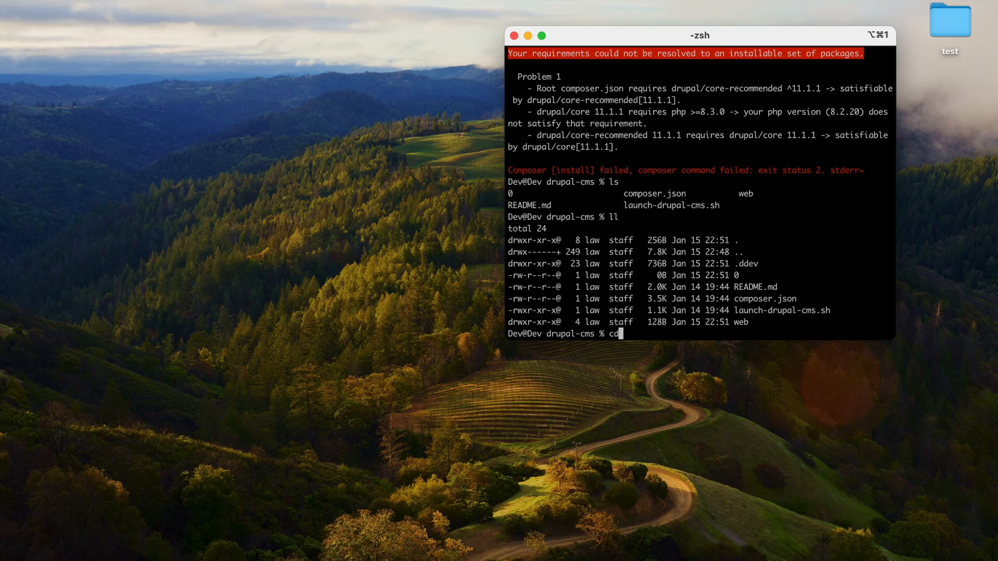
type(".d")
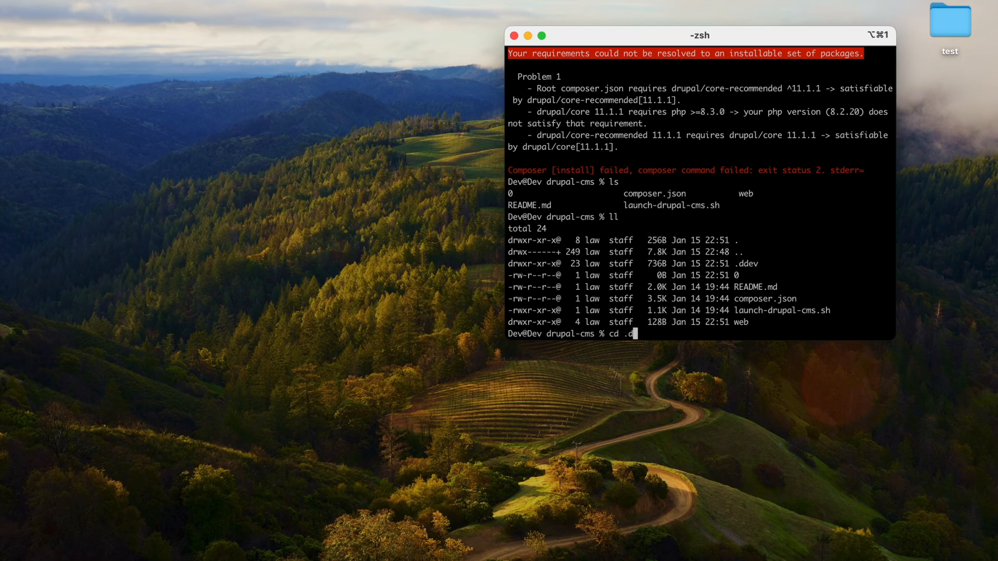
key("Return")
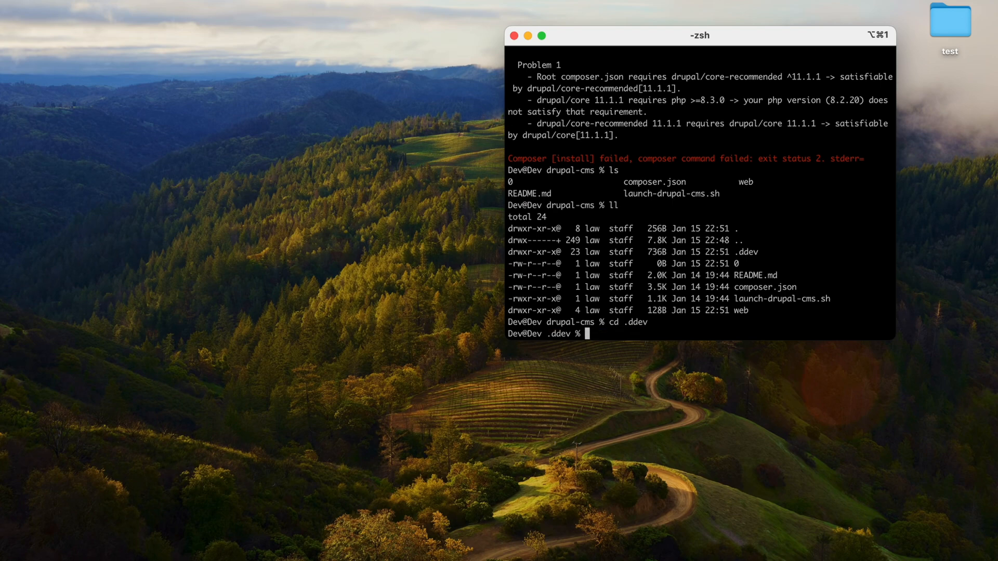
type("ll")
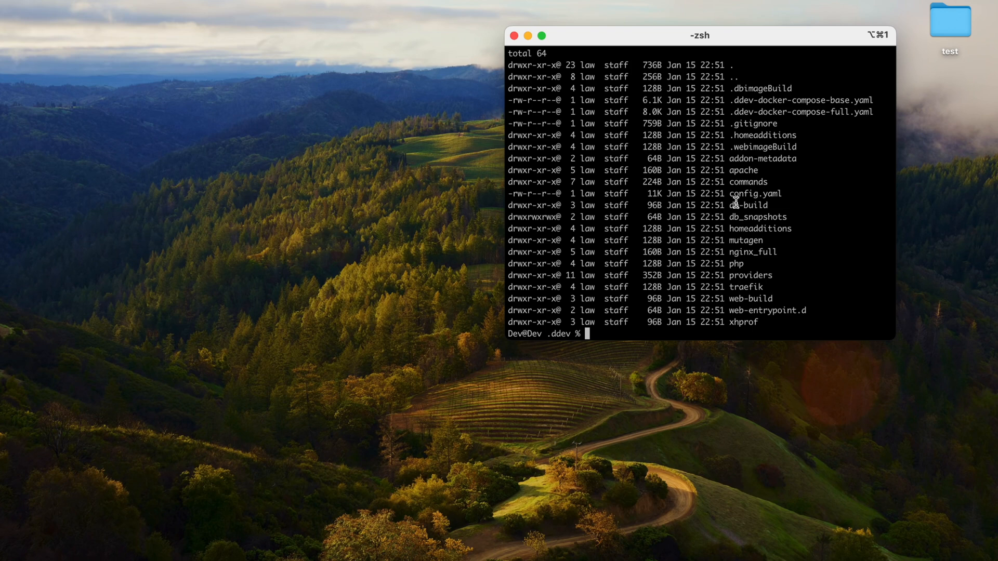
double_click(754, 193)
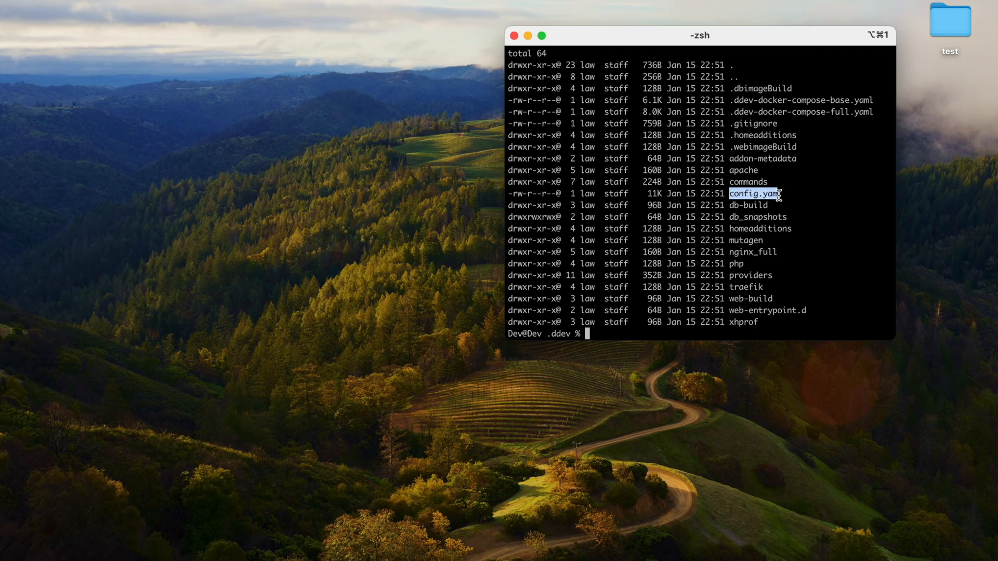
type("vi")
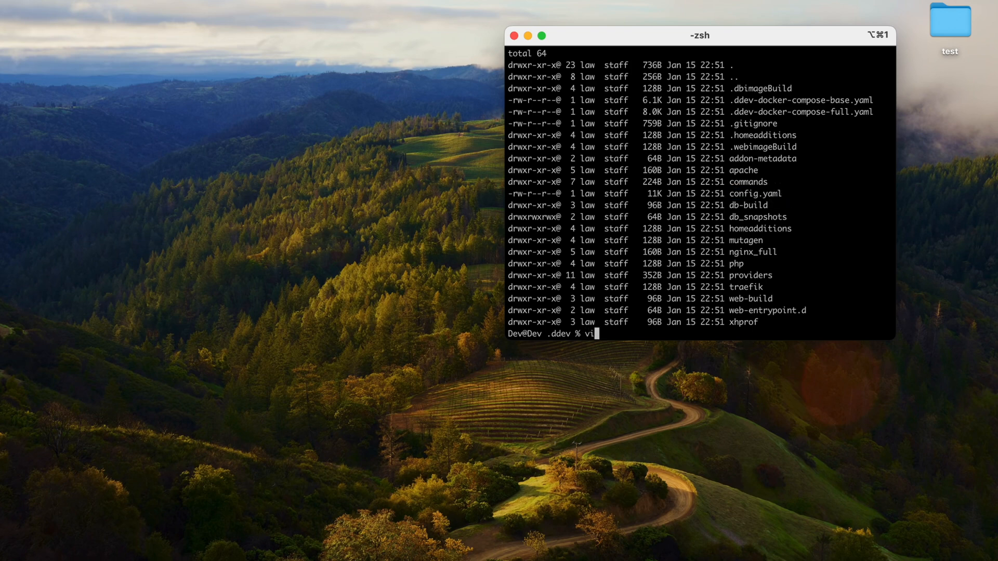
type("config.yaml")
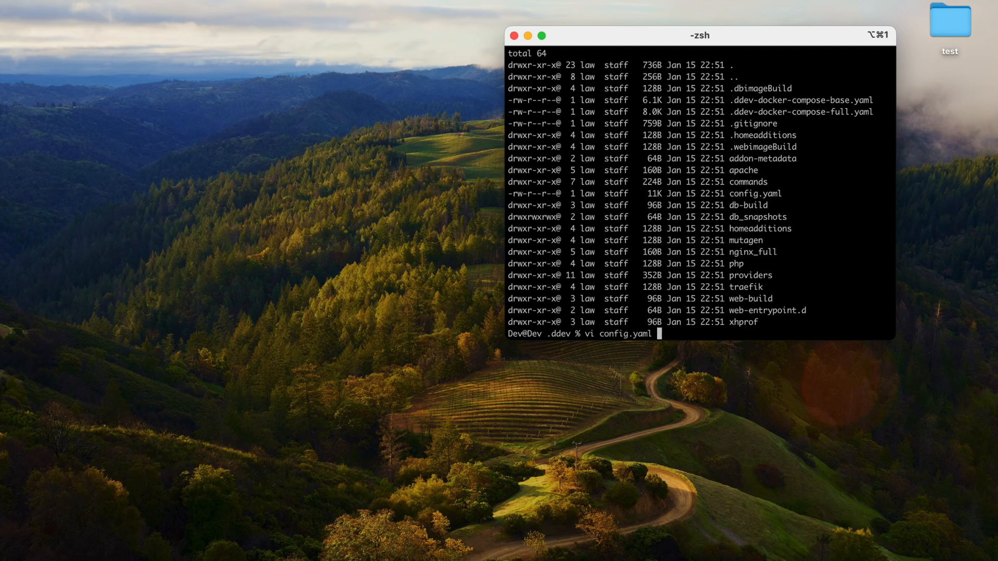
Change php_version in config.yaml from 8.2 to 8.3 in vi and save with :wq
key("Return")
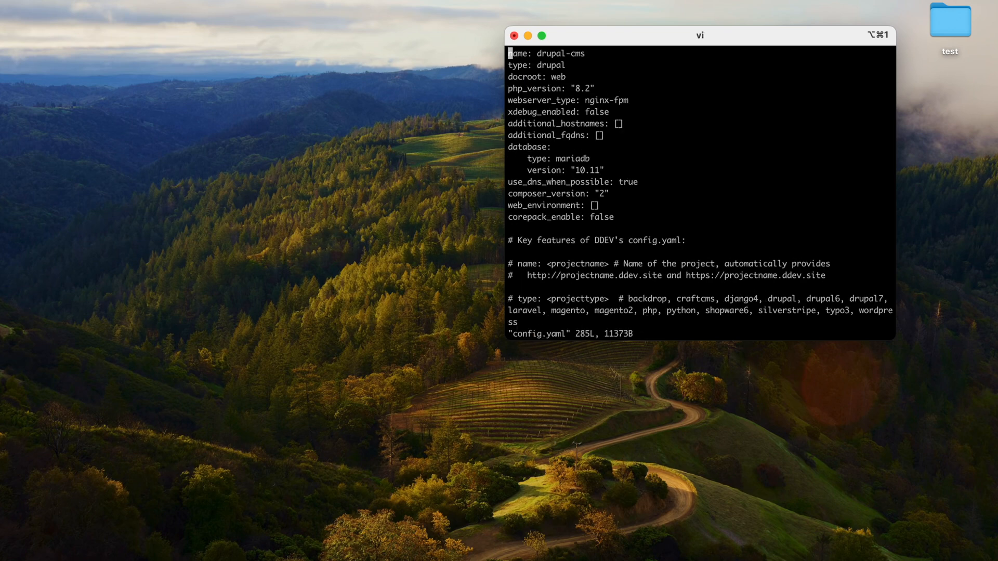
key("i")
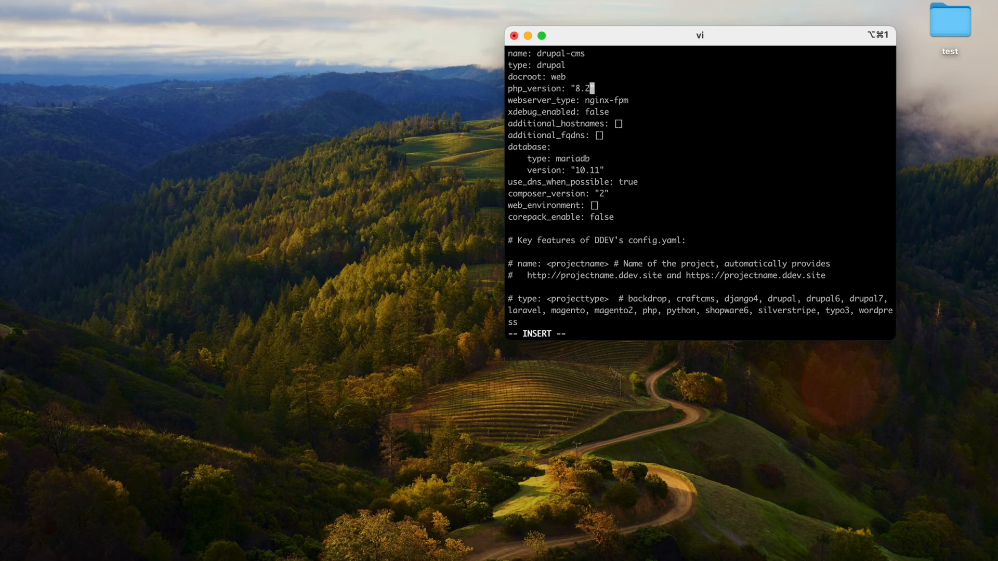
type("3")
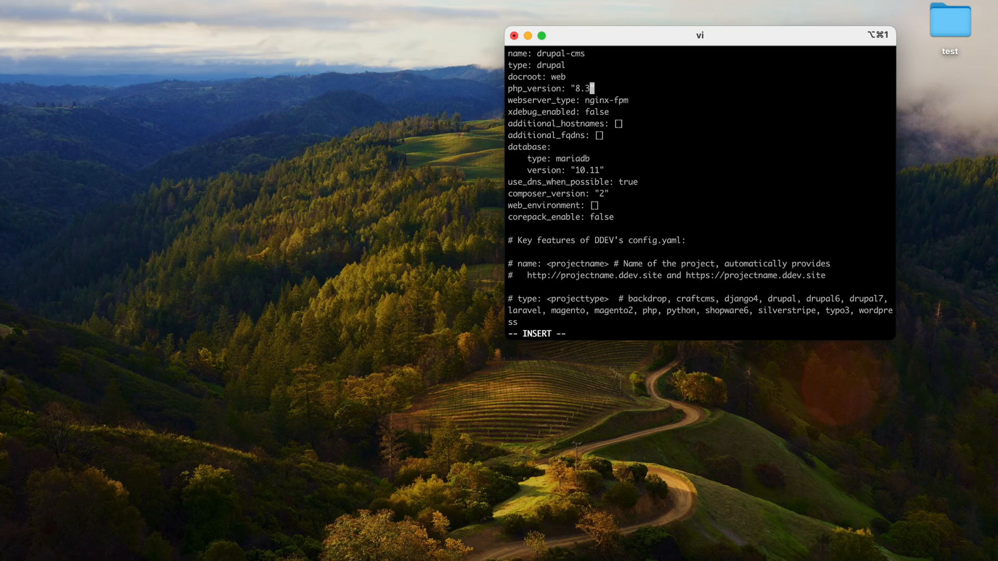
key("Escape")
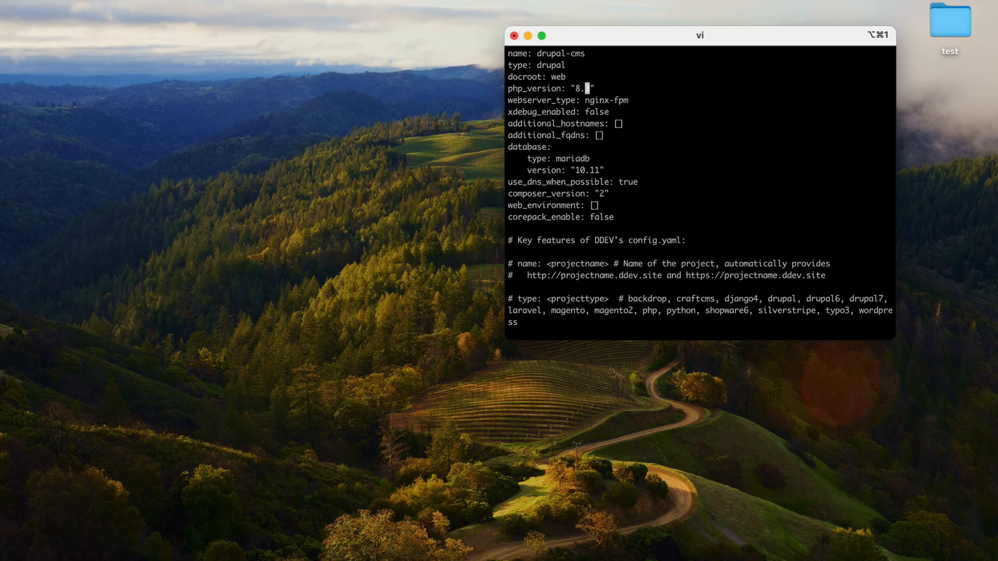
type(":wq")
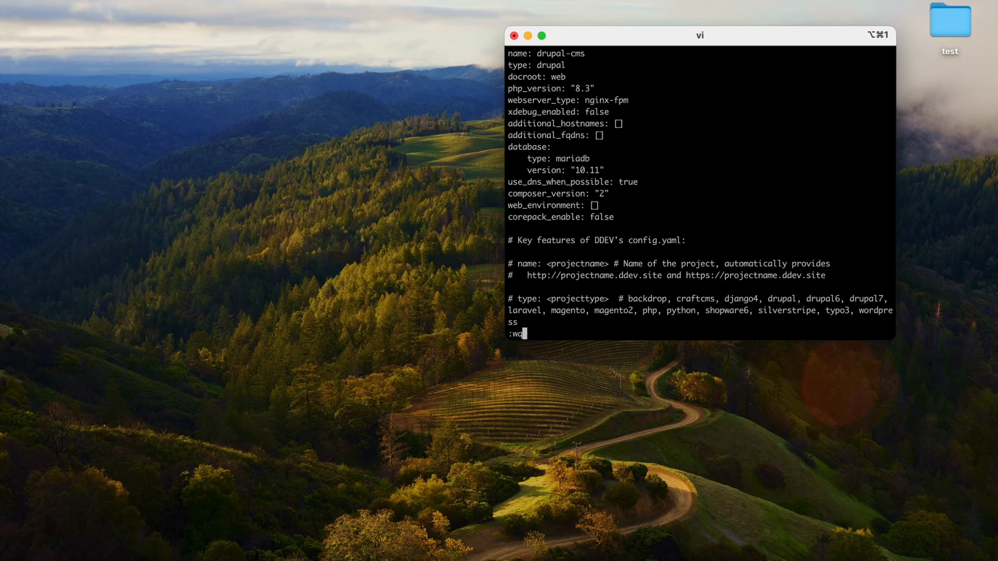
key("Return")
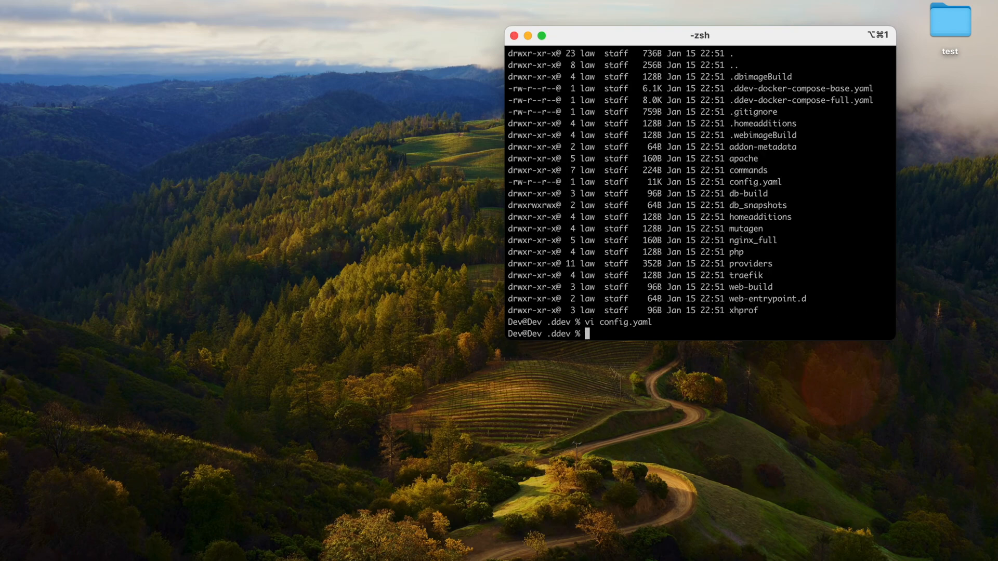
Return to the drupal-cms folder, list it, and rerun ./launch-drupal-cms.sh
type("l")
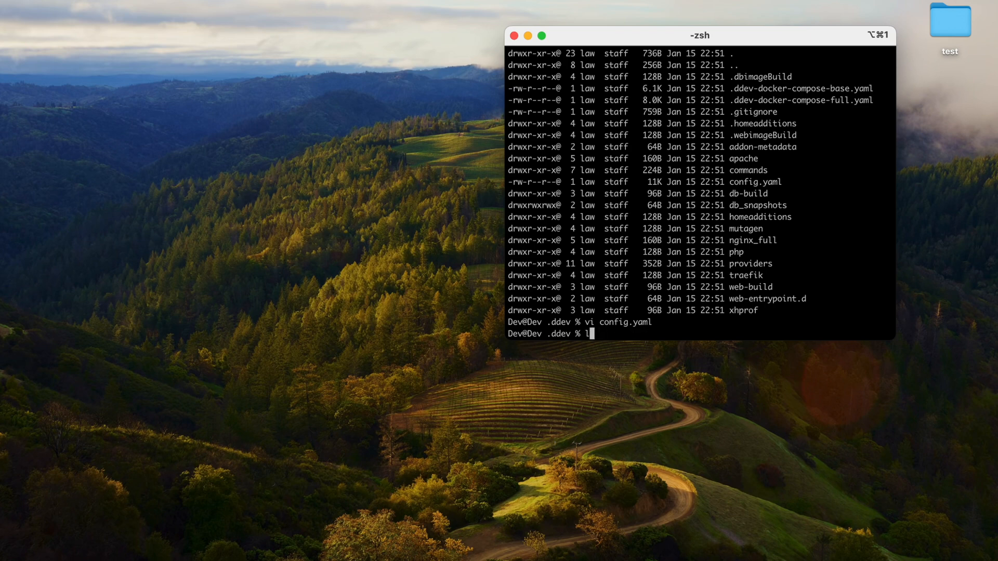
type("cd")
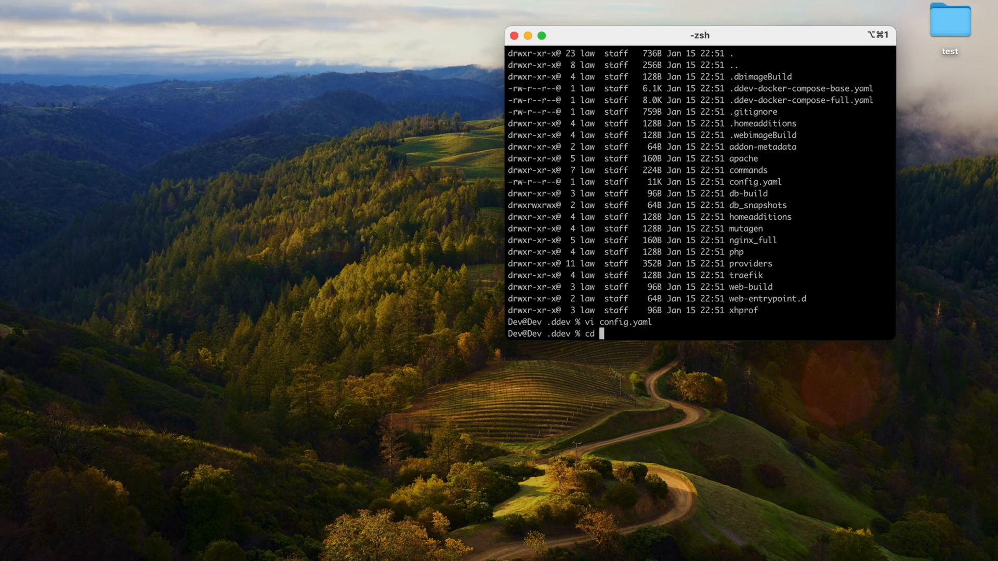
key("Return")
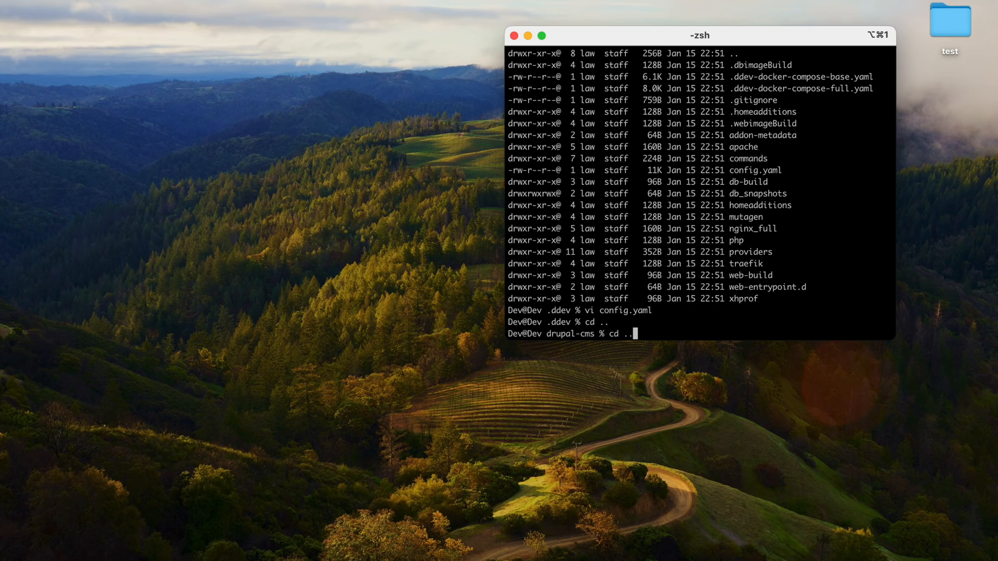
type("ll")
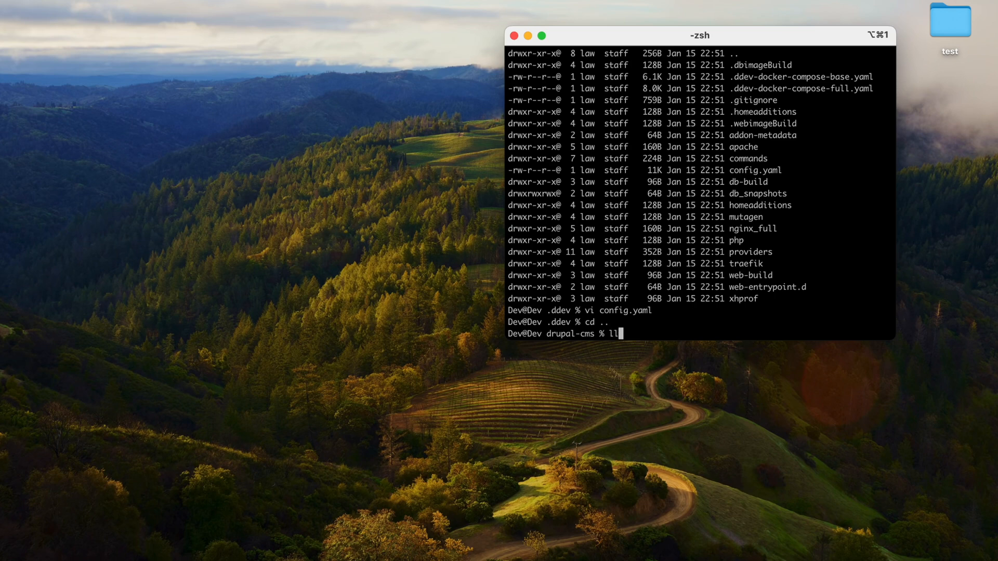
type("./launch-drupal-cms.sh")
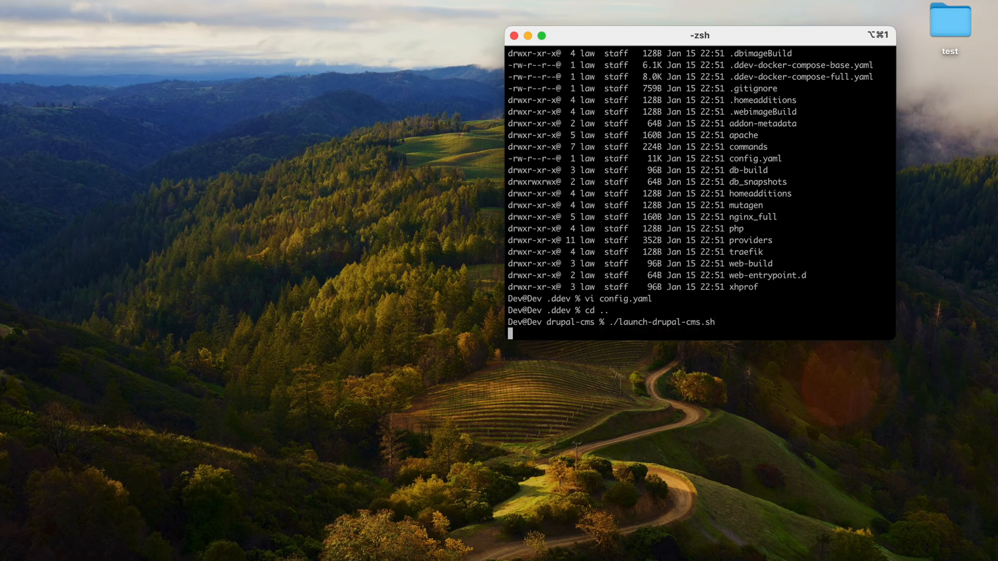
key("Return")
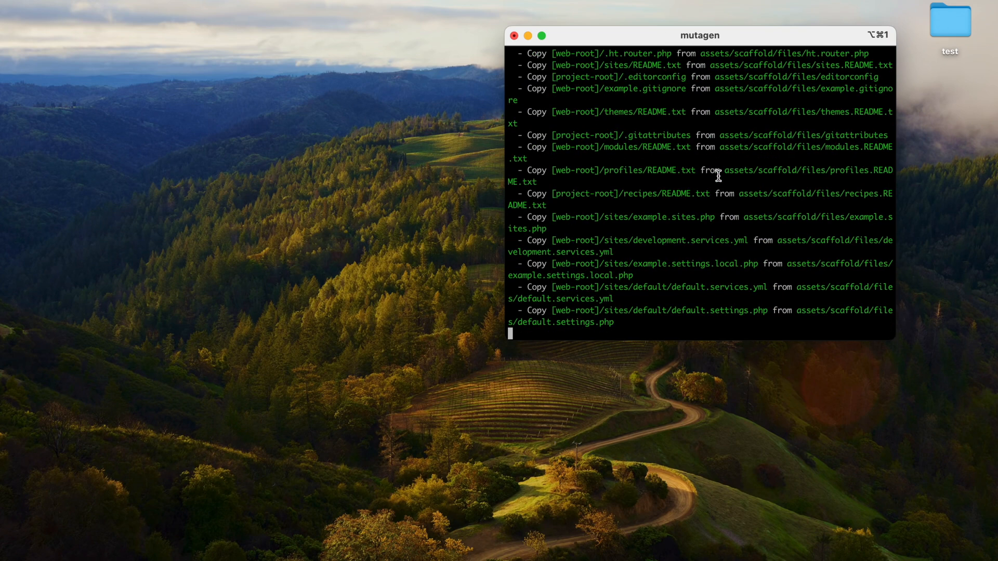
mouse_move(717, 180)
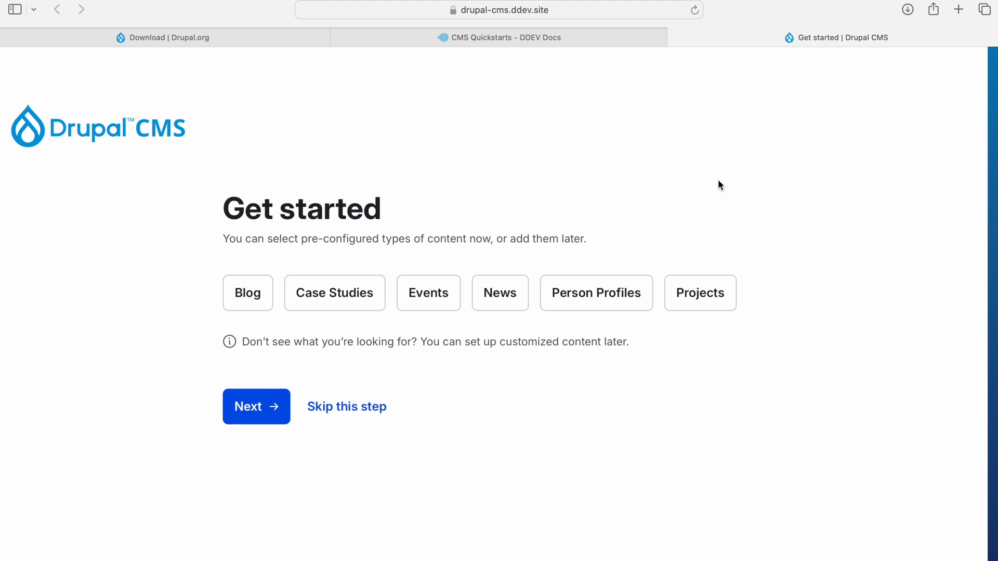
mouse_move(355, 419)
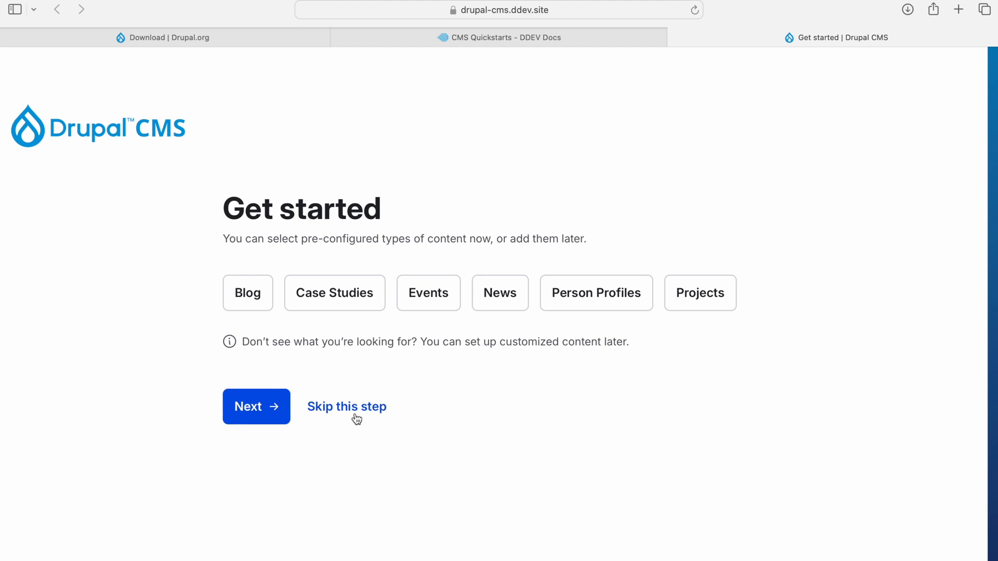
mouse_move(424, 234)
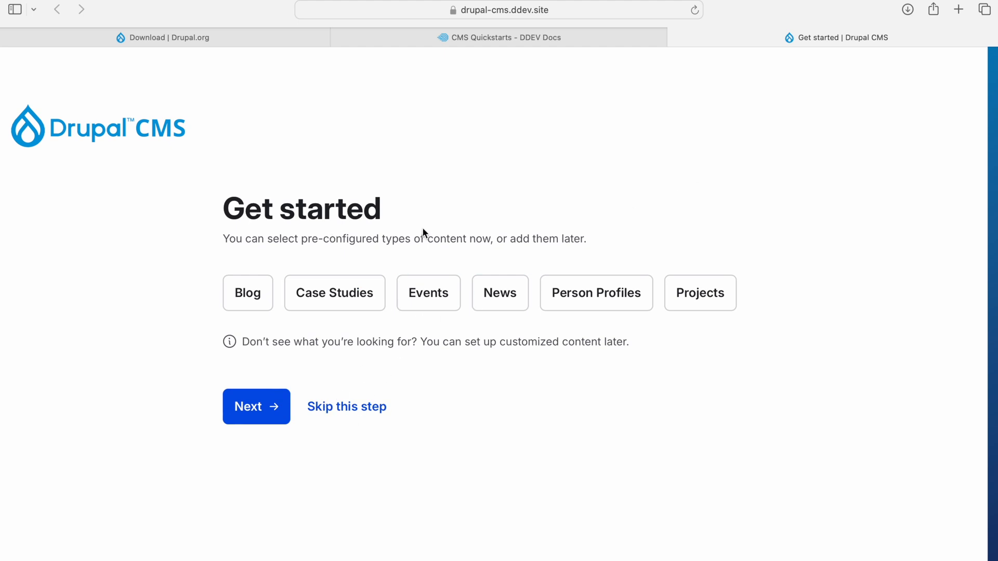
mouse_move(364, 235)
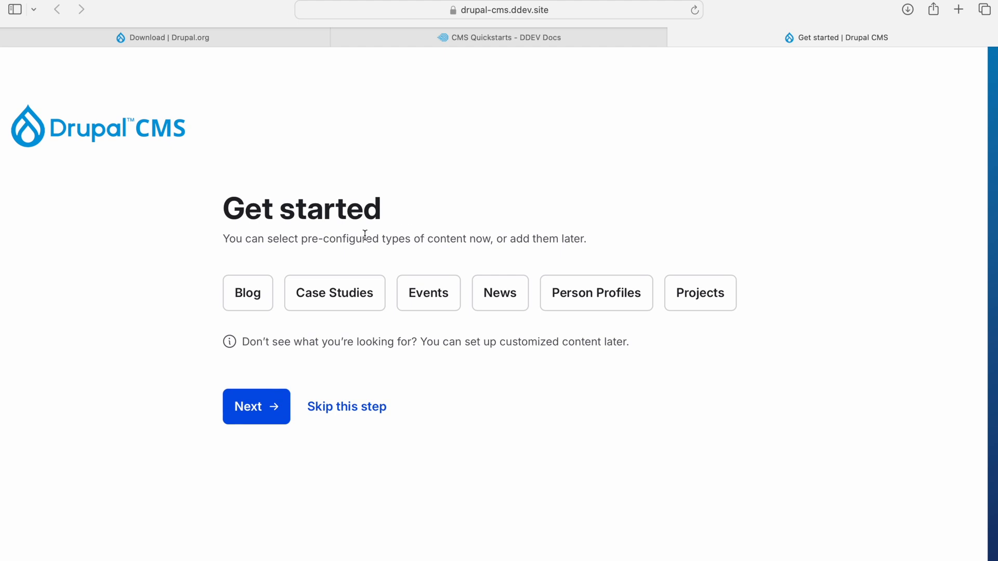
mouse_move(557, 243)
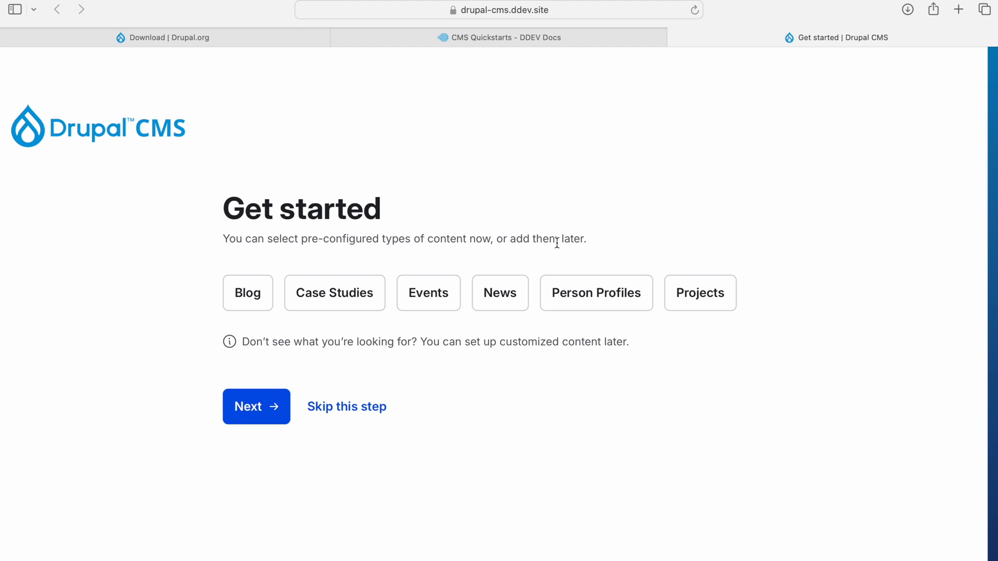
mouse_move(372, 408)
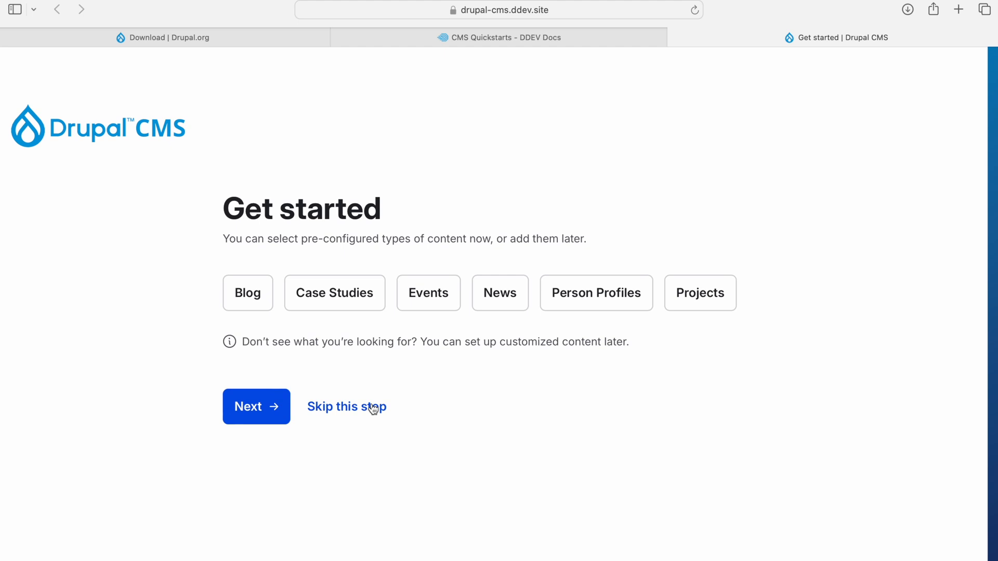
left_click(346, 407)
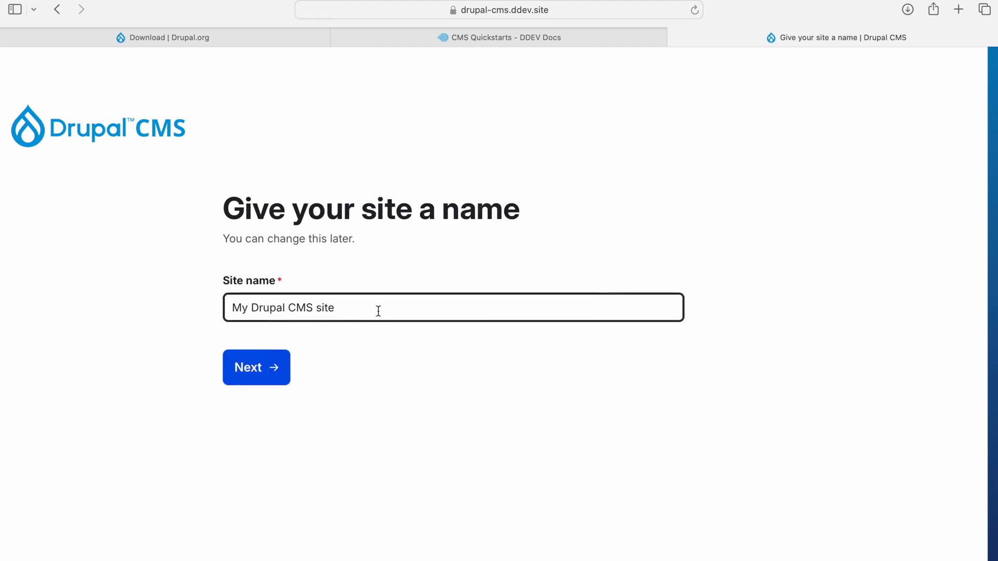
left_click(256, 367)
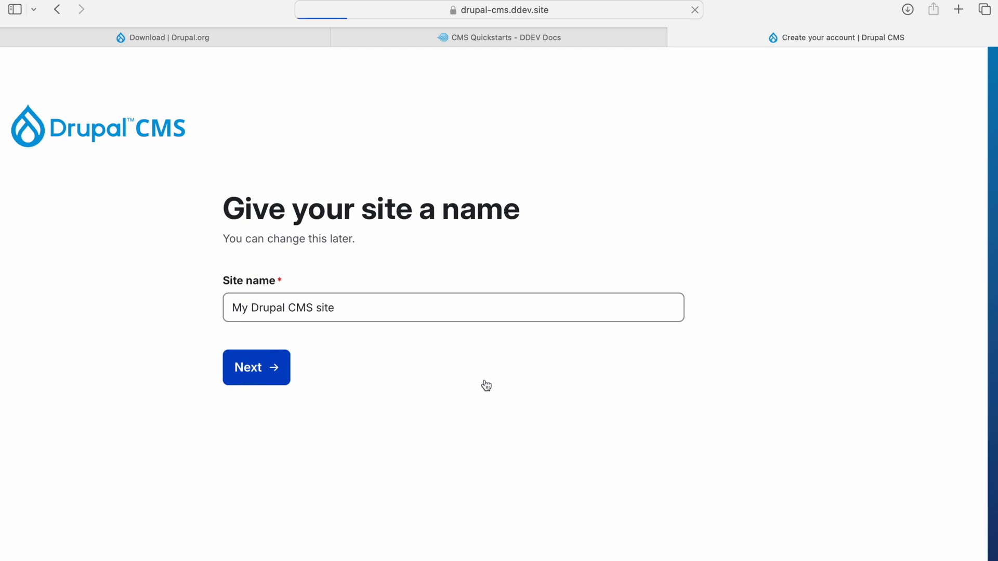
left_click(255, 368)
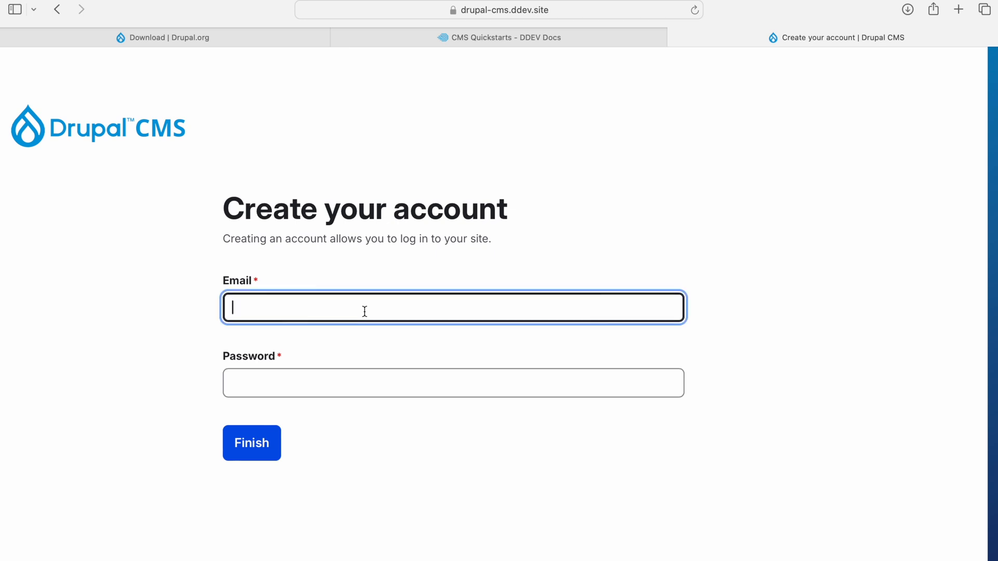
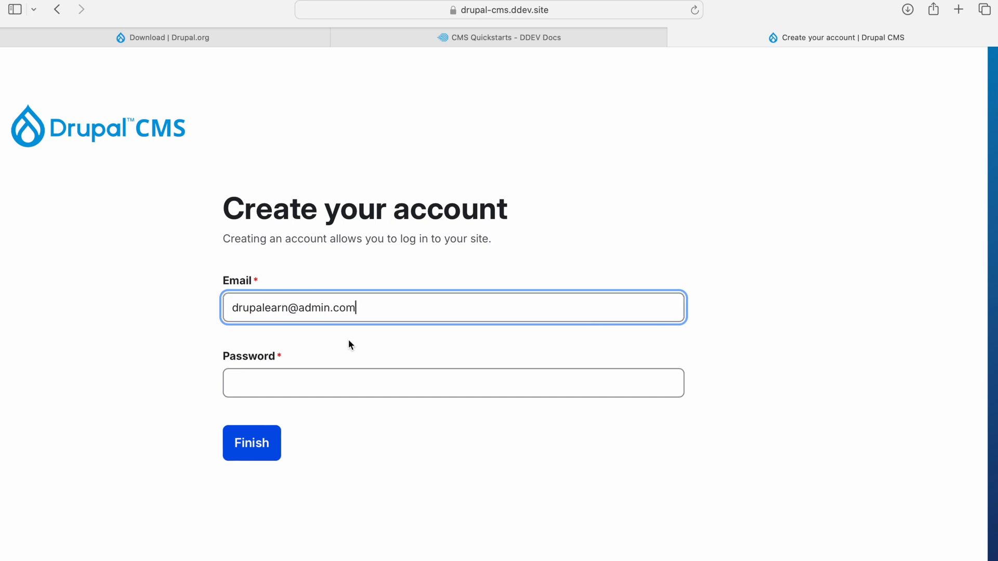
type("••")
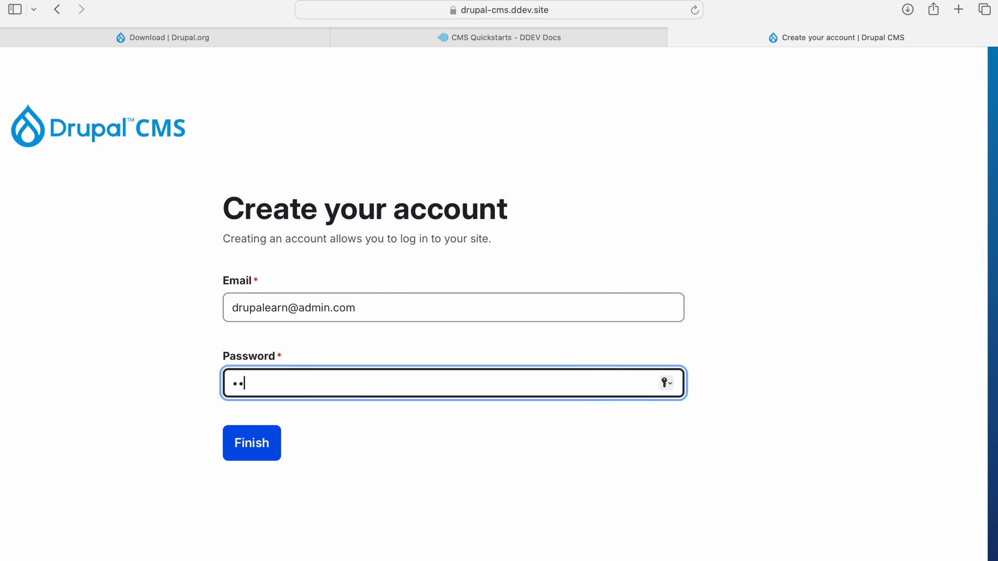
left_click(252, 443)
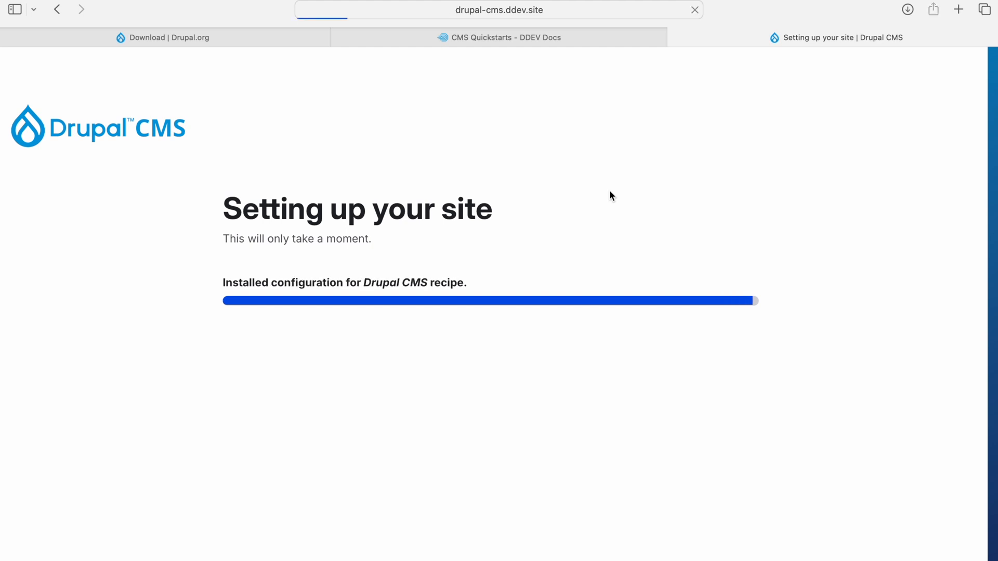
mouse_move(460, 211)
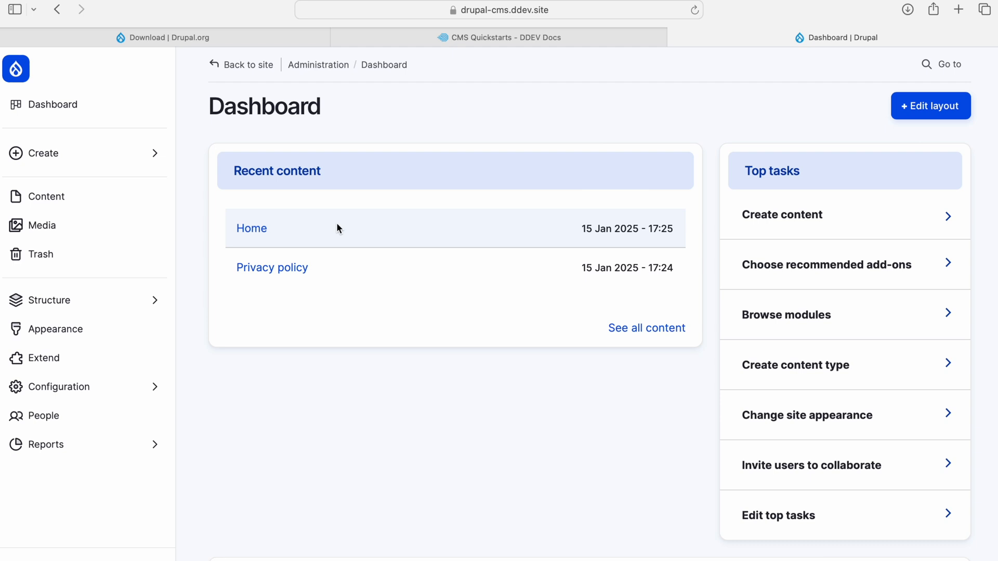
mouse_move(285, 238)
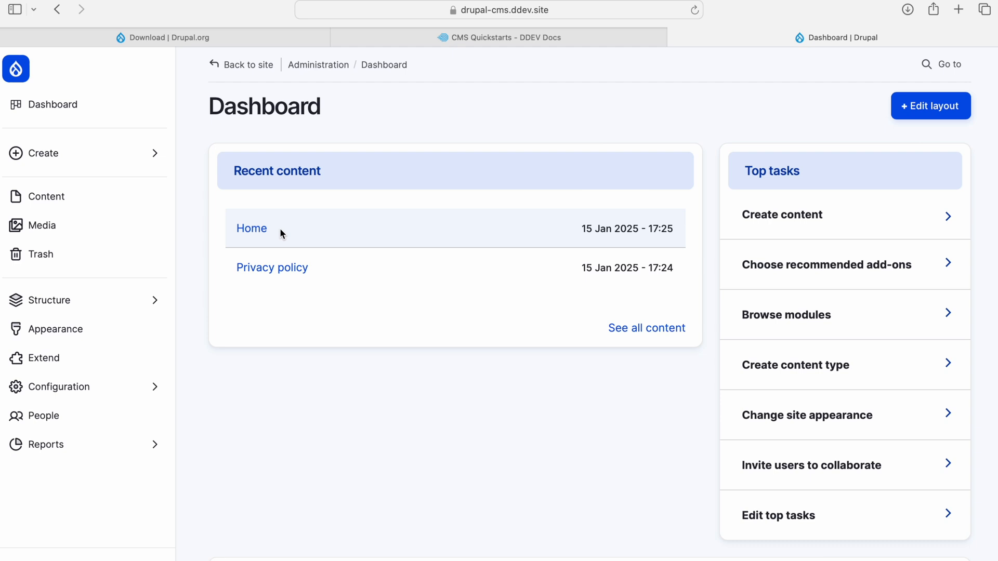
mouse_move(258, 236)
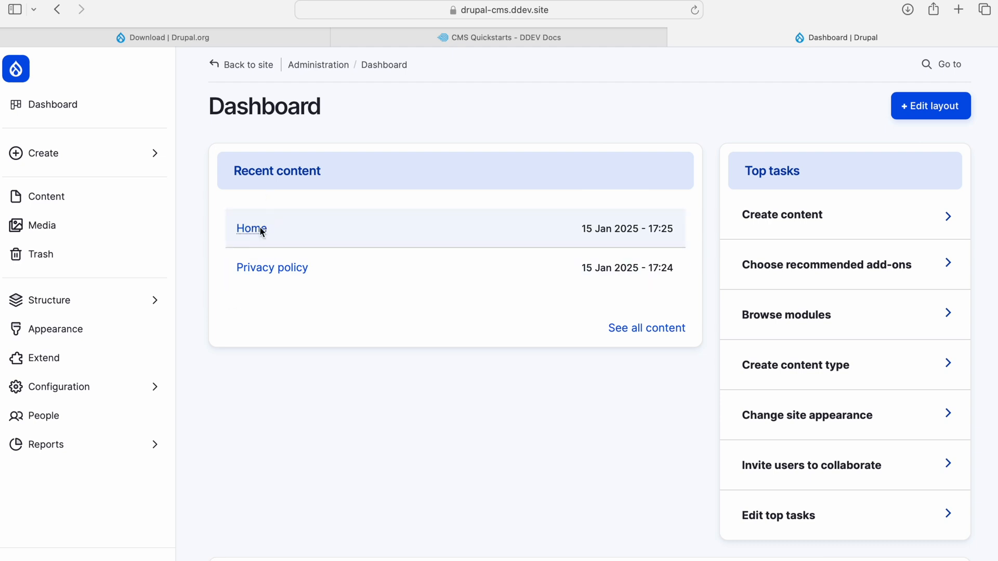
left_click(251, 229)
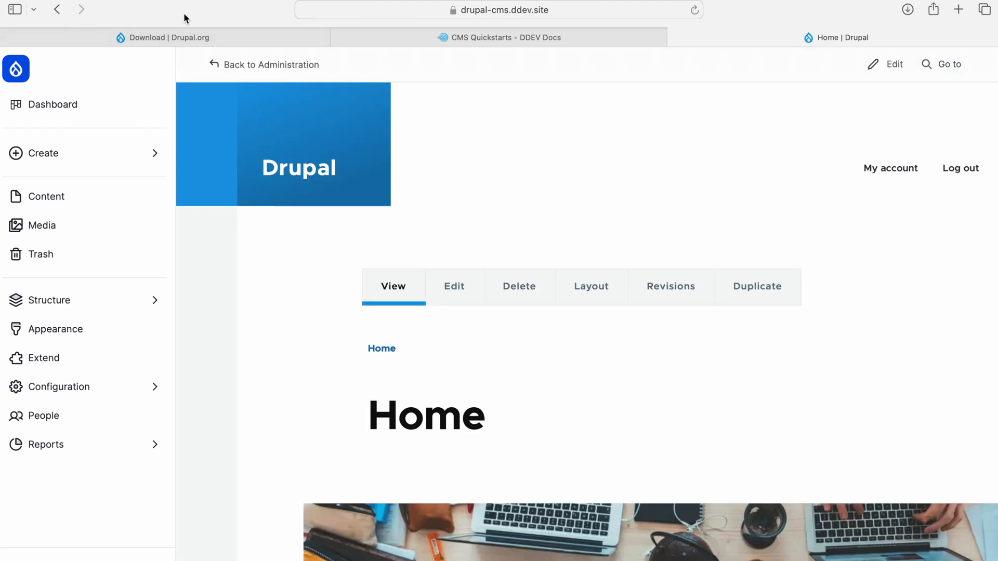
left_click(53, 104)
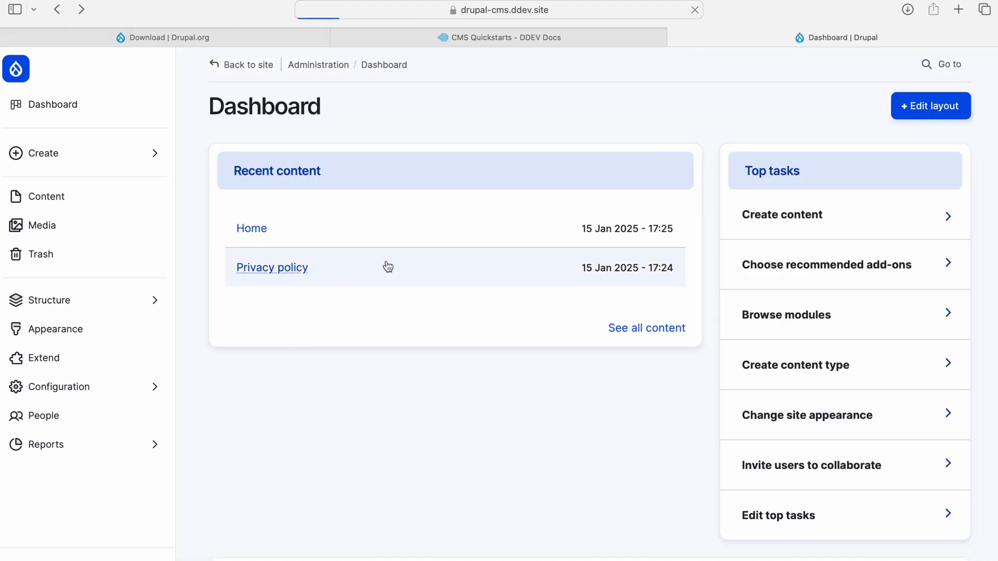
left_click(272, 267)
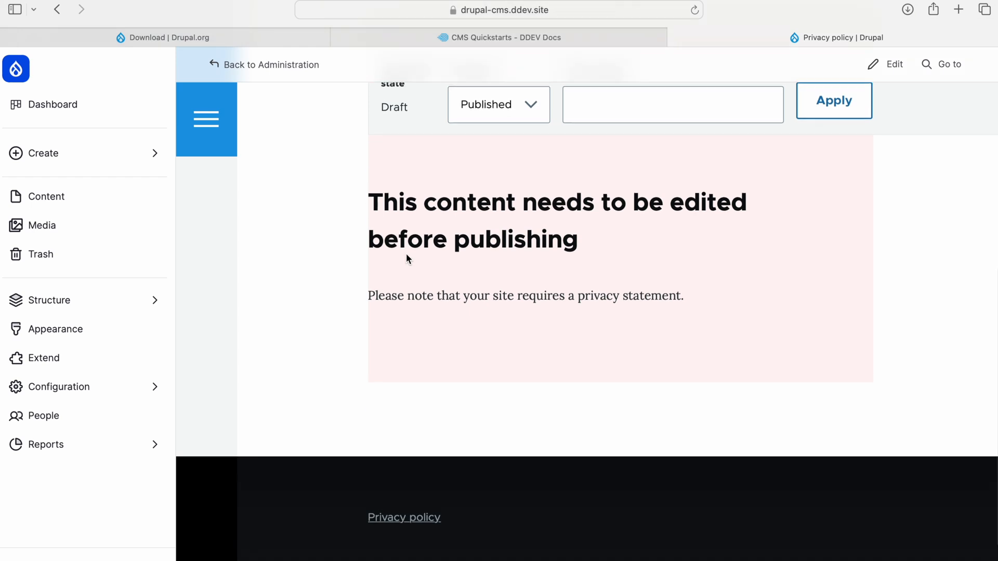
scroll("up", 3)
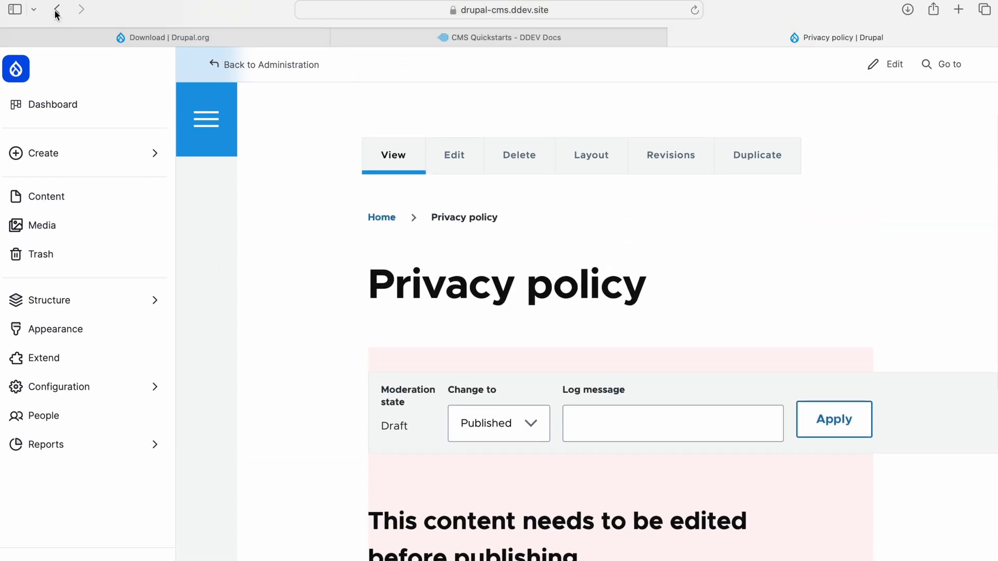
left_click(56, 9)
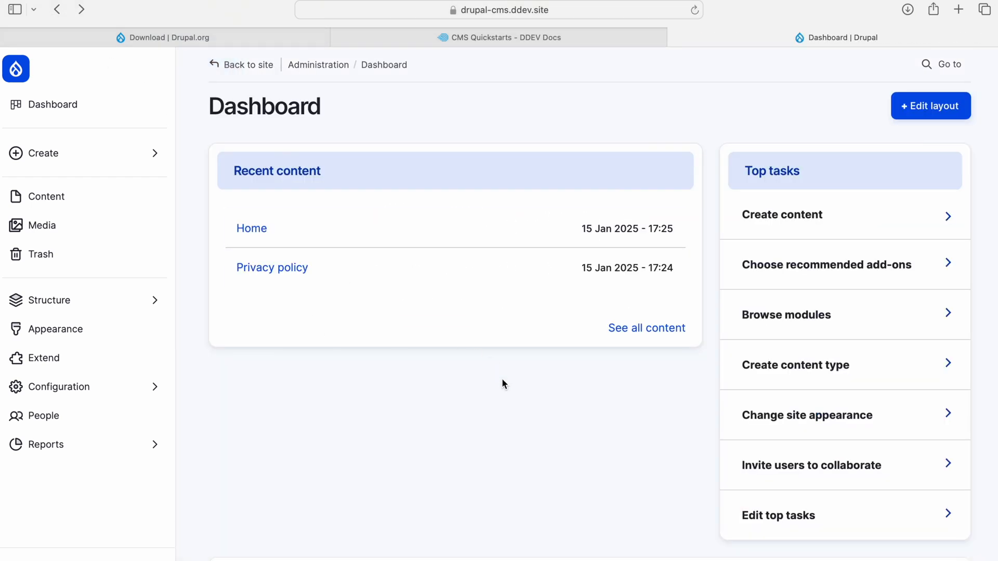
mouse_move(881, 211)
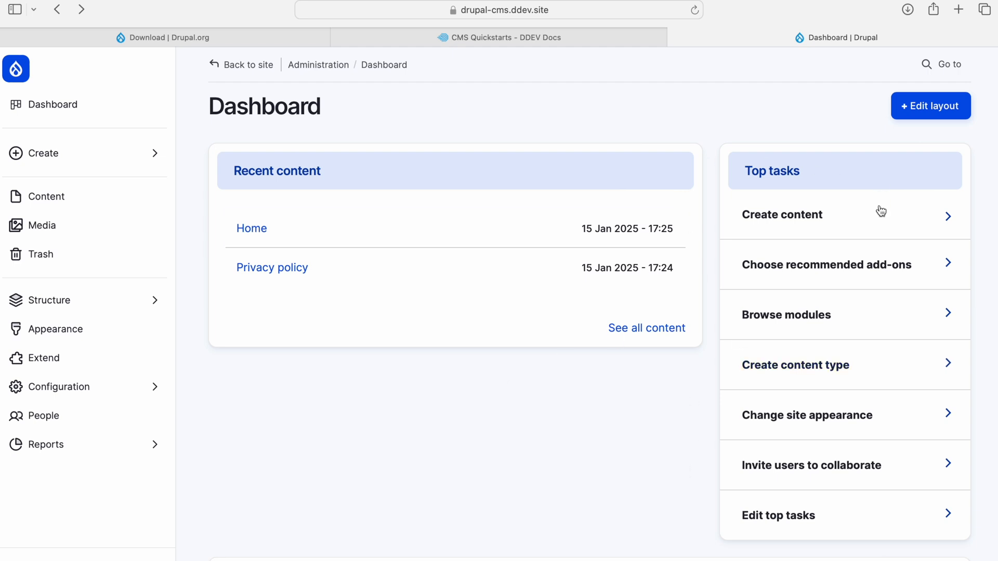
mouse_move(543, 454)
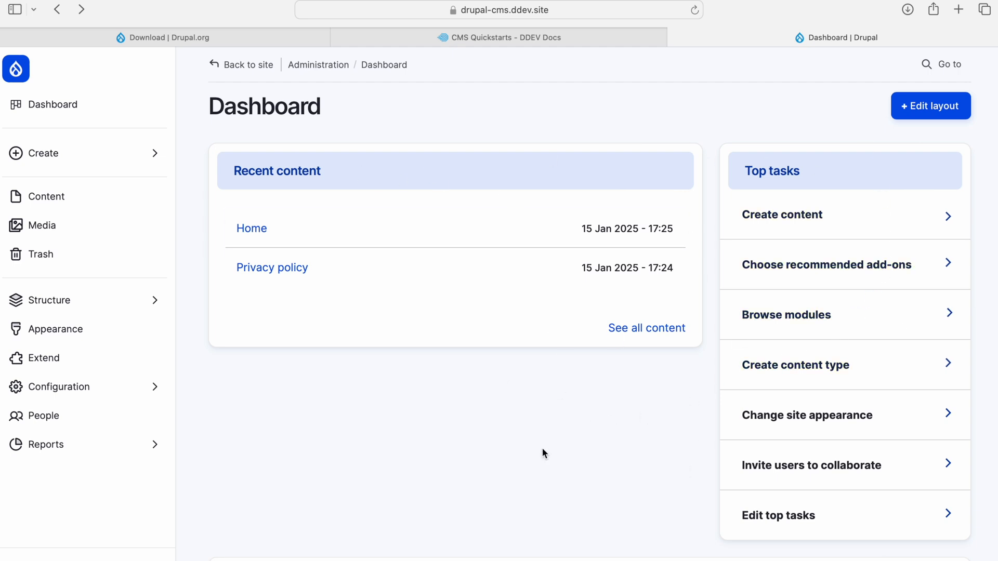
mouse_move(694, 226)
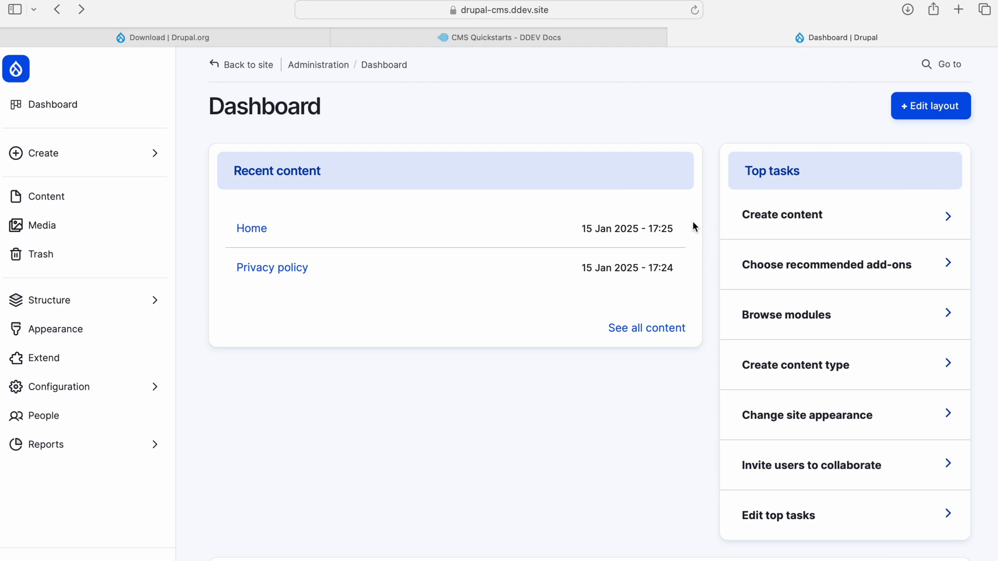
mouse_move(785, 221)
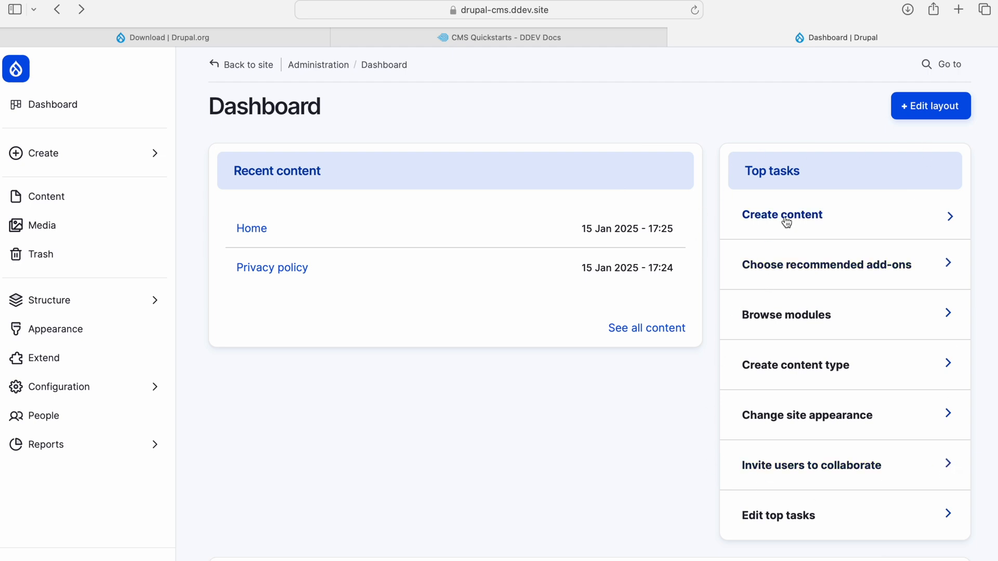
Briefly open a new Basic page form, then view Structure > Content types
left_click(782, 213)
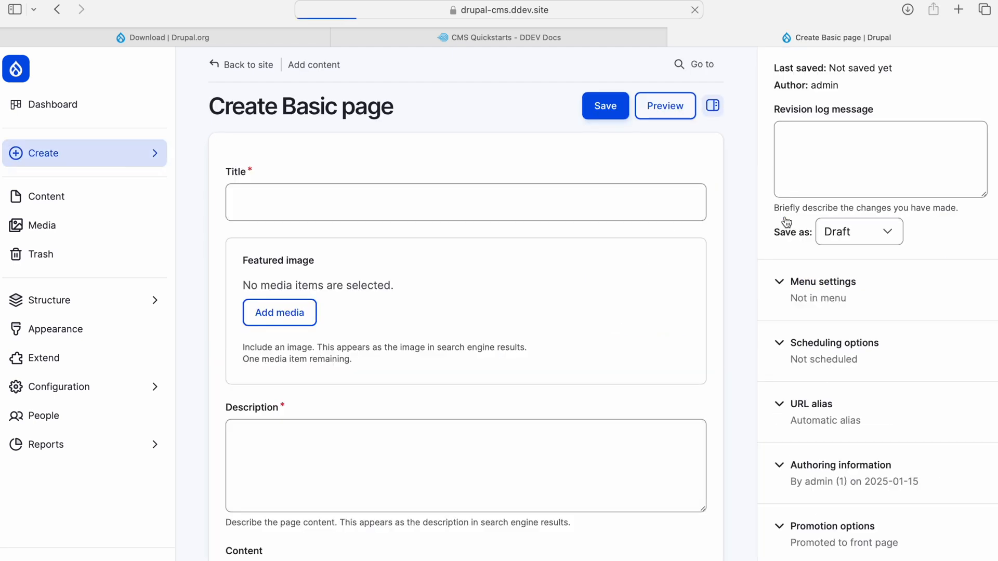
scroll("down", 3)
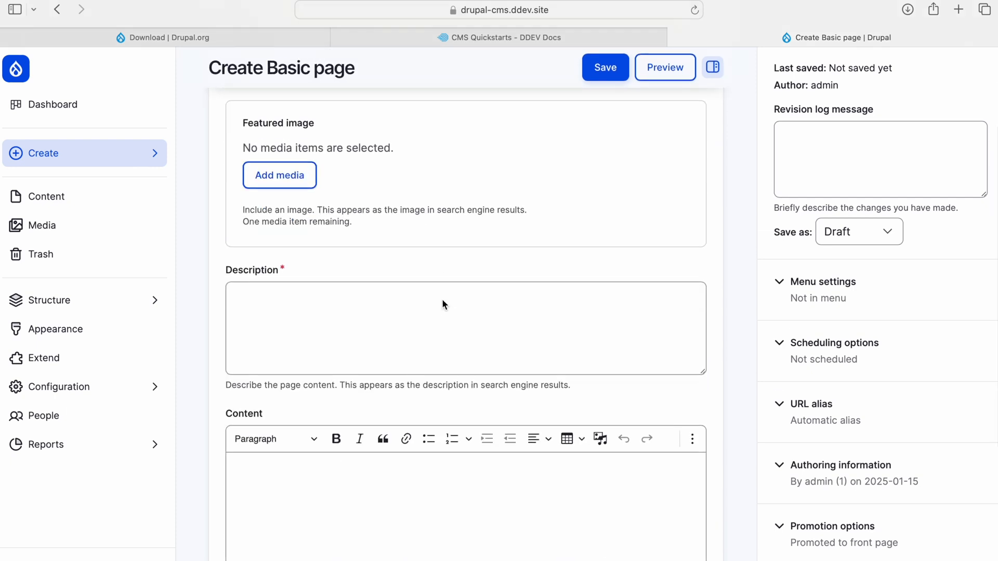
scroll("down", 3)
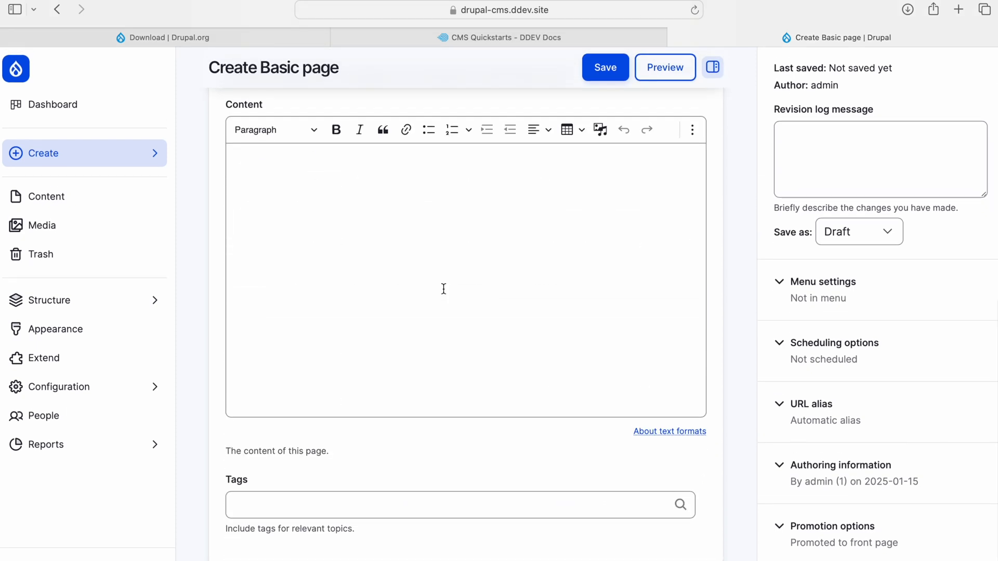
scroll("up", 3)
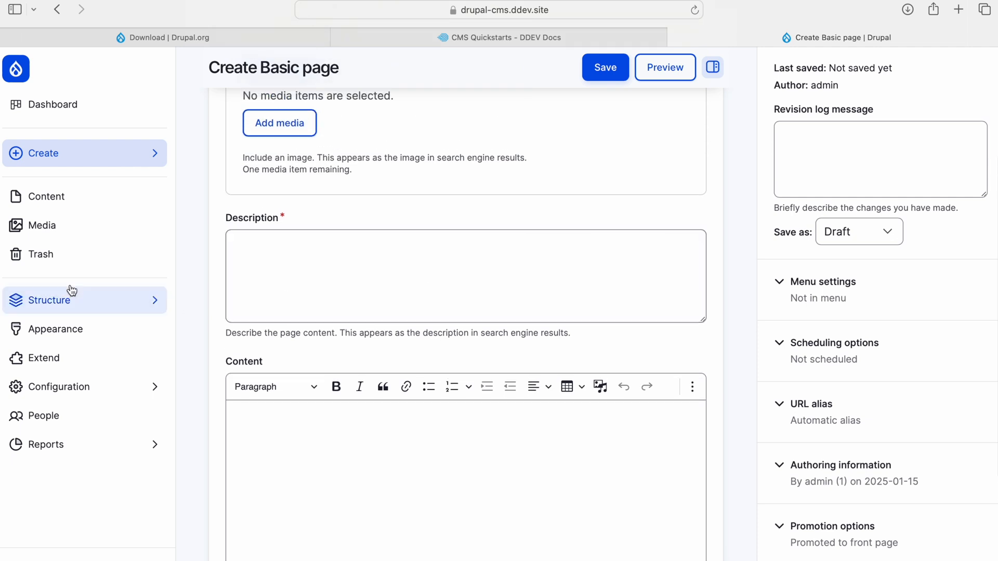
left_click(48, 300)
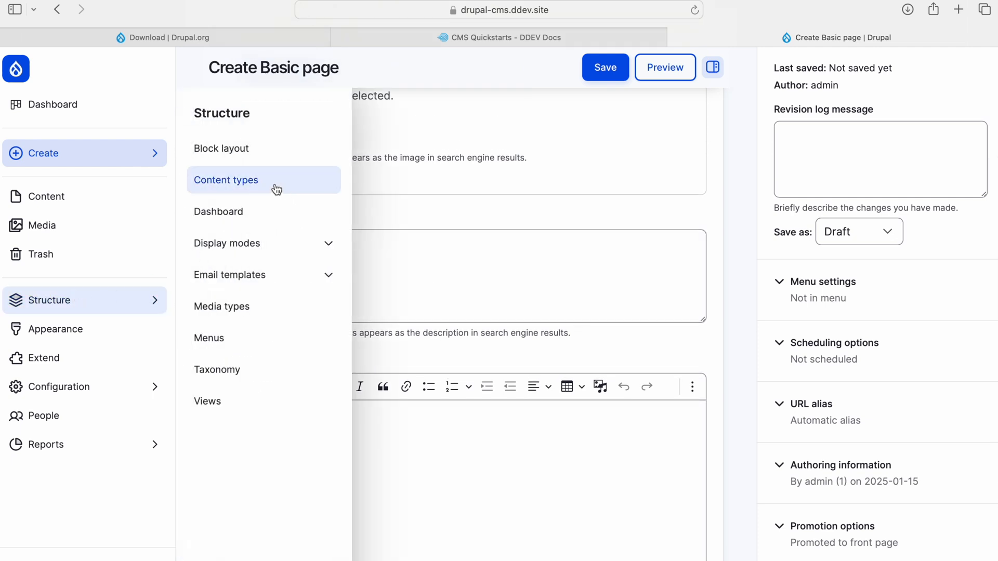
left_click(225, 180)
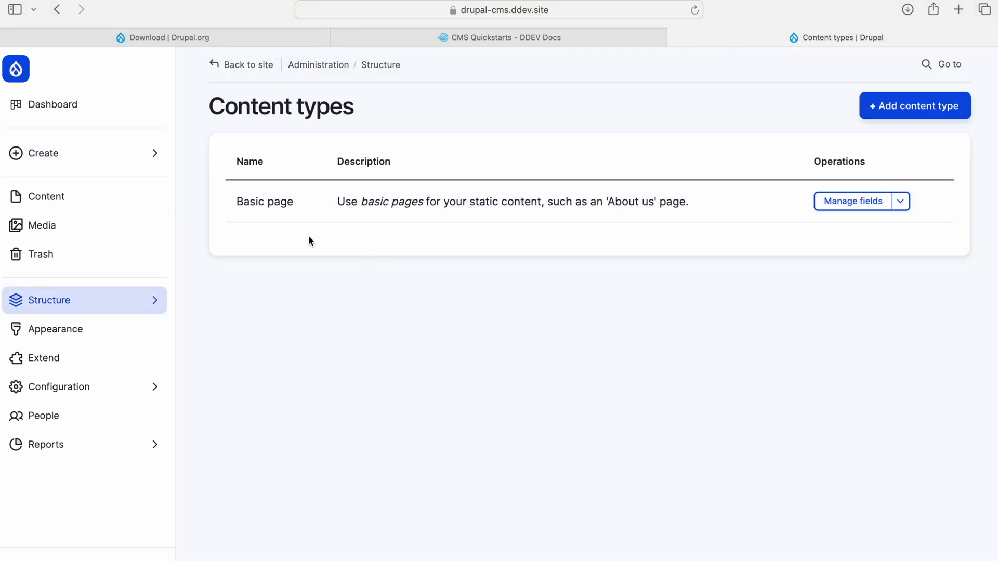
mouse_move(482, 239)
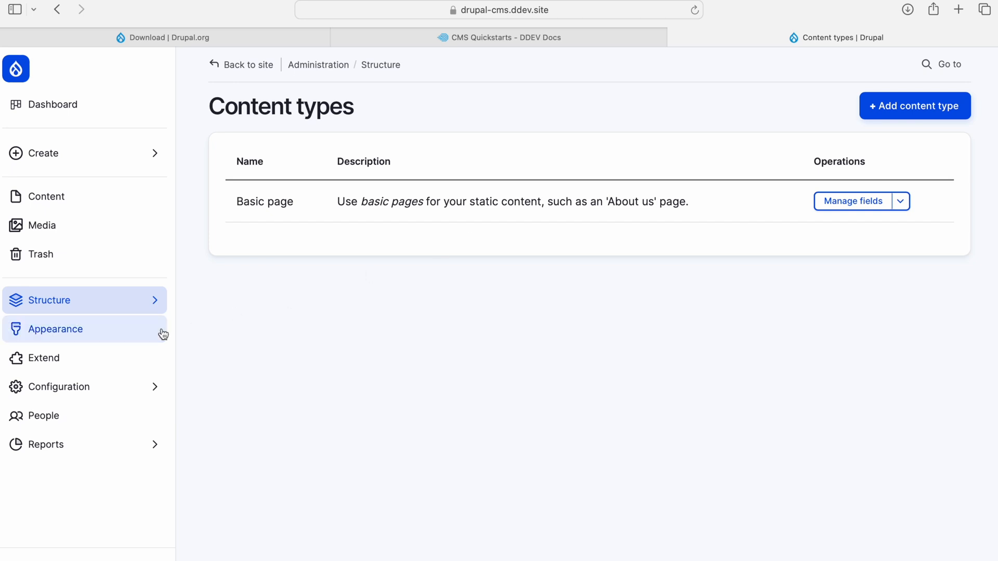
Browse the installed themes on the Appearance page, then return to the Dashboard
left_click(54, 329)
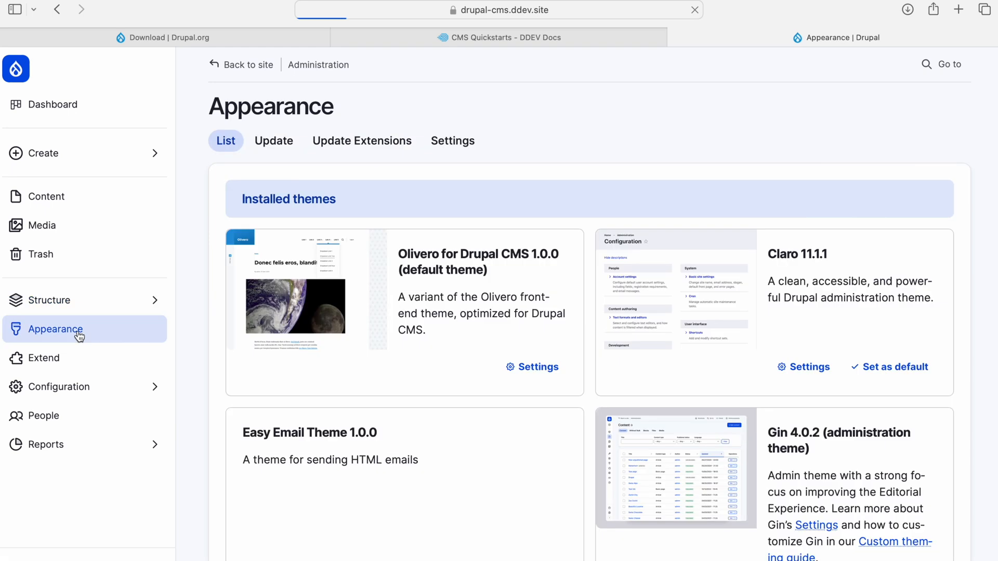
mouse_move(605, 150)
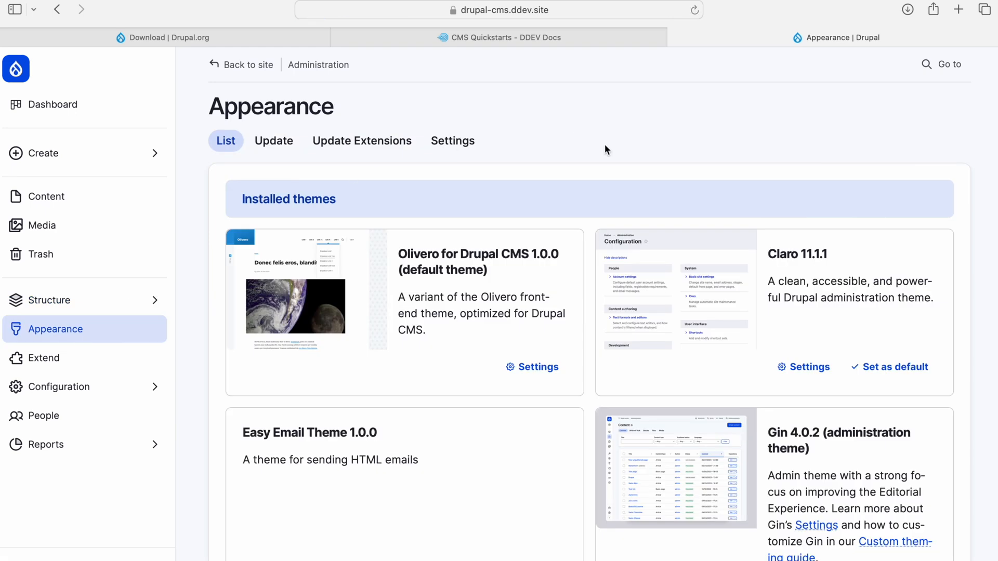
scroll("down", 3)
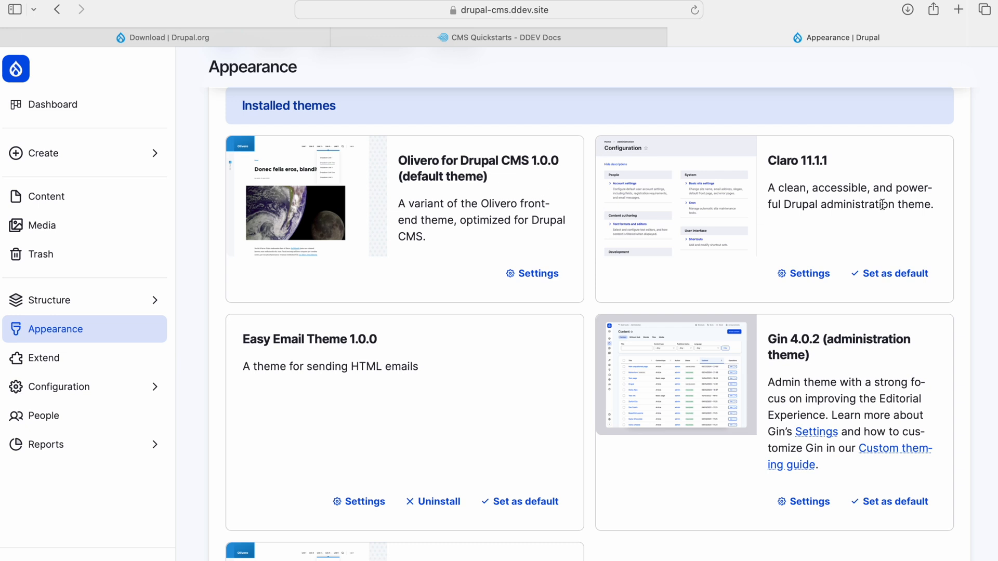
mouse_move(480, 402)
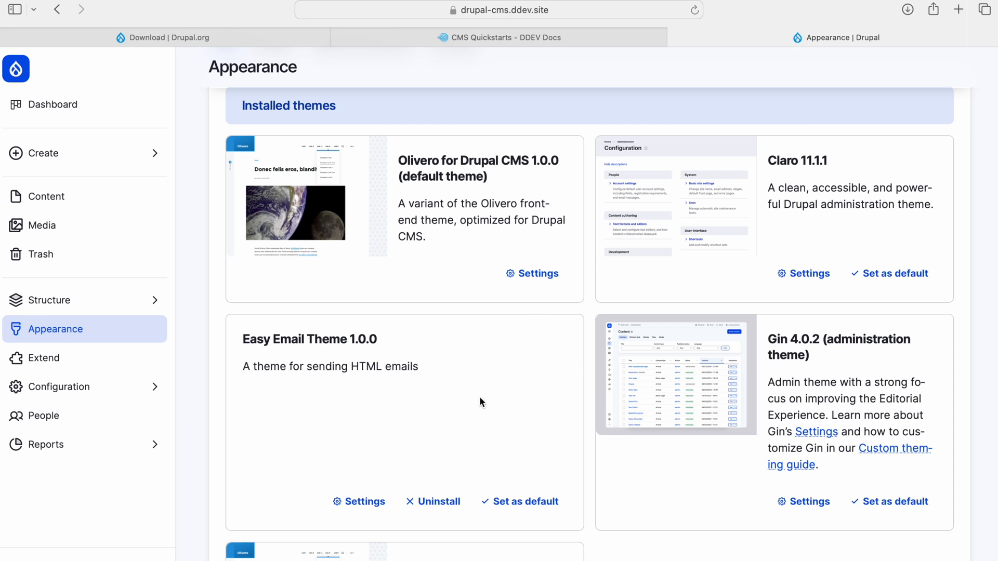
scroll("down", 3)
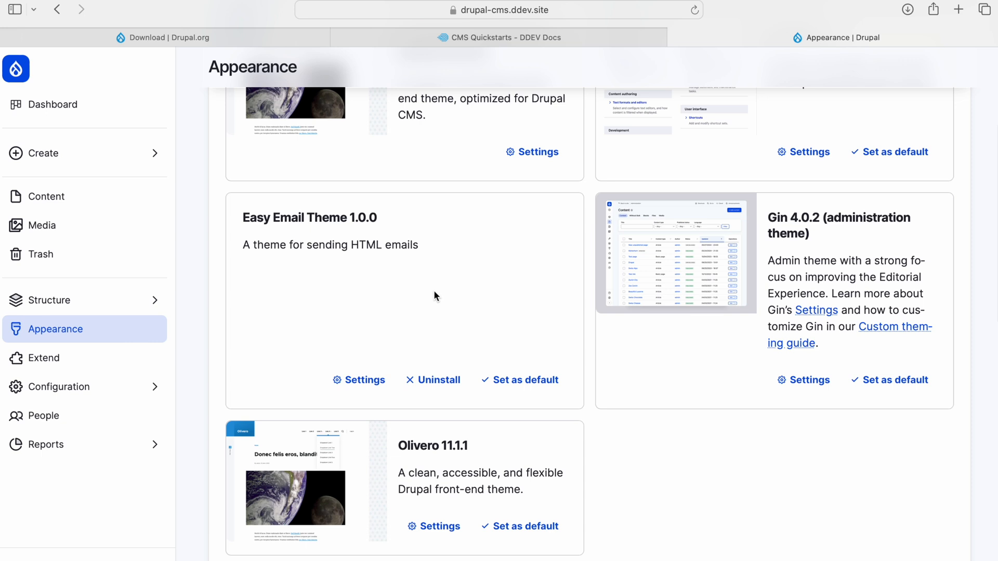
scroll("down", 3)
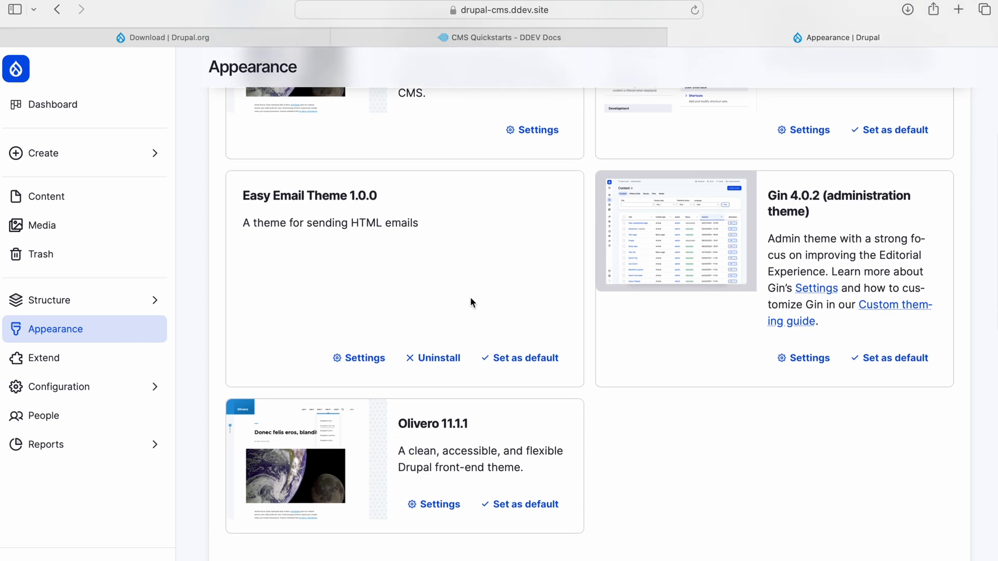
scroll("down", 3)
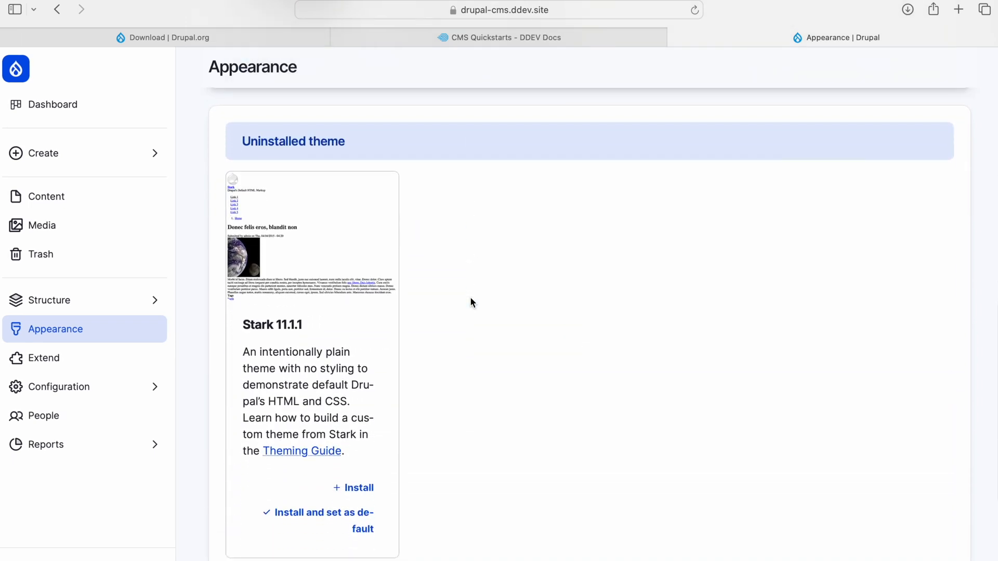
scroll("down", 3)
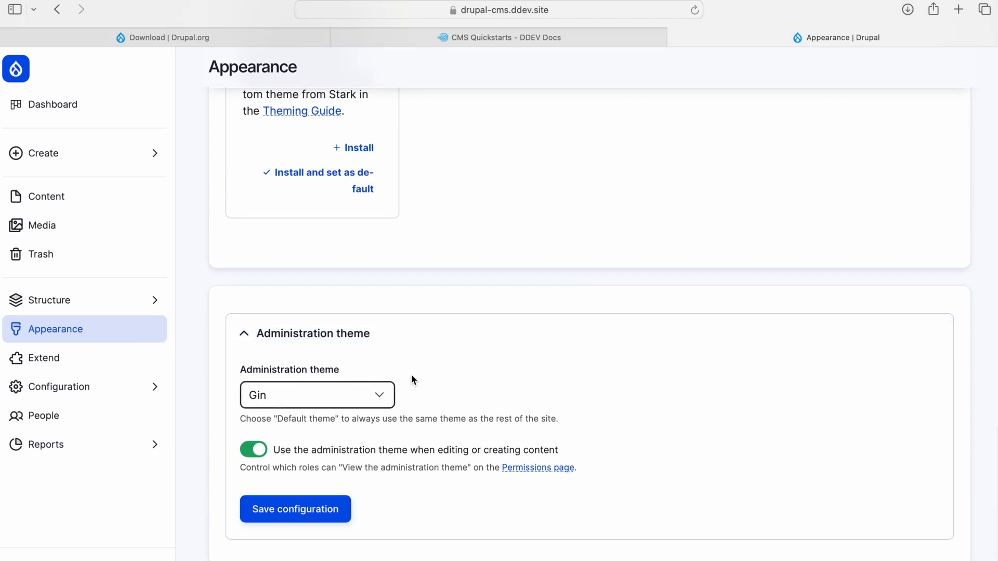
scroll("up", 3)
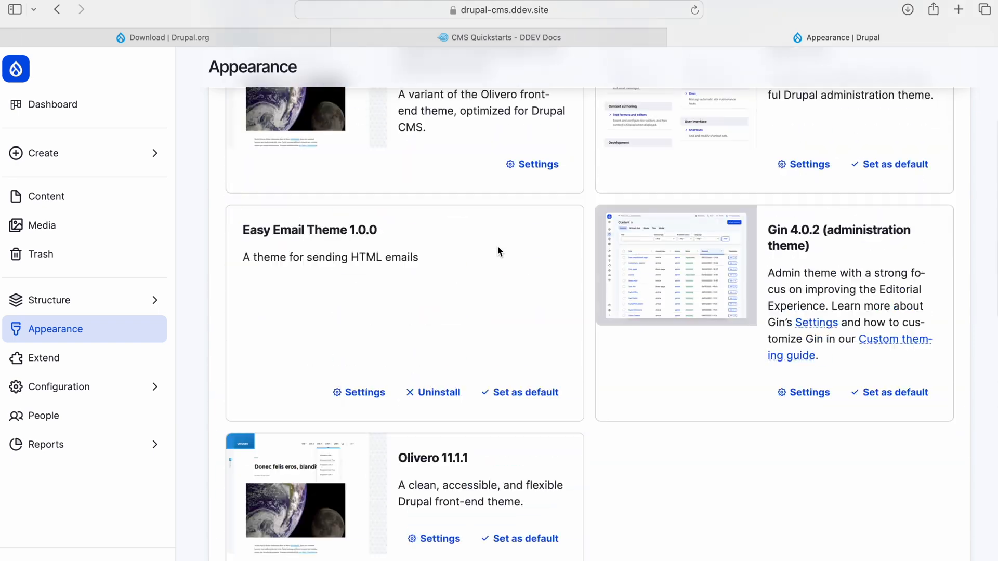
left_click(53, 103)
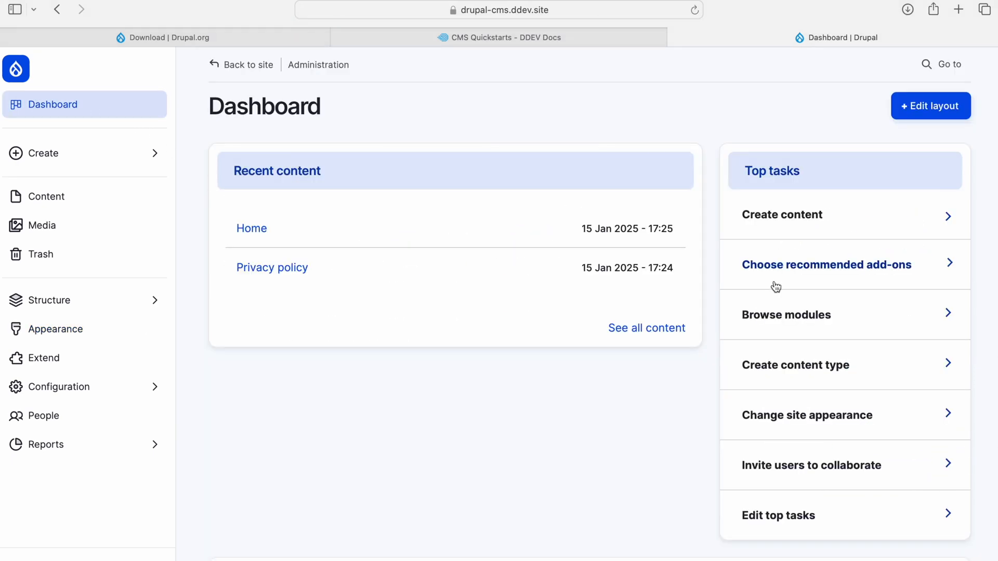
mouse_move(96, 362)
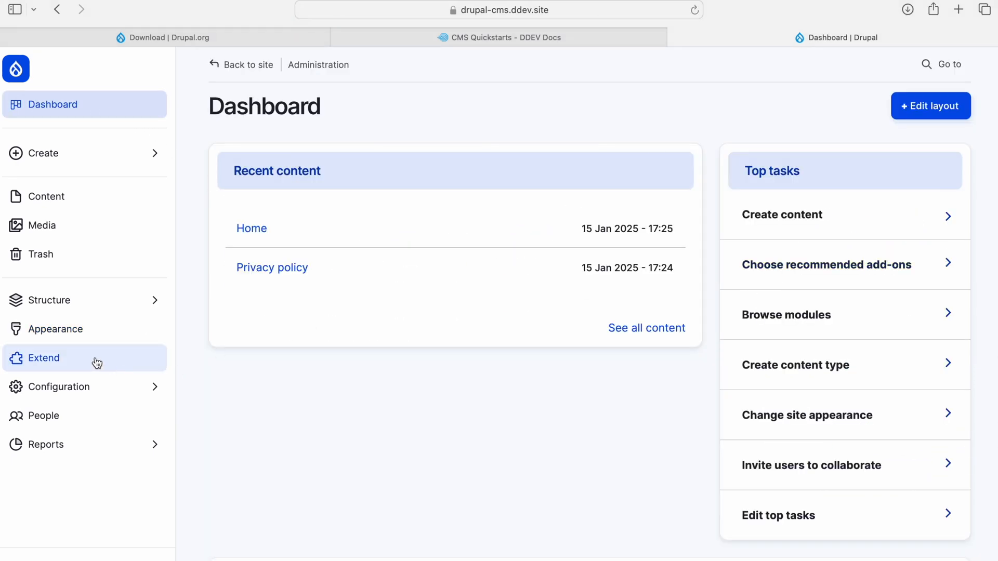
Open Extend and scroll the module list through the ECA, Fields and Field types groups
left_click(43, 357)
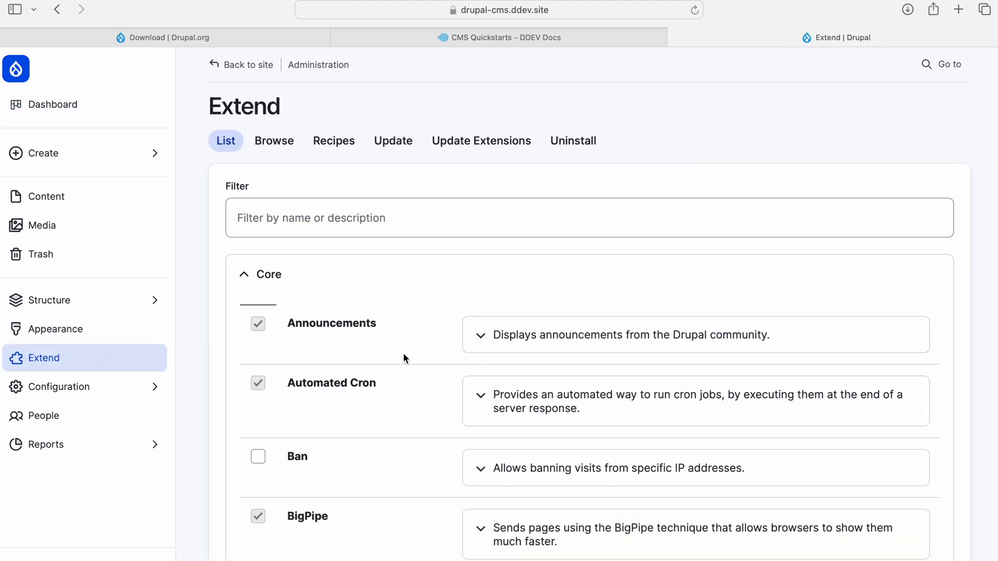
scroll("down", 3)
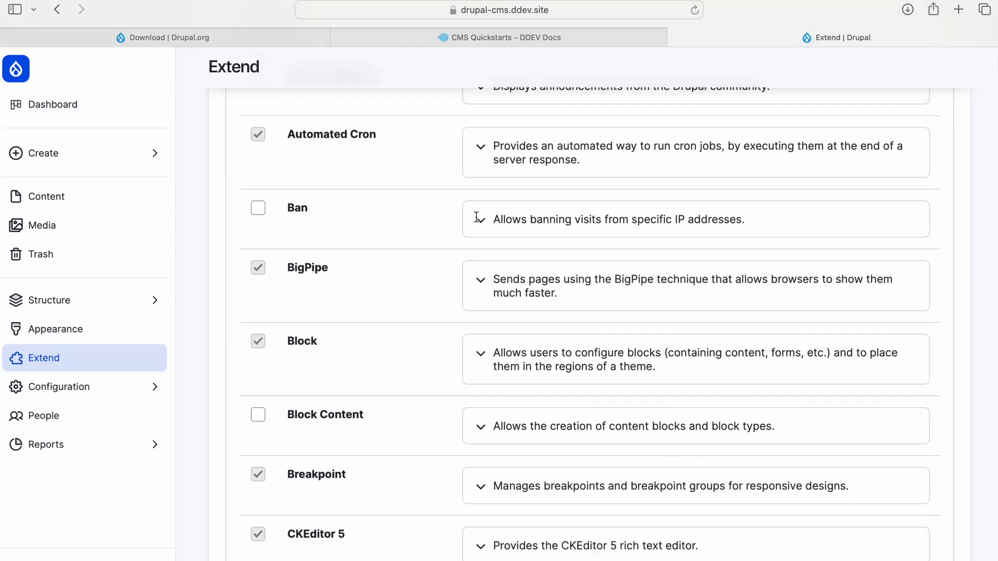
scroll("down", 3)
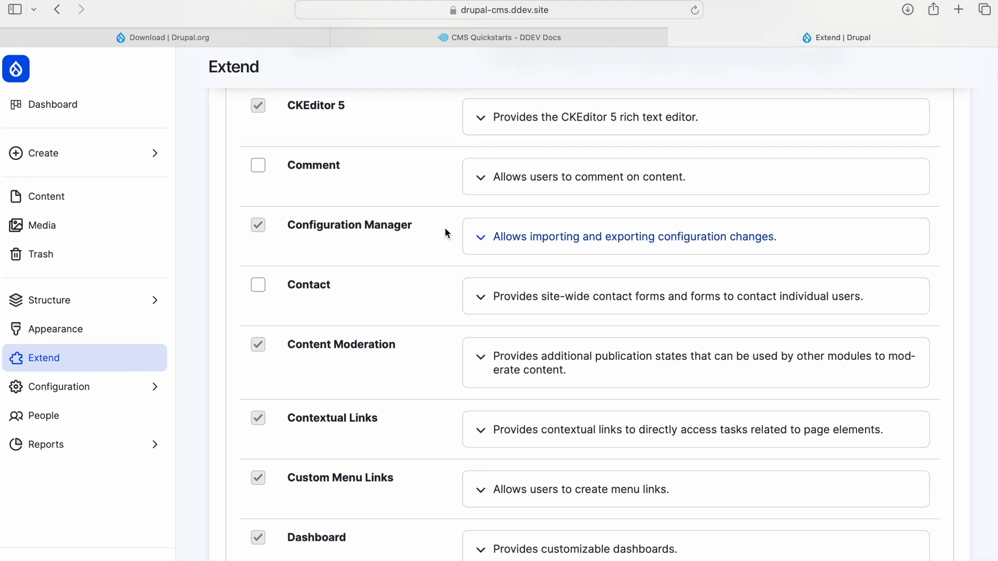
scroll("down", 3)
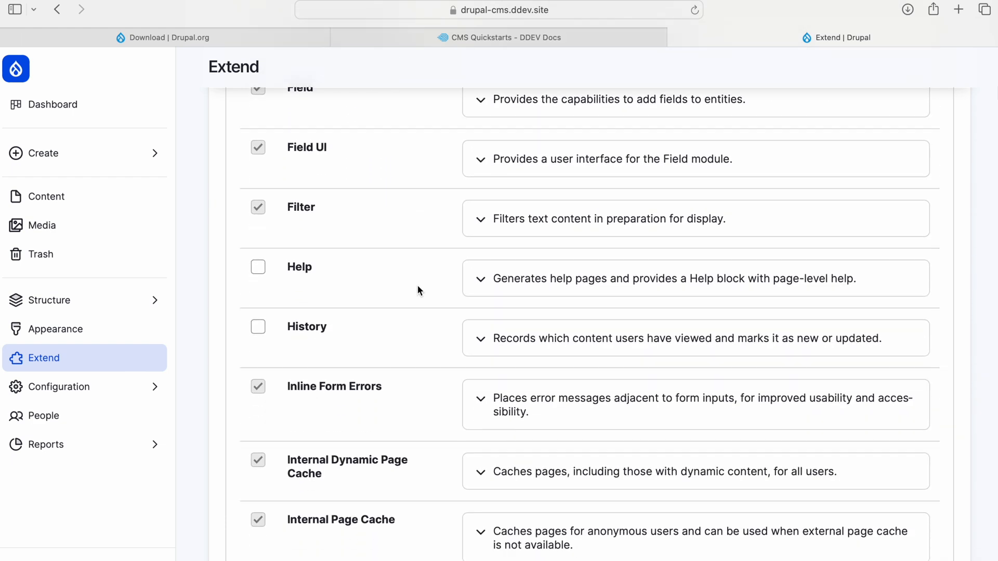
scroll("down", 3)
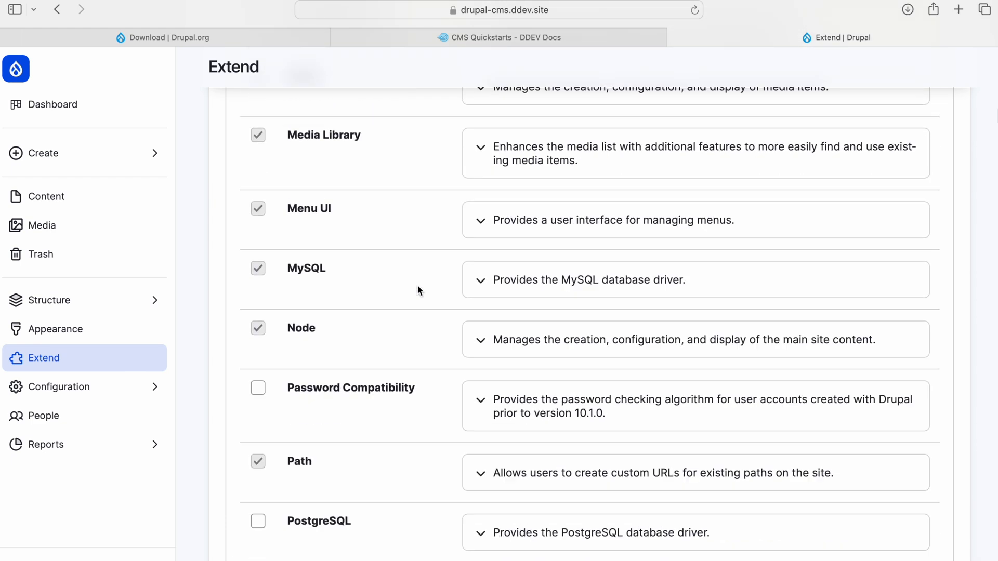
scroll("down", 3)
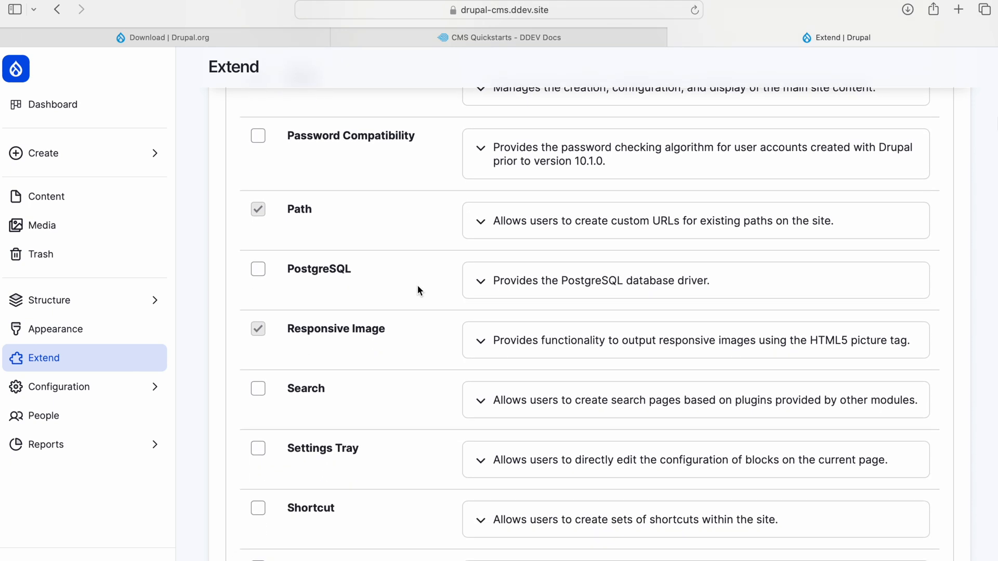
mouse_move(396, 167)
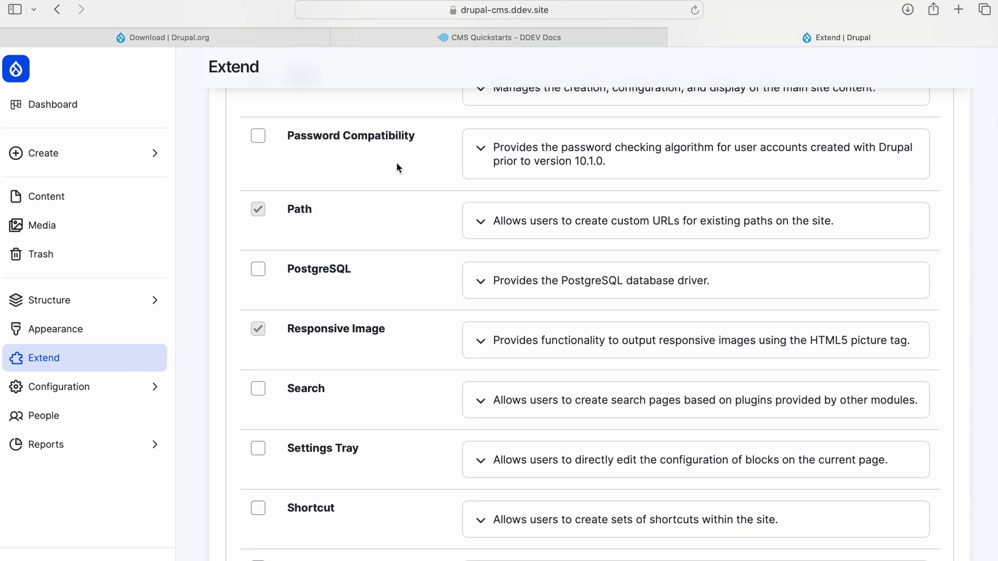
scroll("down", 3)
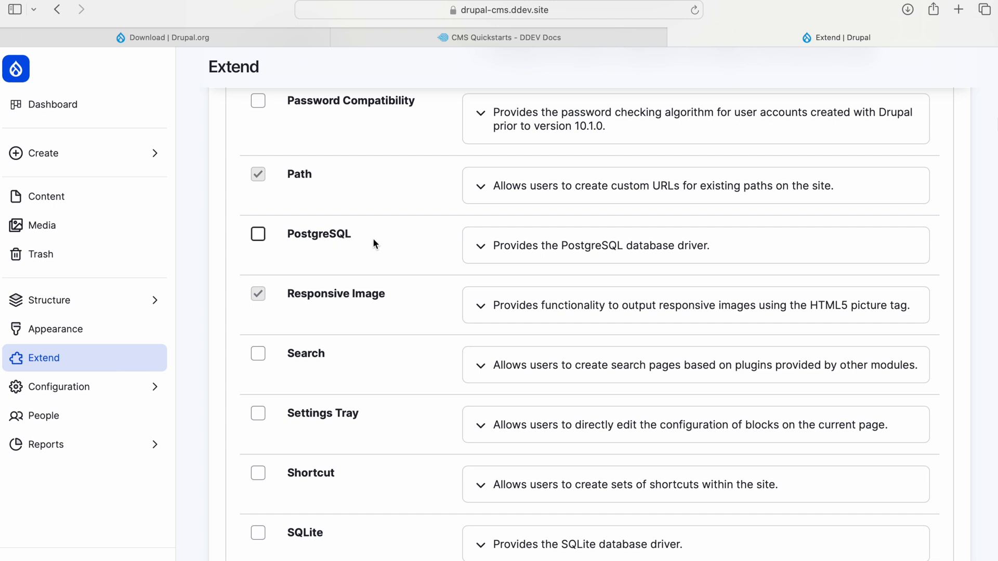
scroll("down", 3)
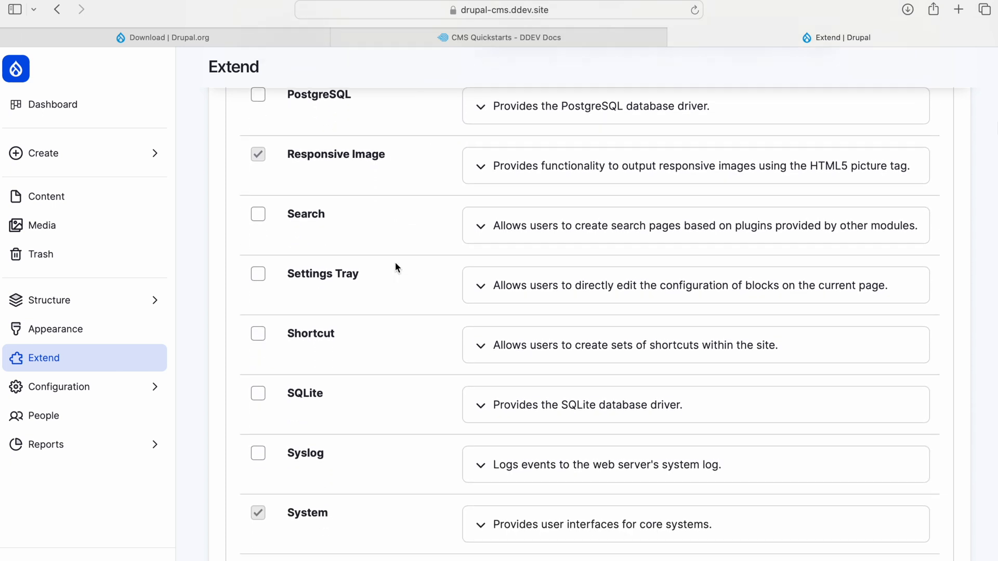
scroll("down", 3)
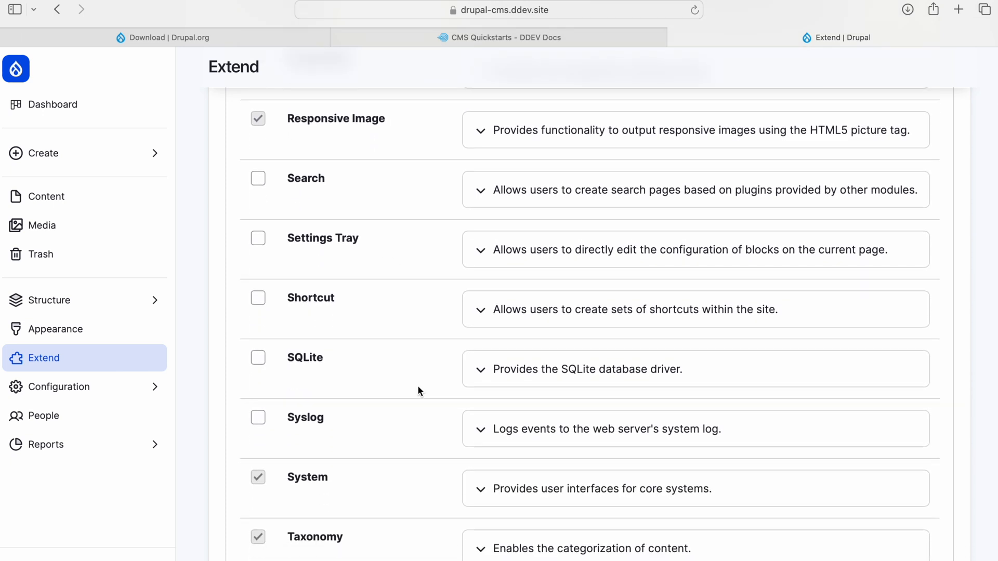
scroll("down", 3)
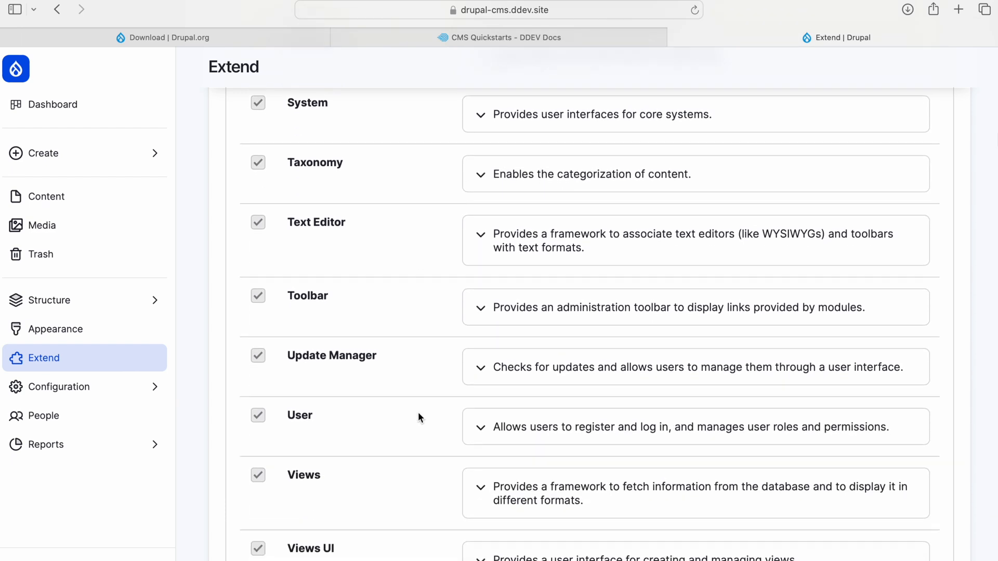
scroll("down", 3)
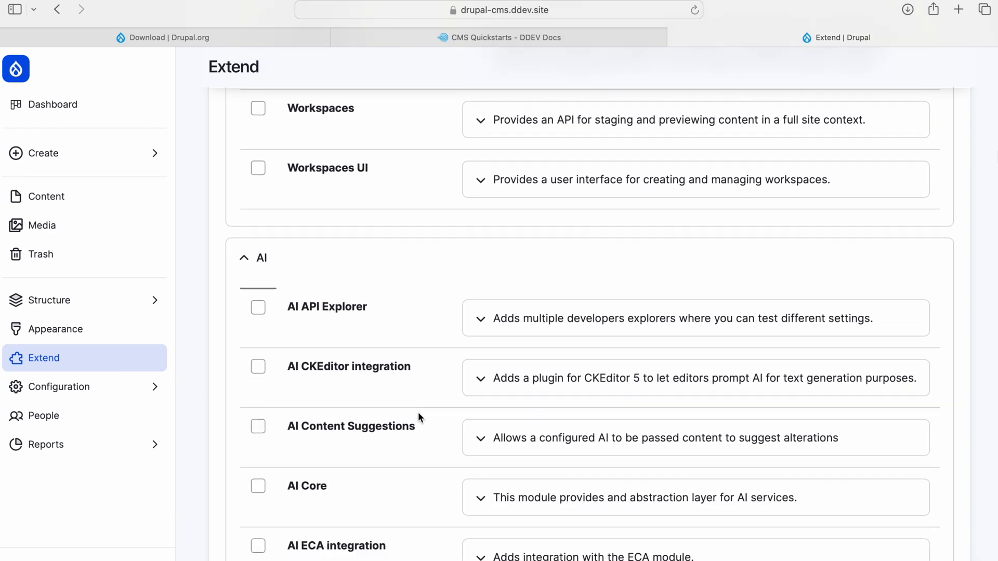
scroll("down", 3)
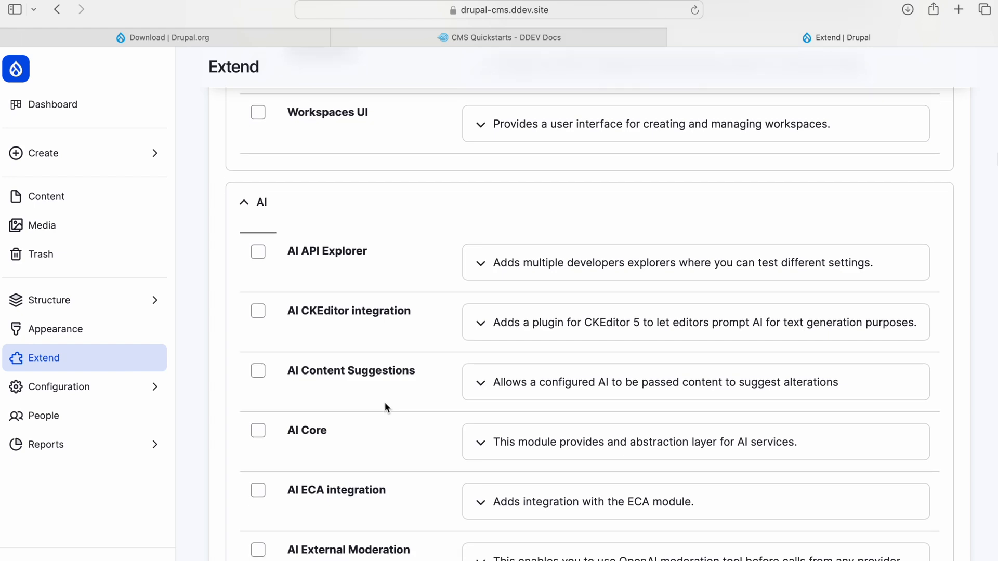
scroll("down", 3)
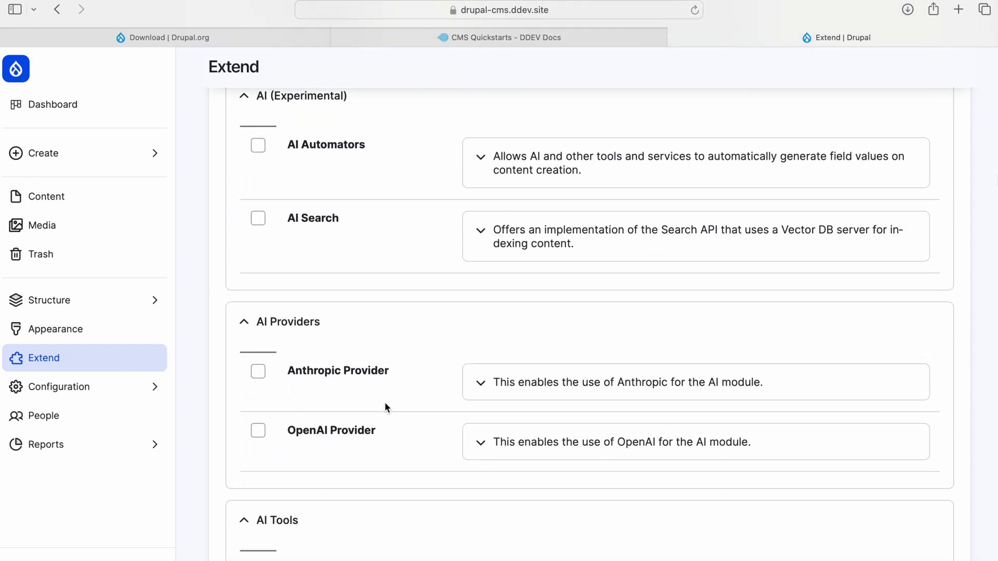
scroll("down", 3)
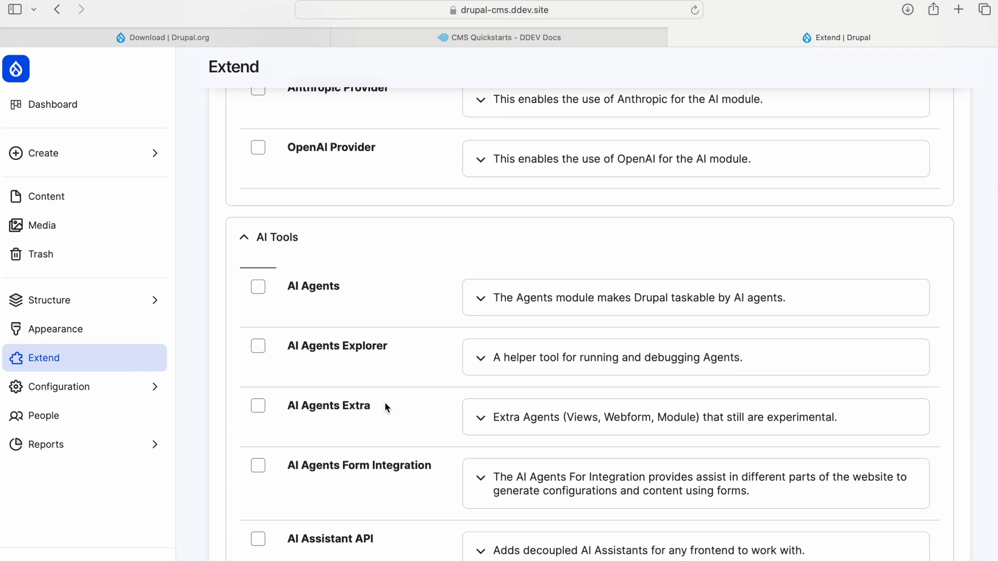
scroll("down", 3)
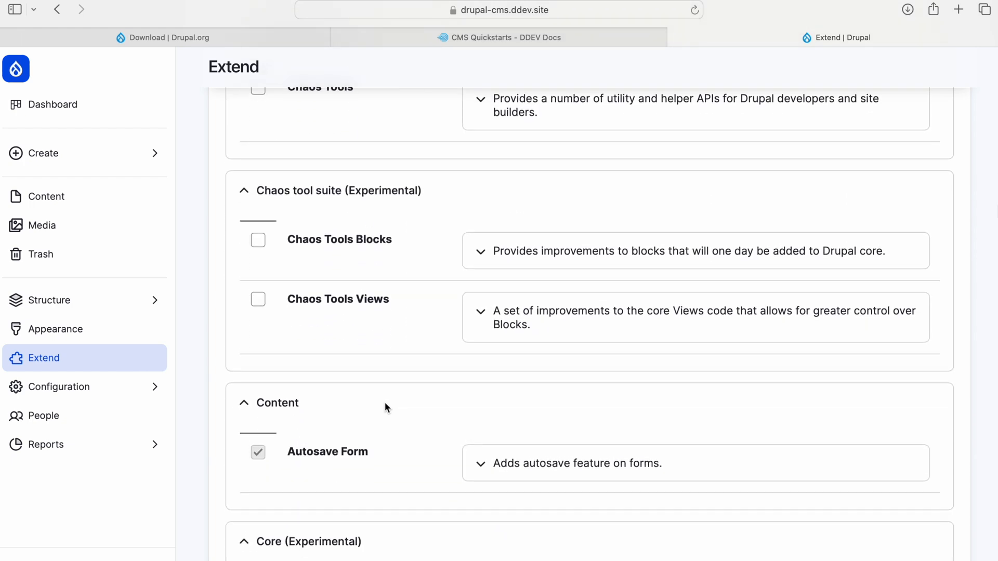
scroll("up", 3)
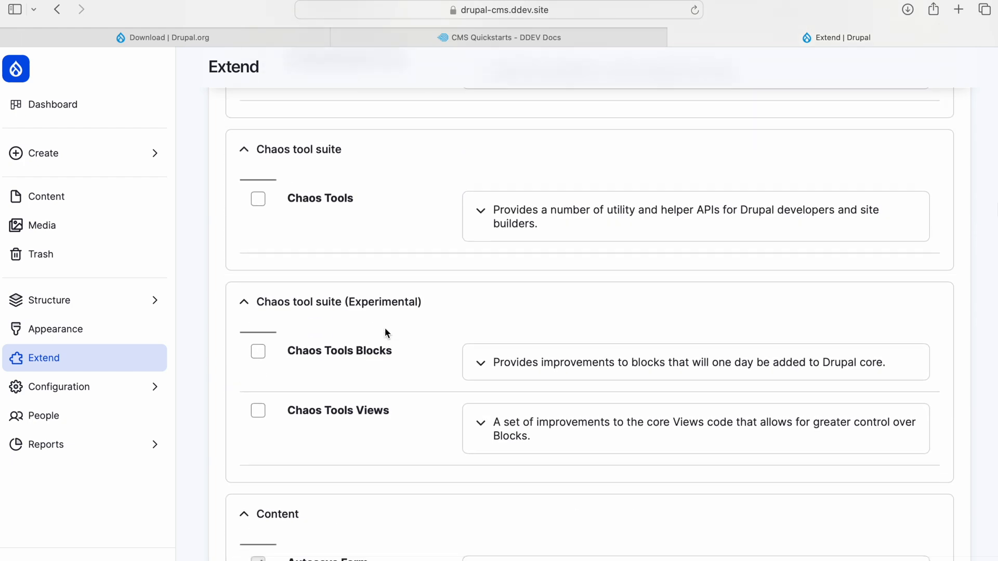
scroll("down", 3)
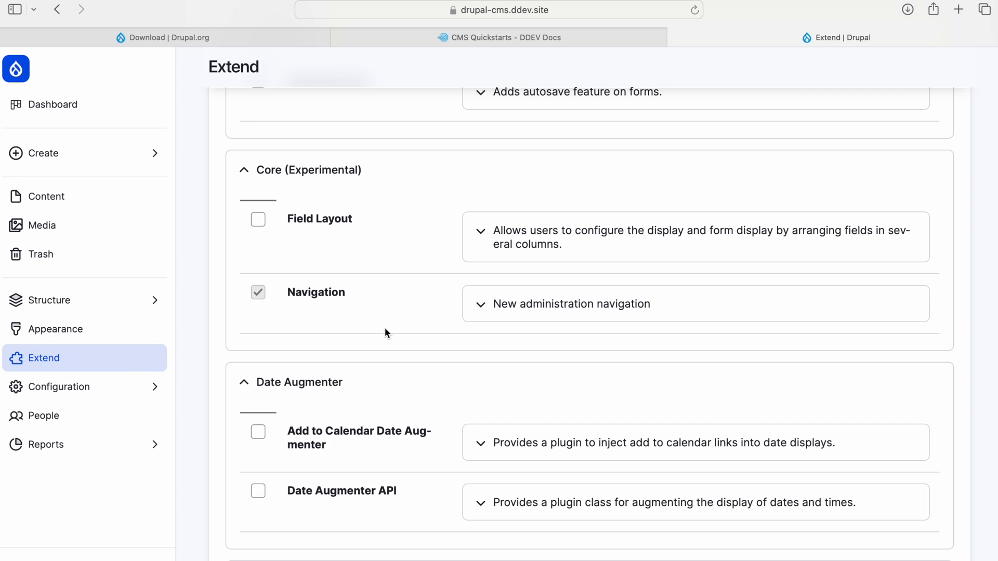
scroll("down", 3)
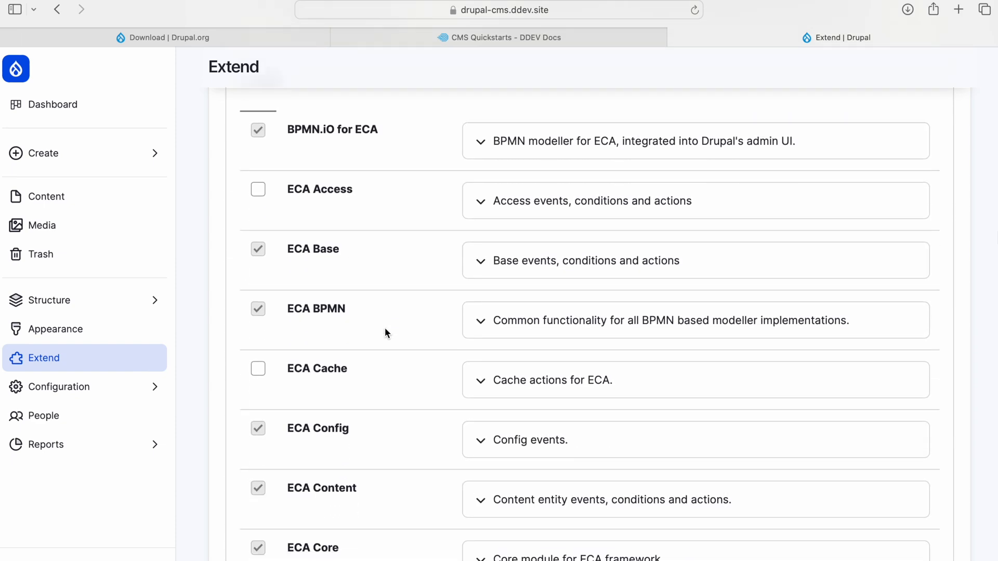
scroll("up", 3)
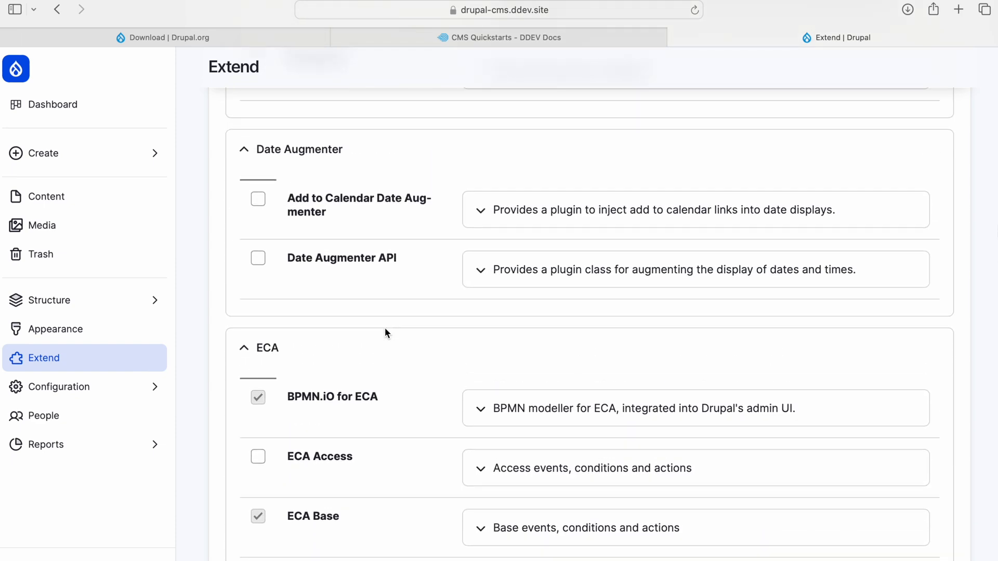
scroll("down", 3)
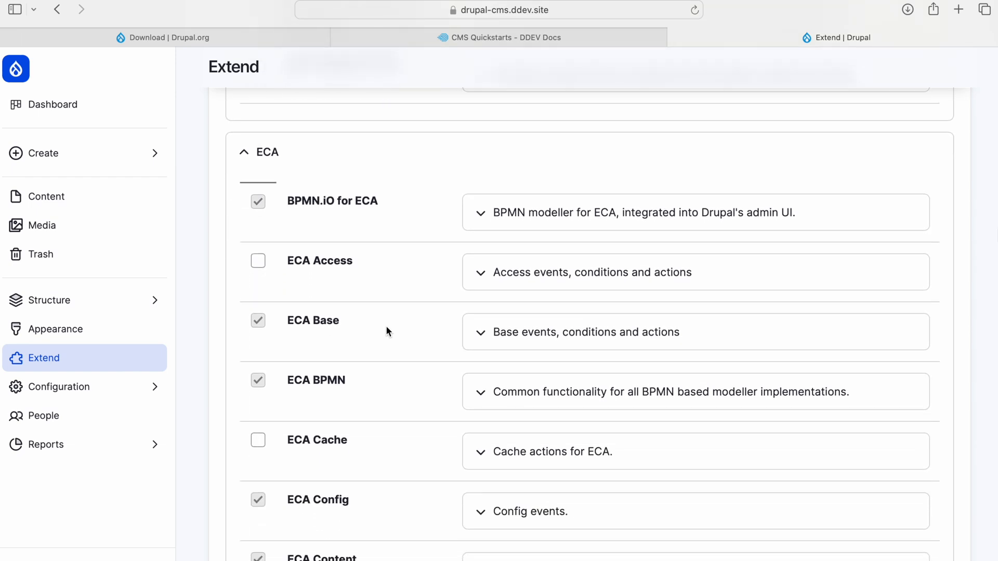
scroll("down", 3)
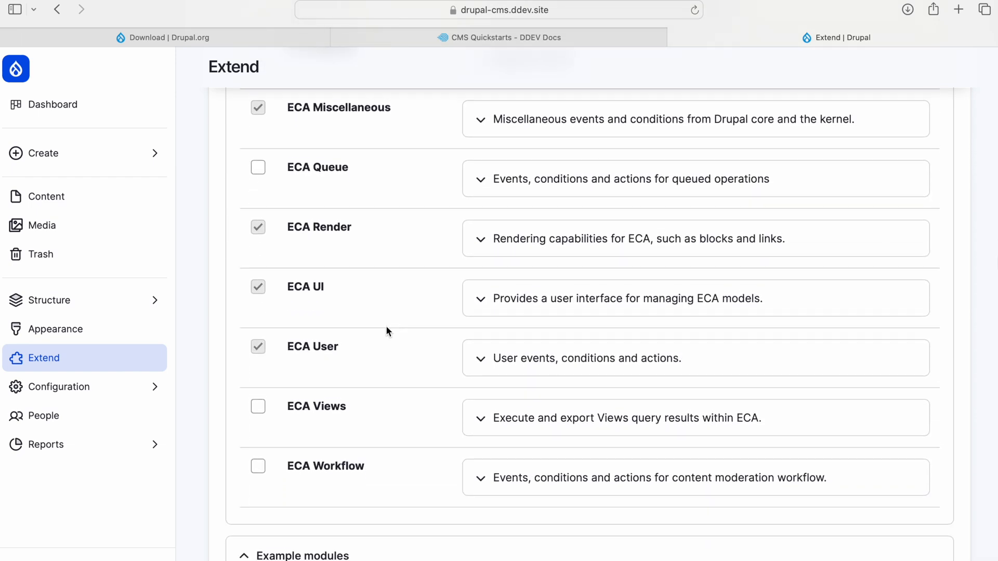
scroll("up", 3)
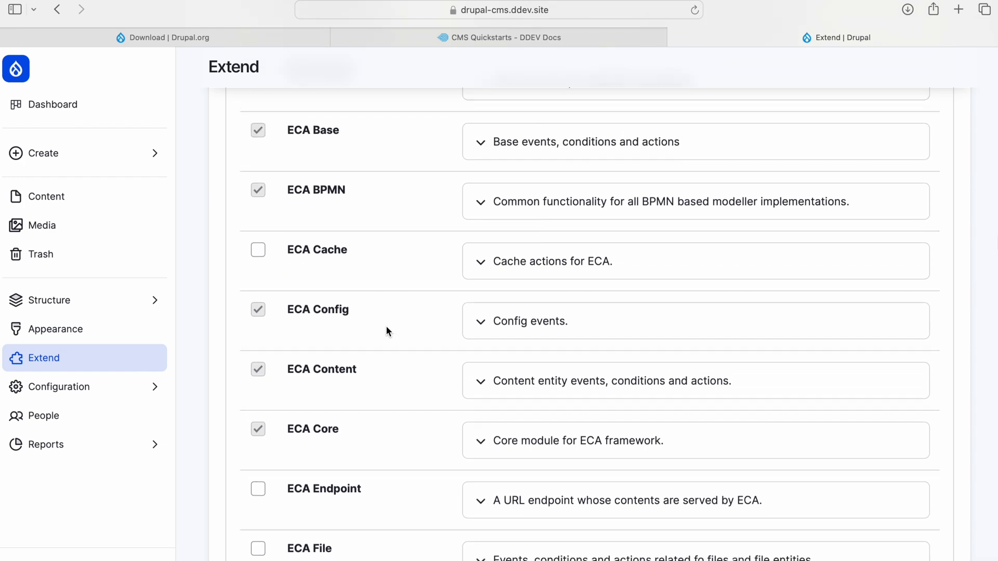
scroll("up", 3)
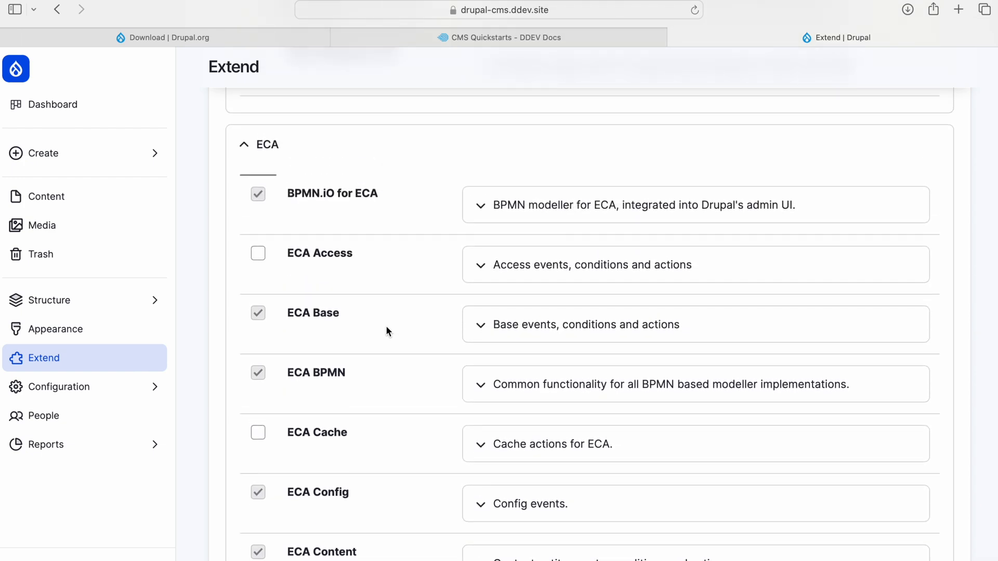
scroll("down", 3)
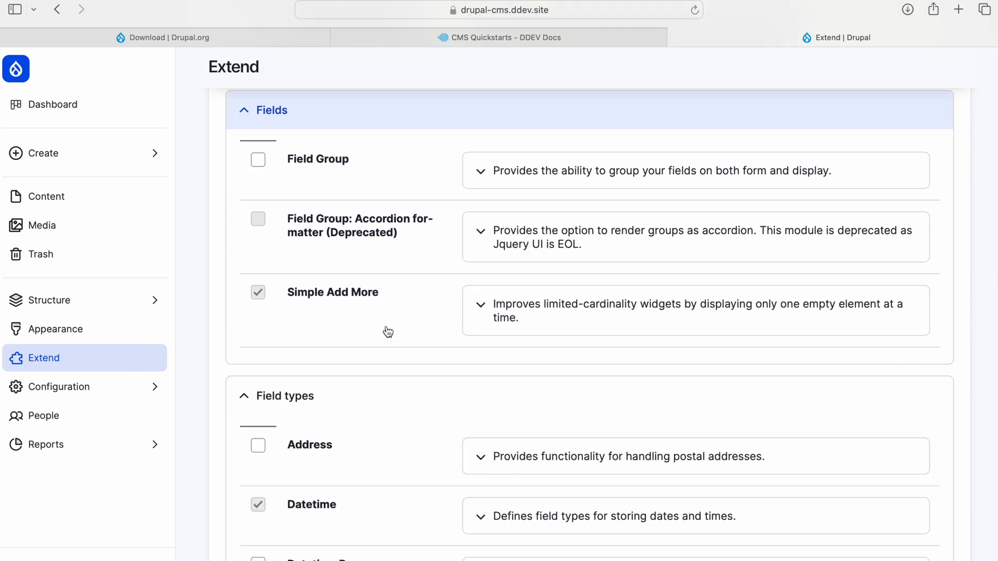
Collapse the Geofield group and expand the jQuery UI and jQuery UI Resizable descriptions
scroll("down", 3)
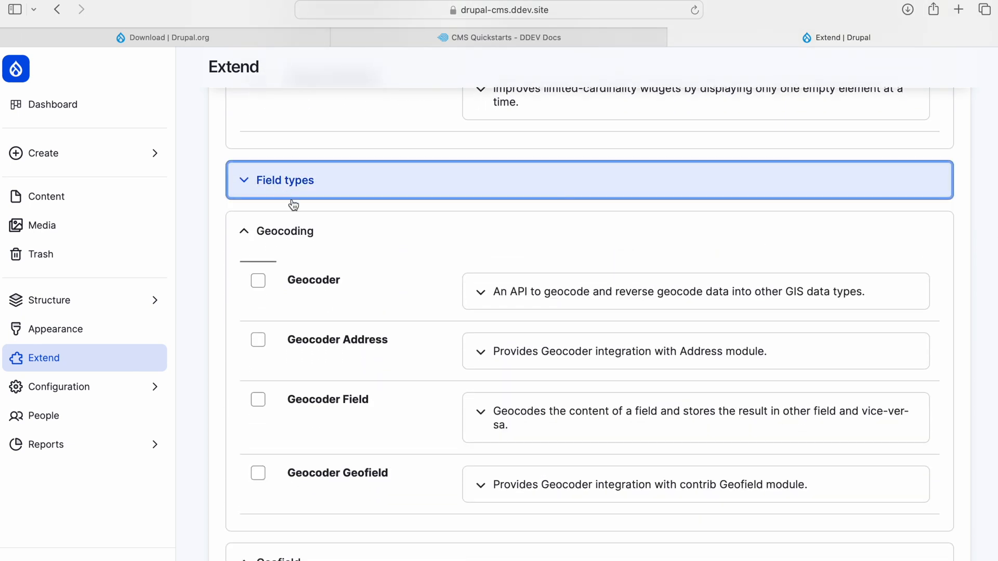
mouse_move(321, 264)
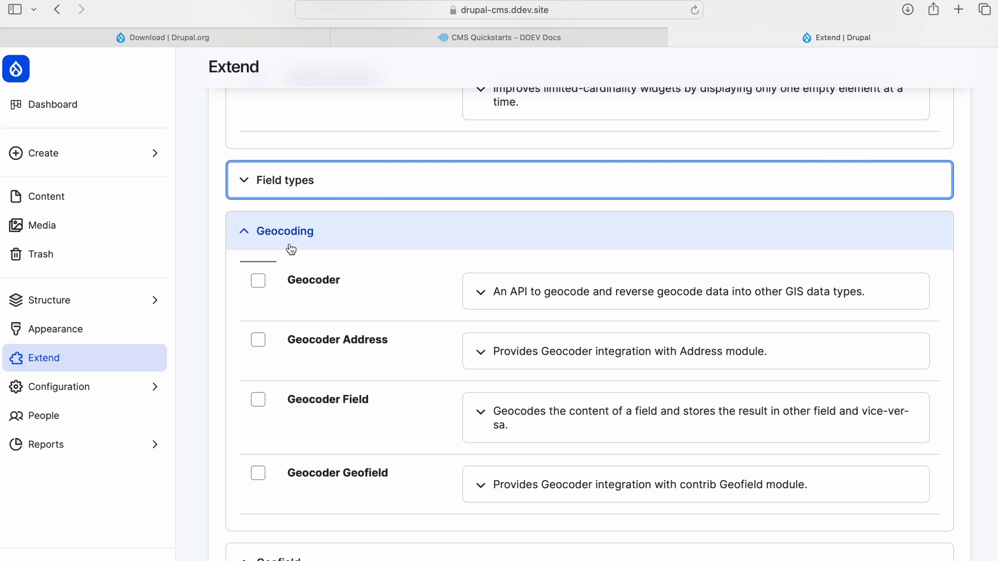
left_click(284, 231)
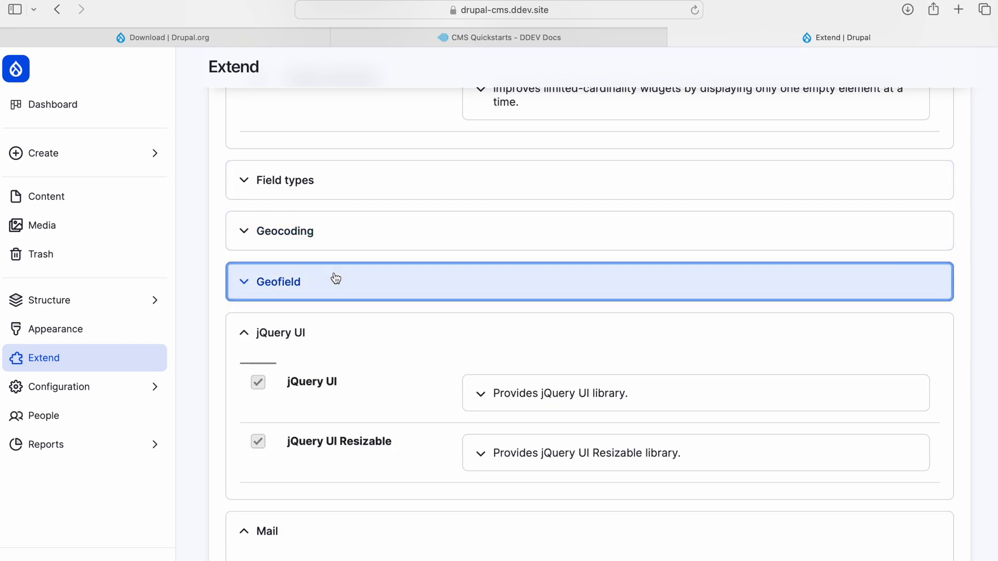
scroll("down", 3)
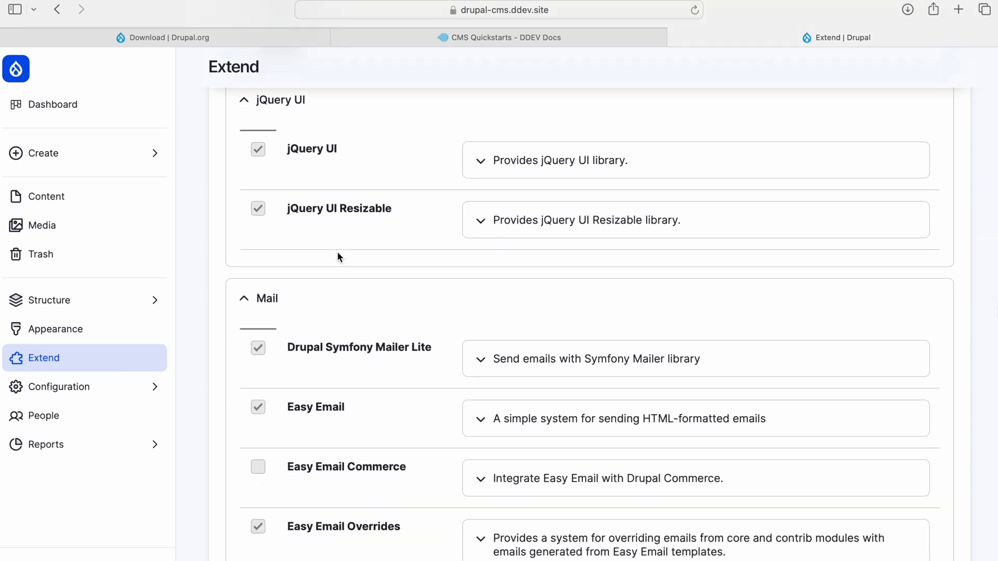
left_click(561, 160)
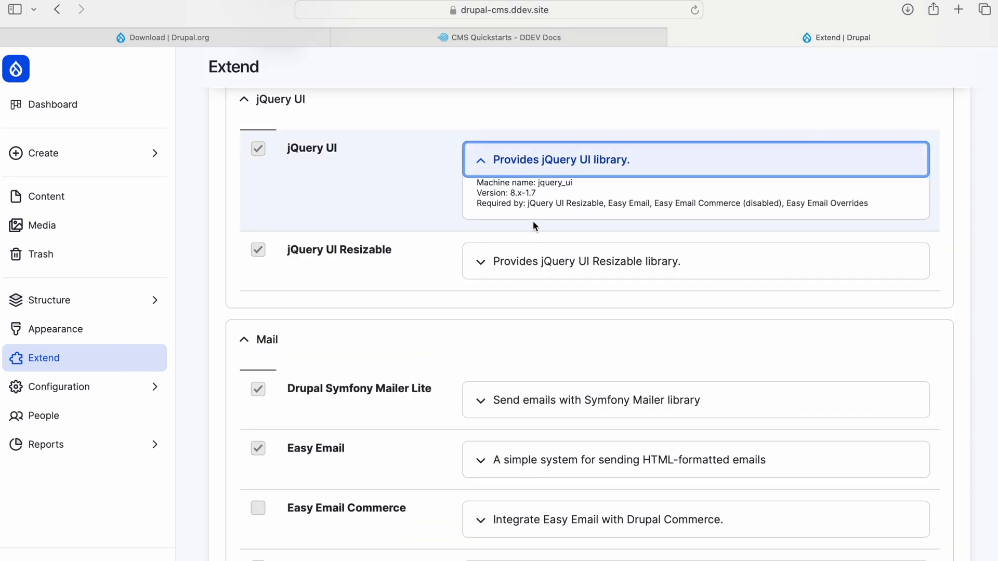
left_click(585, 261)
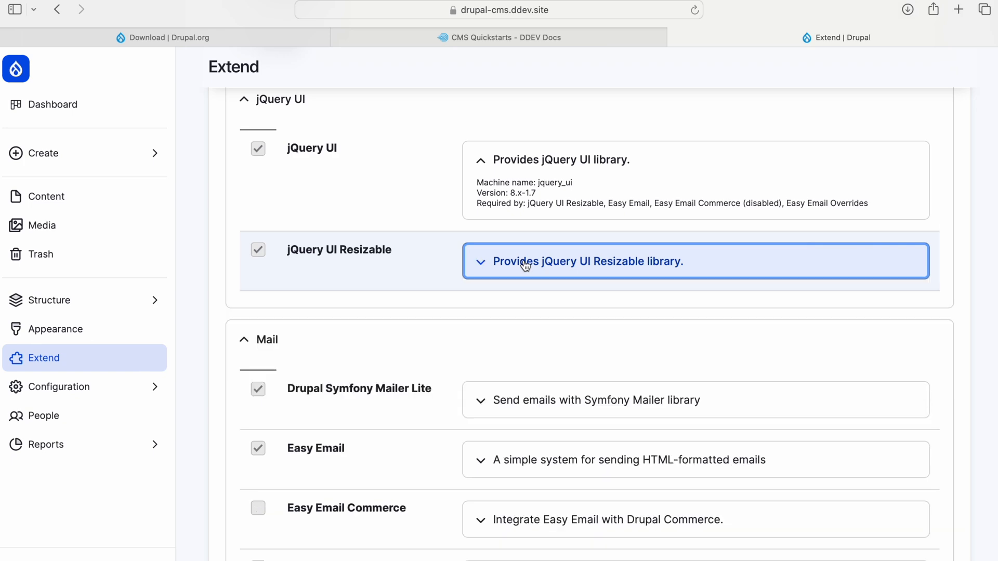
Collapse the Media, Migration and Multilingual groups and scroll on to the Other group
scroll("down", 3)
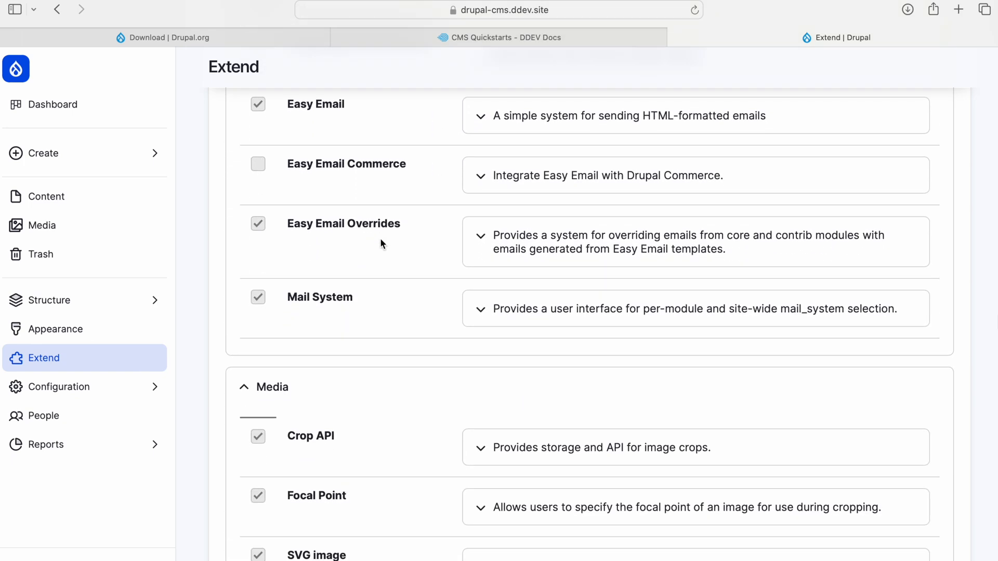
scroll("up", 3)
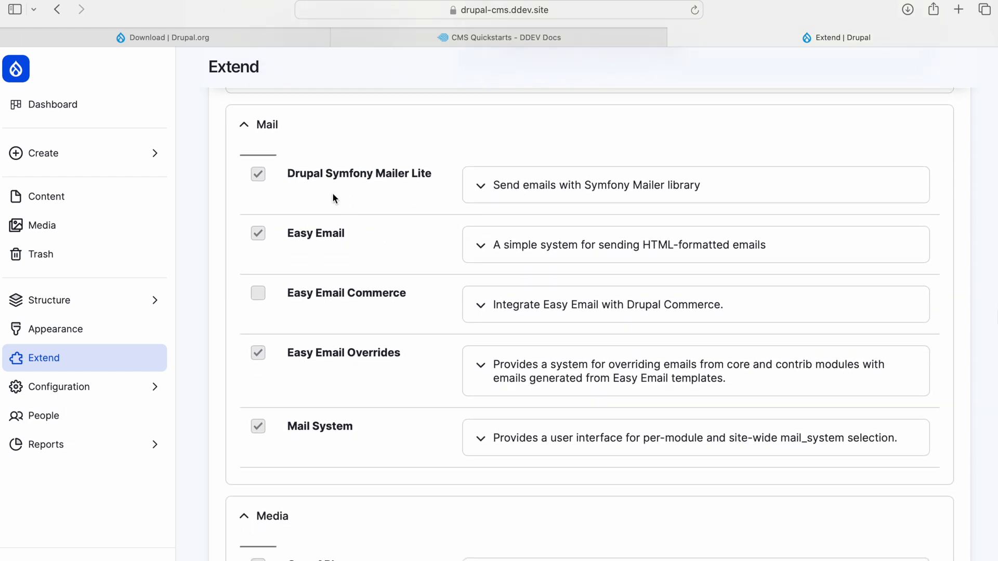
scroll("down", 3)
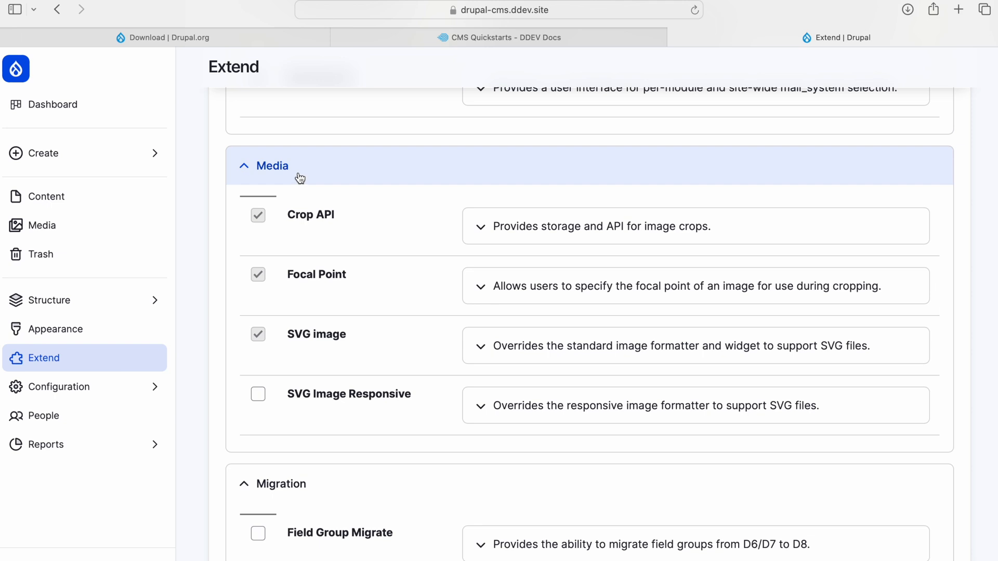
left_click(273, 165)
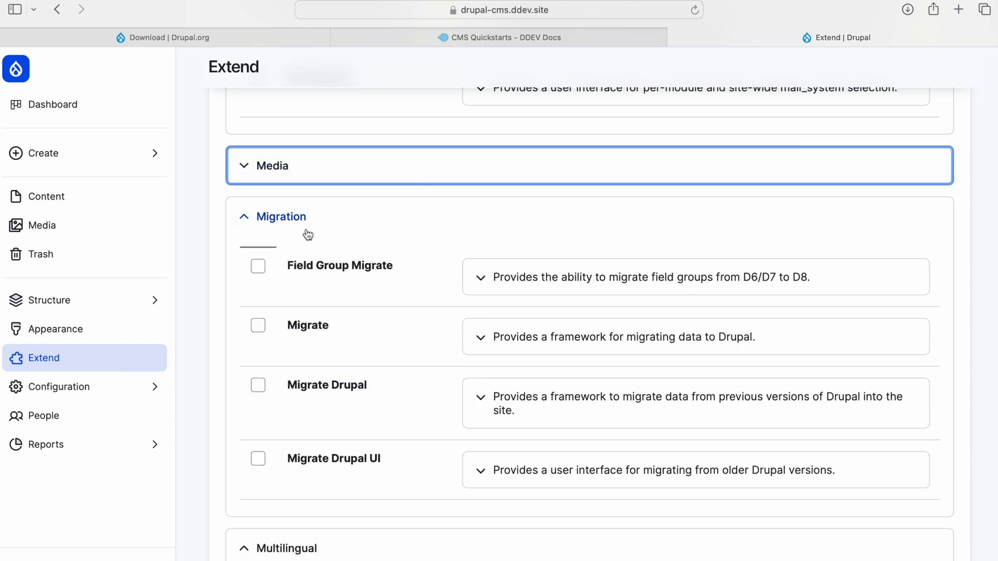
left_click(280, 216)
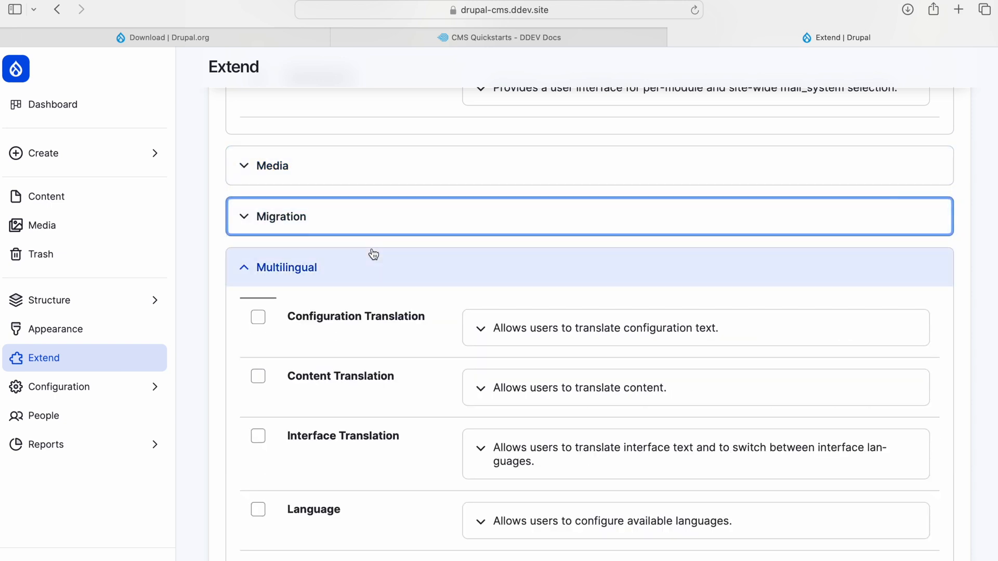
left_click(284, 267)
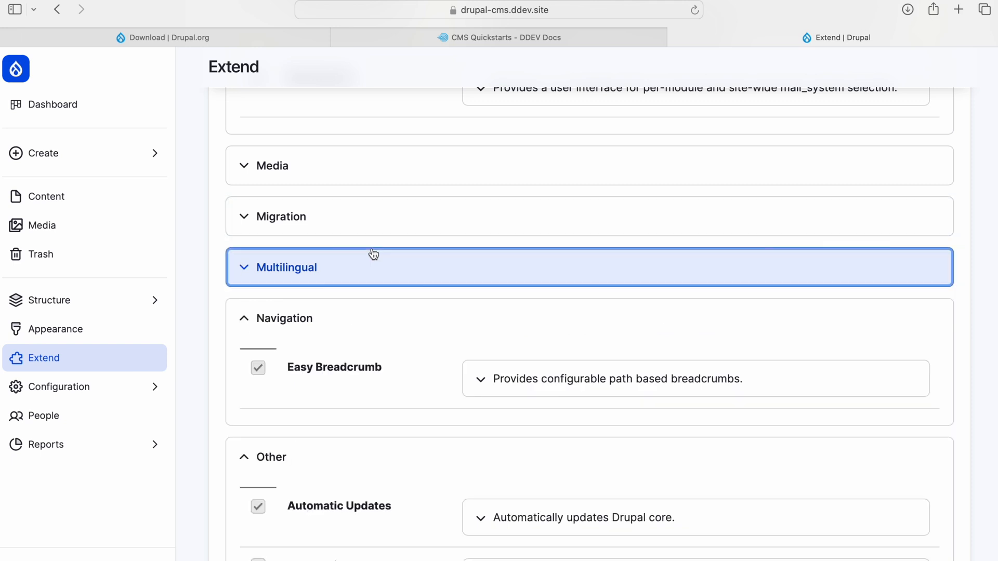
scroll("down", 3)
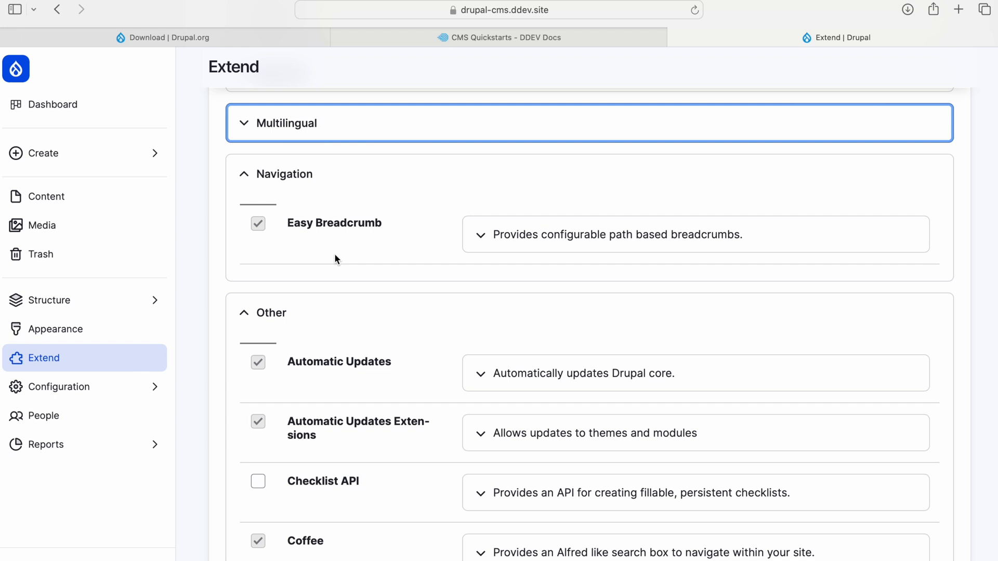
scroll("down", 3)
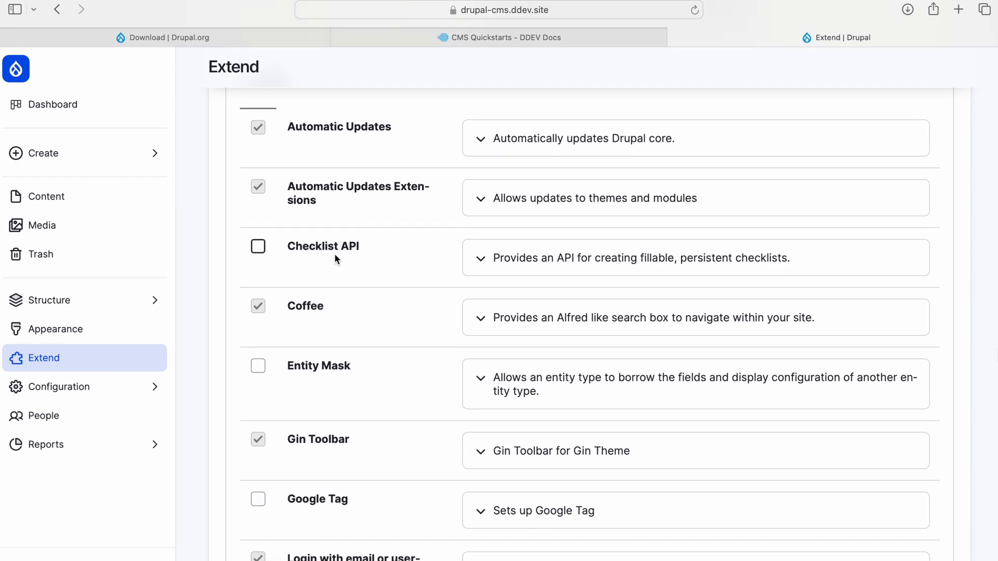
scroll("down", 3)
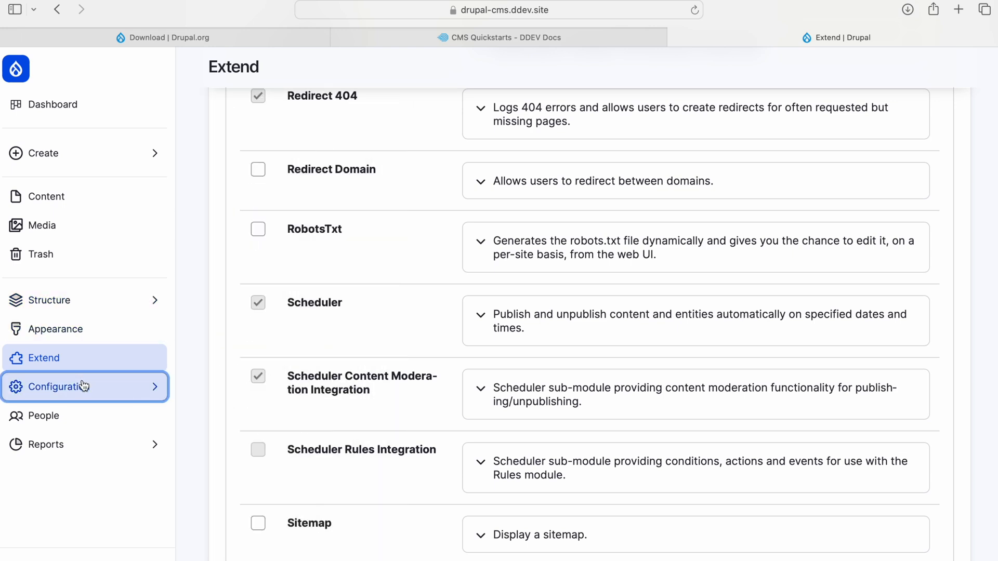
Go to Configuration > People > CAPTCHA settings and view the friendlycaptcha challenge type
left_click(61, 386)
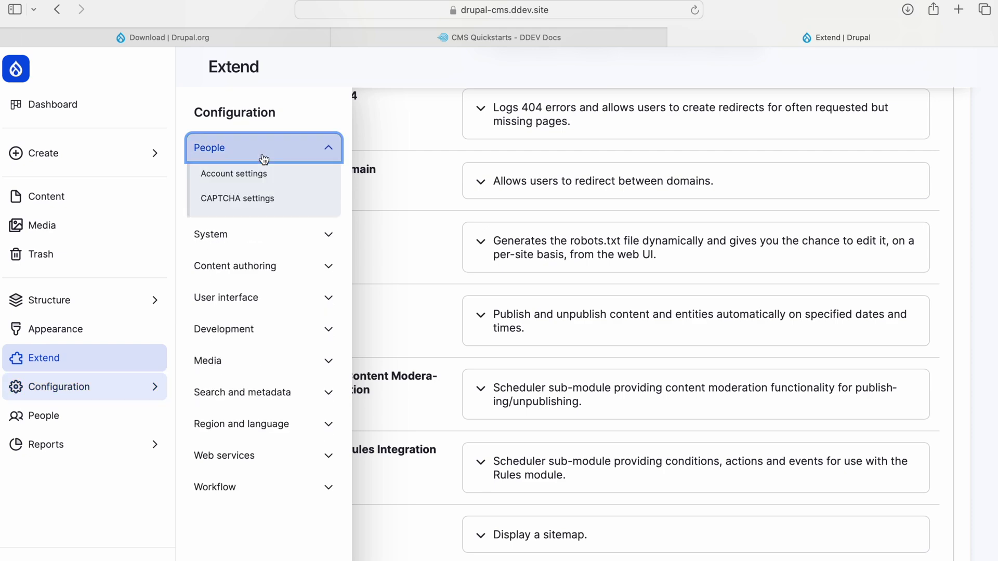
left_click(237, 198)
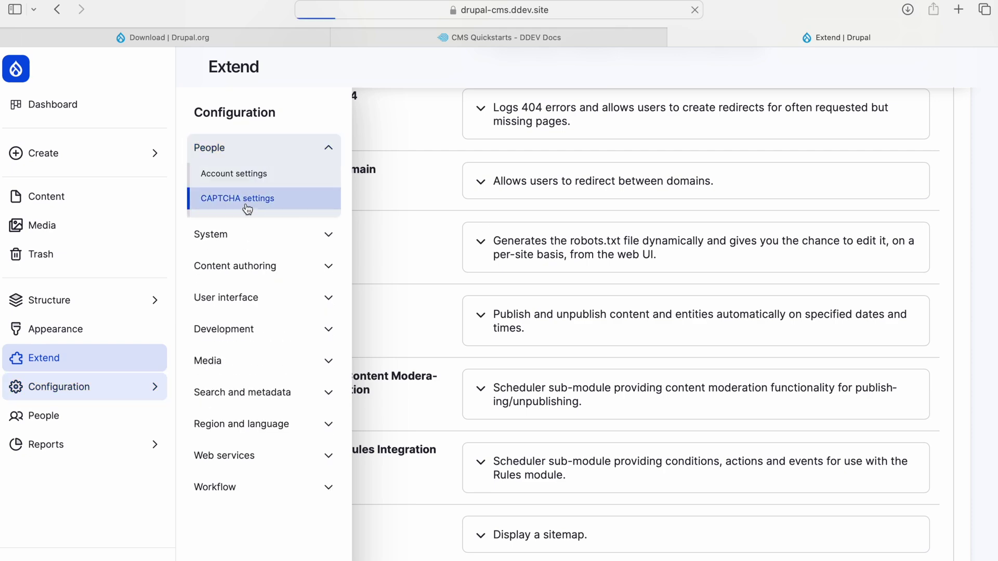
left_click(237, 198)
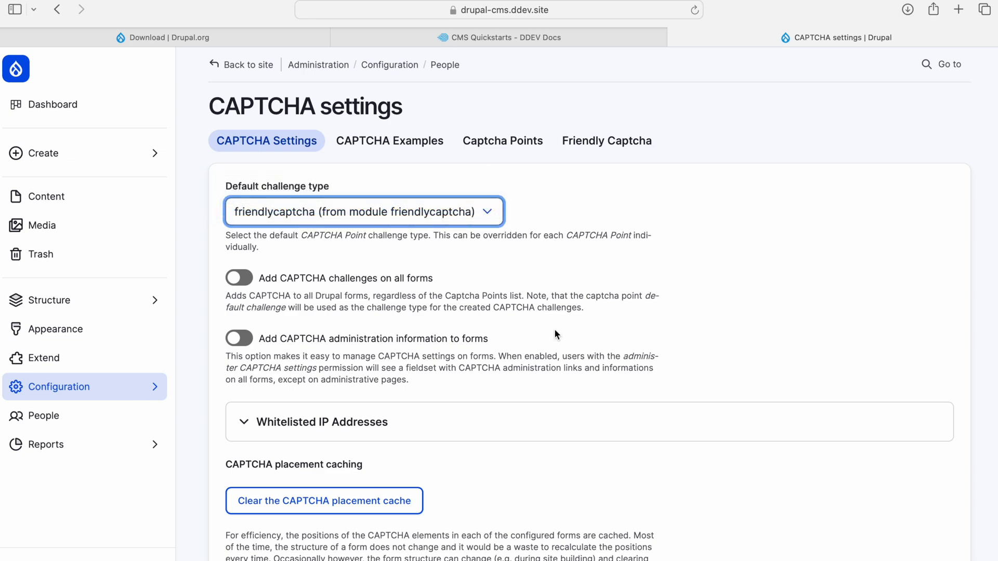
scroll("down", 3)
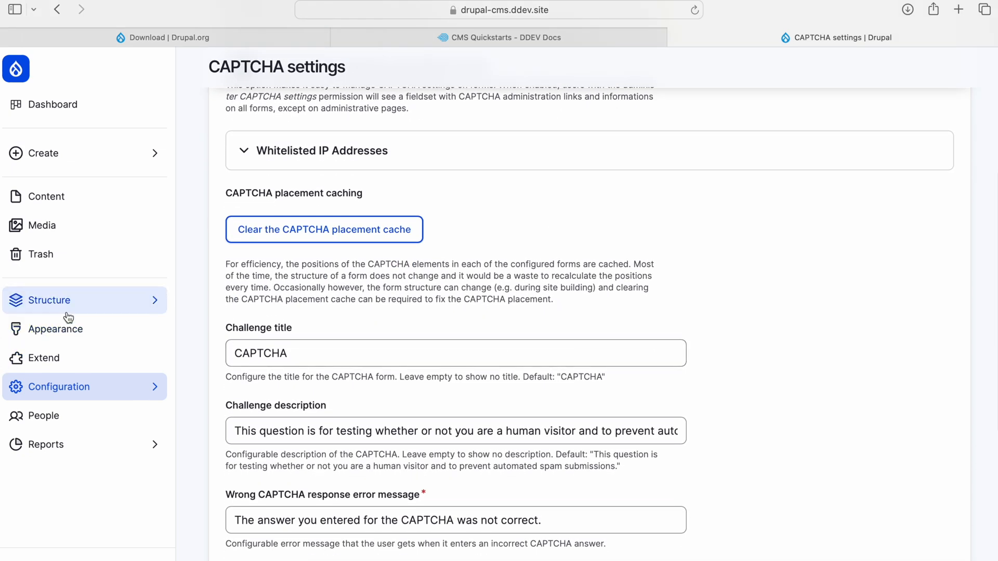
View the Email Transport settings under Configuration > System, with PHP native sendmail as default
left_click(65, 386)
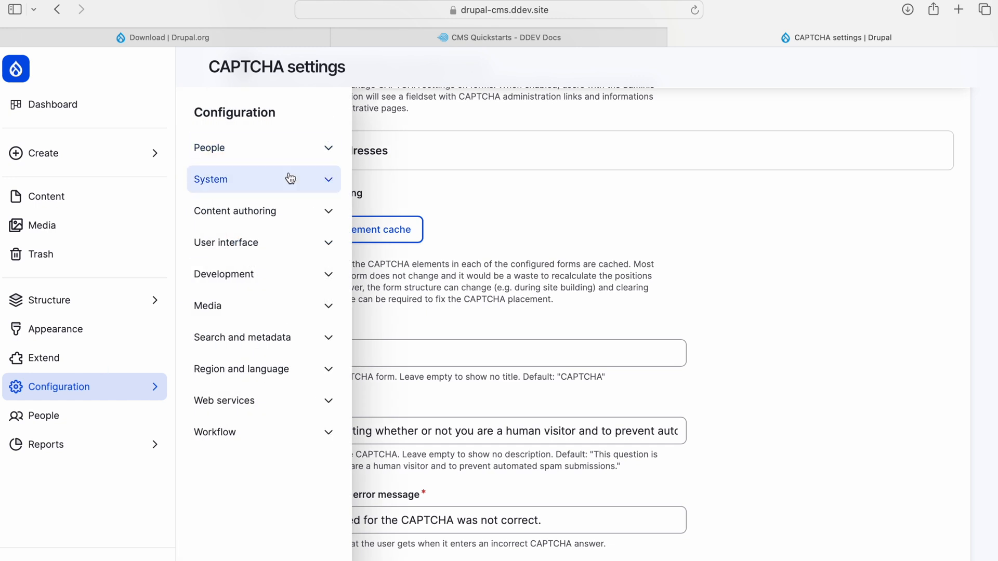
left_click(263, 179)
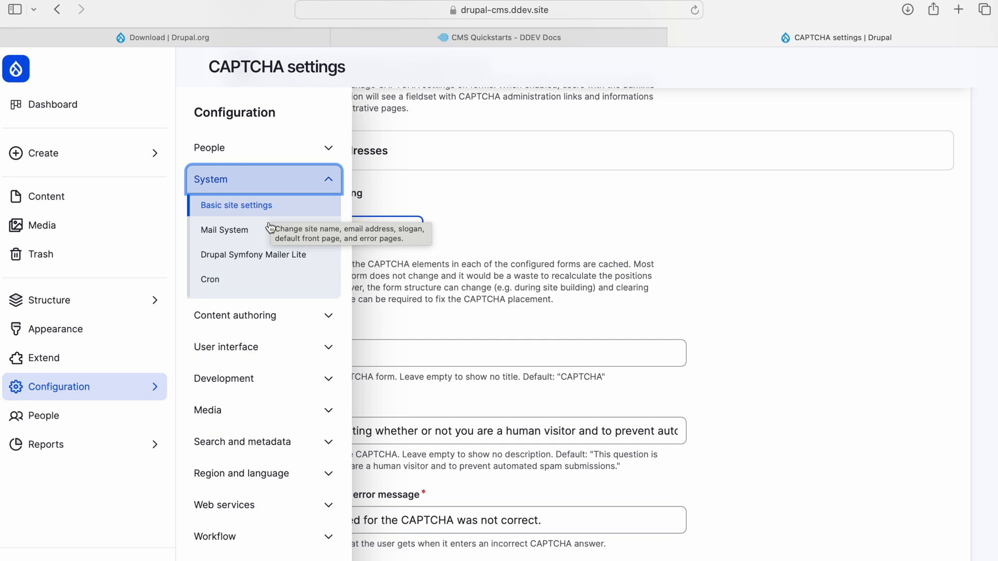
left_click(224, 230)
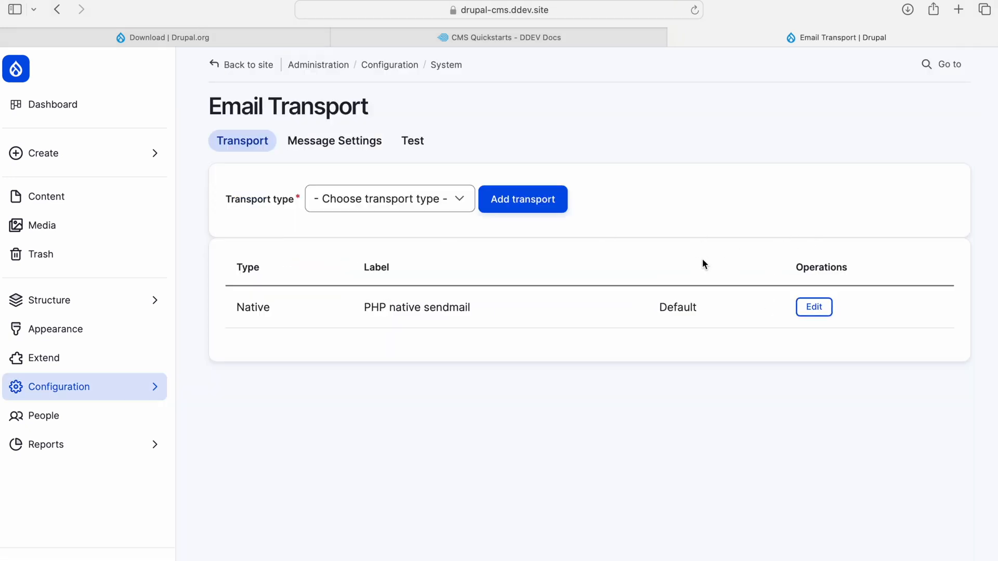
mouse_move(354, 311)
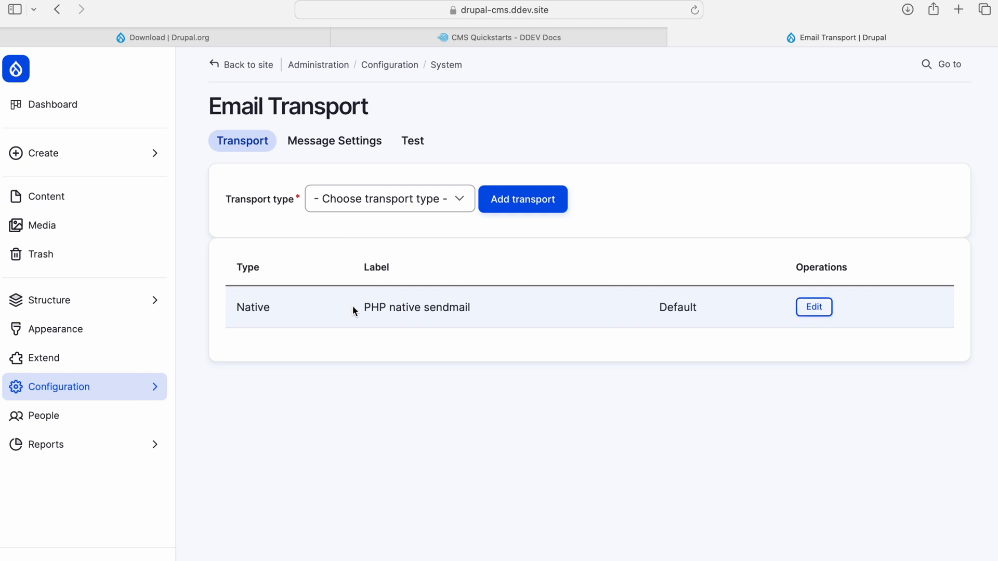
Browse the Configuration sections, including Region and language, then return to the Dashboard
left_click(65, 386)
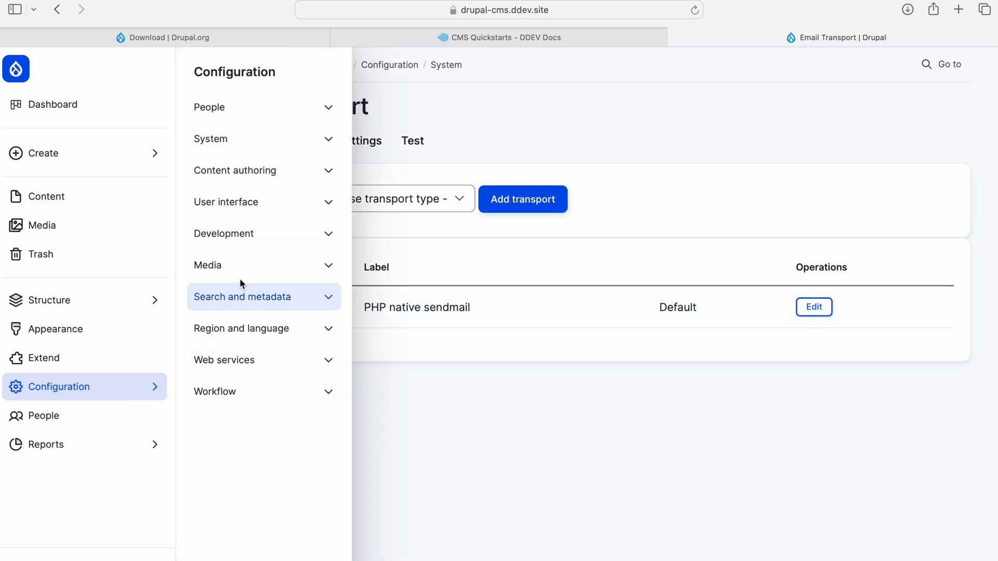
left_click(207, 265)
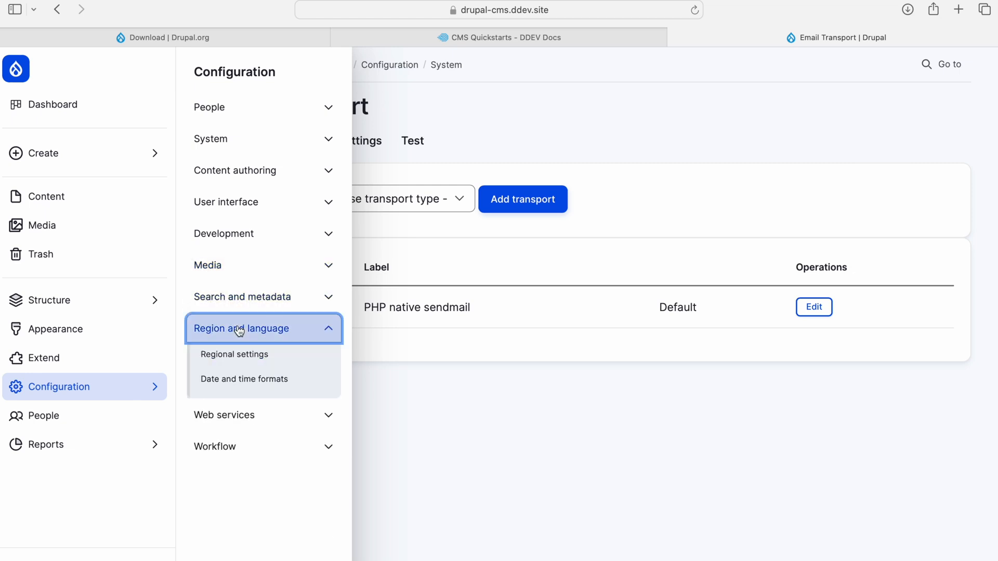
left_click(56, 104)
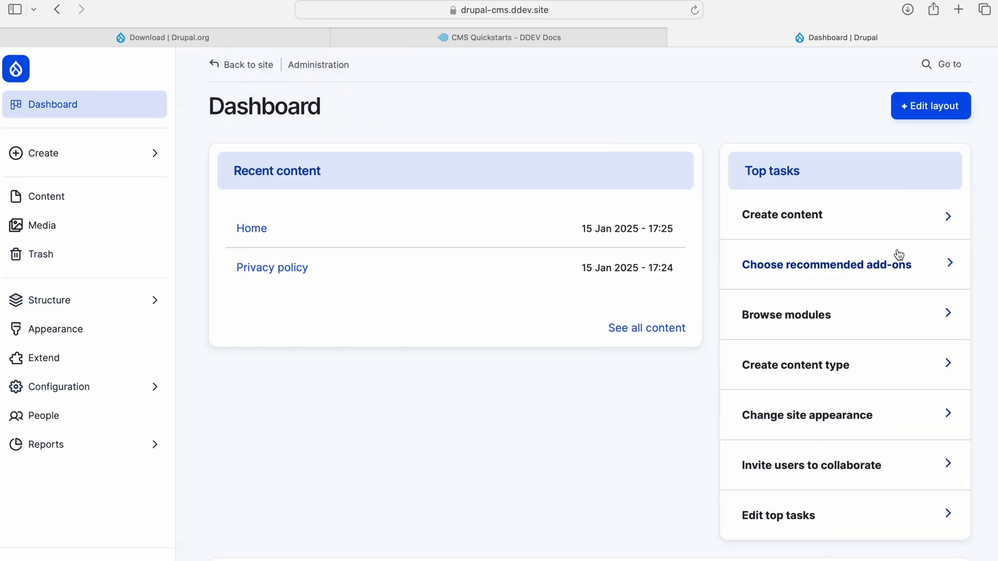
left_click(694, 9)
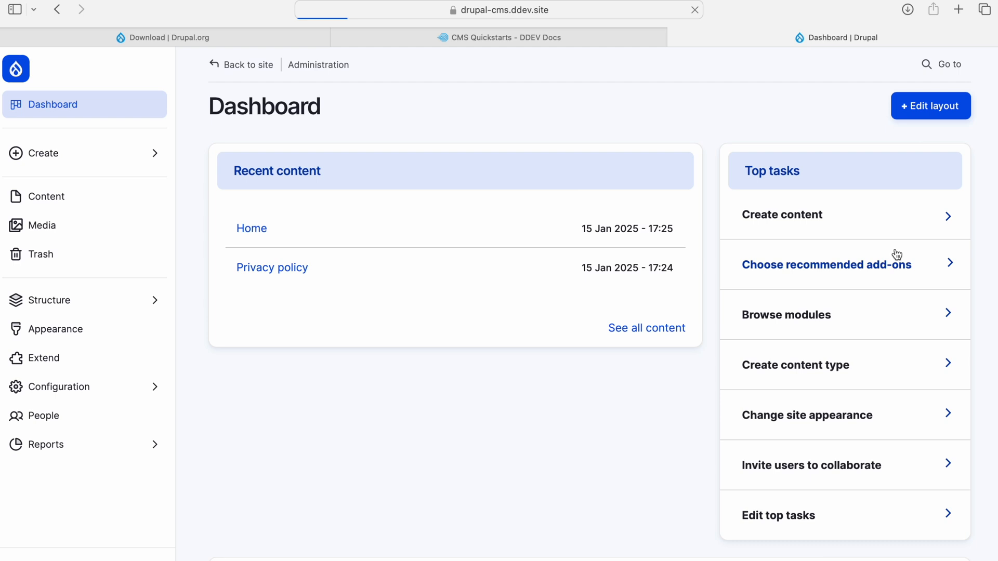
mouse_move(786, 293)
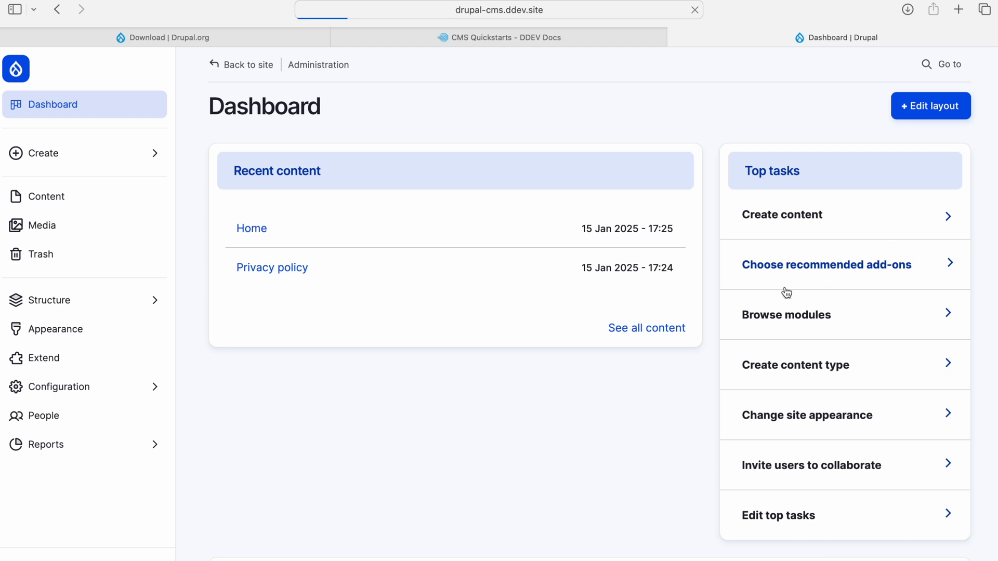
Browse the 12 recommended add-on recipes, from News to AI Assistant, then return to the Dashboard
left_click(825, 265)
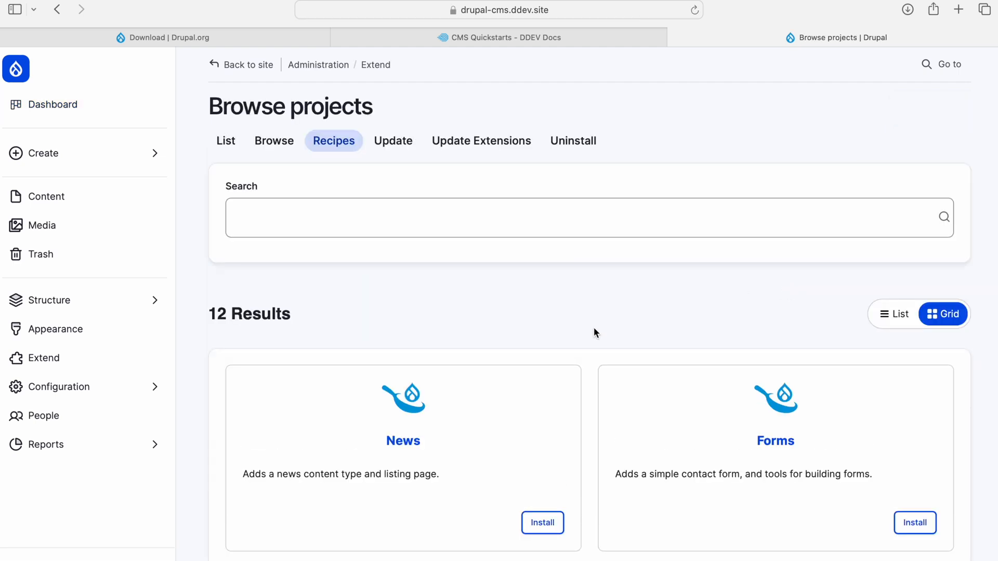
scroll("down", 3)
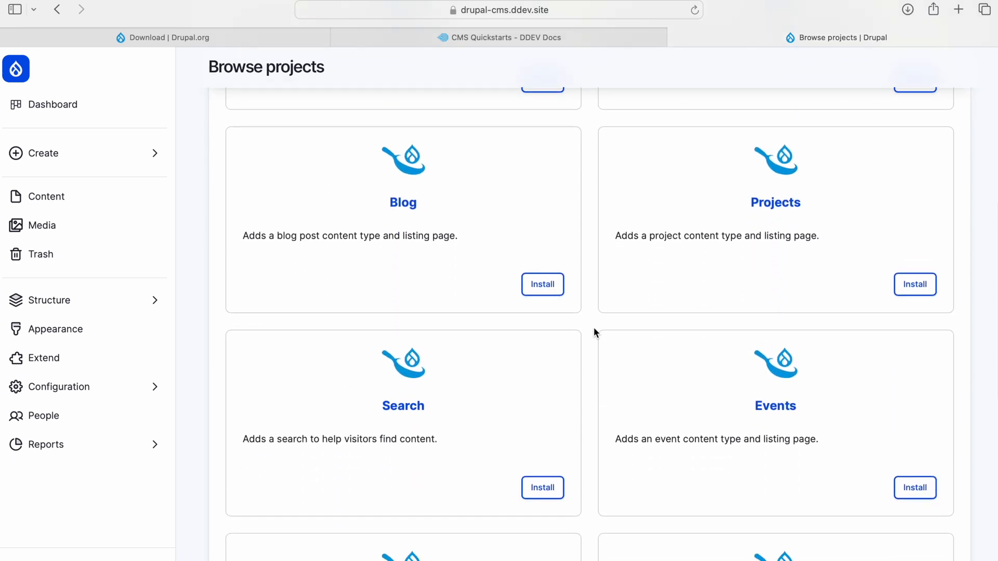
scroll("down", 3)
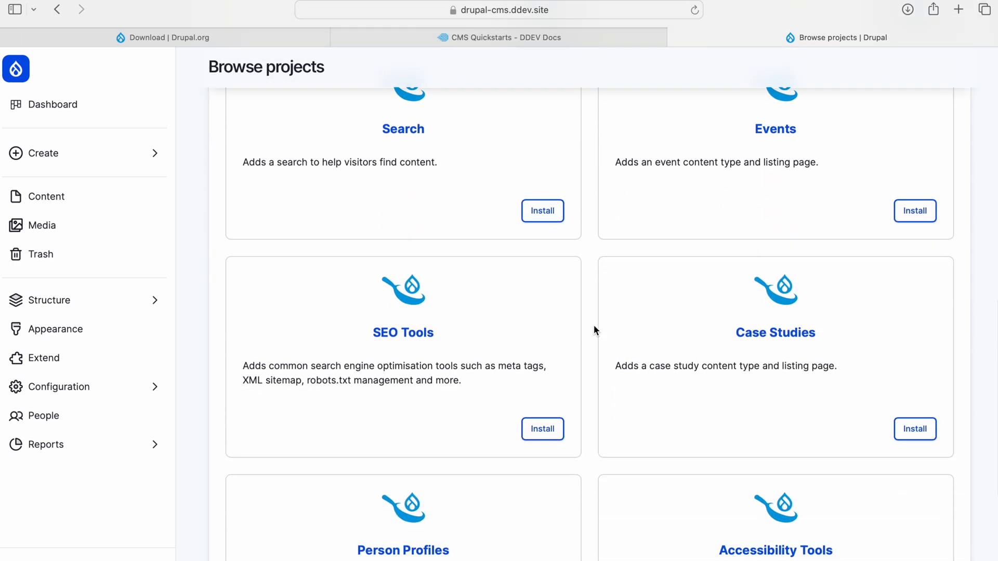
scroll("down", 3)
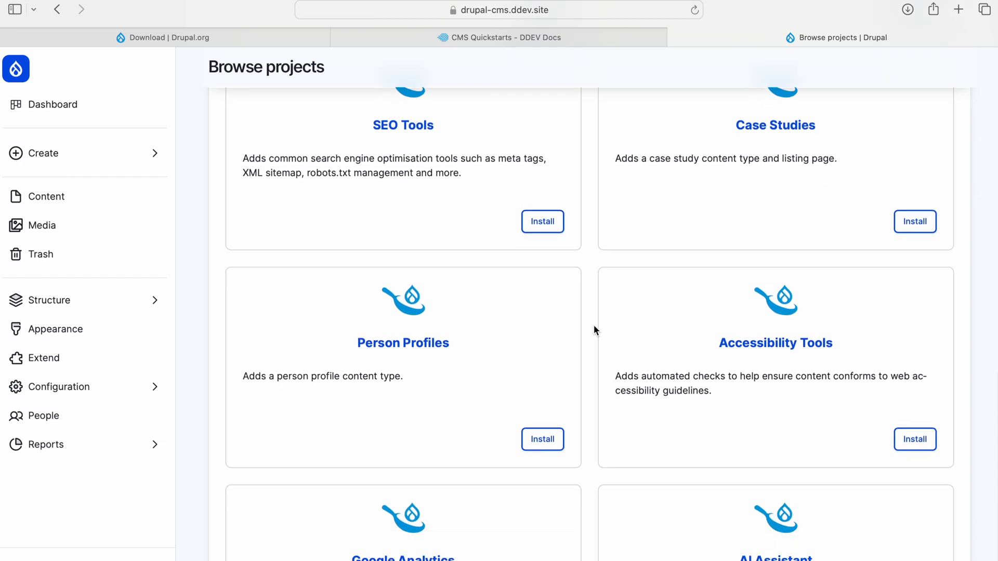
scroll("up", 3)
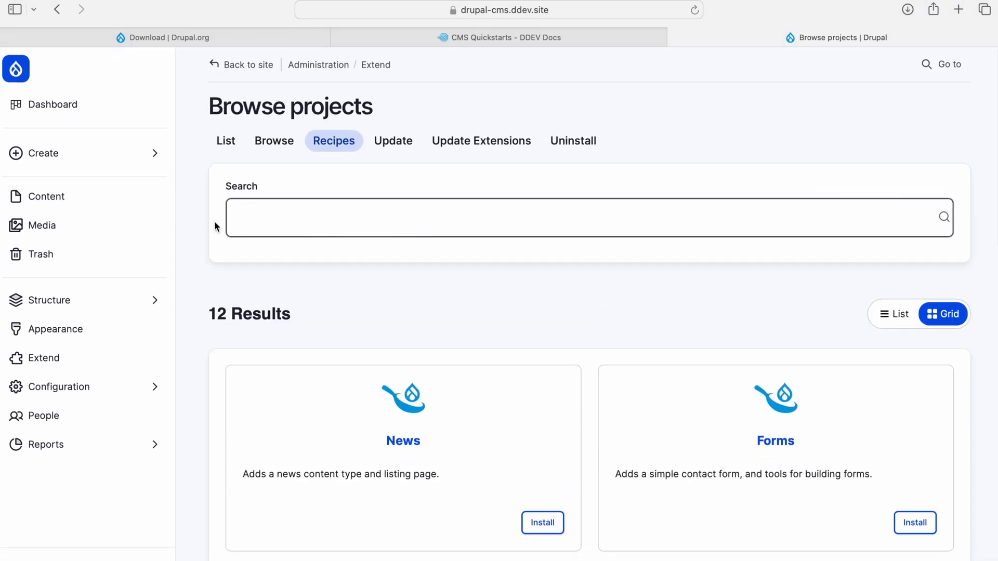
left_click(53, 105)
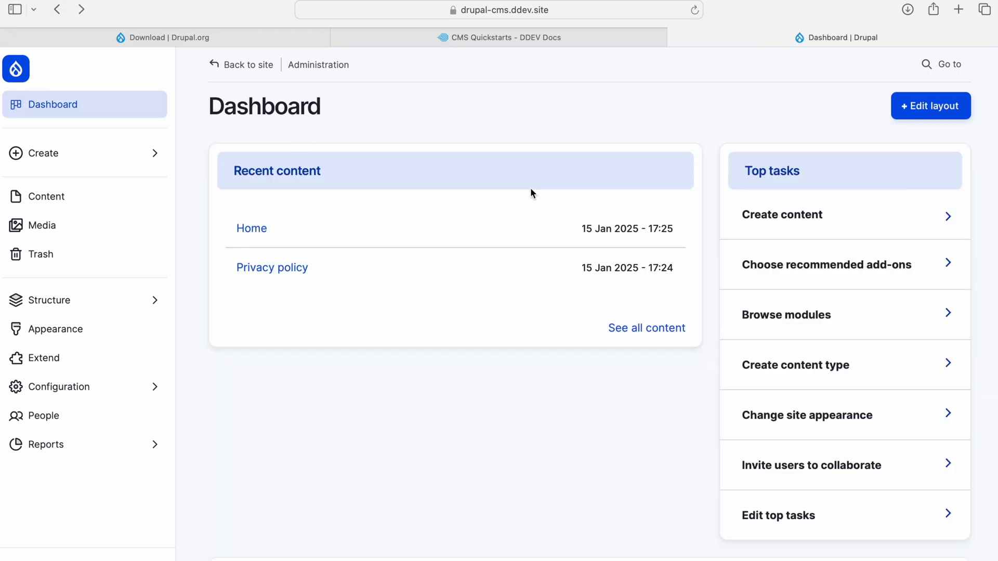
left_click(785, 314)
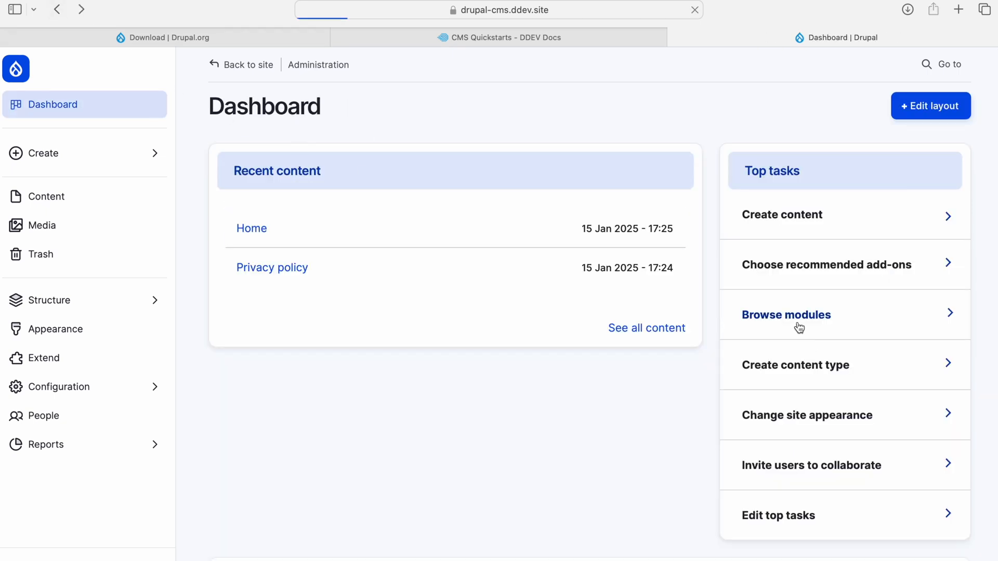
mouse_move(546, 387)
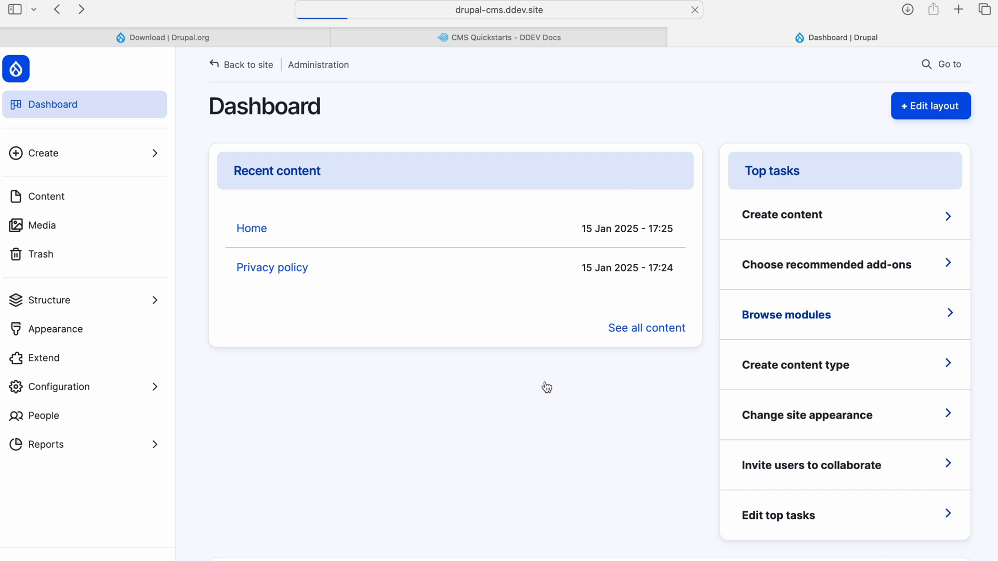
Scroll the Browse projects grid, past the installed Token and Pathauto, and install Metatag
left_click(785, 315)
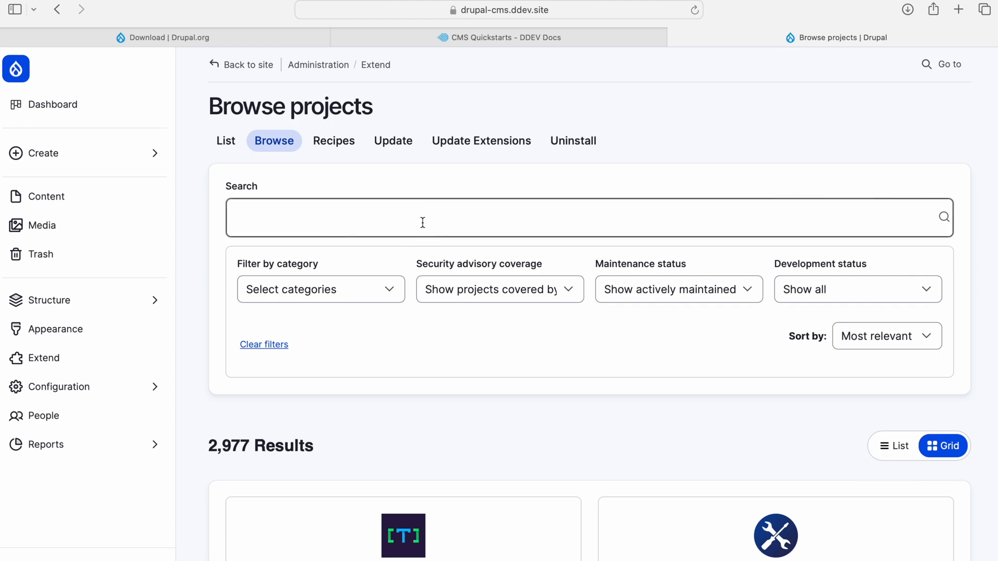
scroll("down", 3)
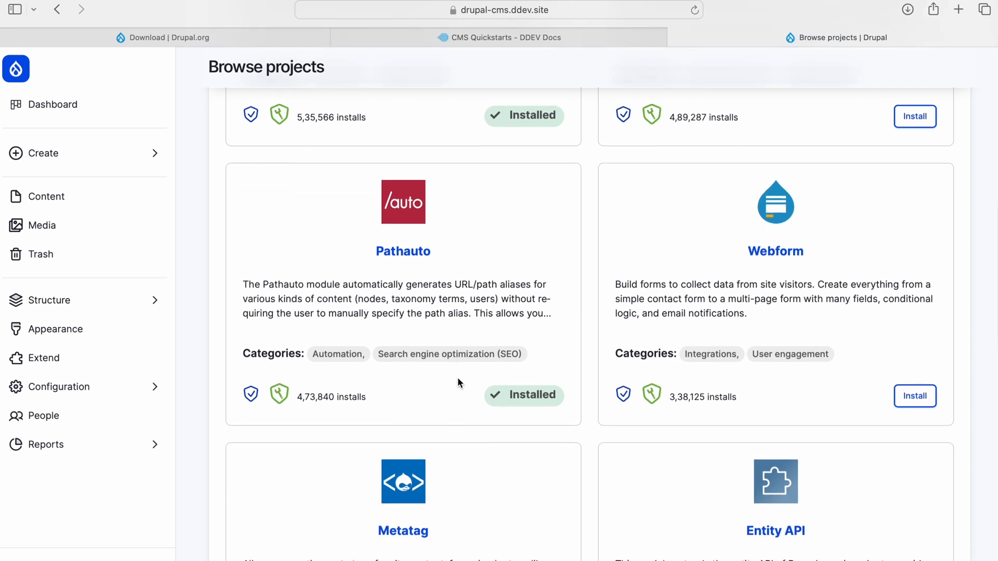
scroll("up", 3)
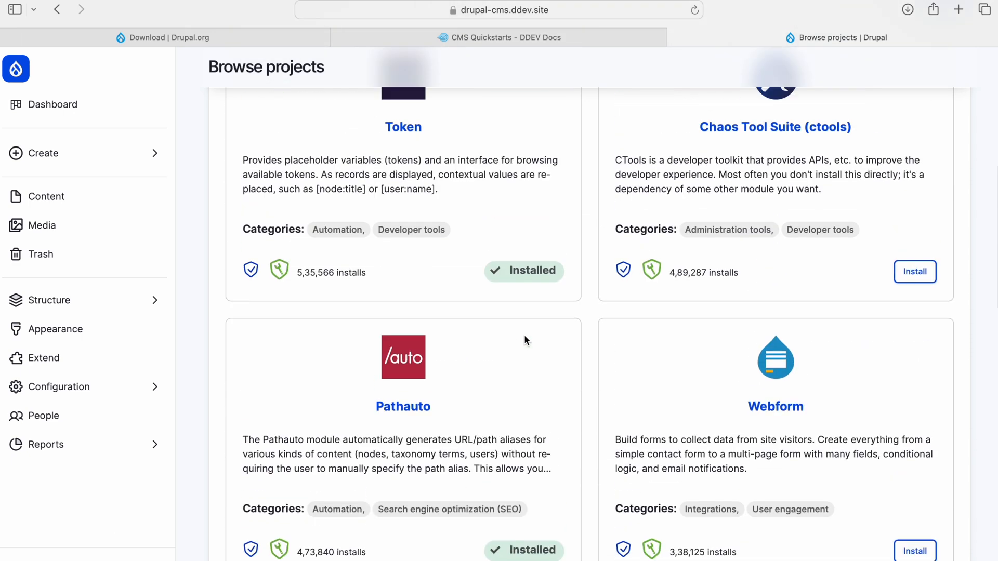
scroll("up", 3)
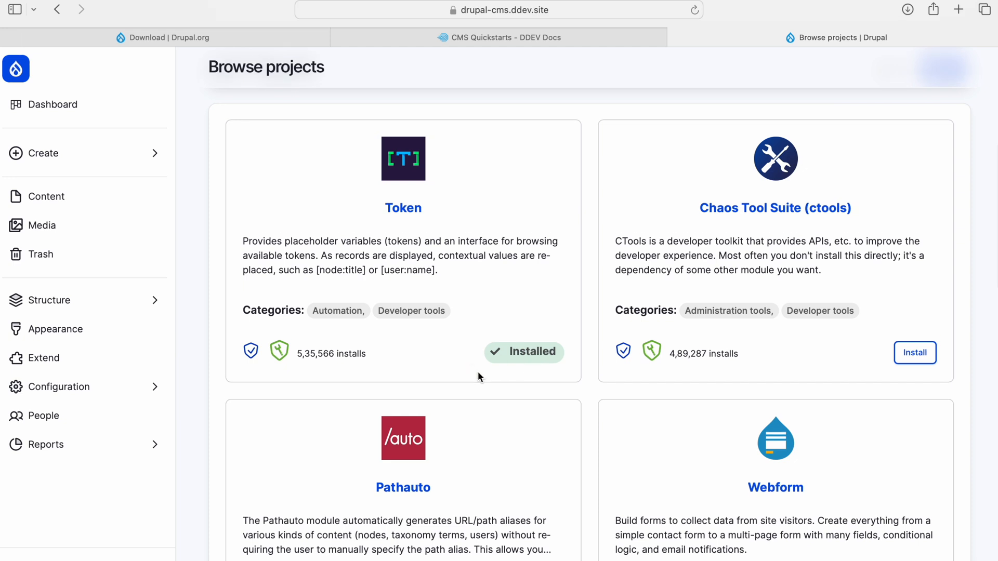
scroll("down", 3)
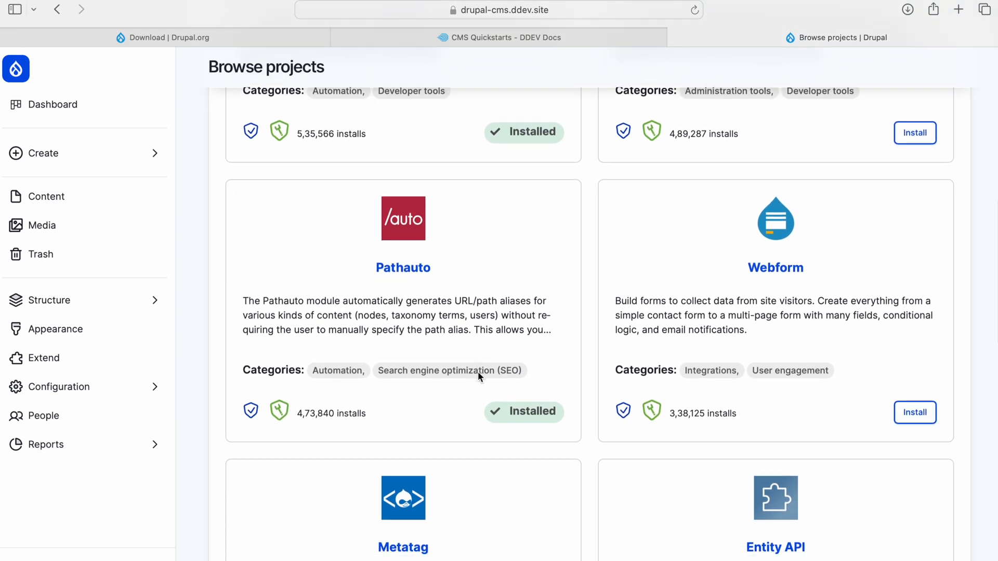
scroll("down", 3)
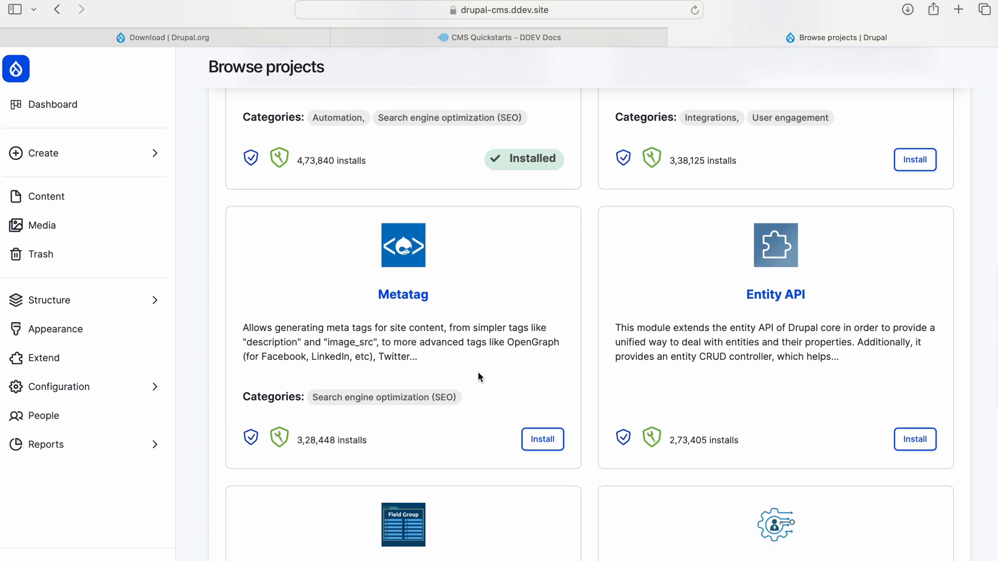
scroll("down", 3)
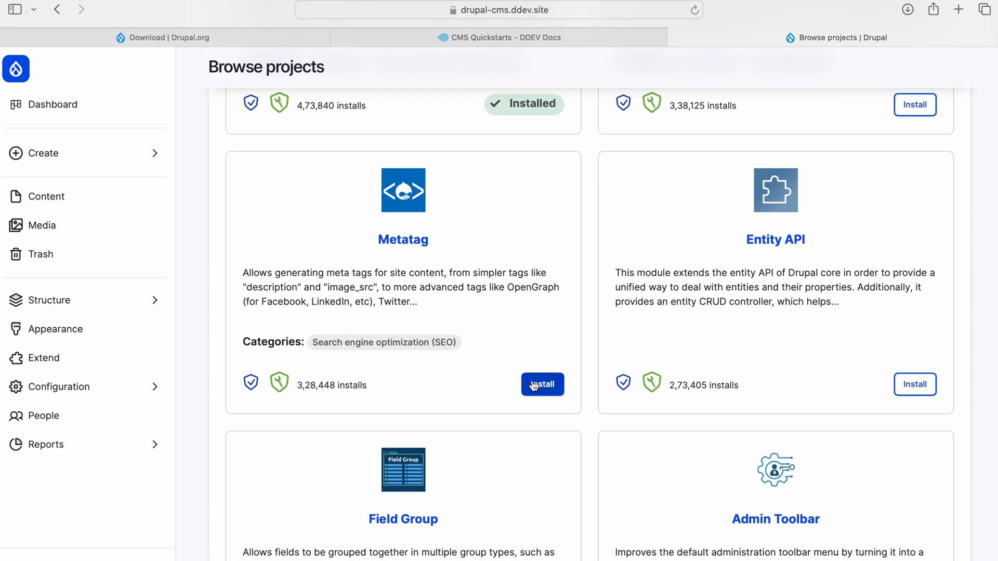
left_click(541, 384)
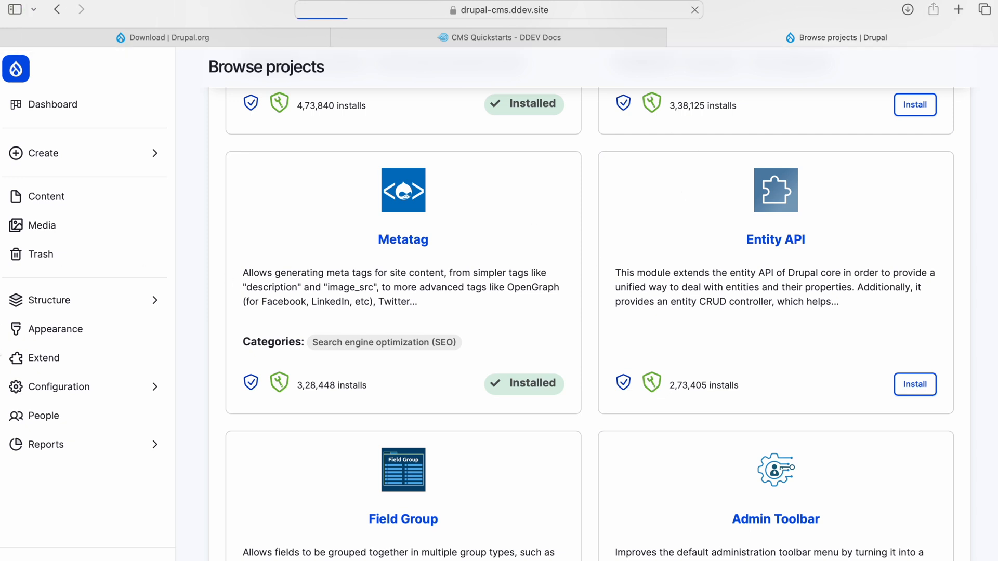
mouse_move(74, 393)
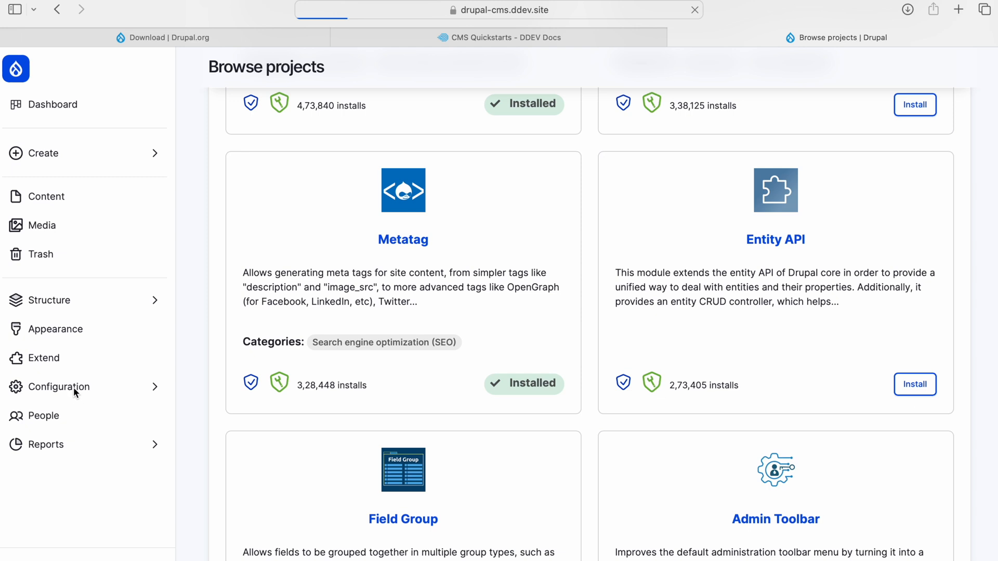
left_click(62, 386)
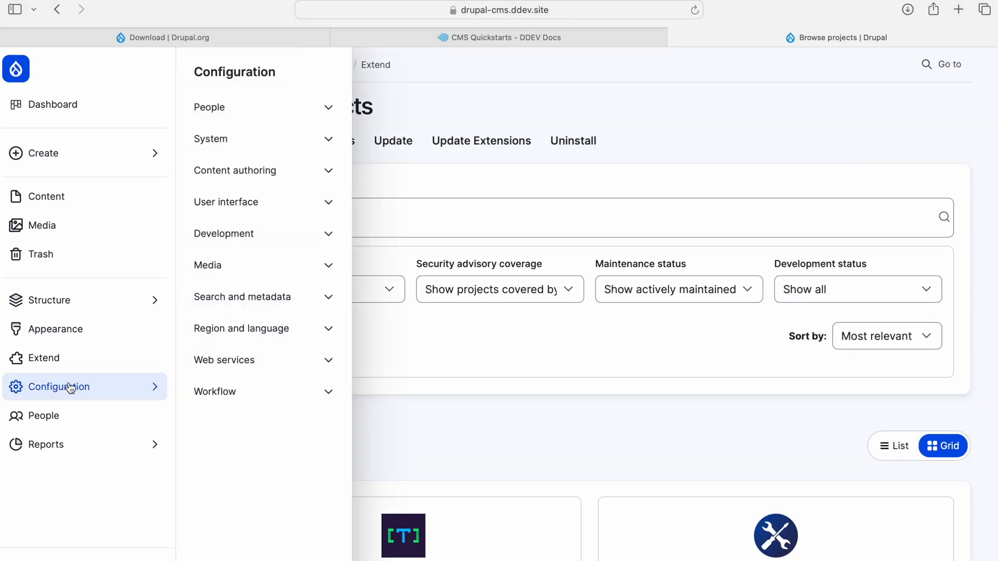
Check Metatag defaults for Global, Front page, 403 and 404, then return to the Dashboard
left_click(242, 297)
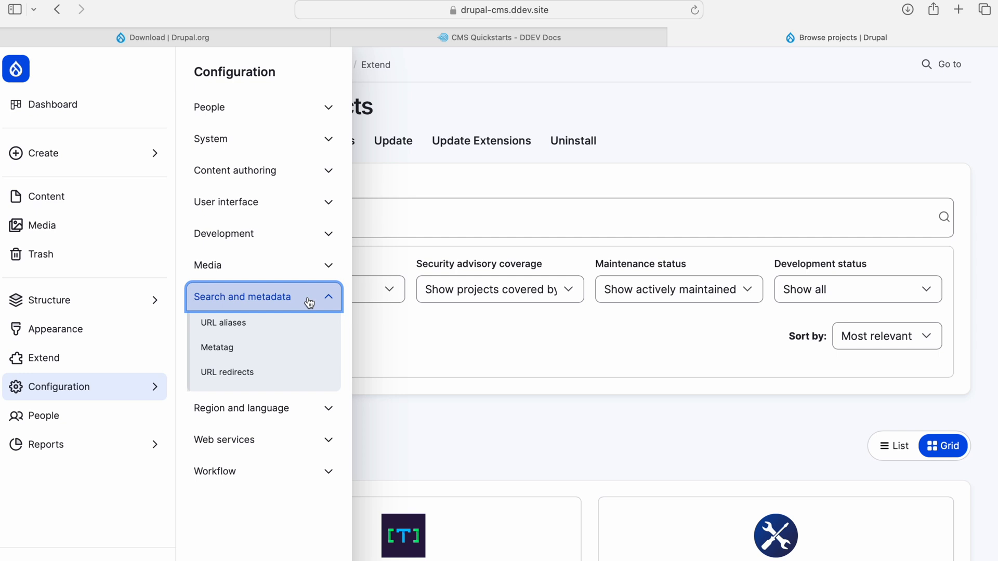
mouse_move(253, 348)
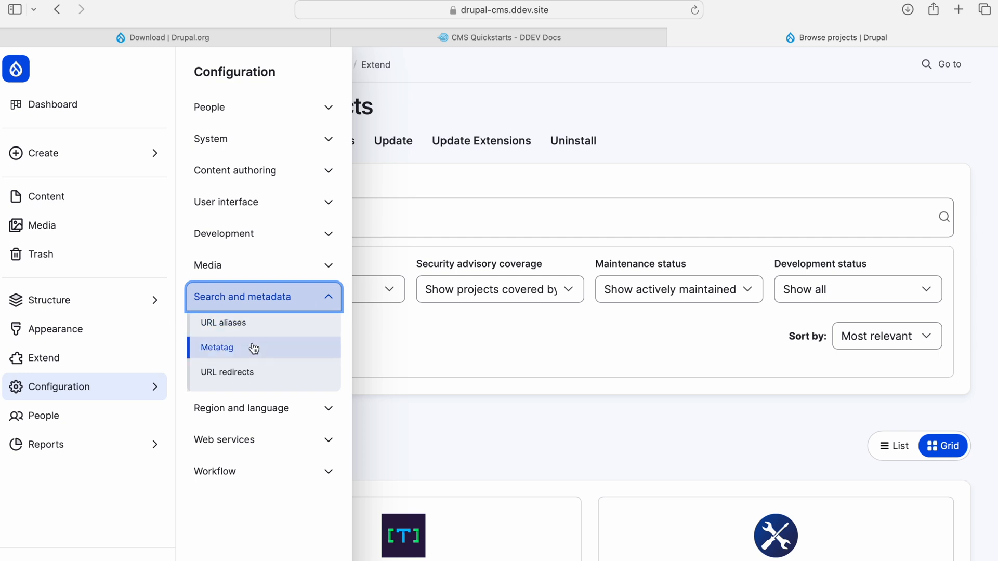
left_click(217, 348)
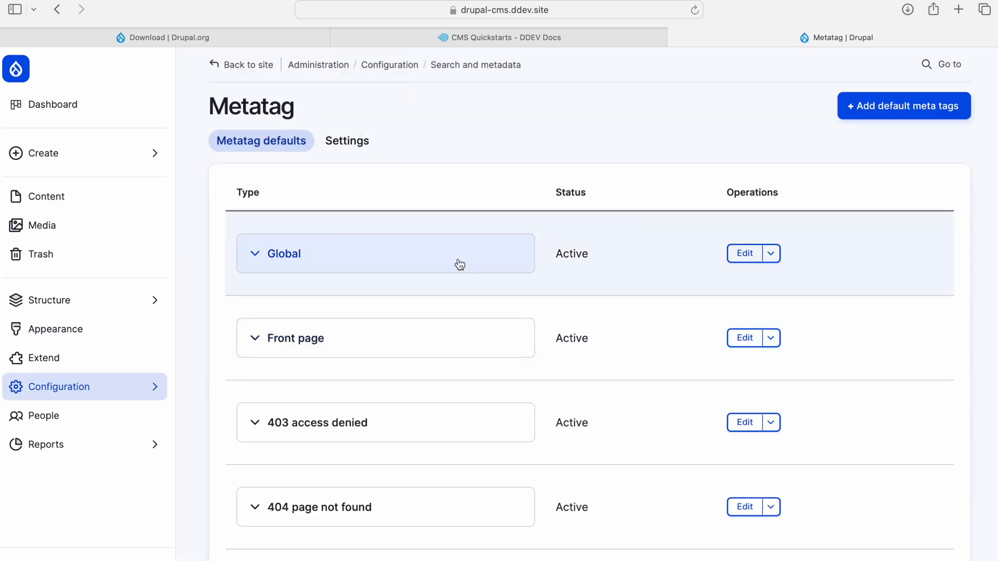
mouse_move(67, 104)
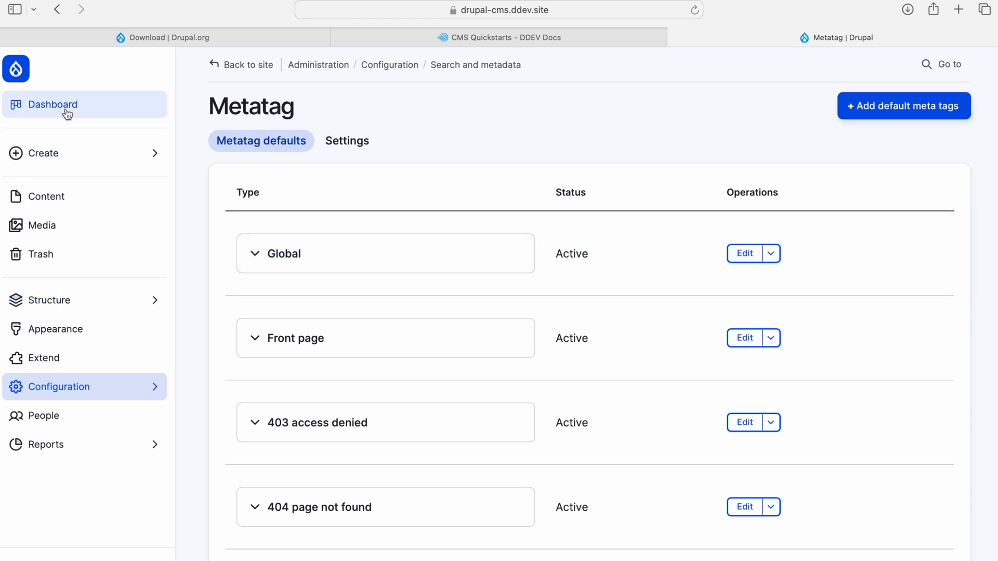
left_click(53, 105)
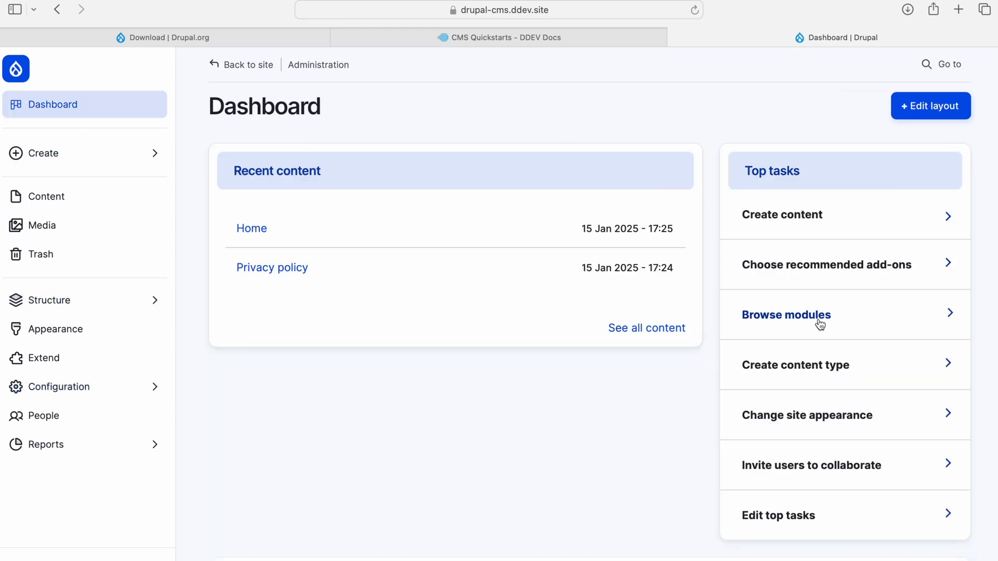
Scroll the project browser to confirm Metatag, Pathauto, CAPTCHA and Redirect show Installed
left_click(786, 315)
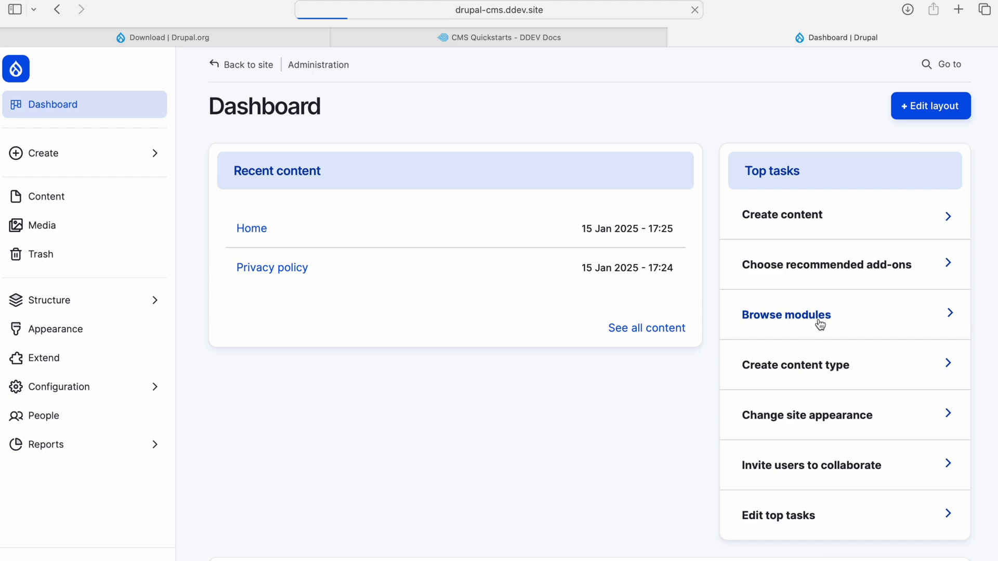
left_click(786, 314)
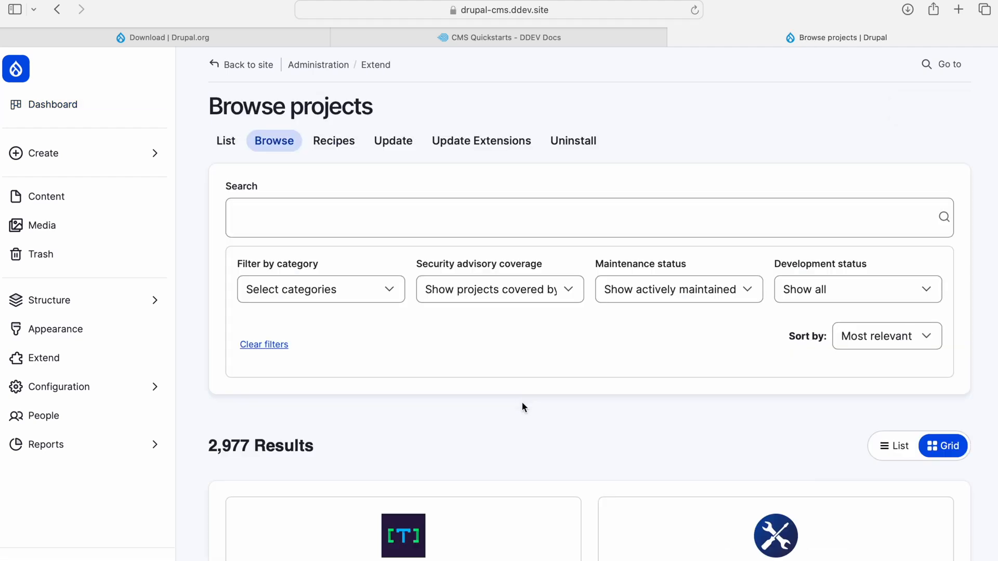
scroll("down", 3)
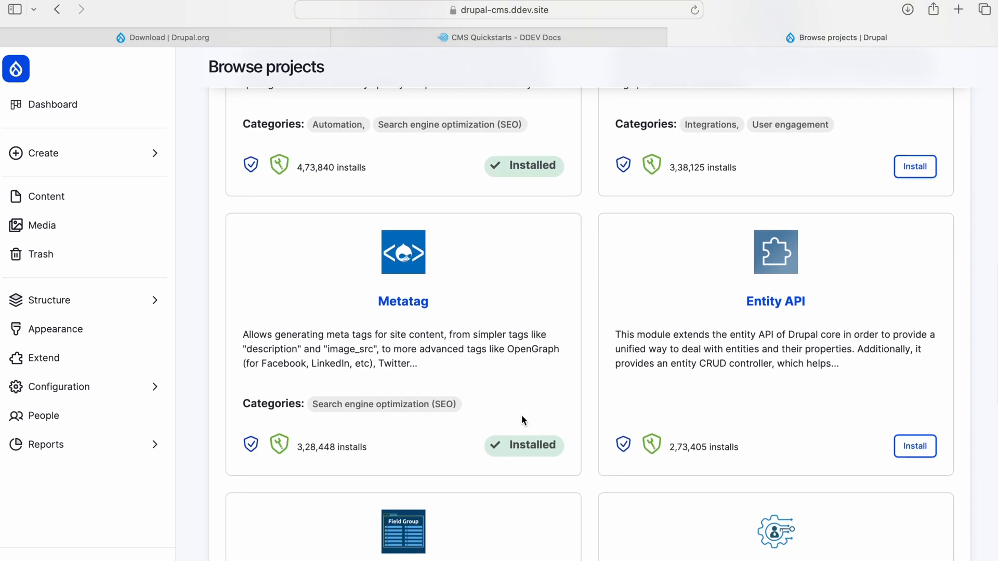
scroll("down", 3)
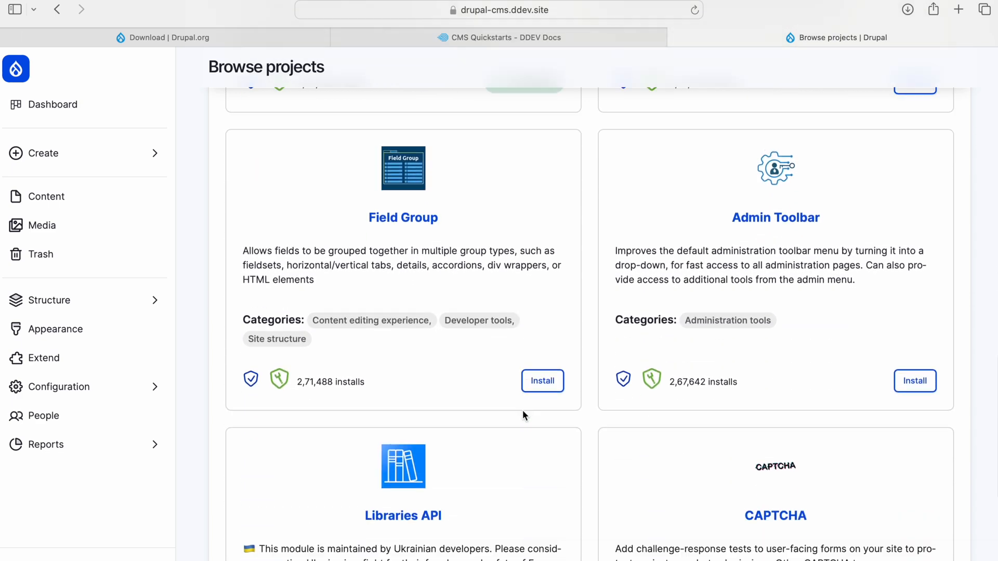
scroll("down", 3)
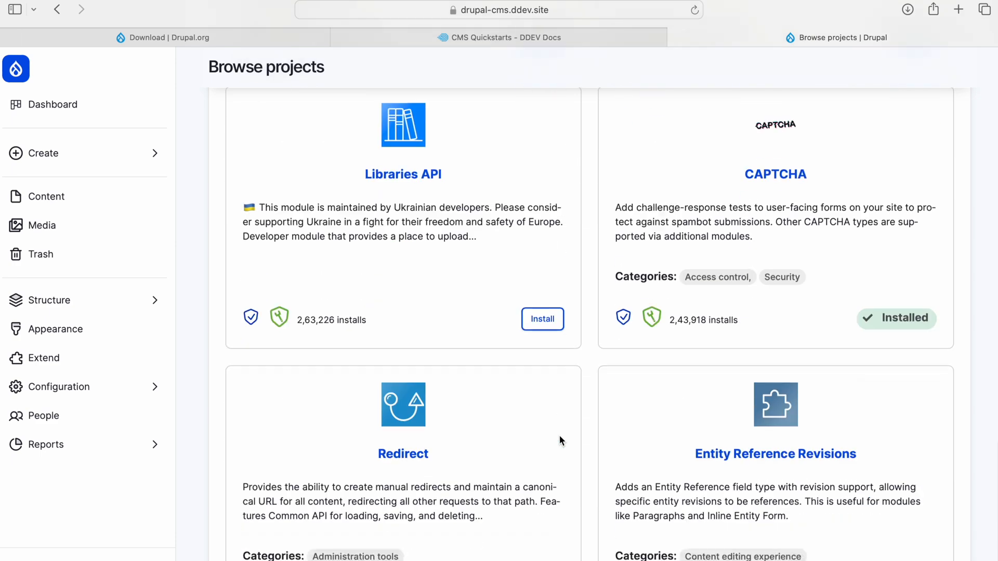
scroll("down", 3)
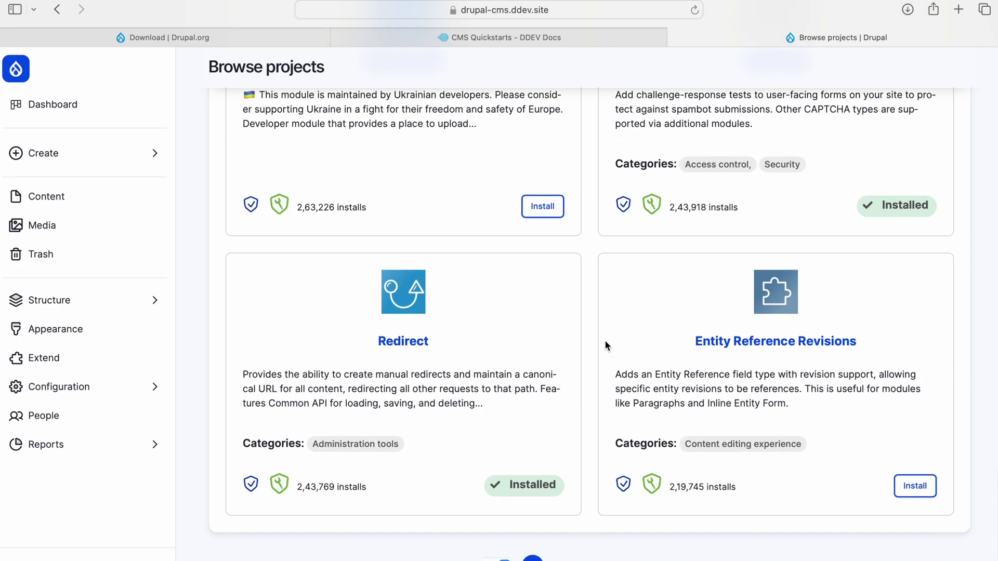
scroll("up", 3)
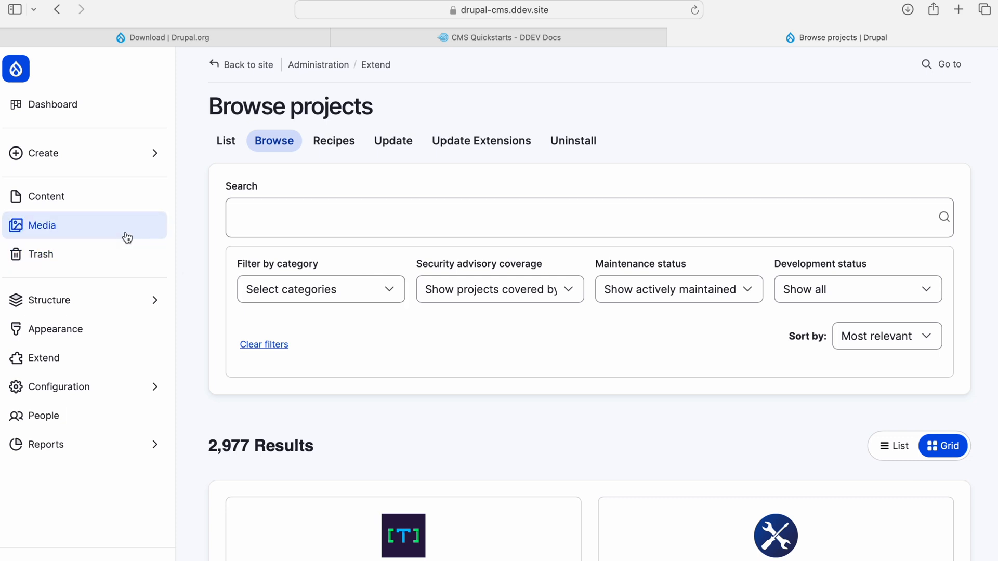
mouse_move(93, 358)
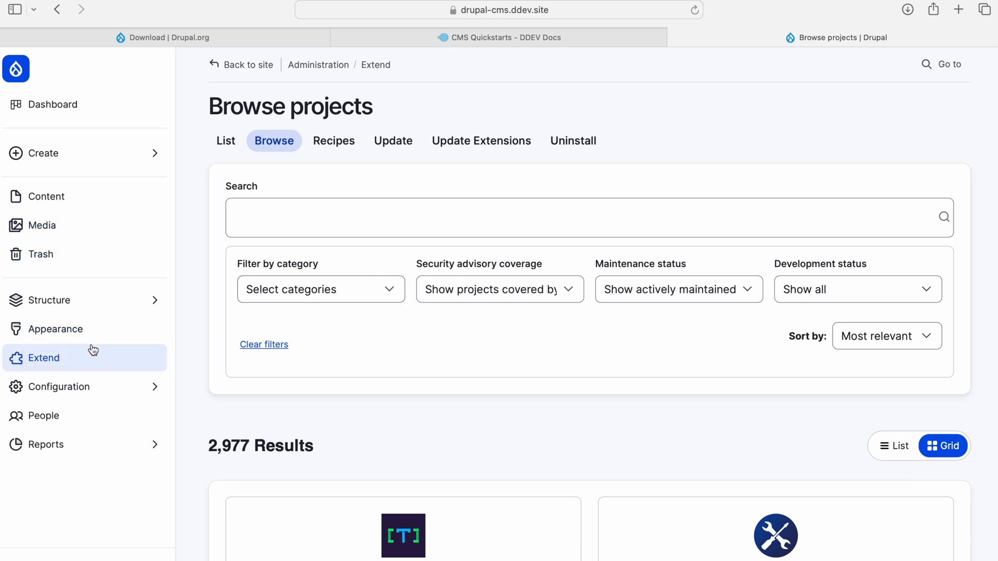
left_click(48, 300)
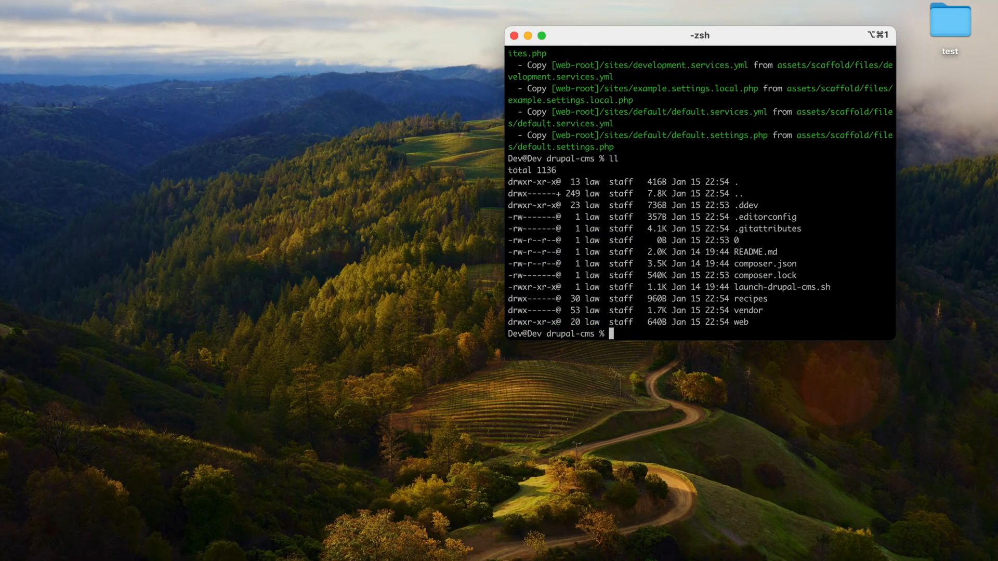
Navigate into web/modules/contrib in the terminal and list the contributed modules
type("c")
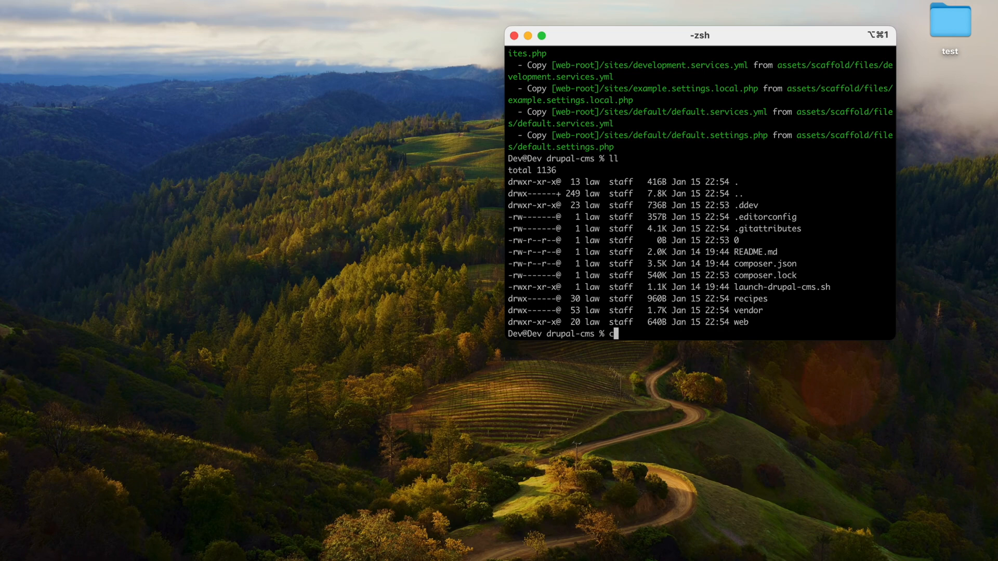
type("cd web/")
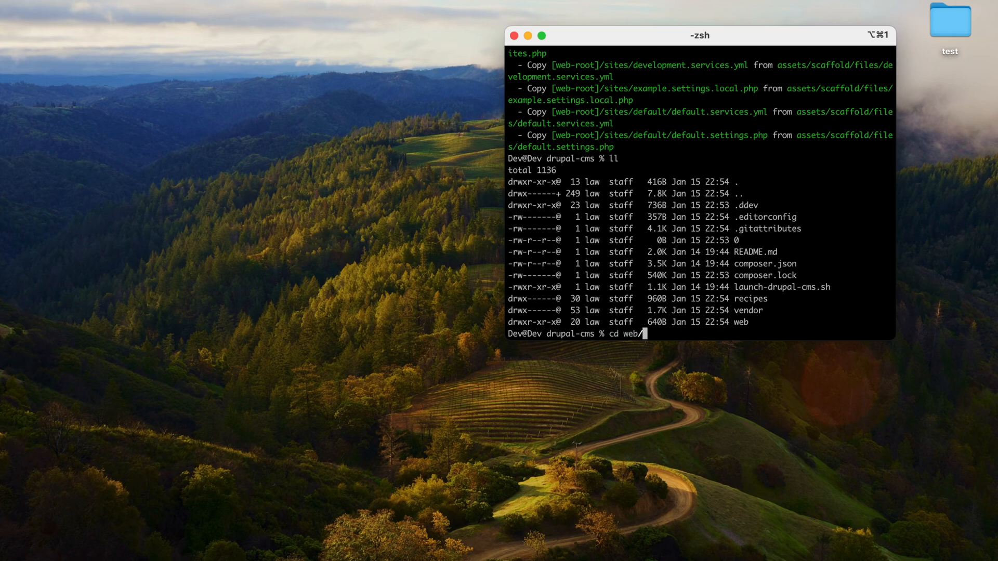
key("Return")
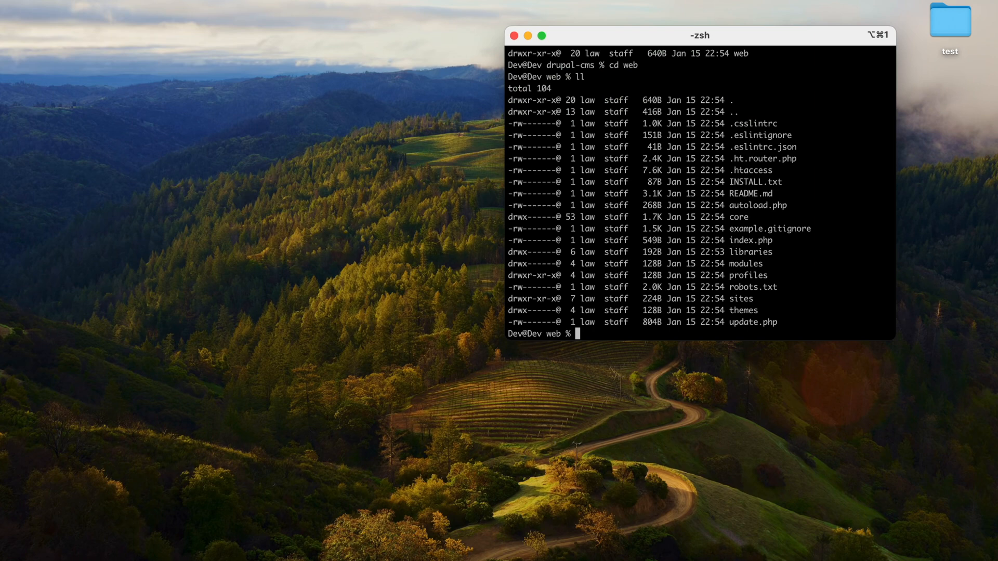
type("c")
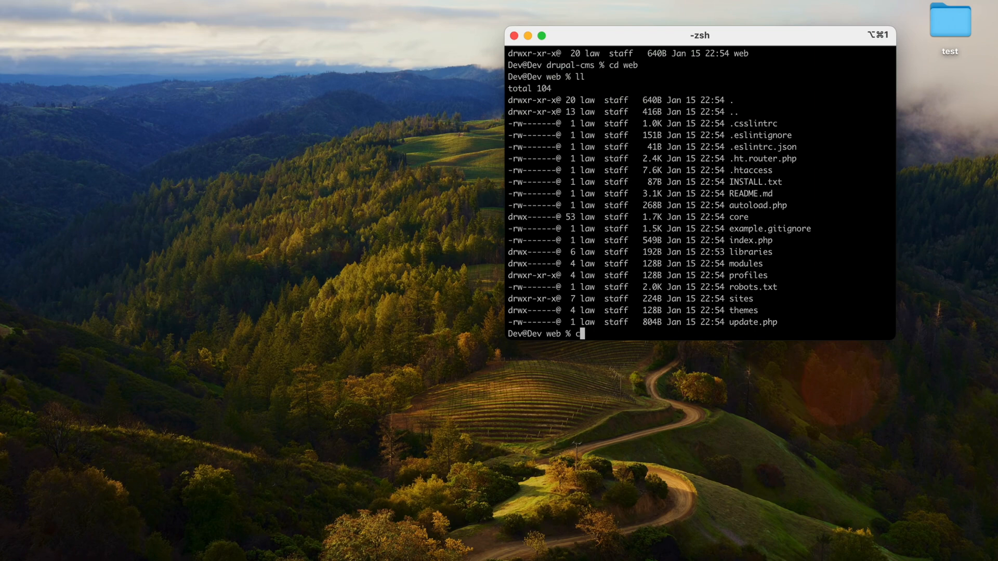
type("d modules/")
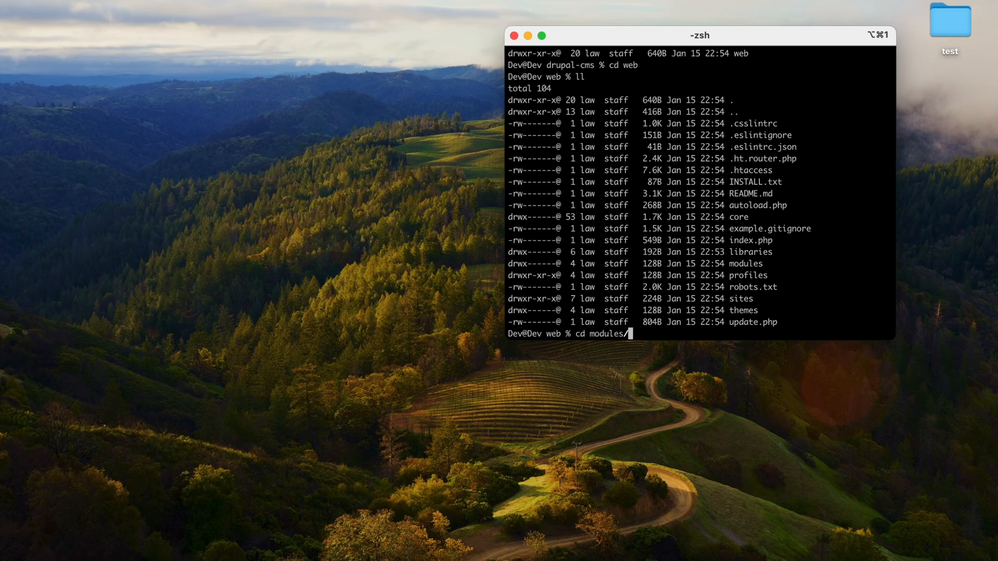
key("Return")
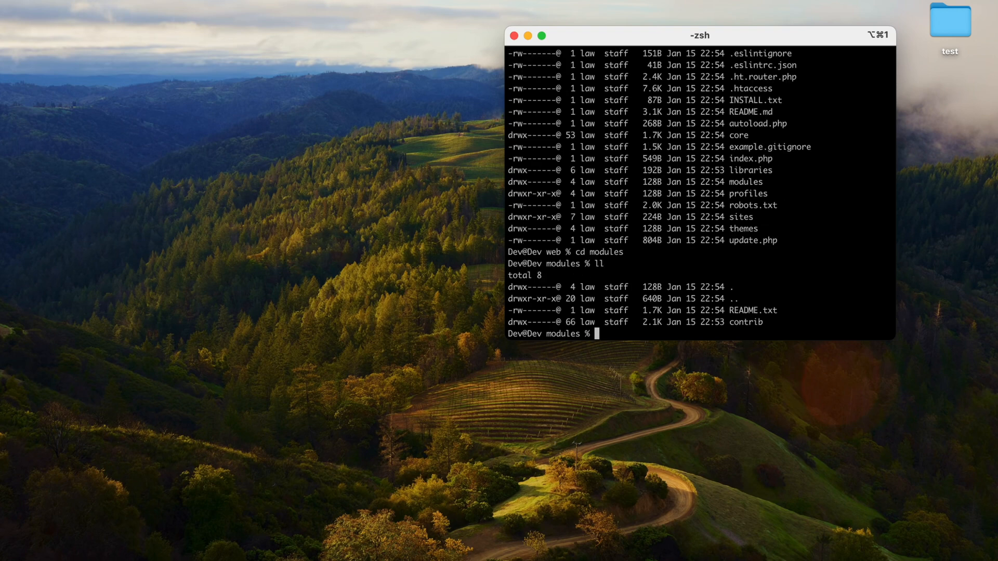
type("cd")
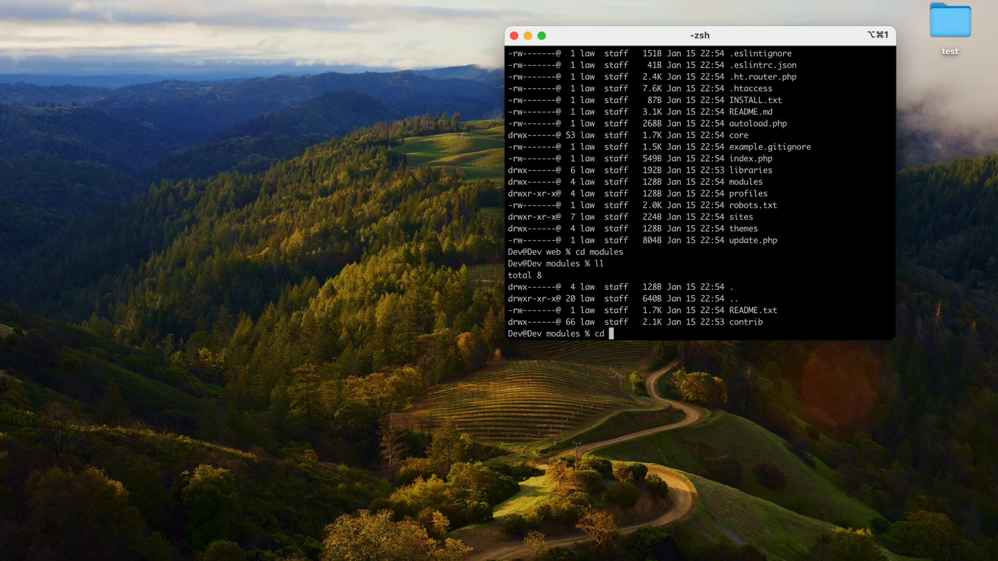
type("contrib/")
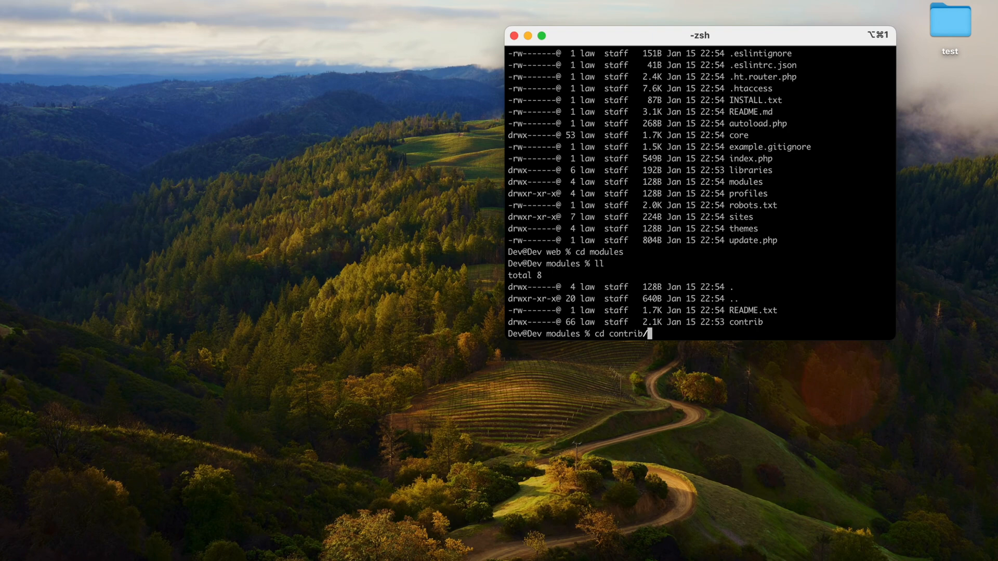
key("Return")
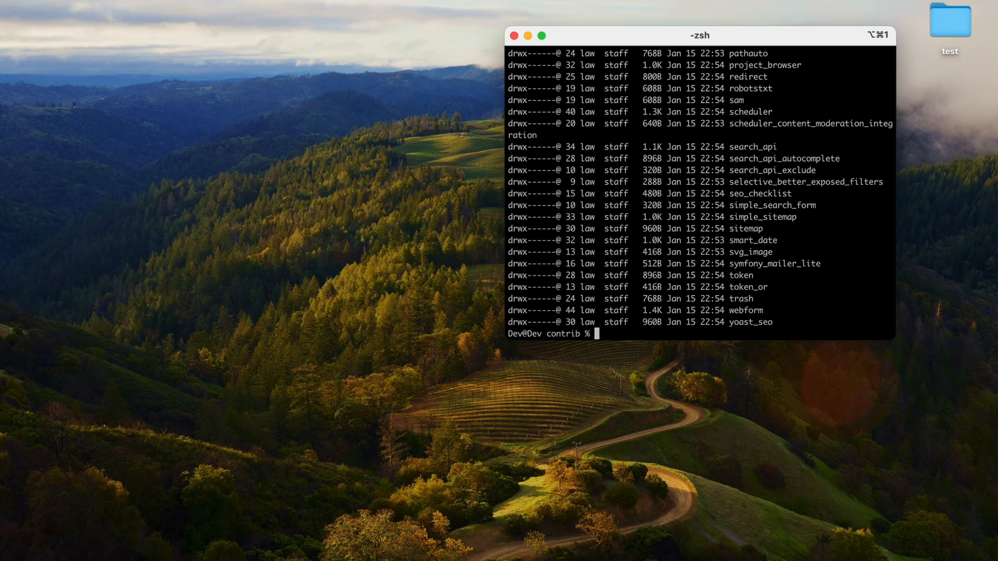
mouse_move(763, 267)
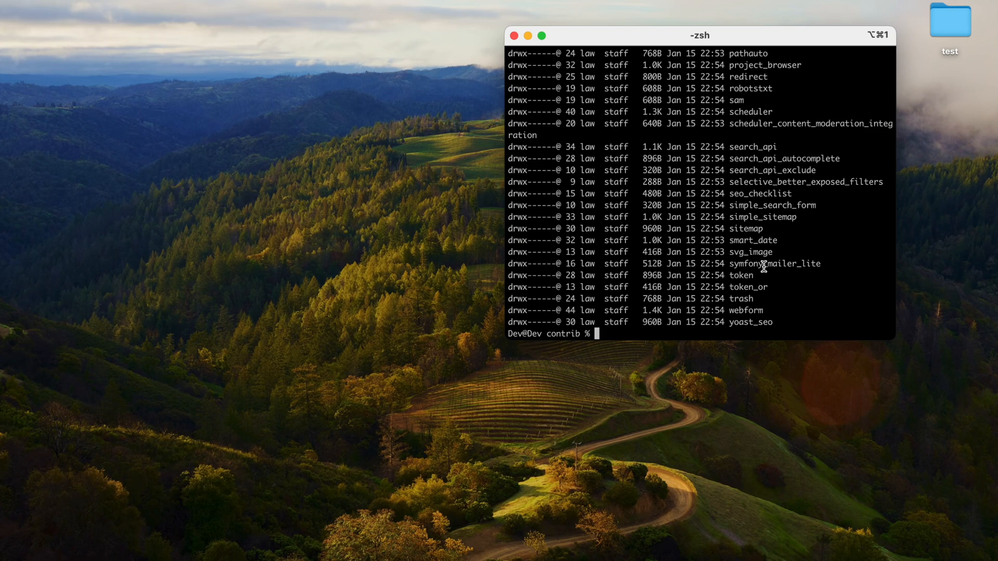
Mark metatag in the listing, then cd back to the drupal-cms root and list it
scroll("up", 3)
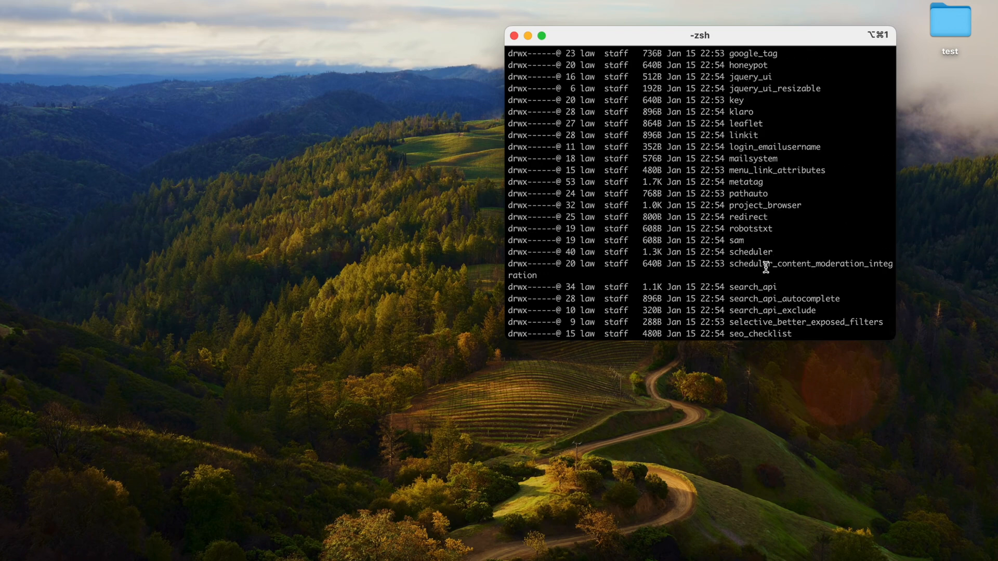
double_click(743, 182)
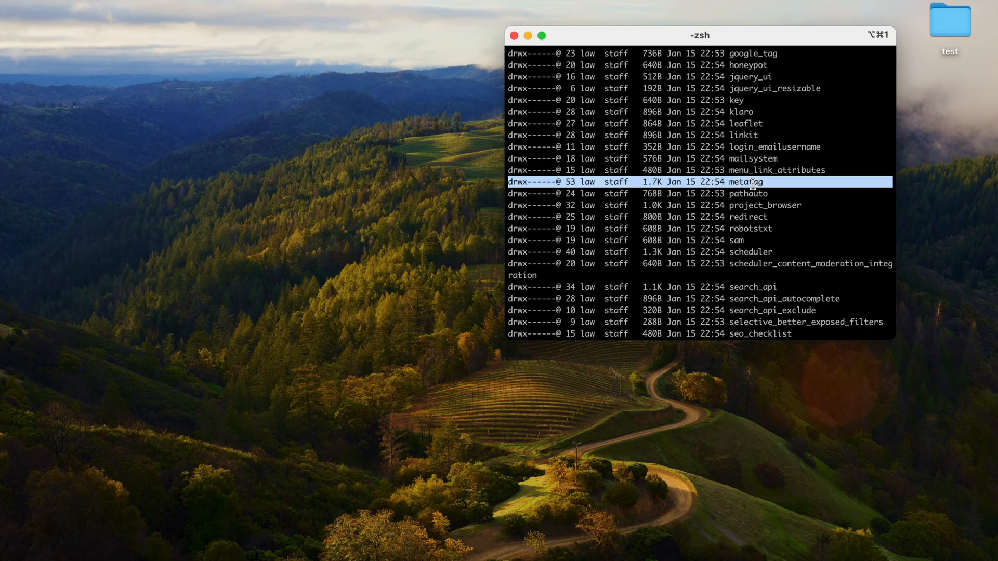
scroll("up", 3)
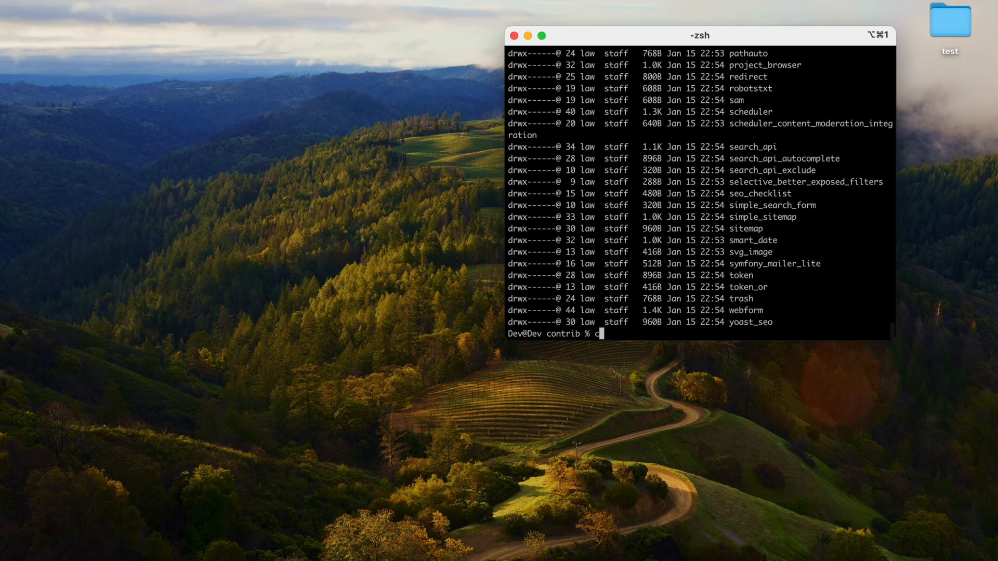
key("Return")
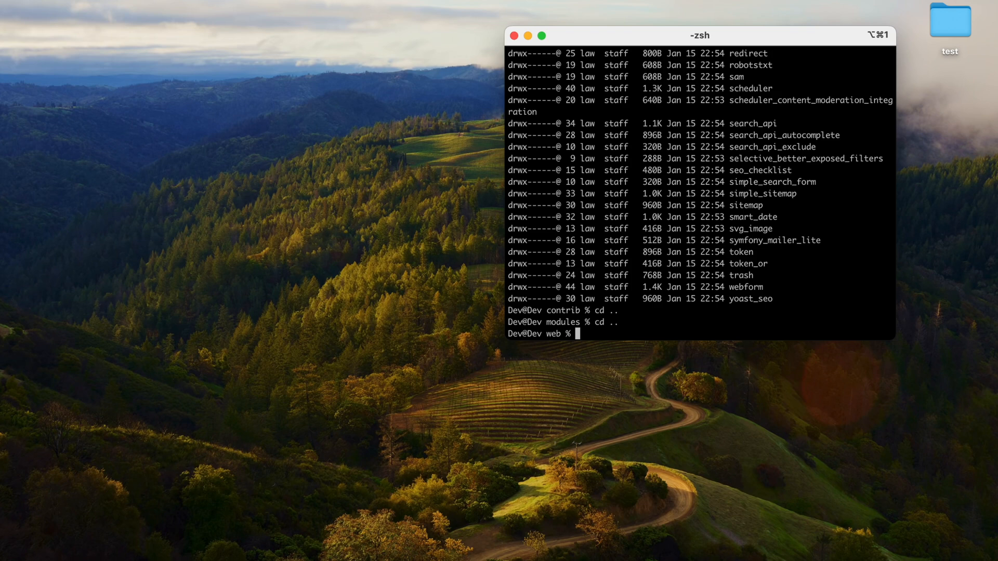
type("cd .")
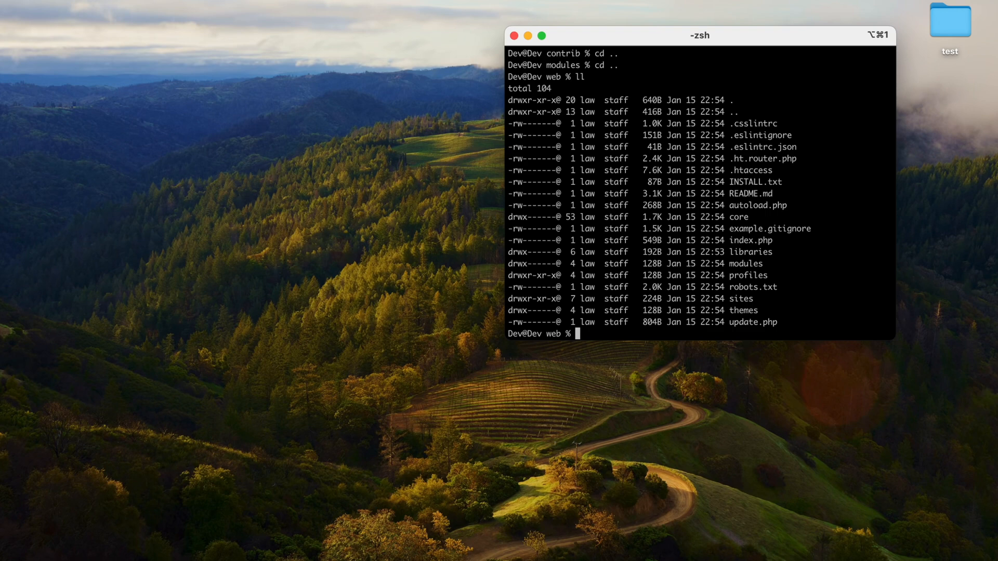
type("c")
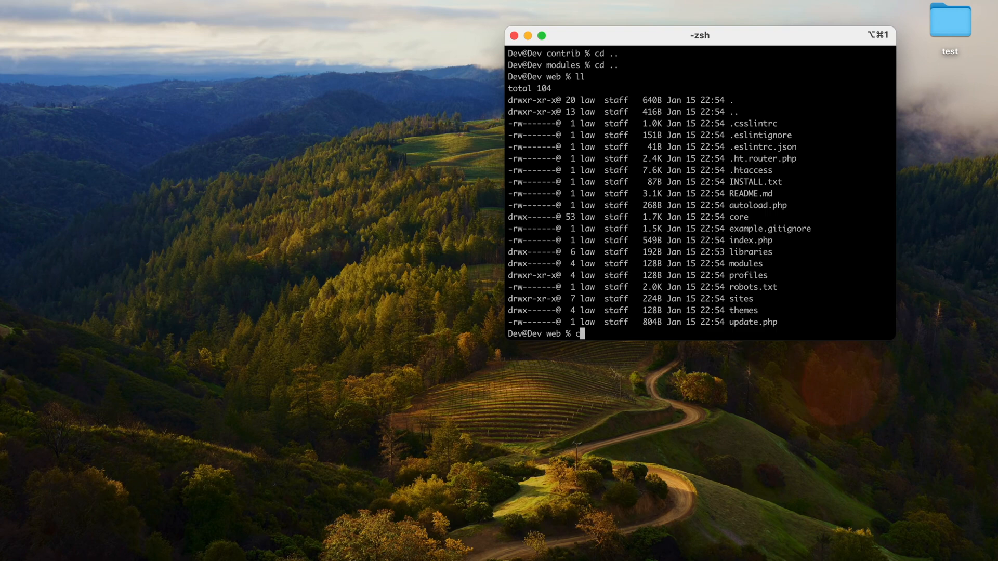
key("Return")
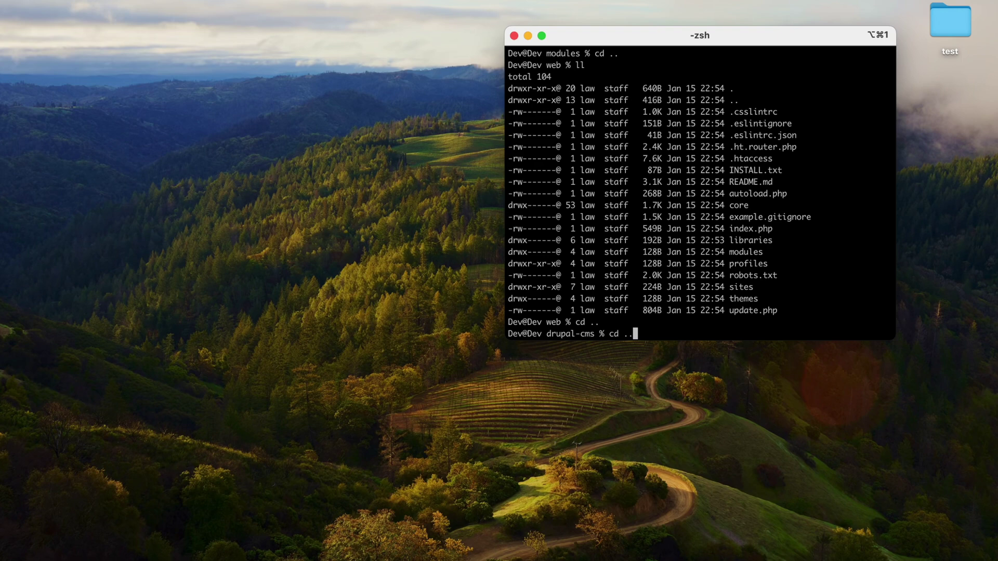
key("Return")
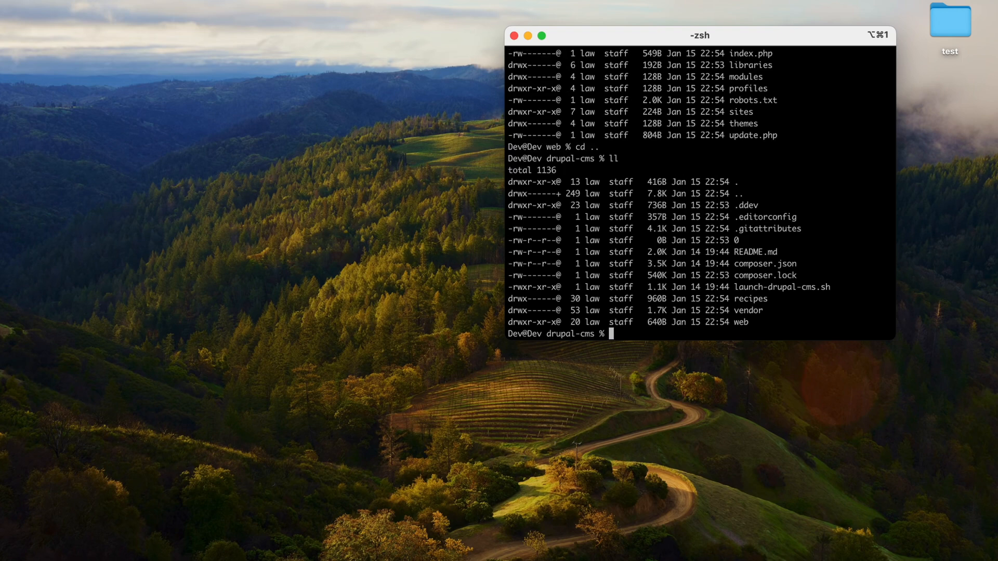
type("vi c")
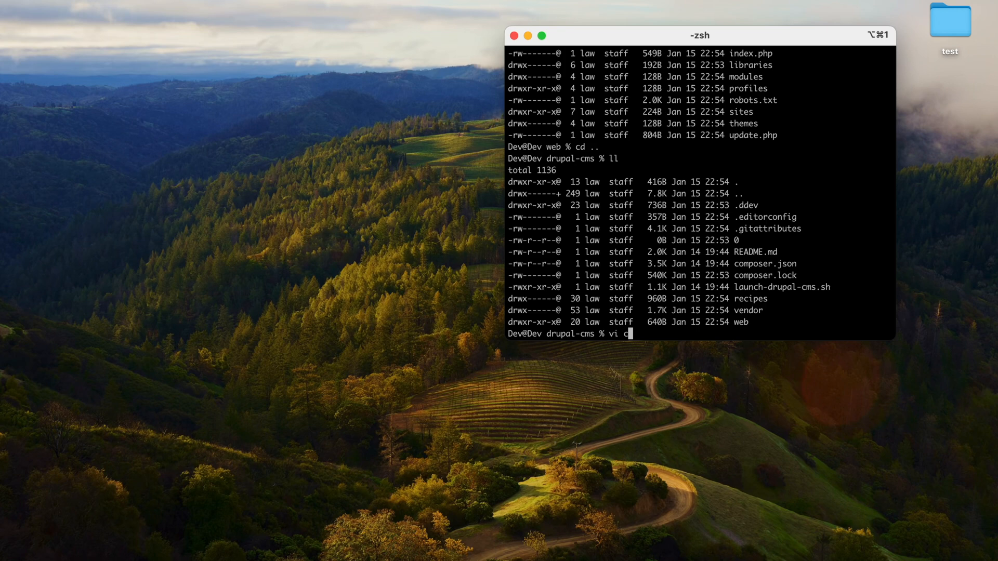
type("ompo")
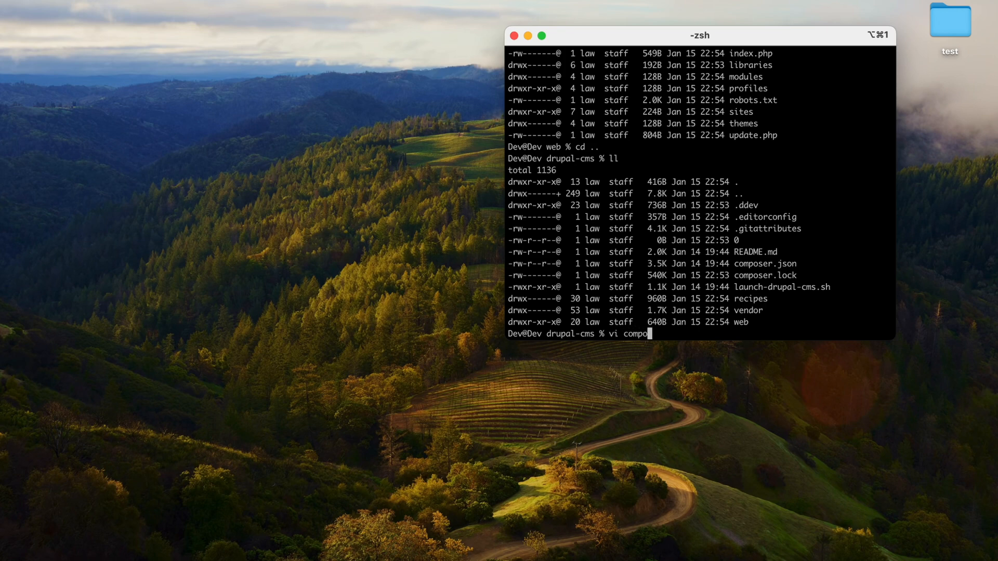
type("ser.json")
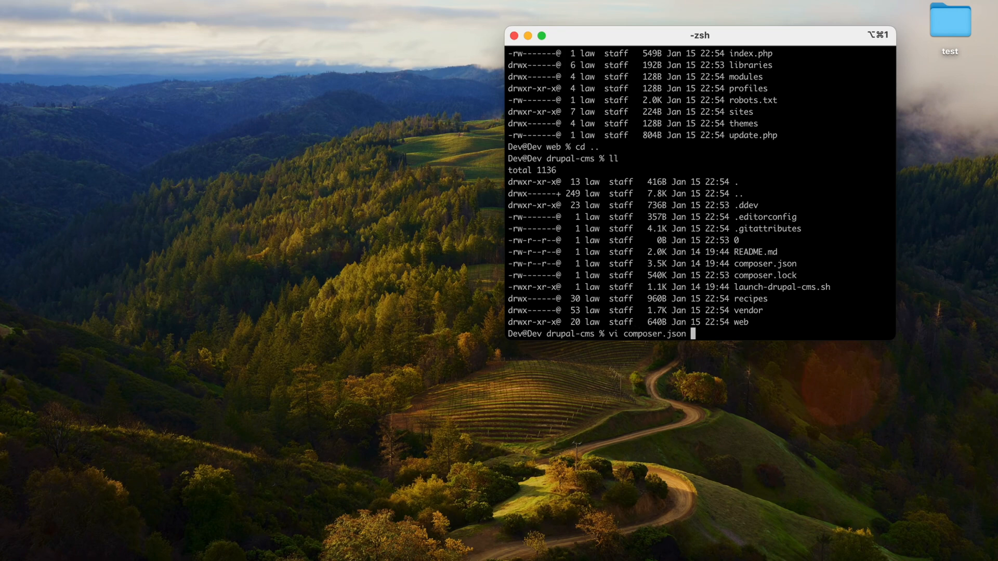
key("Return")
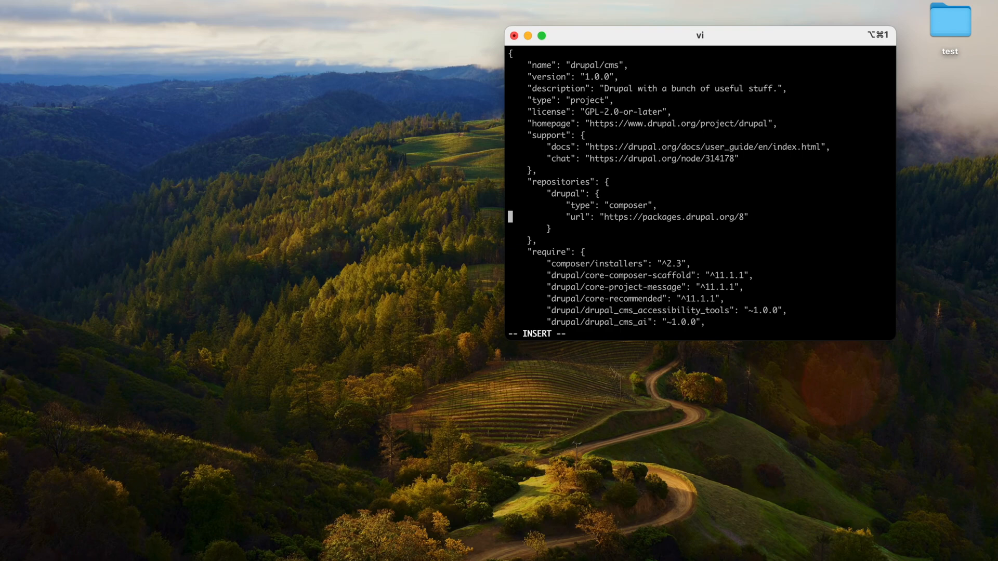
scroll("down", 3)
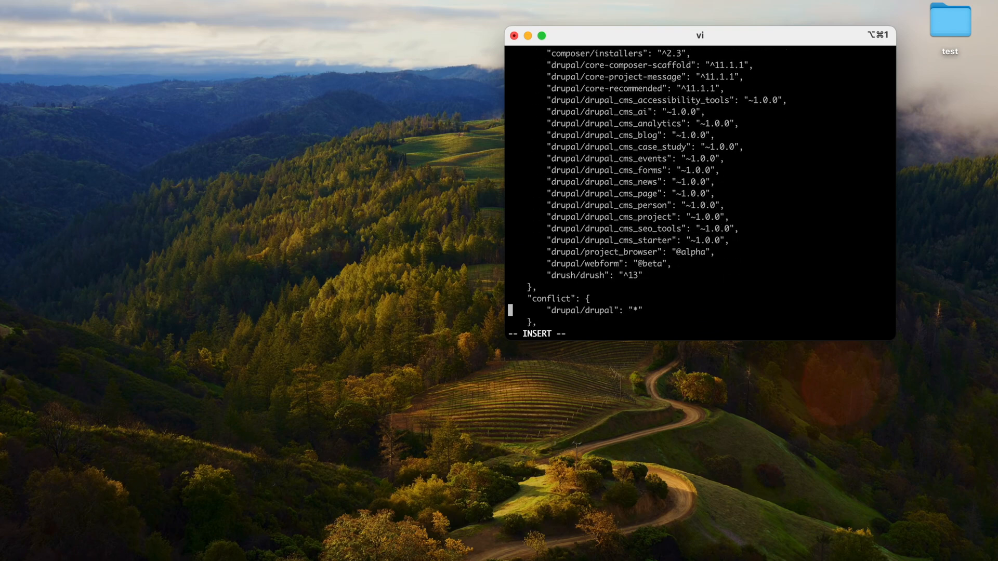
key("Up")
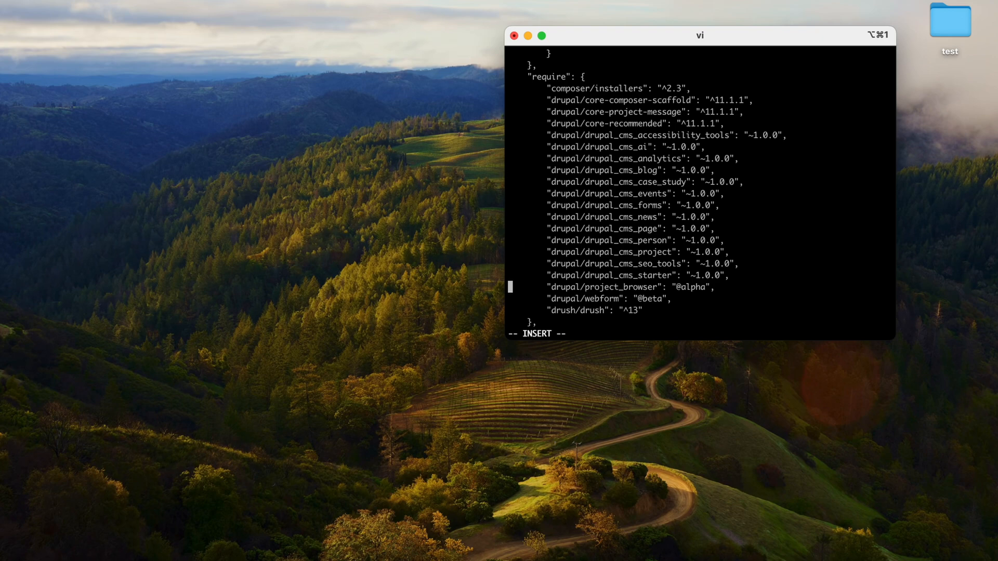
scroll("down", 3)
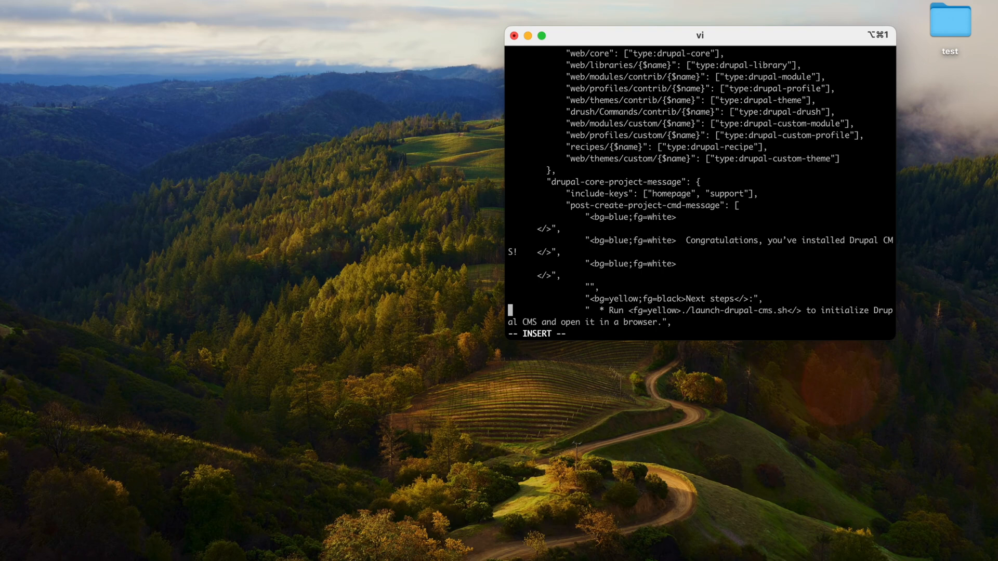
key("Escape")
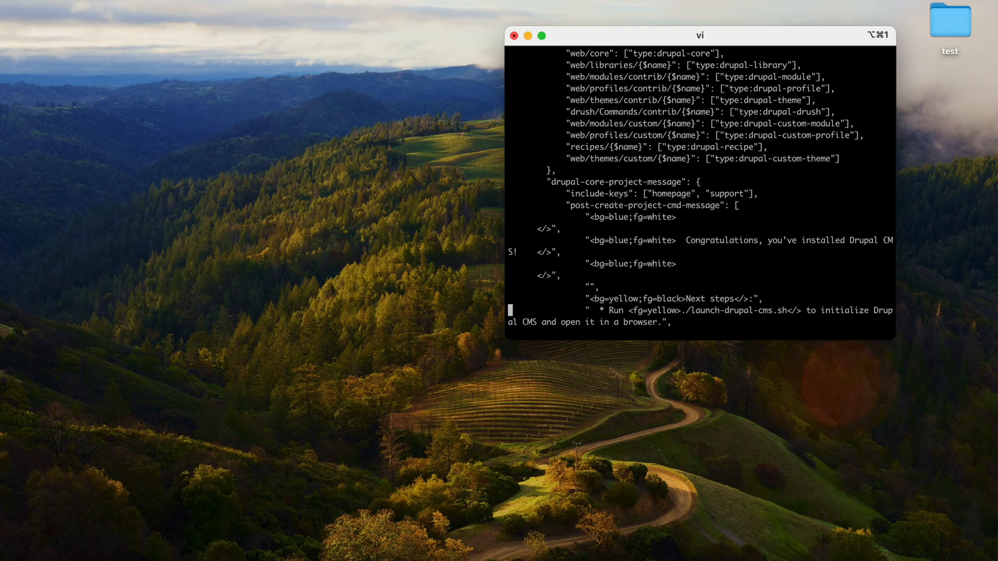
type(":q")
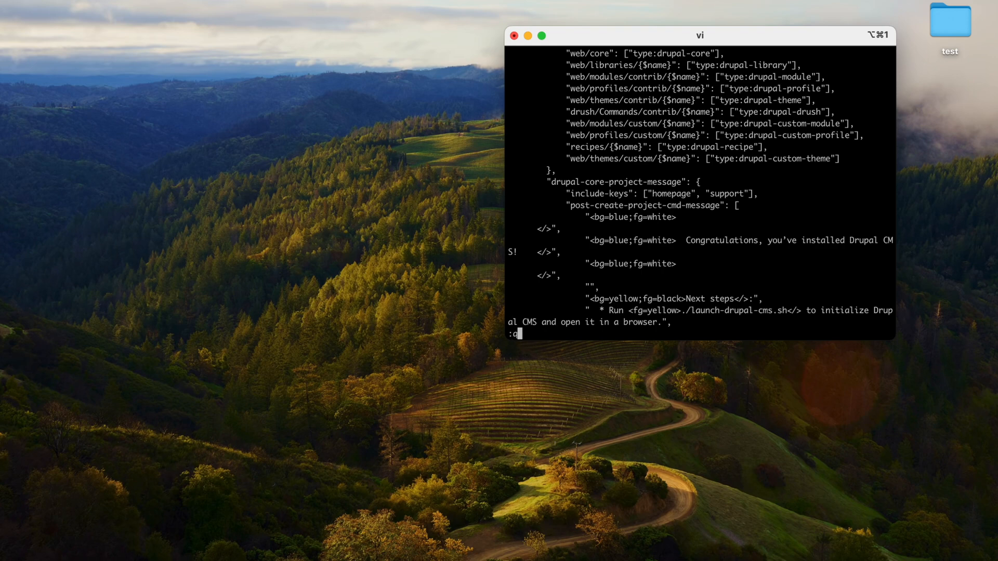
key("Return")
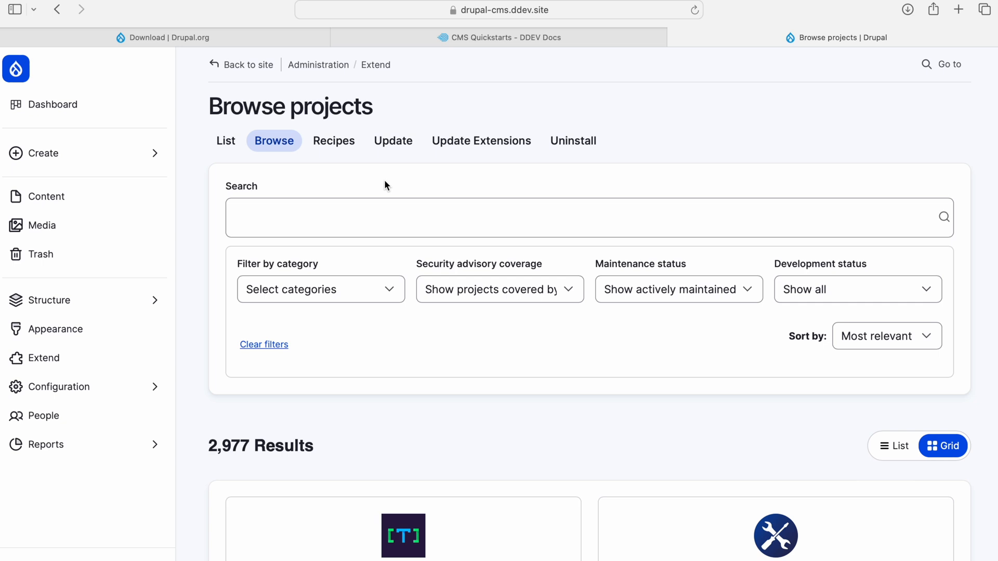
mouse_move(320, 158)
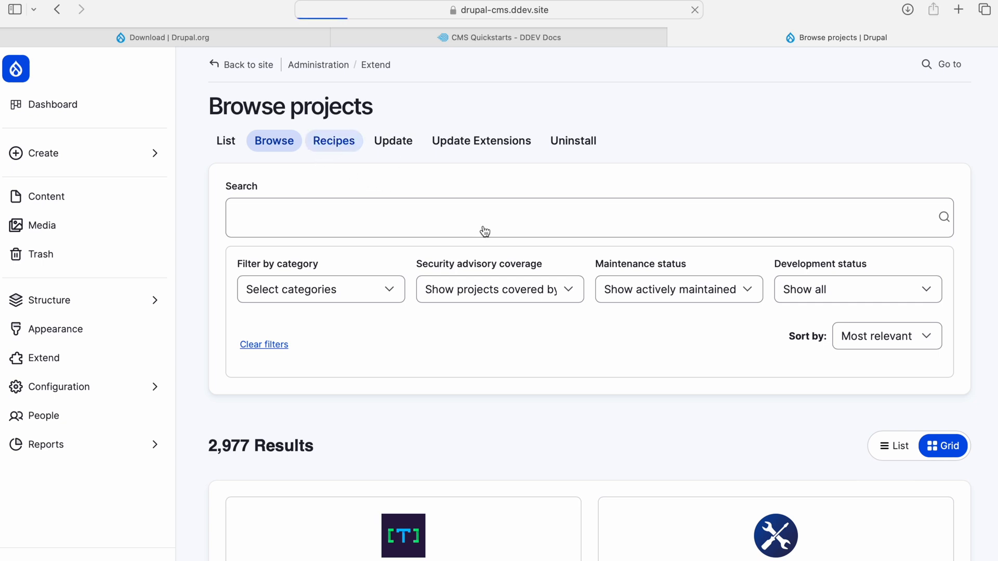
mouse_move(575, 182)
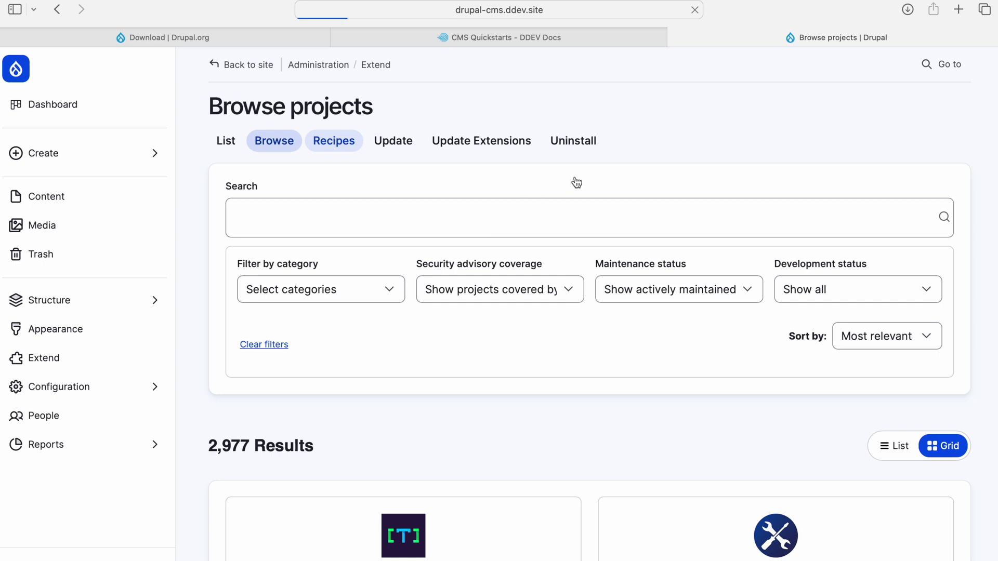
Install the Blog recipe from the Recipes tab of Browse projects
left_click(333, 140)
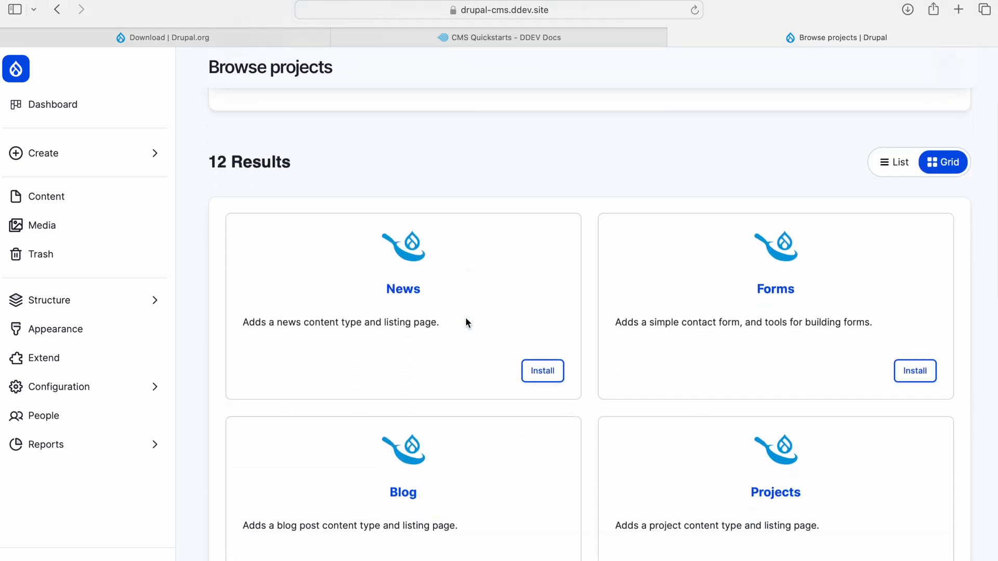
scroll("up", 3)
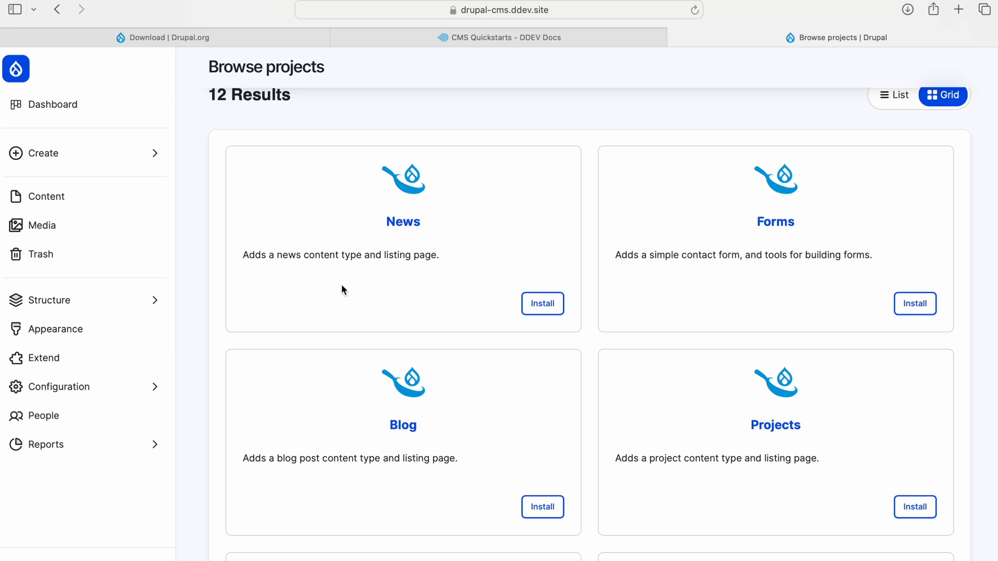
mouse_move(431, 291)
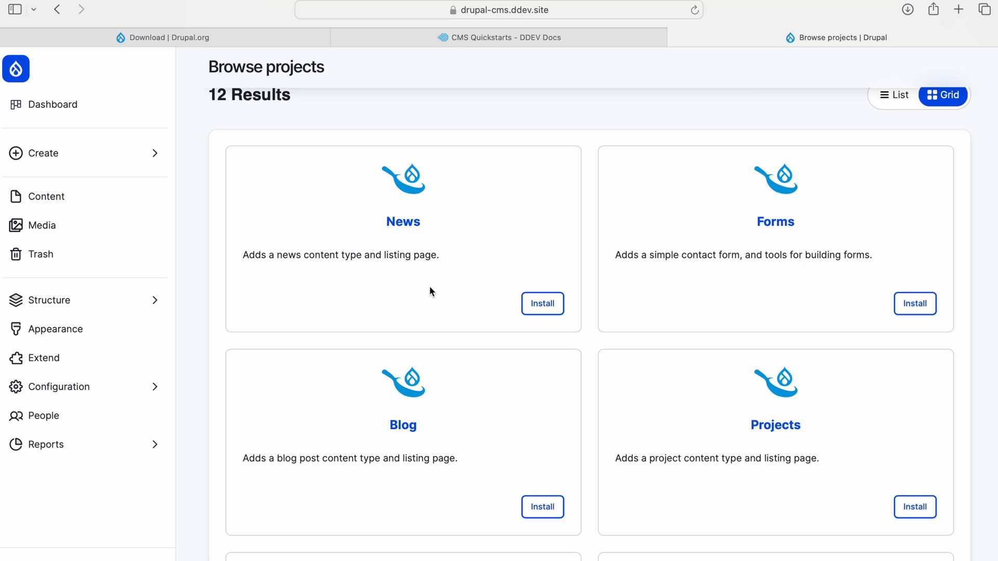
scroll("down", 3)
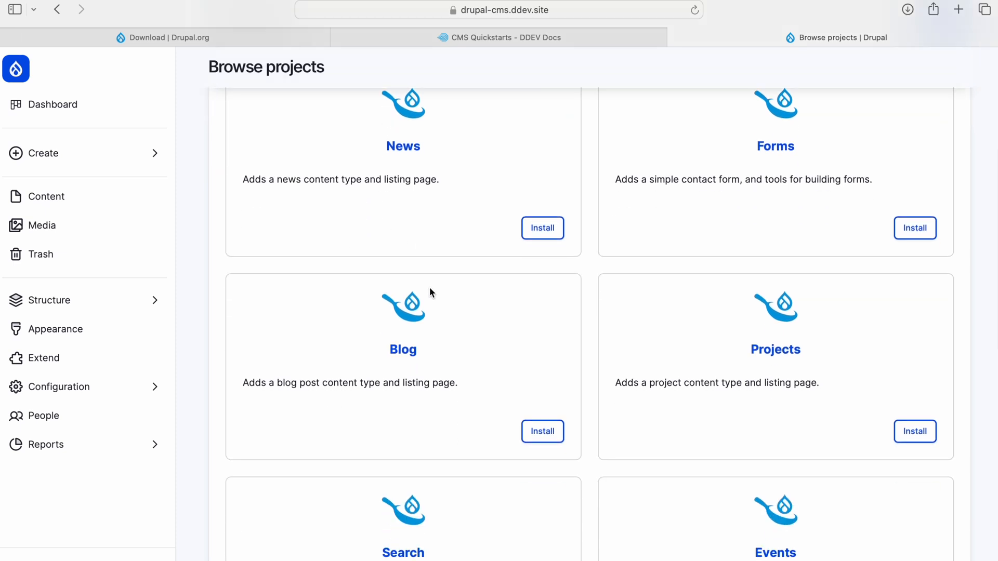
scroll("down", 3)
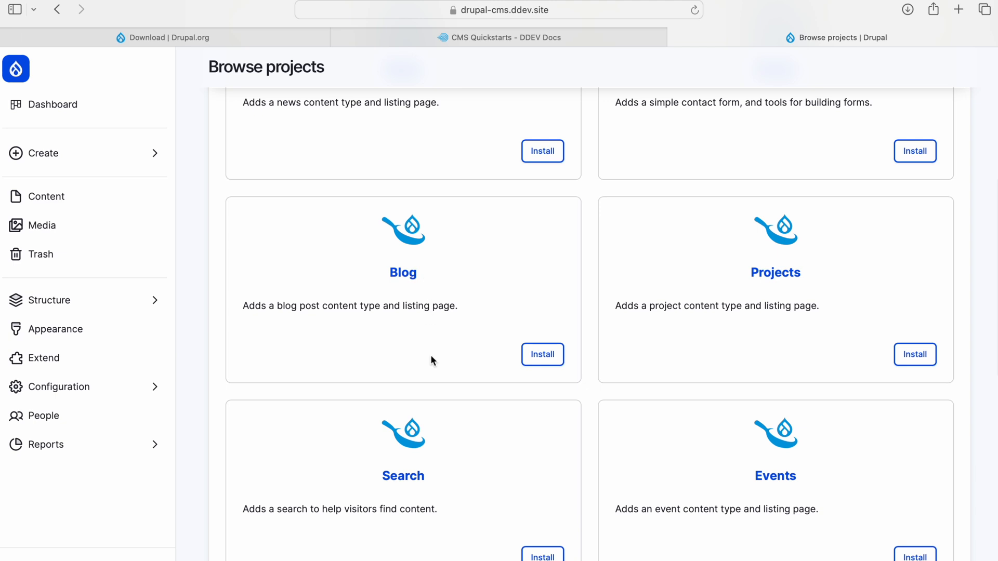
left_click(542, 355)
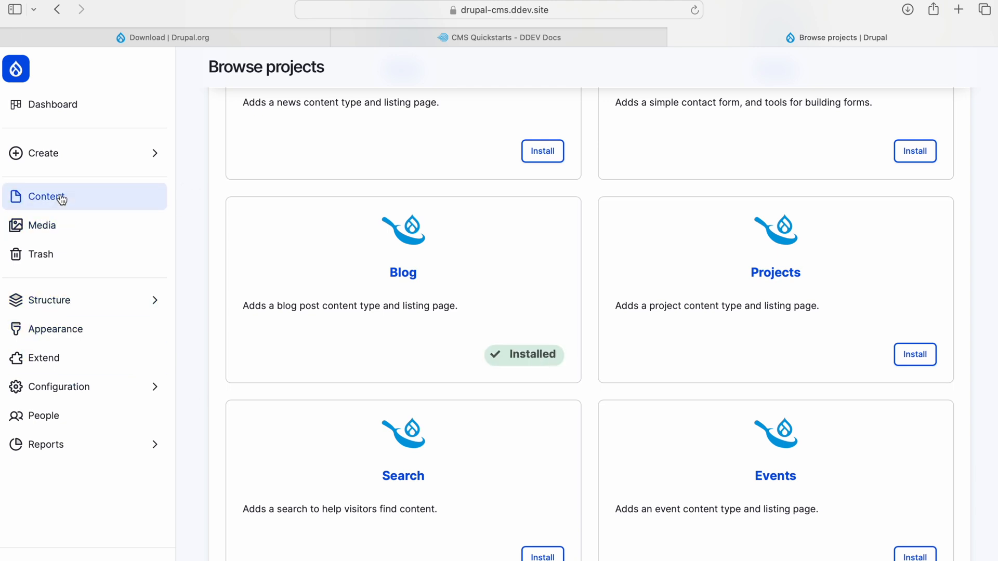
Browse the Blog page and open the 'A celebration of Drupal and open-source contributions' post
left_click(54, 104)
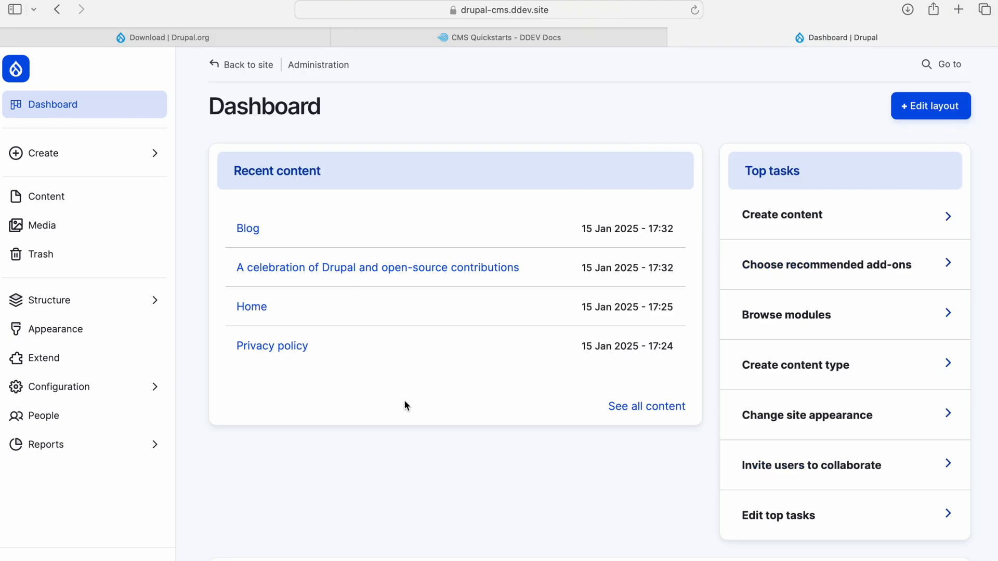
mouse_move(272, 363)
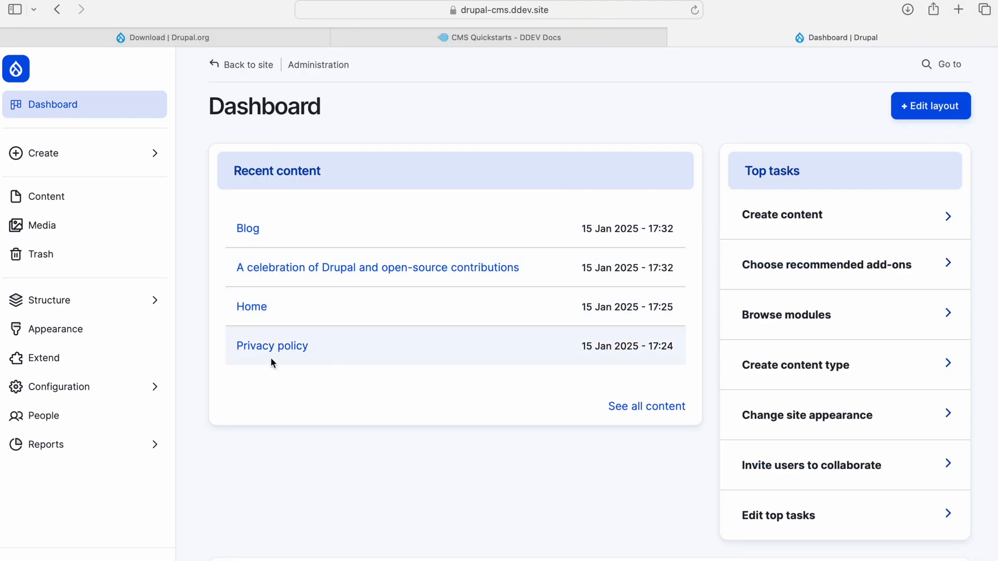
mouse_move(348, 259)
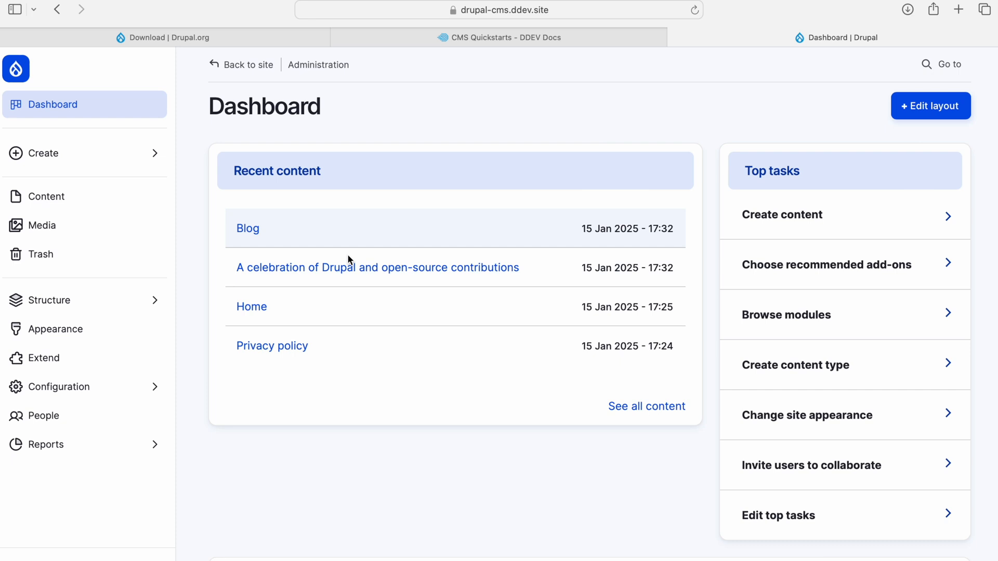
mouse_move(274, 267)
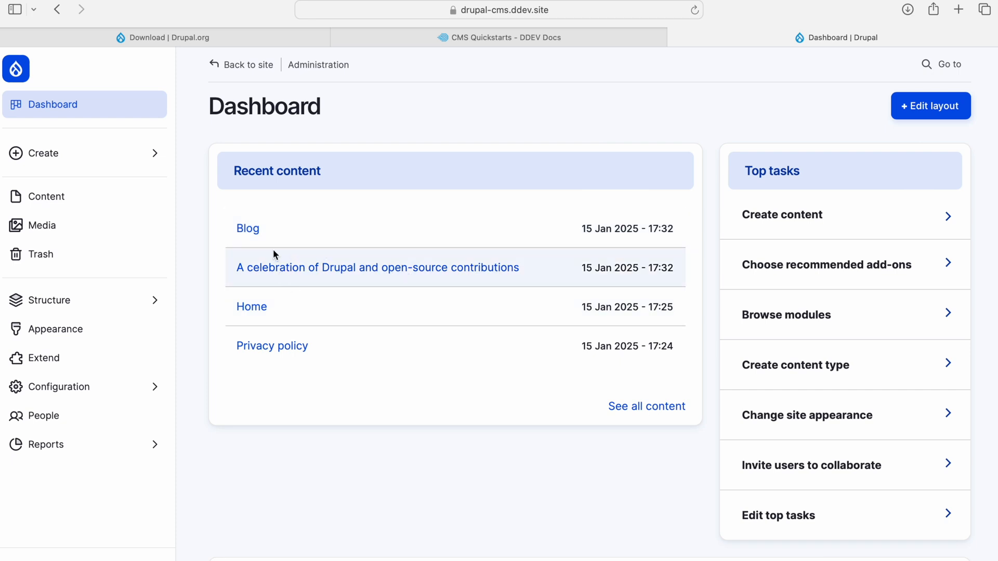
left_click(247, 229)
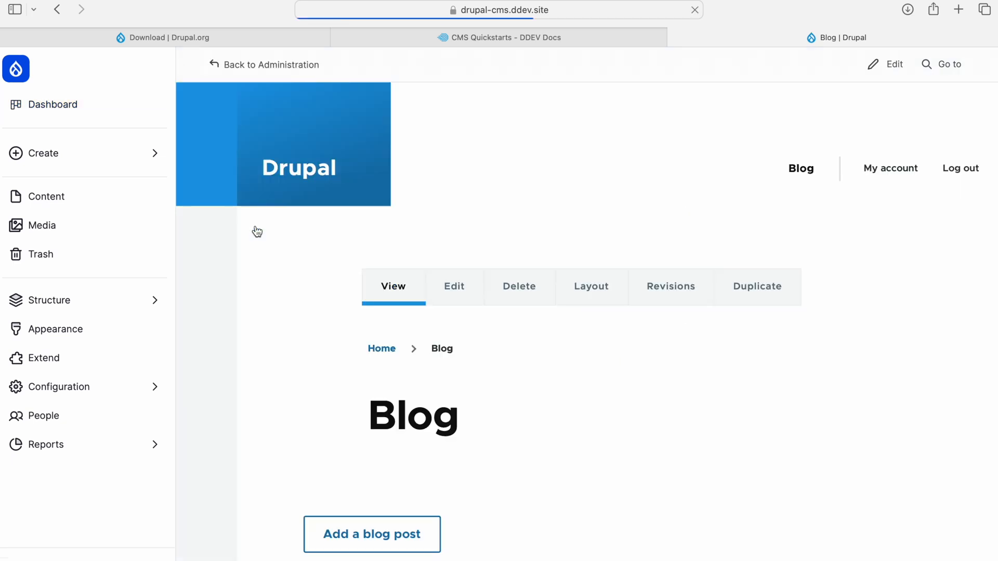
scroll("down", 3)
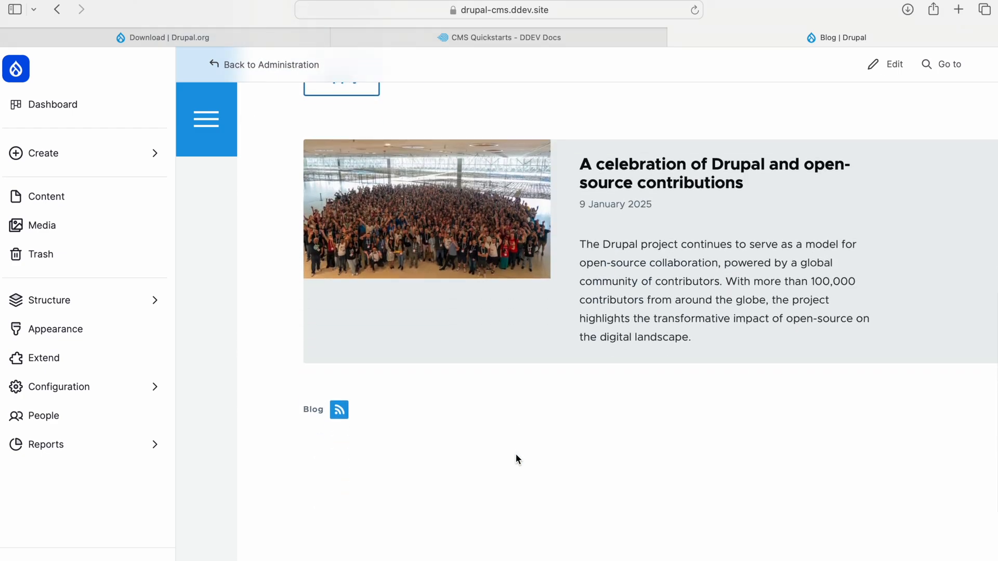
scroll("up", 3)
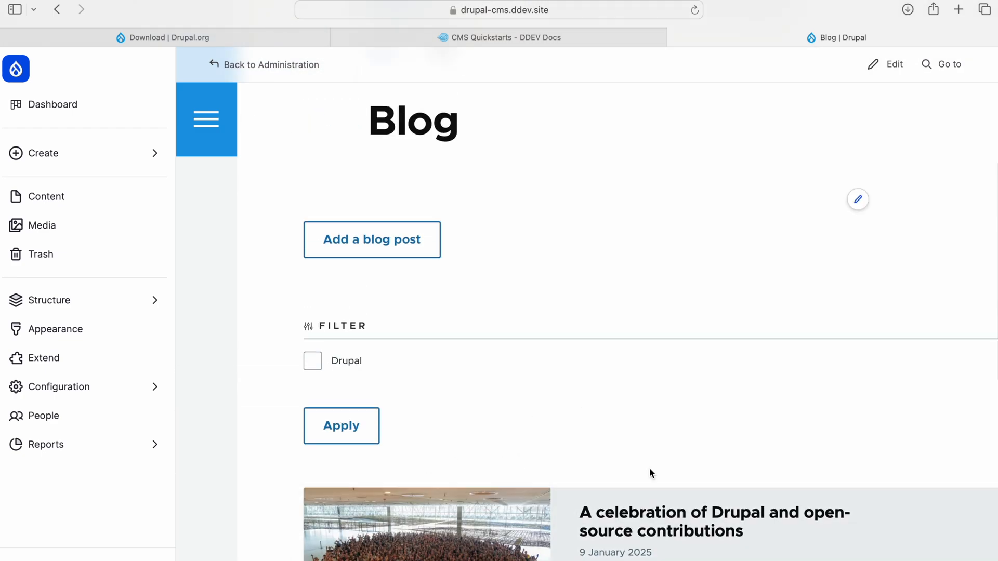
scroll("down", 3)
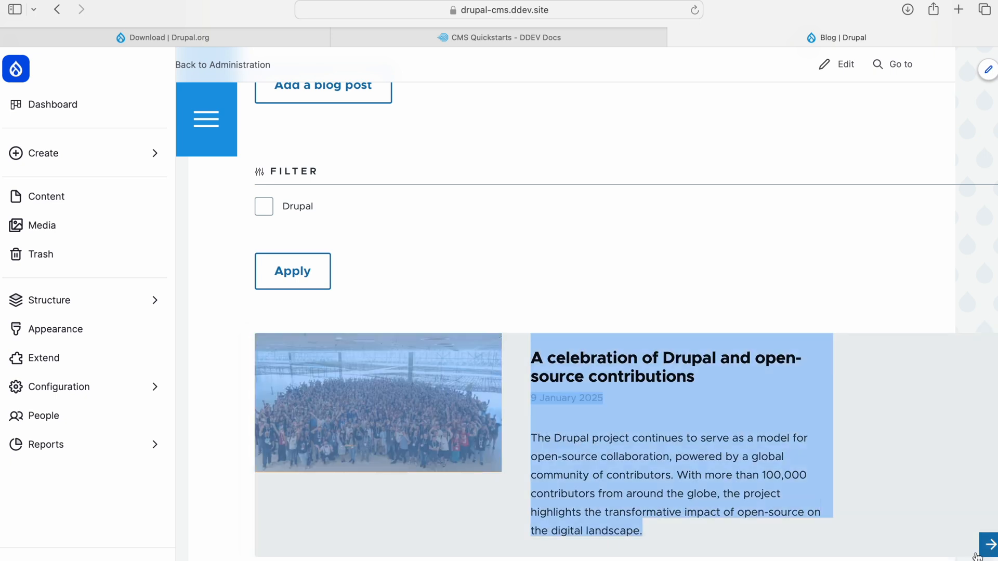
left_click(664, 367)
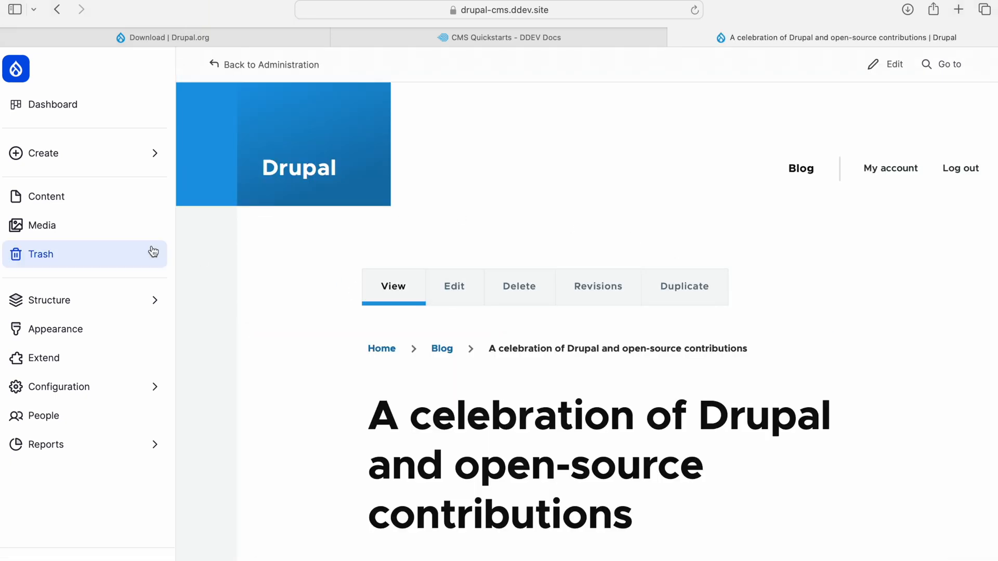
left_click(59, 386)
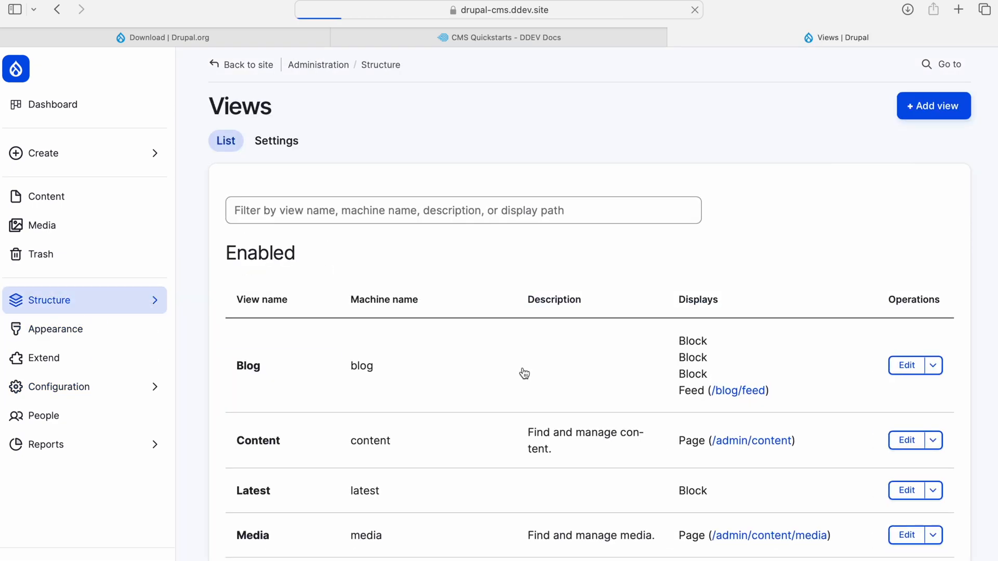
scroll("up", 3)
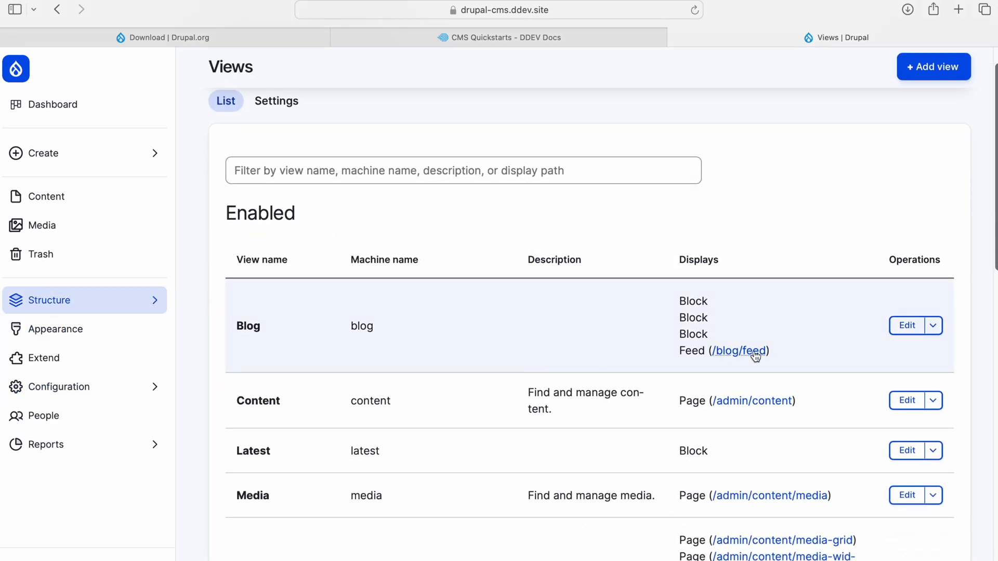
left_click(740, 351)
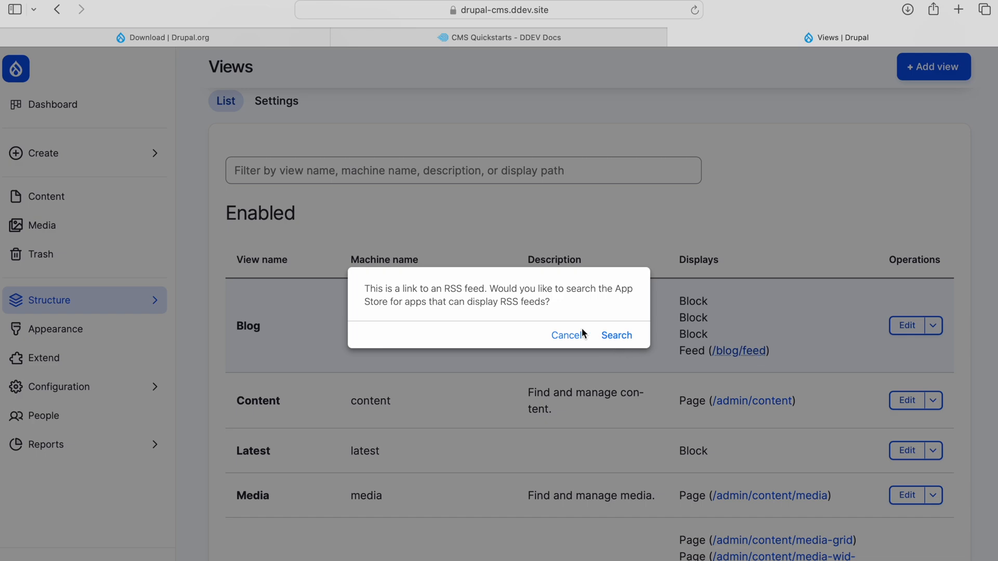
left_click(566, 335)
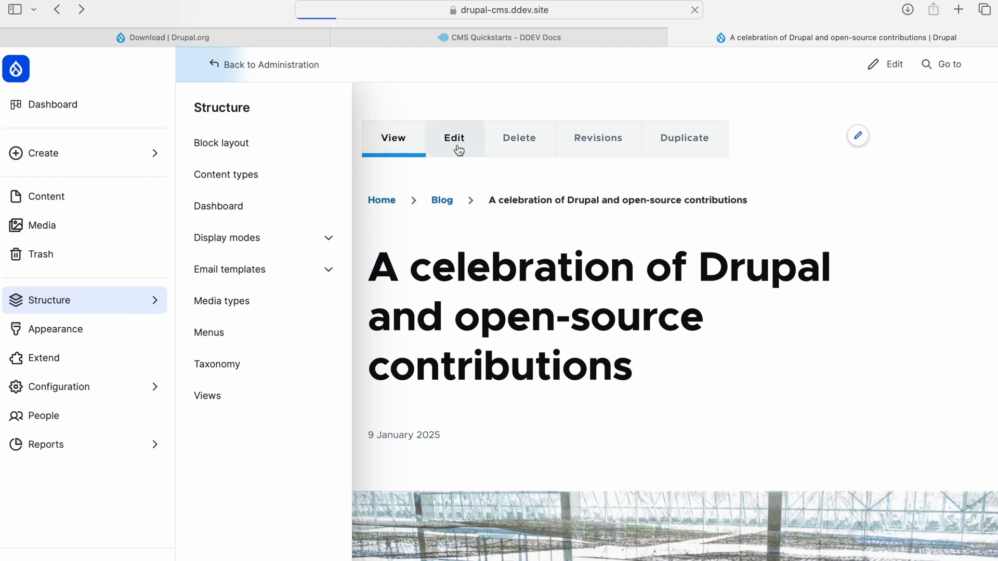
left_click(454, 137)
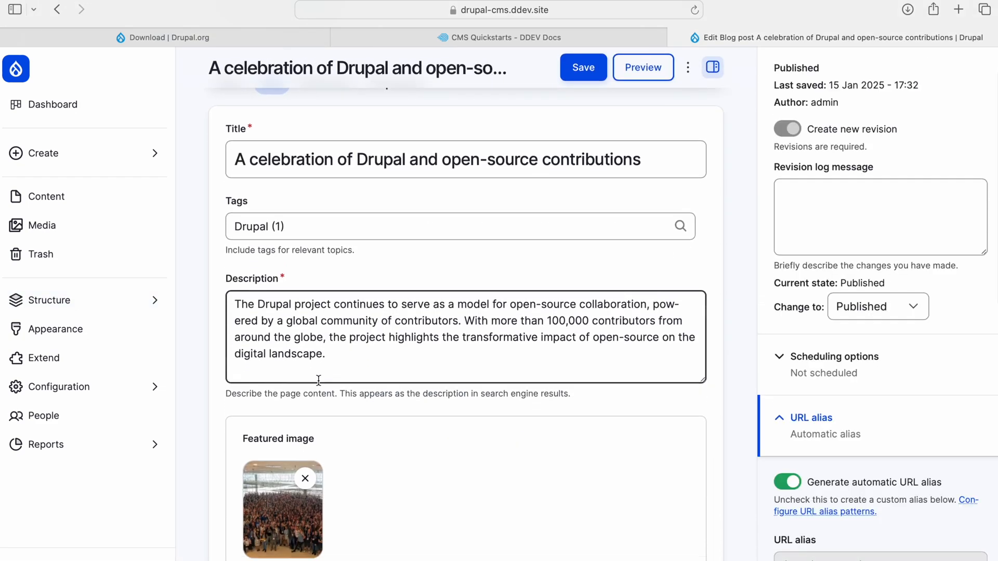
scroll("up", 3)
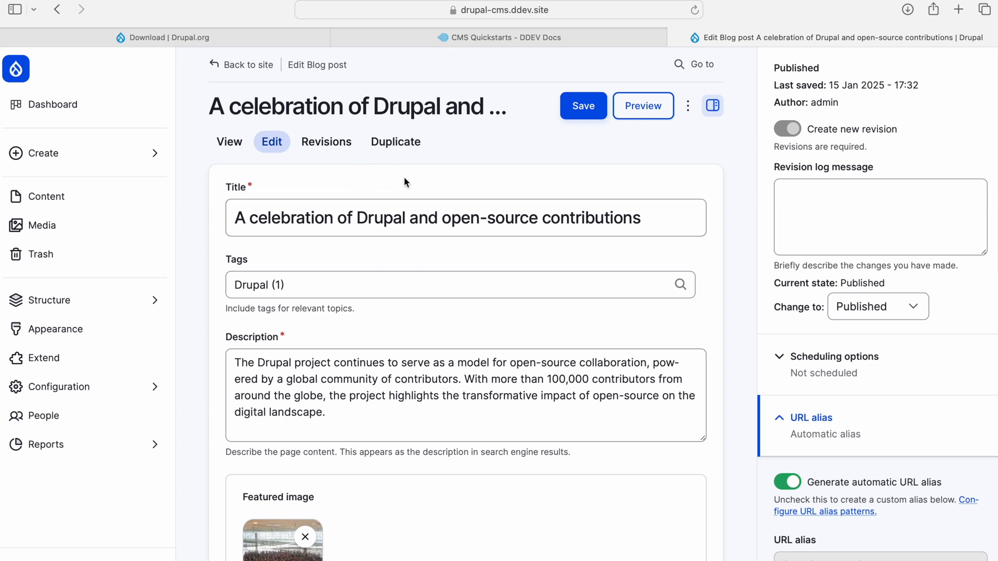
mouse_move(229, 141)
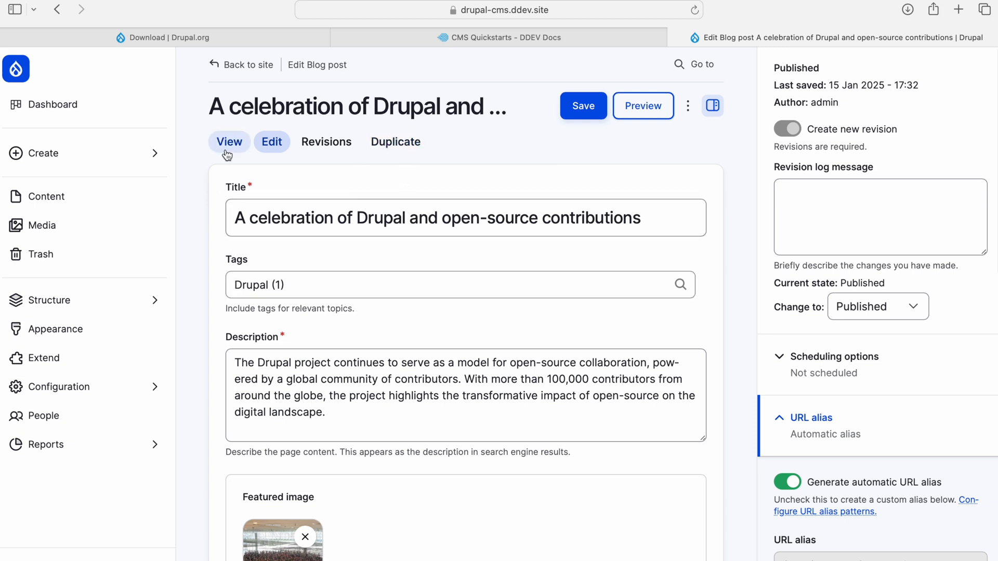
mouse_move(658, 324)
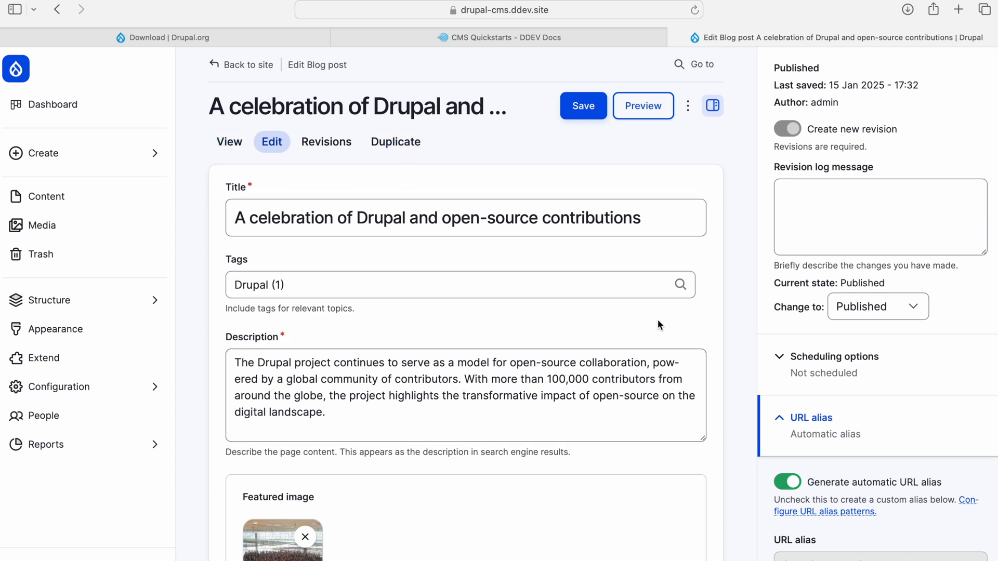
mouse_move(288, 181)
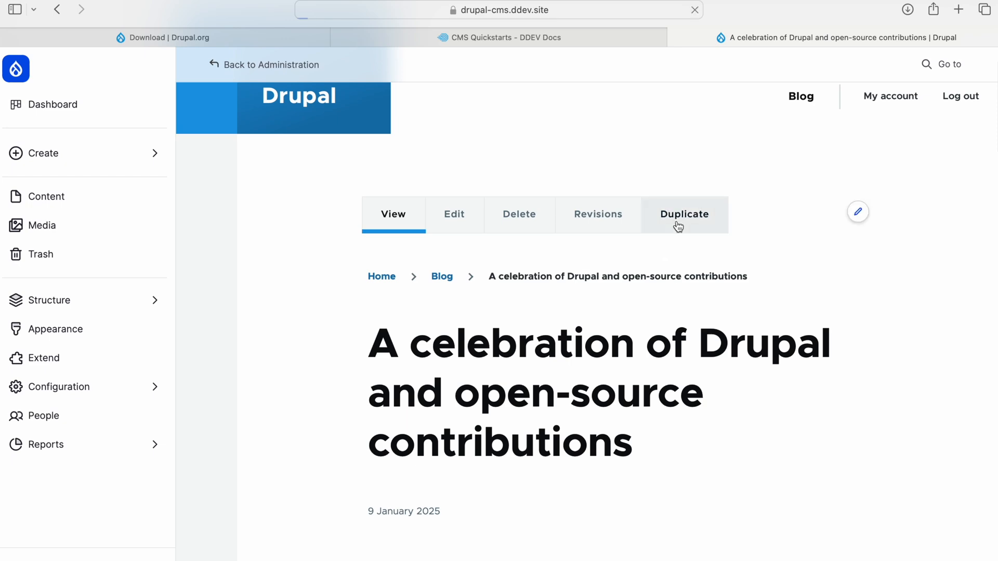
Duplicate the celebration post, append 'duplicate' to its title, and save it as a draft
left_click(684, 213)
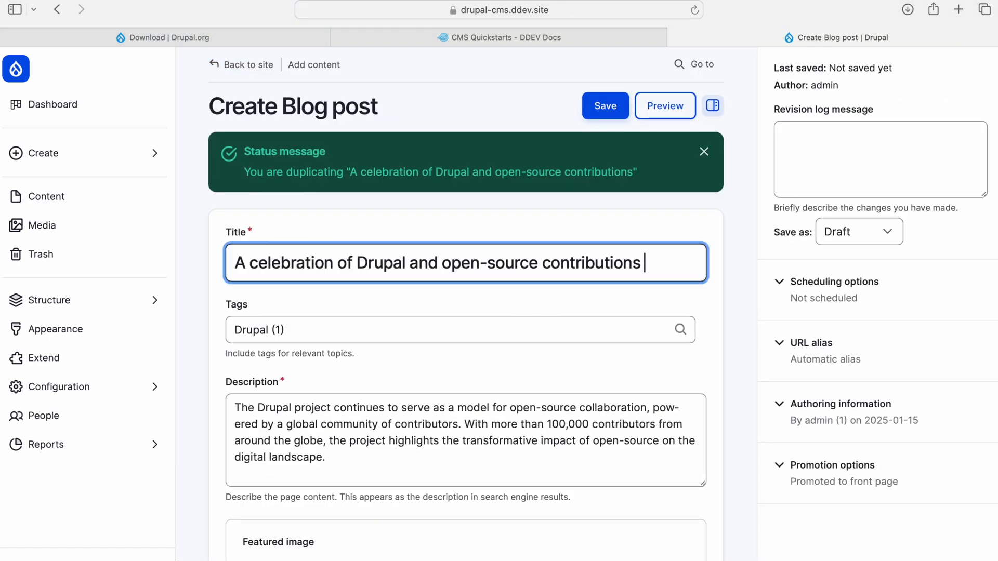
type("dupli")
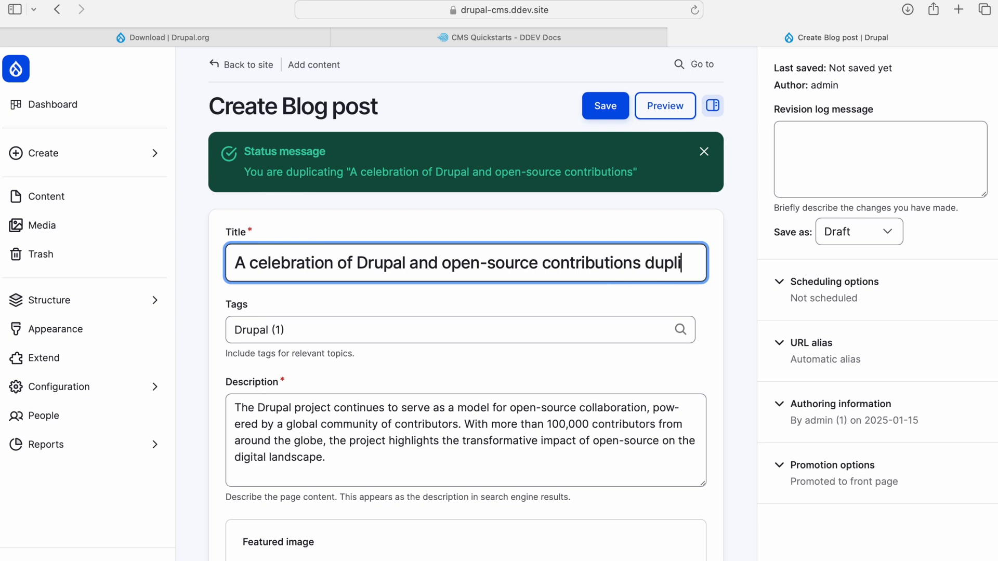
type("cate")
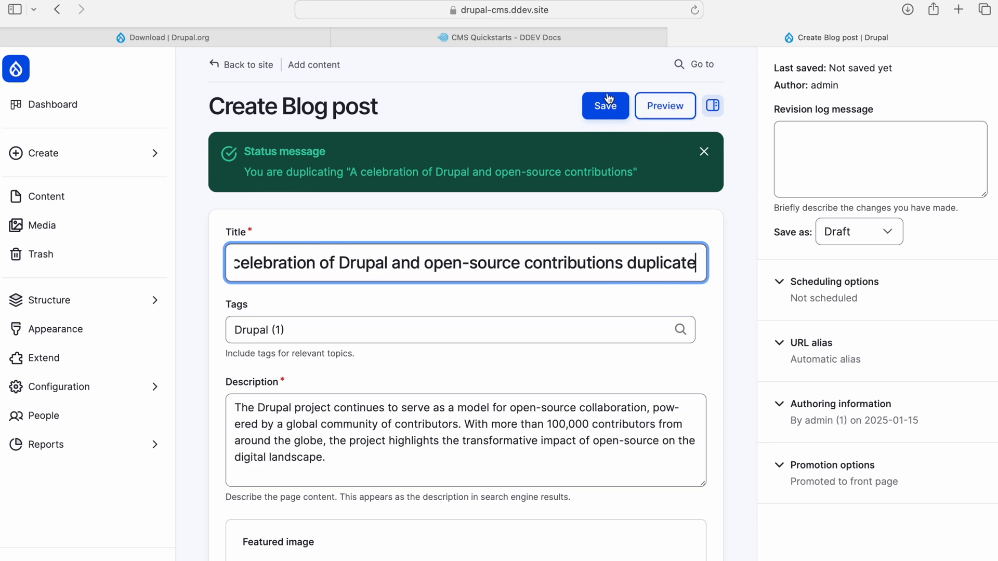
left_click(604, 106)
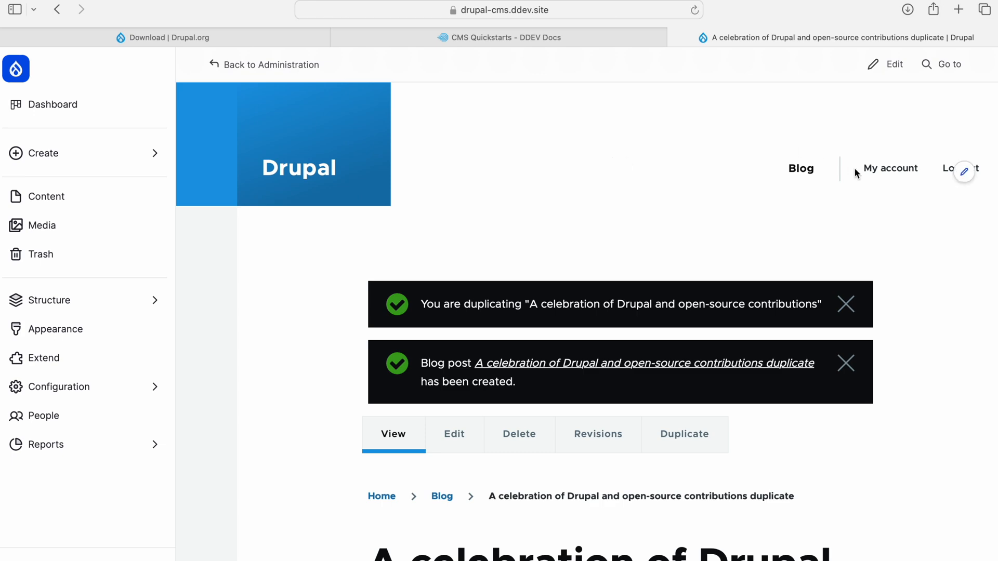
left_click(846, 304)
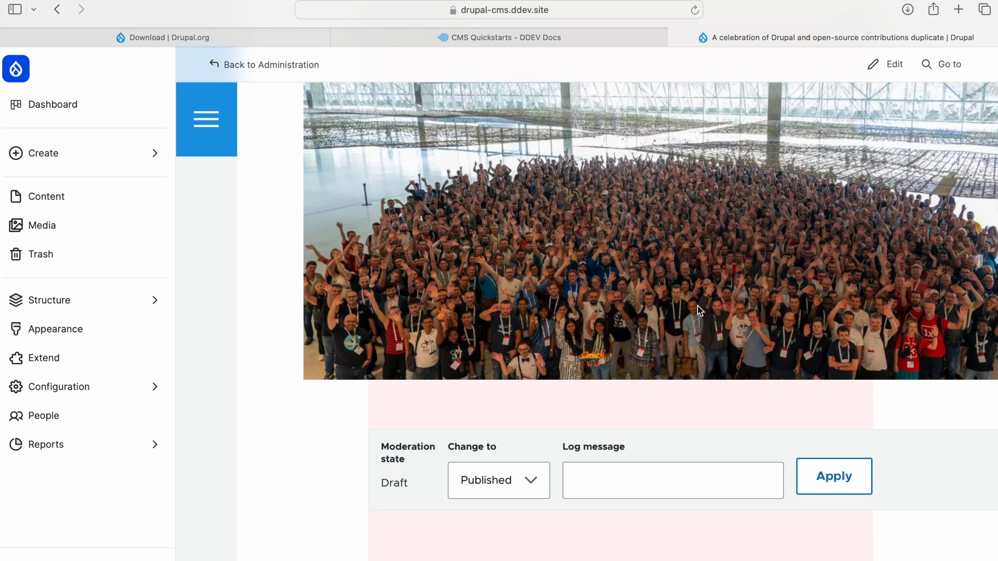
scroll("up", 3)
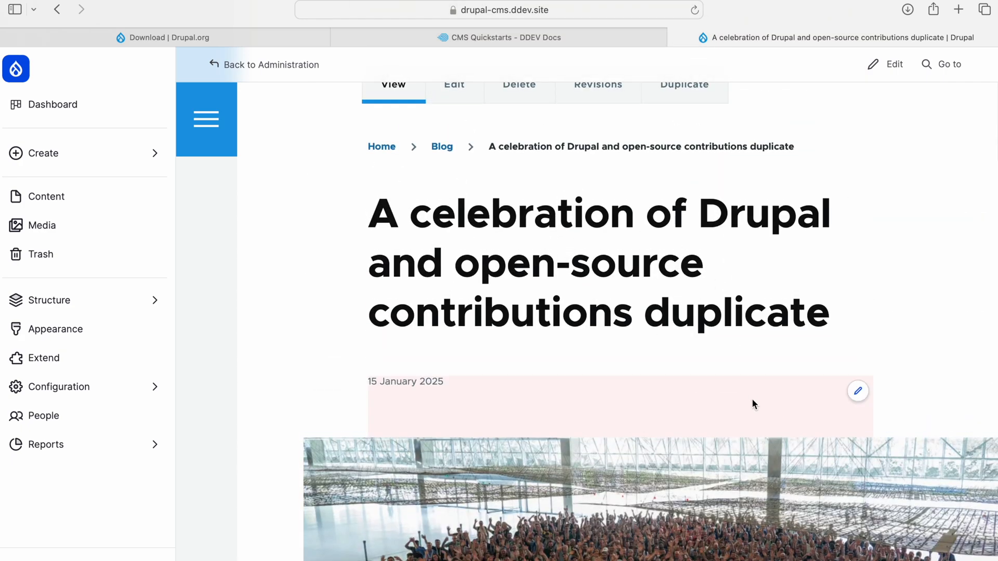
Review the Content list showing the unpublished duplicate, Blog, original post, Home and Privacy policy
left_click(45, 196)
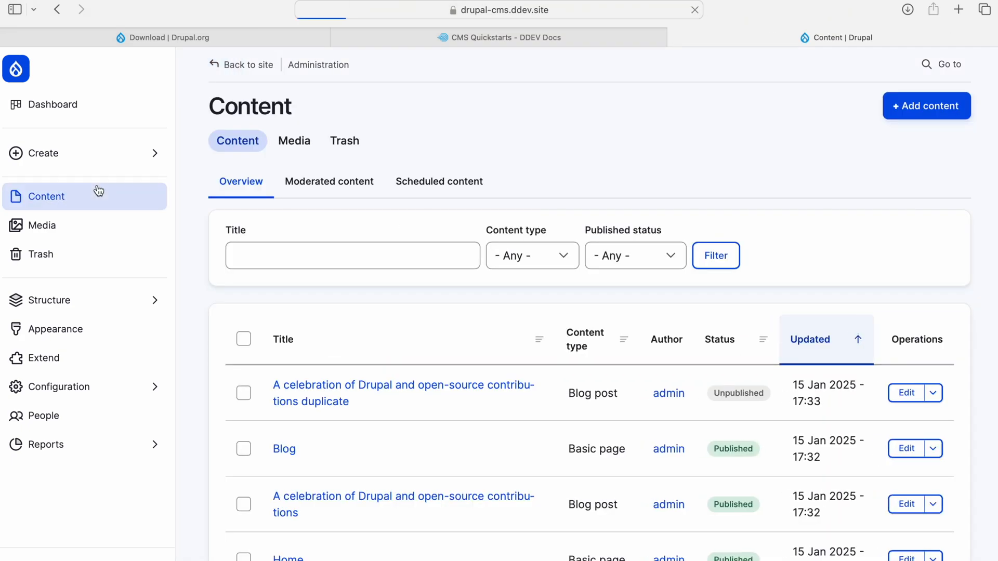
scroll("down", 3)
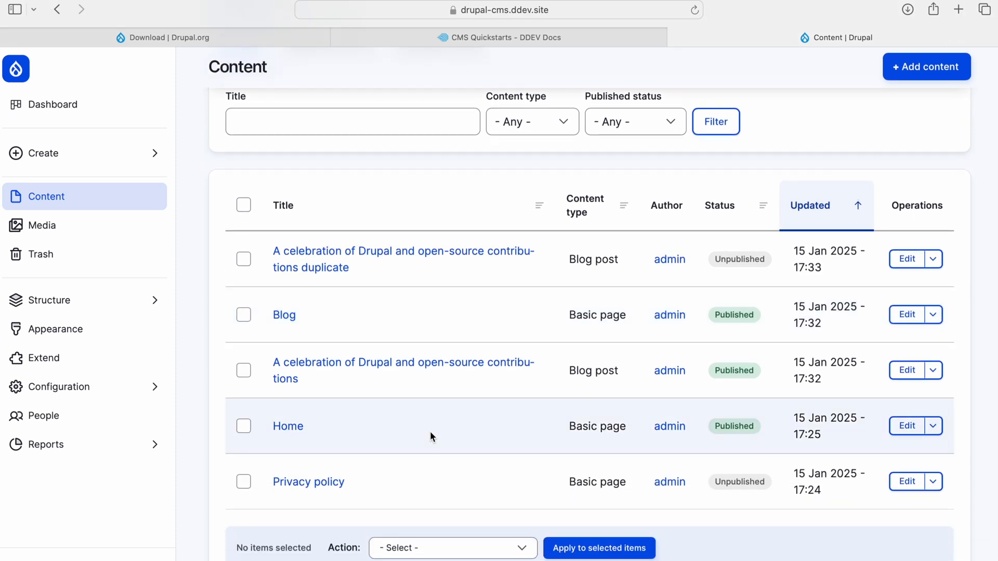
mouse_move(383, 414)
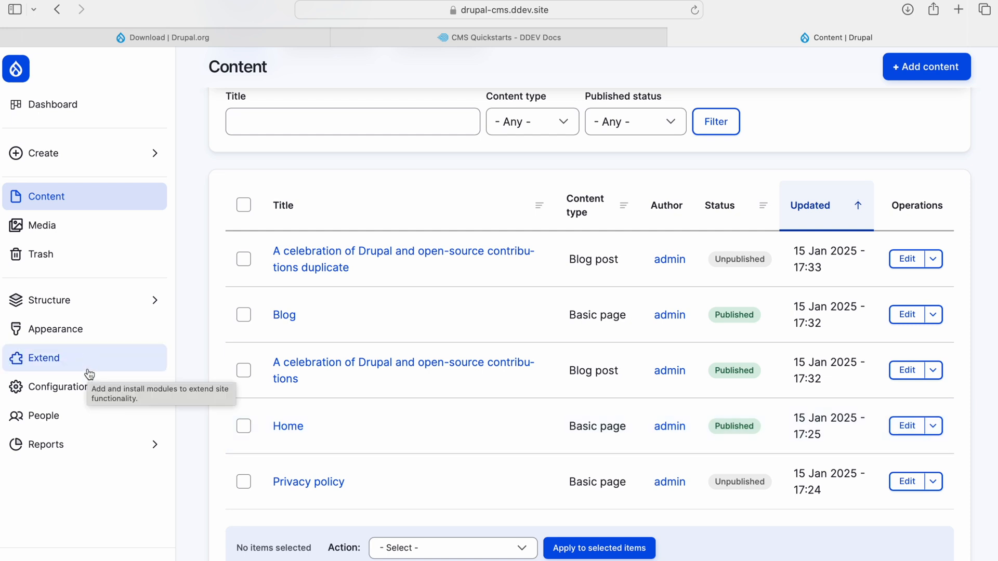
mouse_move(43, 415)
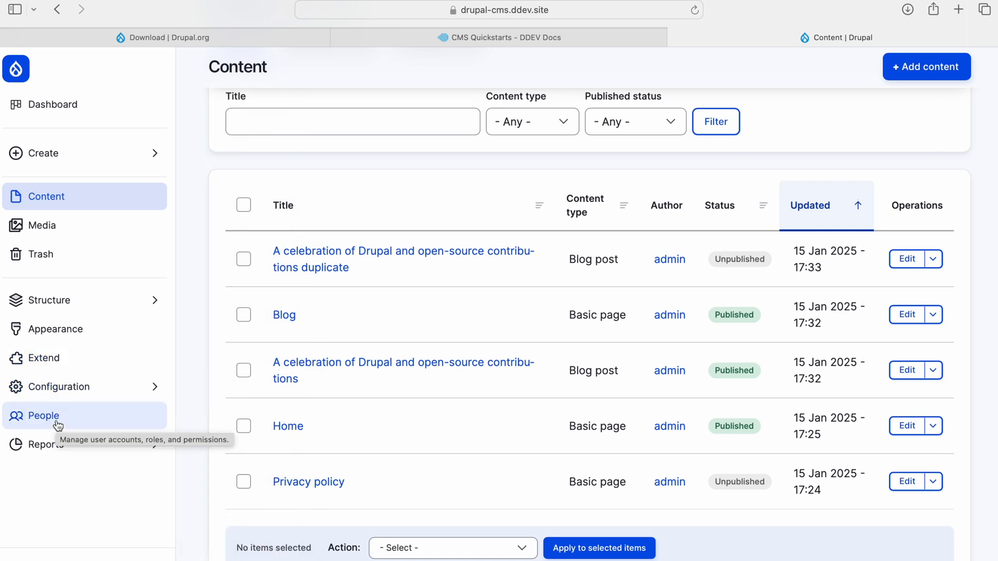
Review the People list and admin account (Administrator role, UTC), then expand Reports
left_click(44, 416)
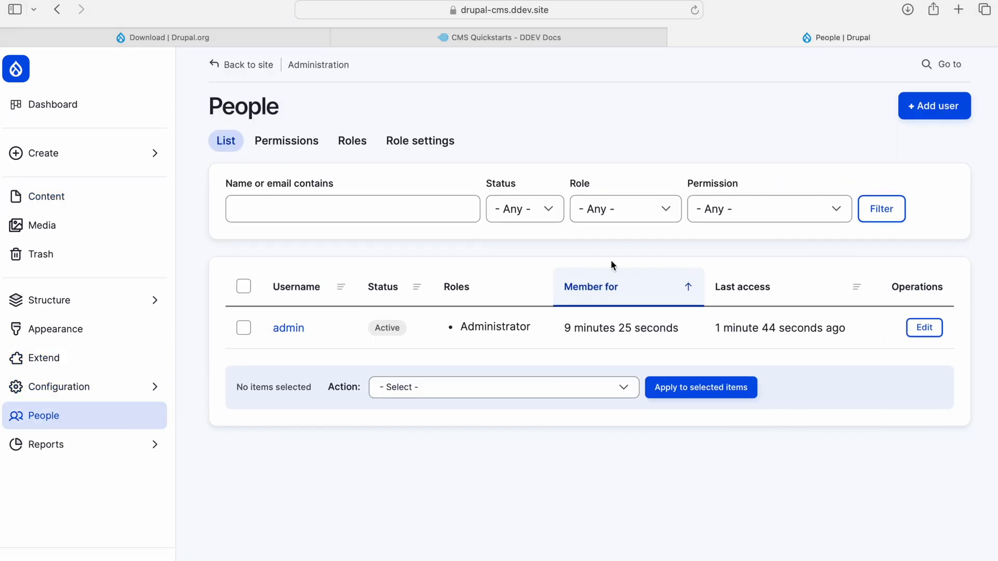
left_click(923, 328)
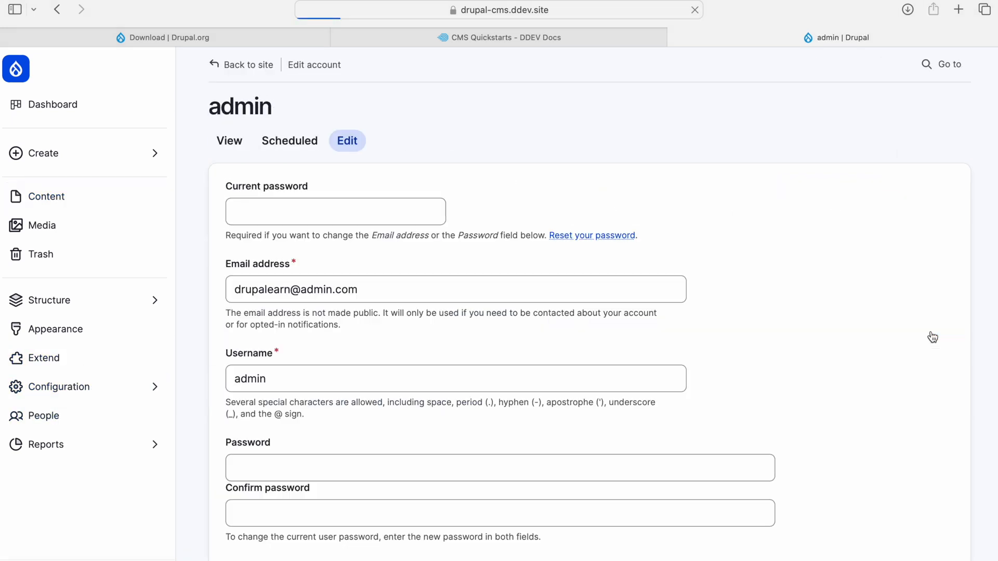
scroll("down", 3)
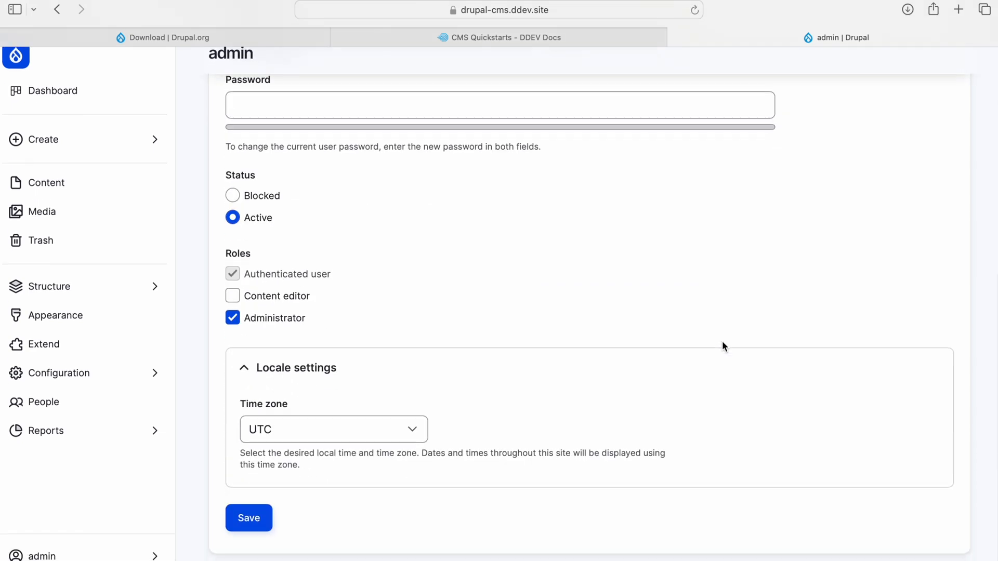
scroll("up", 3)
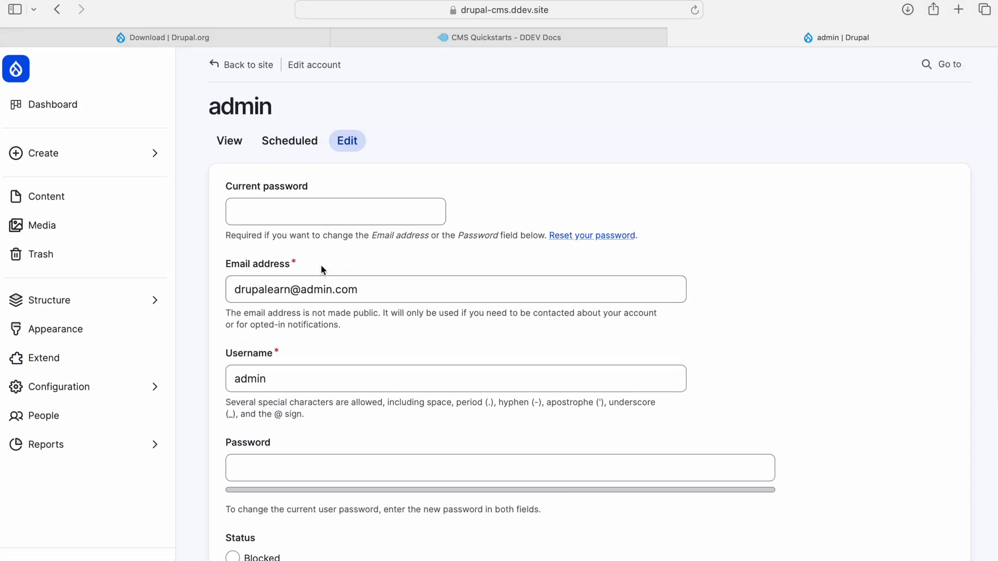
left_click(45, 444)
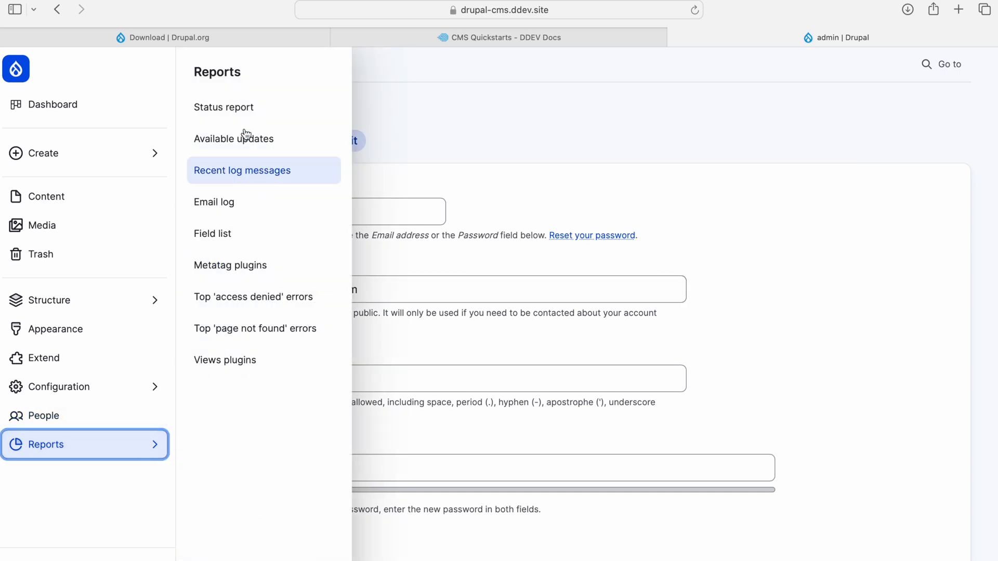
Review the Status report (Drupal 11.1.1, three warnings), then go to the Media list
left_click(224, 107)
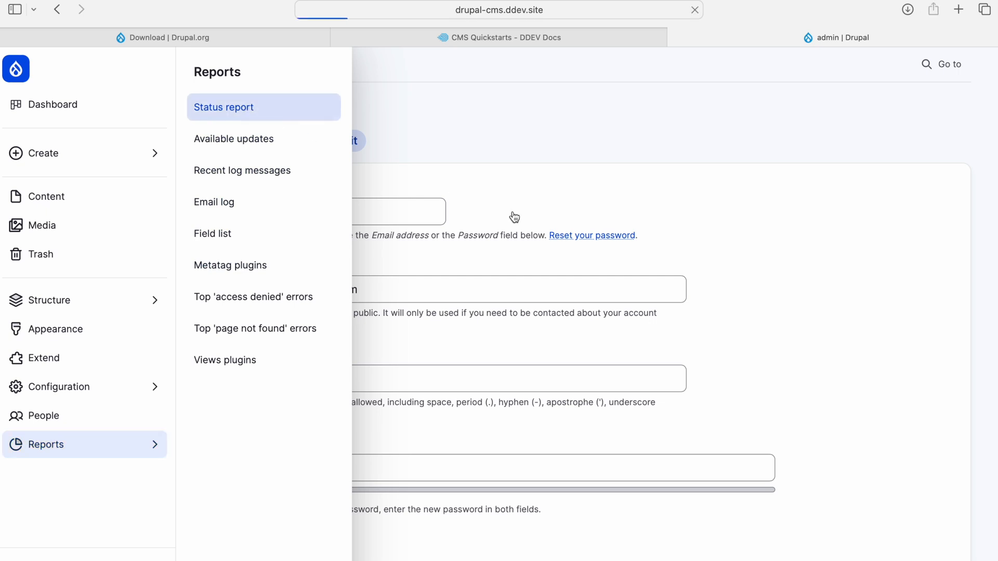
mouse_move(610, 178)
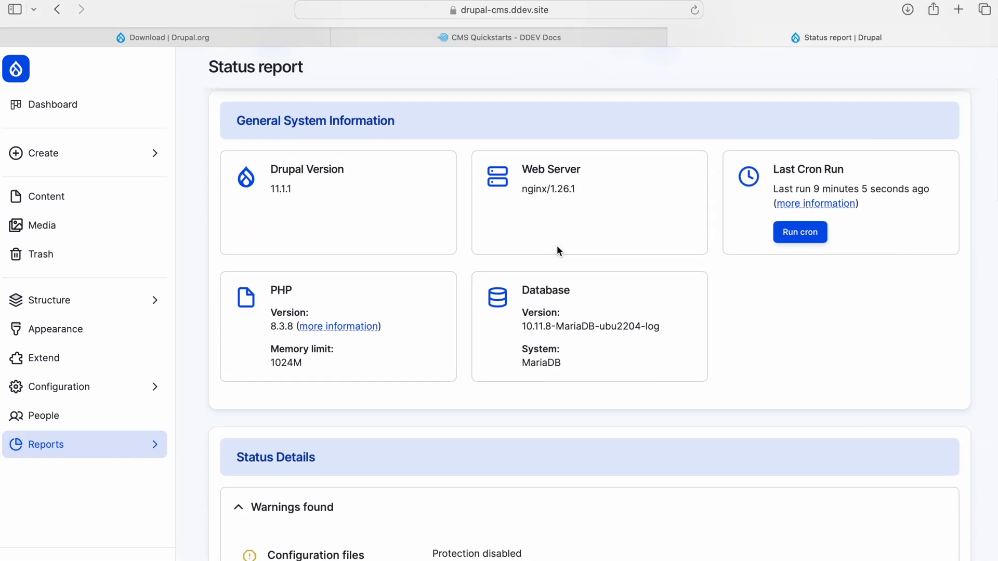
scroll("down", 3)
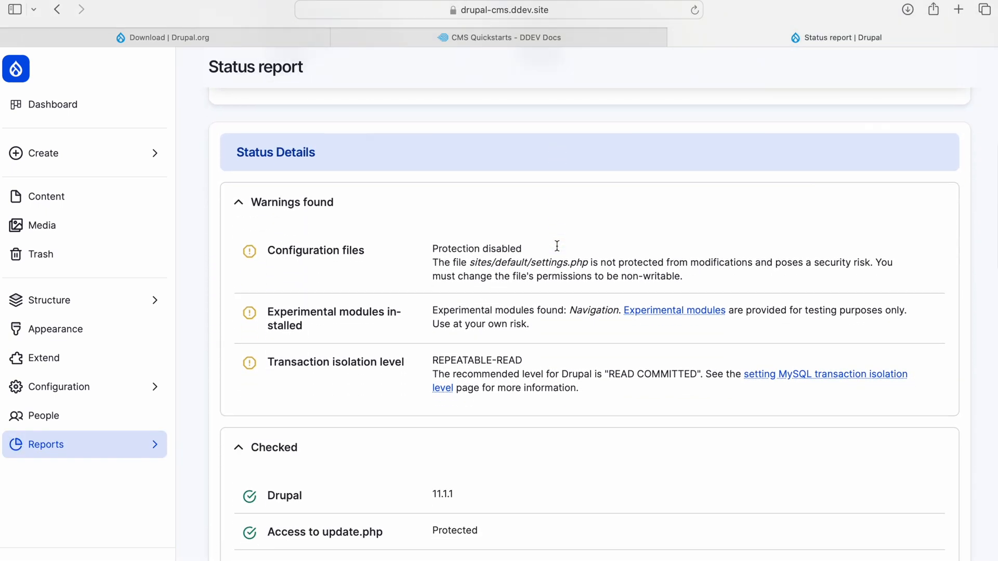
scroll("down", 3)
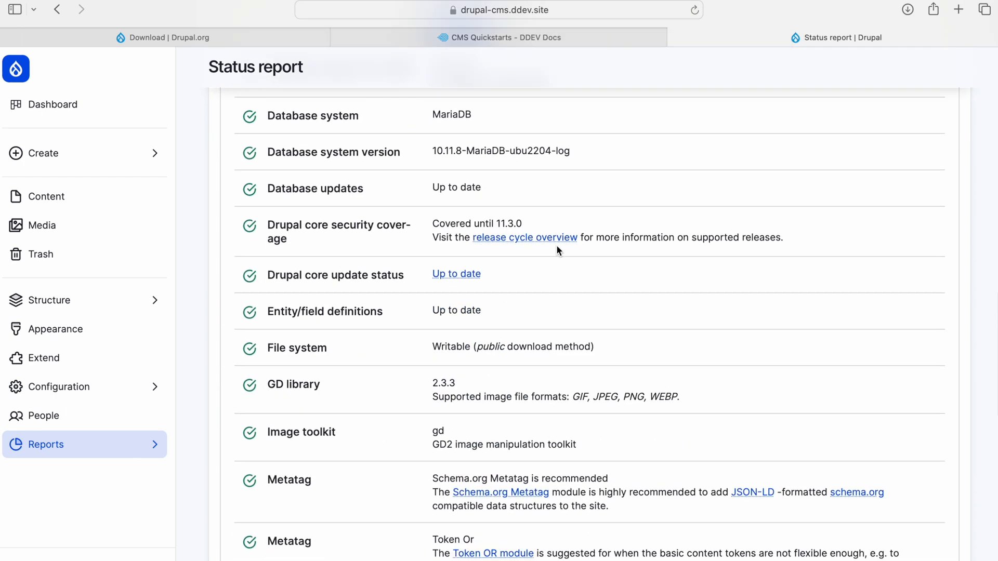
scroll("down", 3)
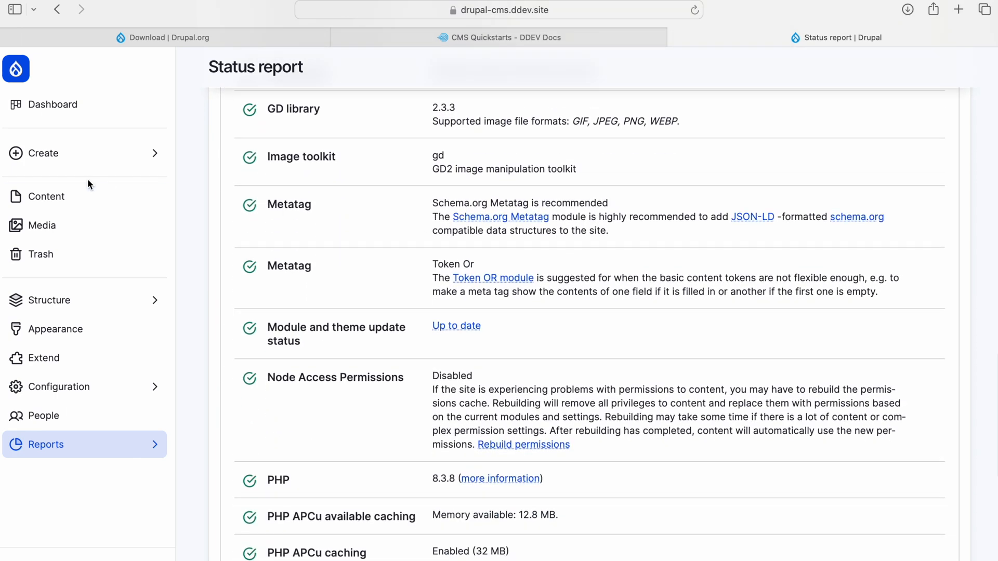
left_click(45, 196)
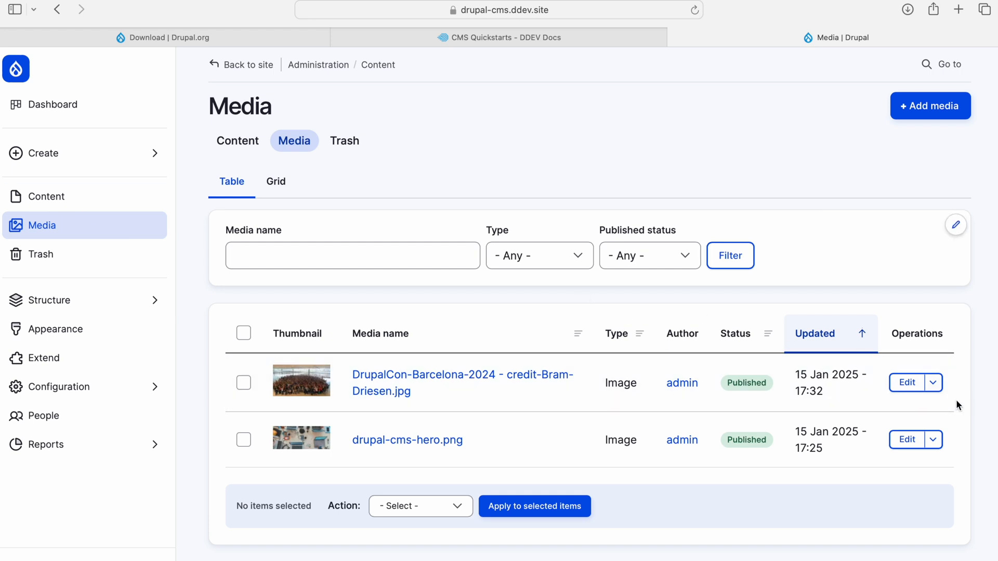
Delete the DrupalCon-Barcelona-2024 image, keeping drupal-cms-hero.png, and check the empty Trash
left_click(932, 383)
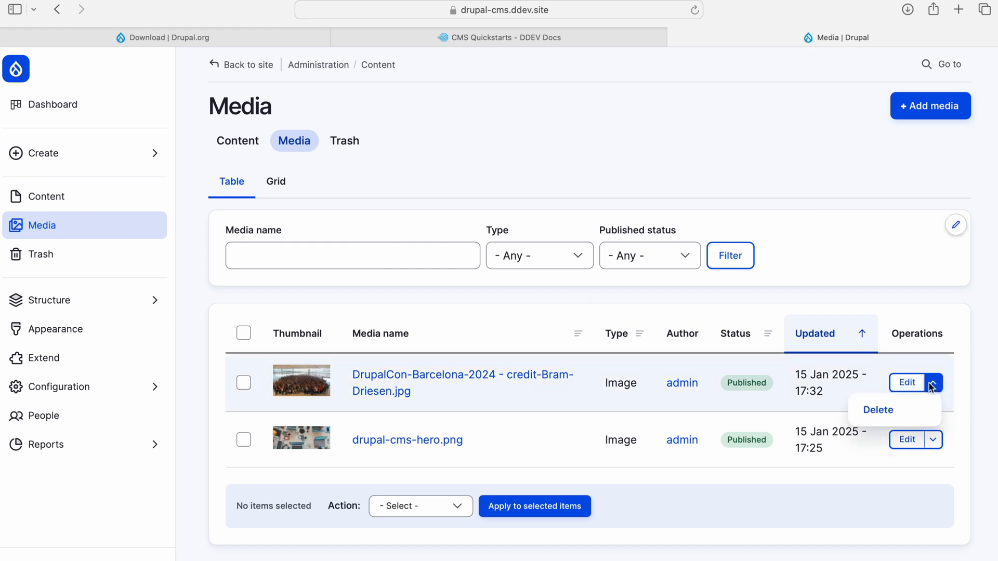
left_click(878, 409)
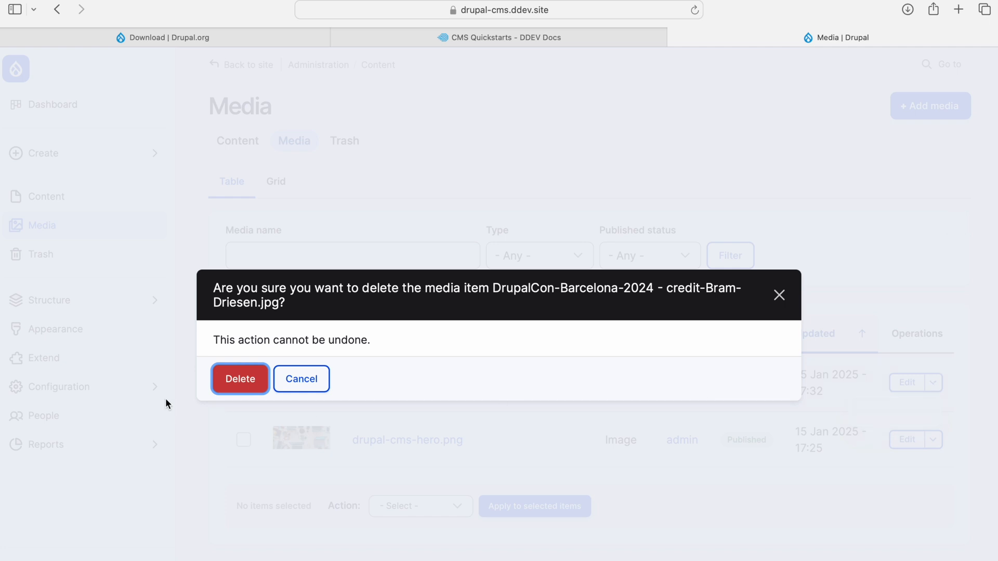
mouse_move(240, 378)
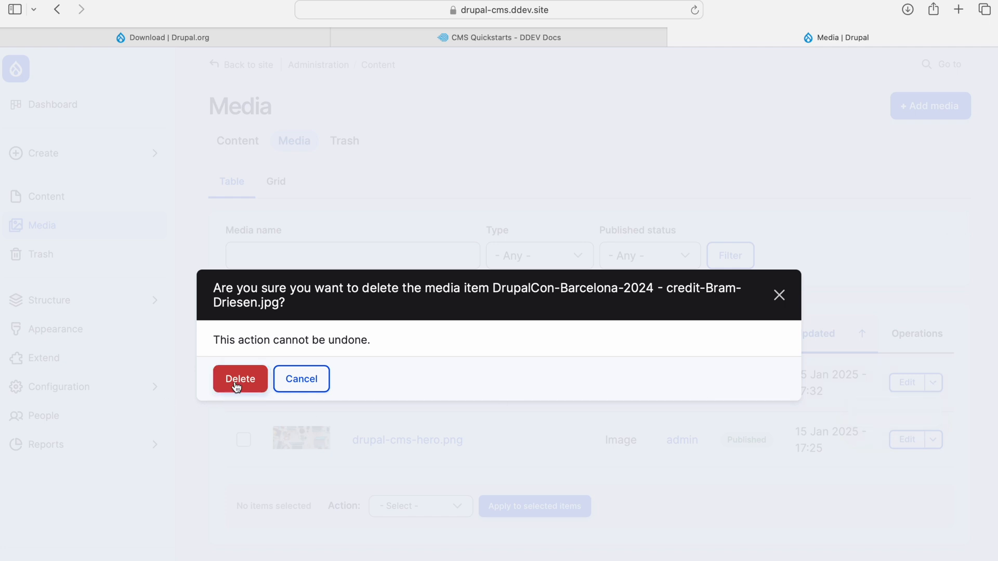
left_click(240, 379)
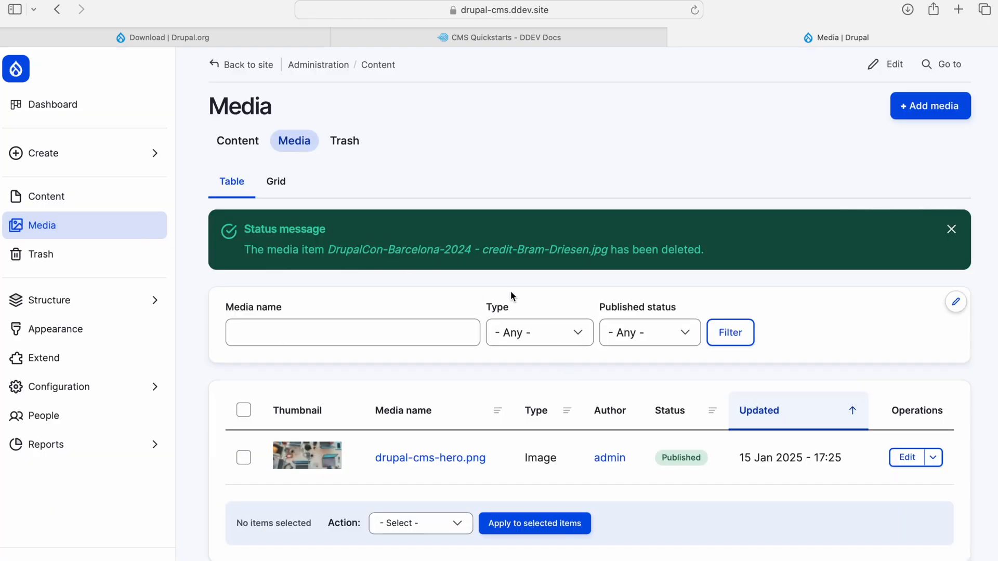
left_click(40, 254)
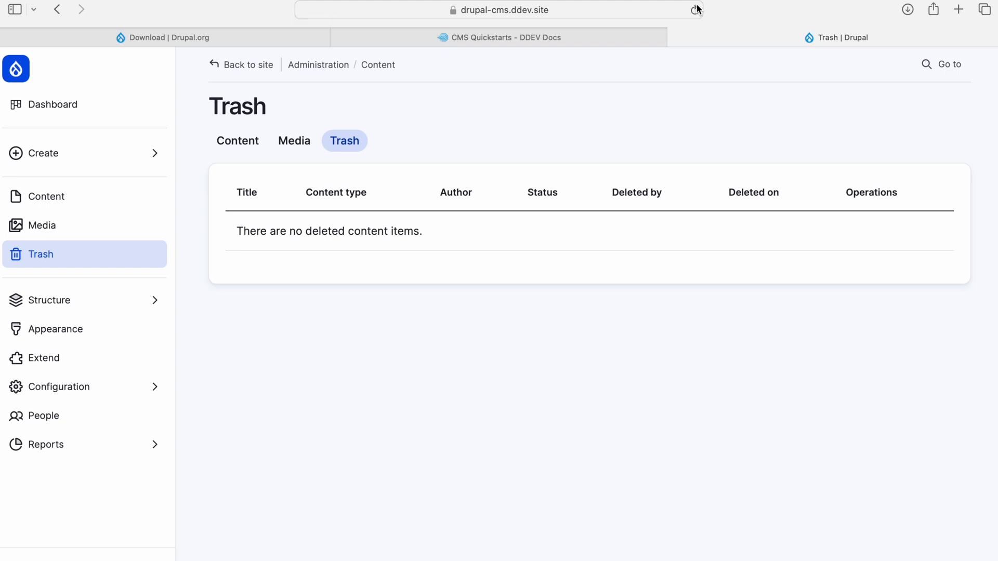
mouse_move(210, 150)
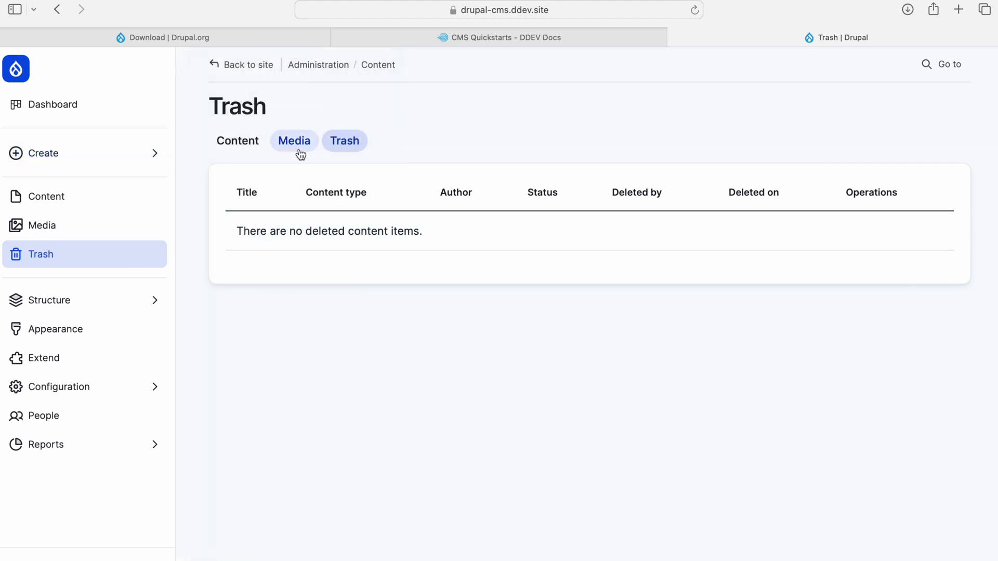
Check Media, the Content list and the duplicated celebration blog post, then return to Dashboard
left_click(293, 141)
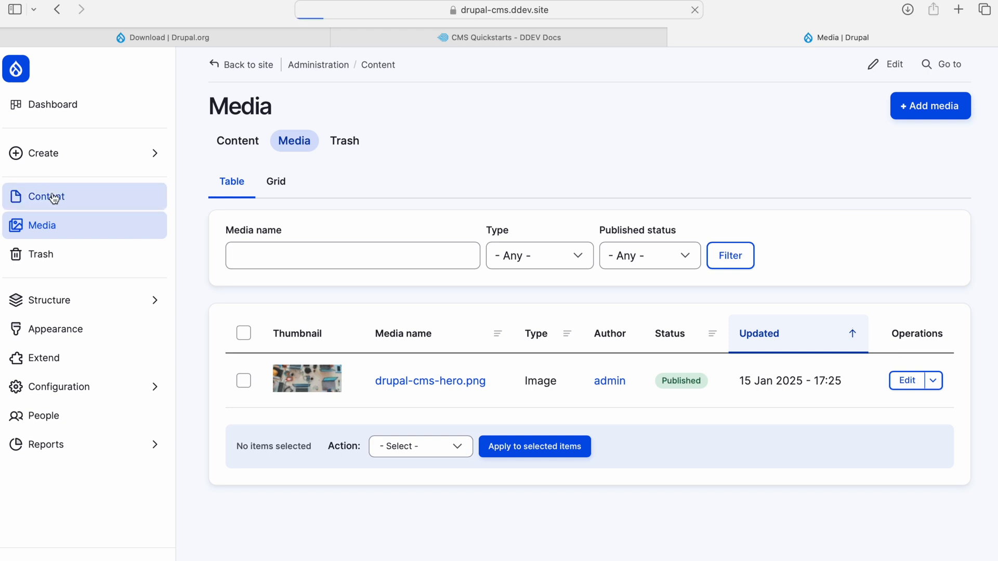
left_click(46, 195)
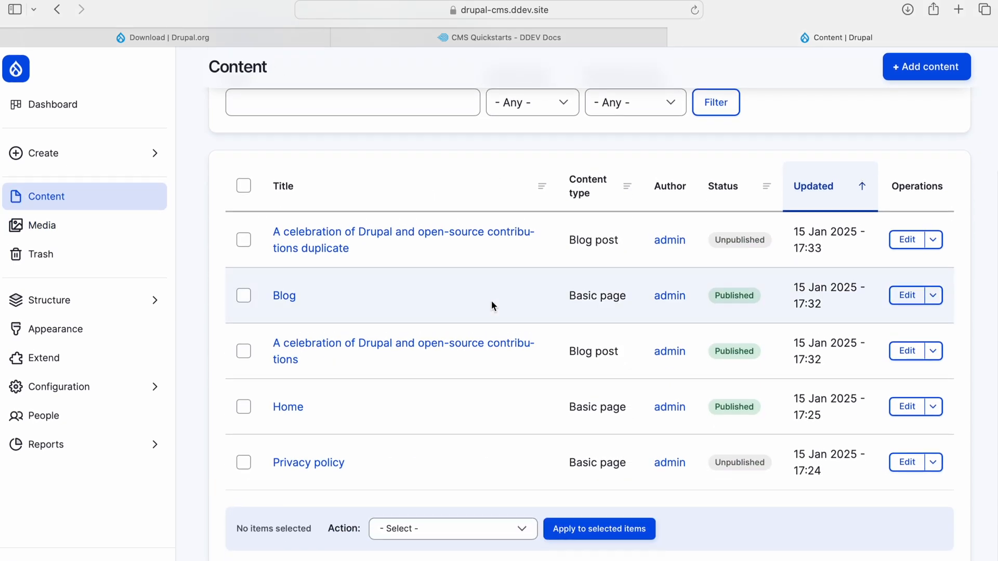
scroll("up", 3)
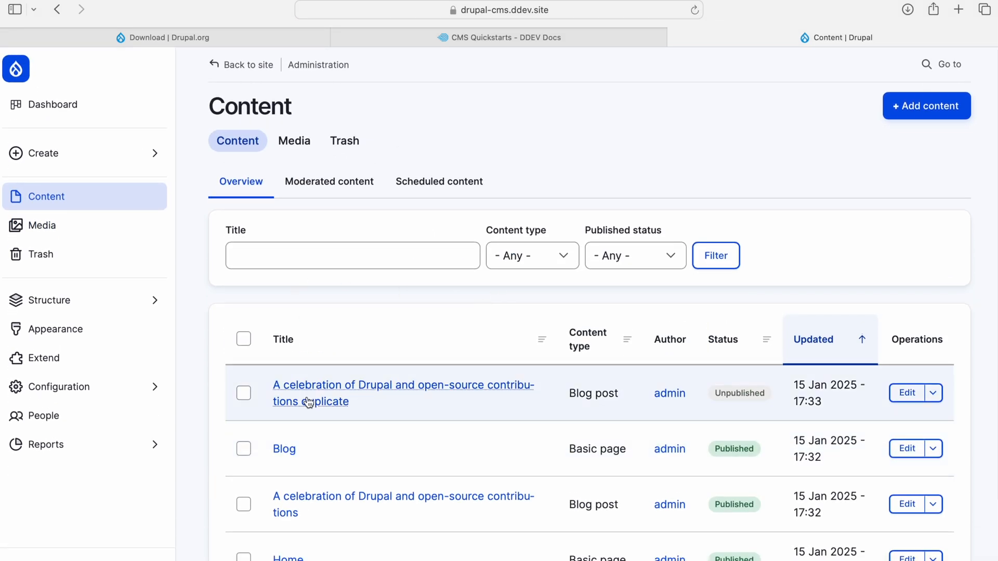
left_click(403, 393)
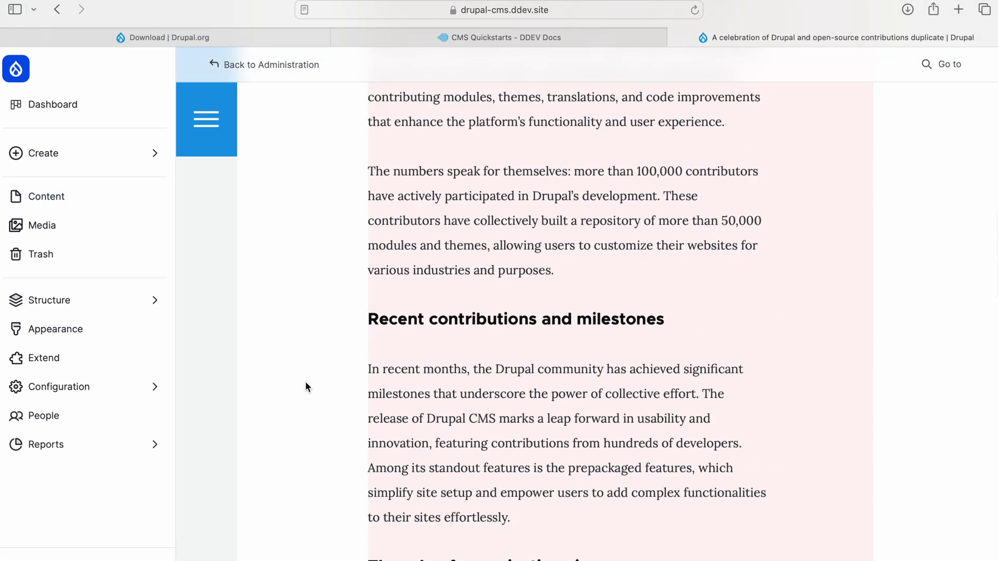
left_click(206, 119)
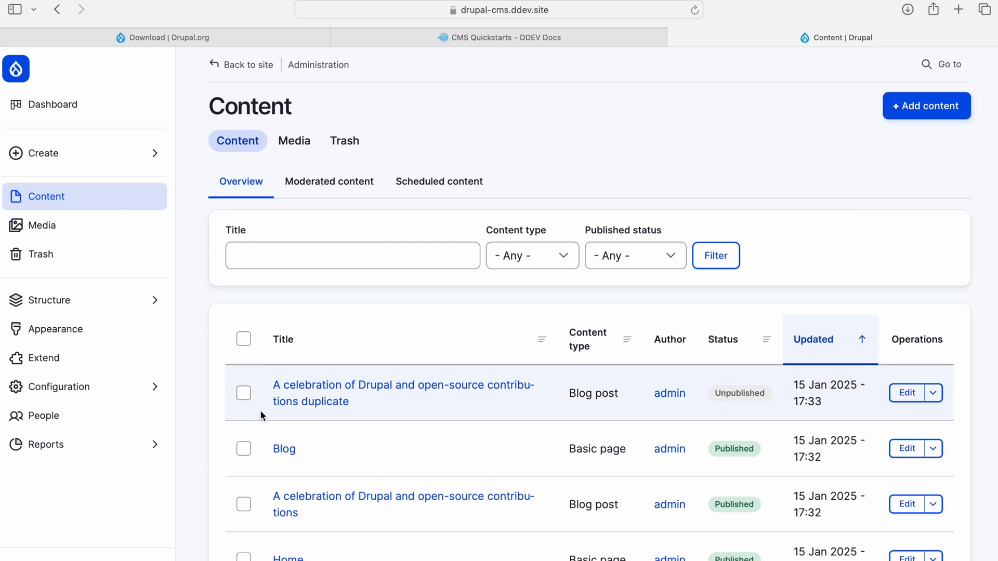
left_click(53, 104)
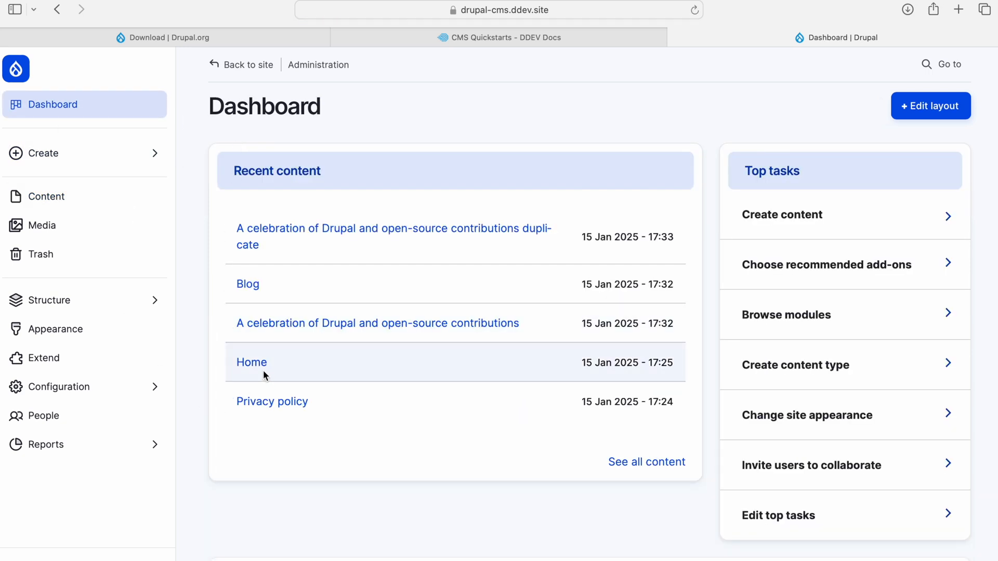
Log out from the Home page and autofill the admin username and password
left_click(250, 363)
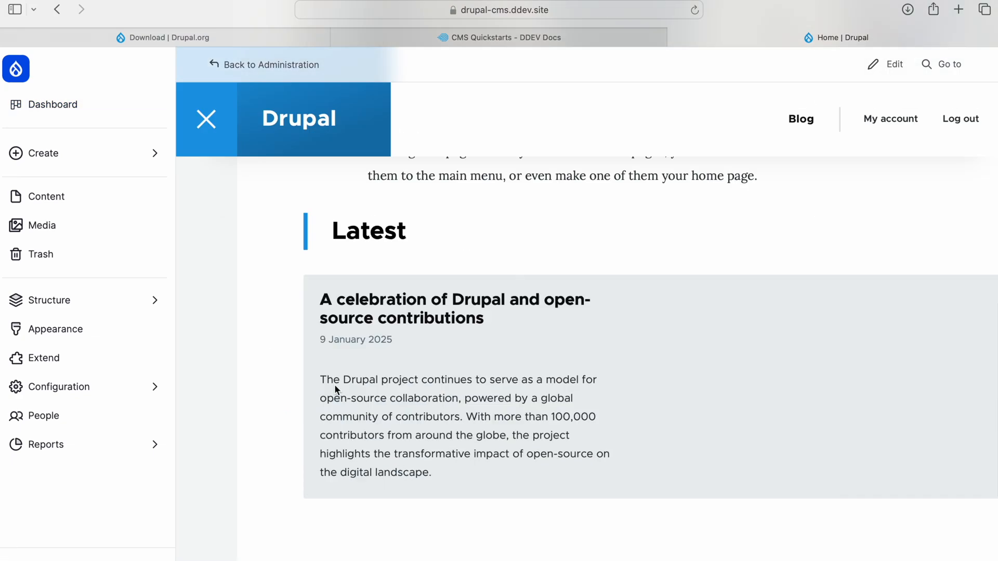
scroll("down", 3)
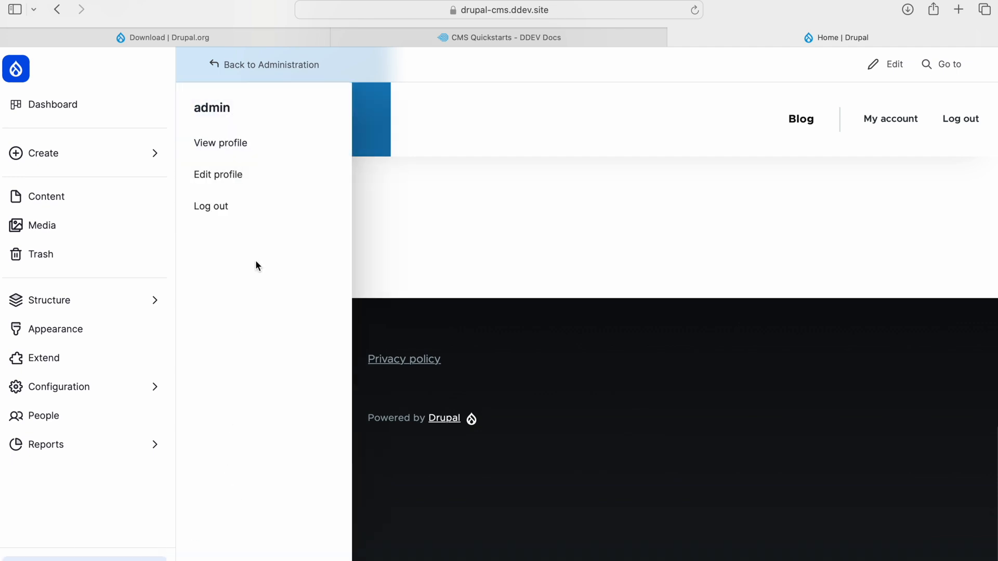
left_click(211, 206)
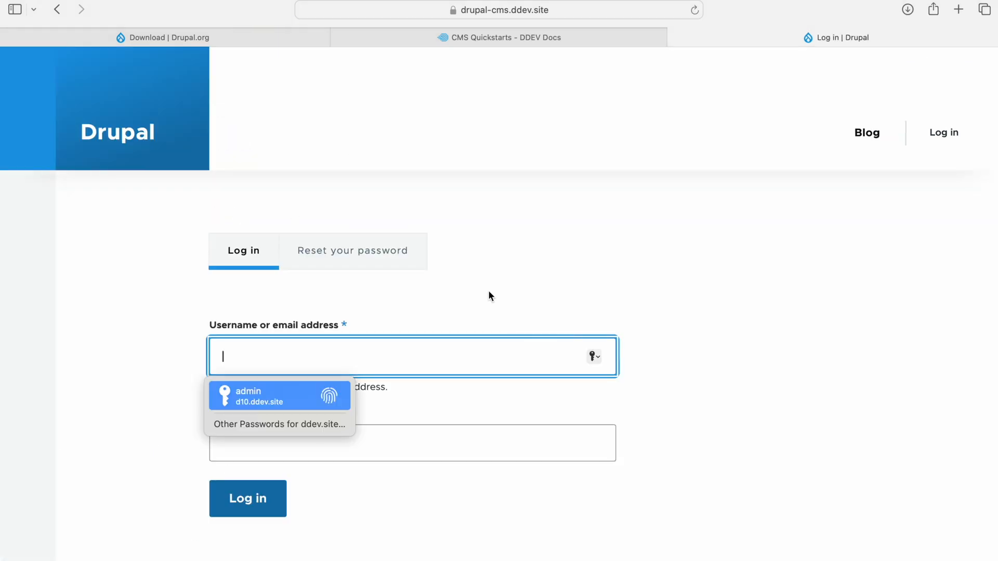
left_click(278, 396)
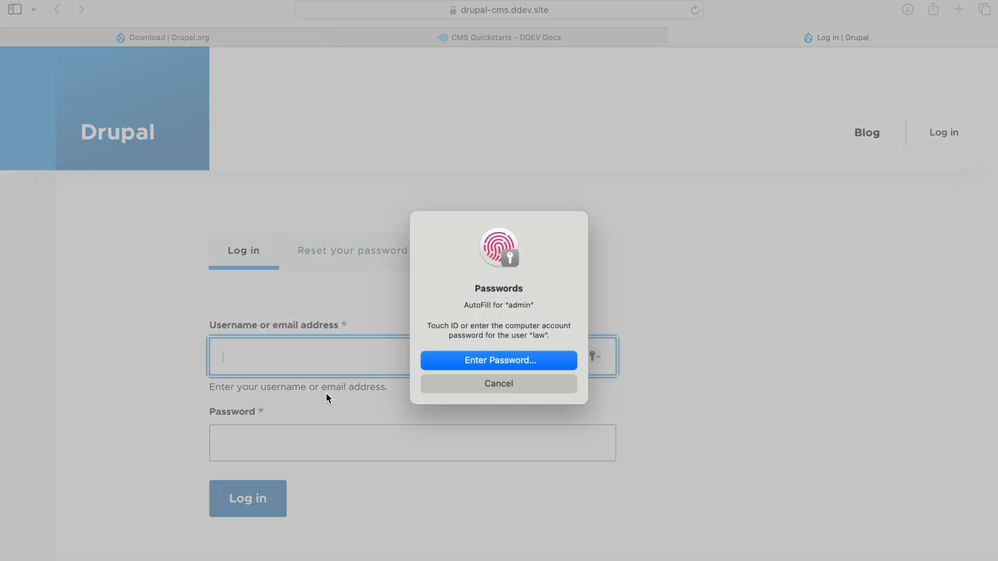
left_click(499, 360)
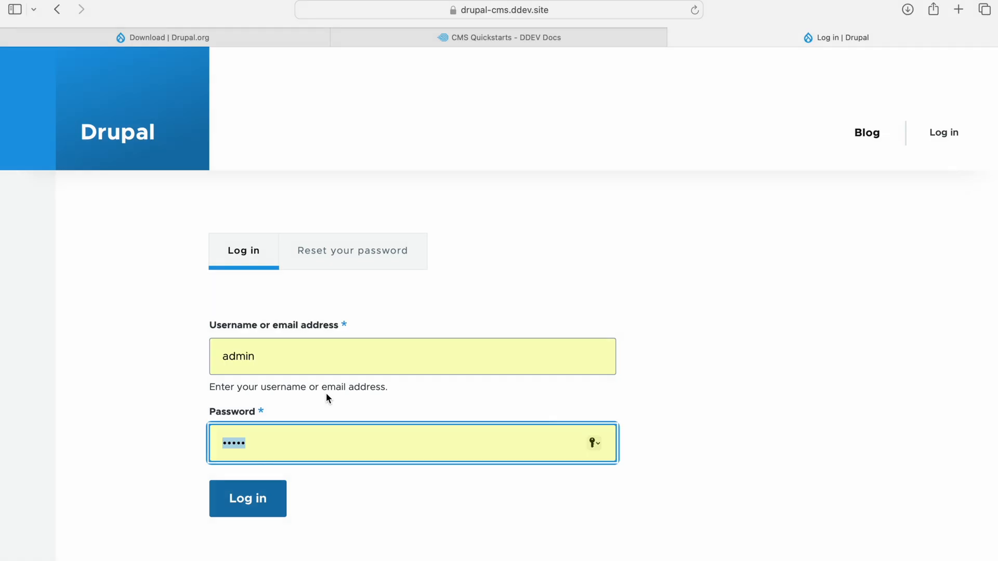